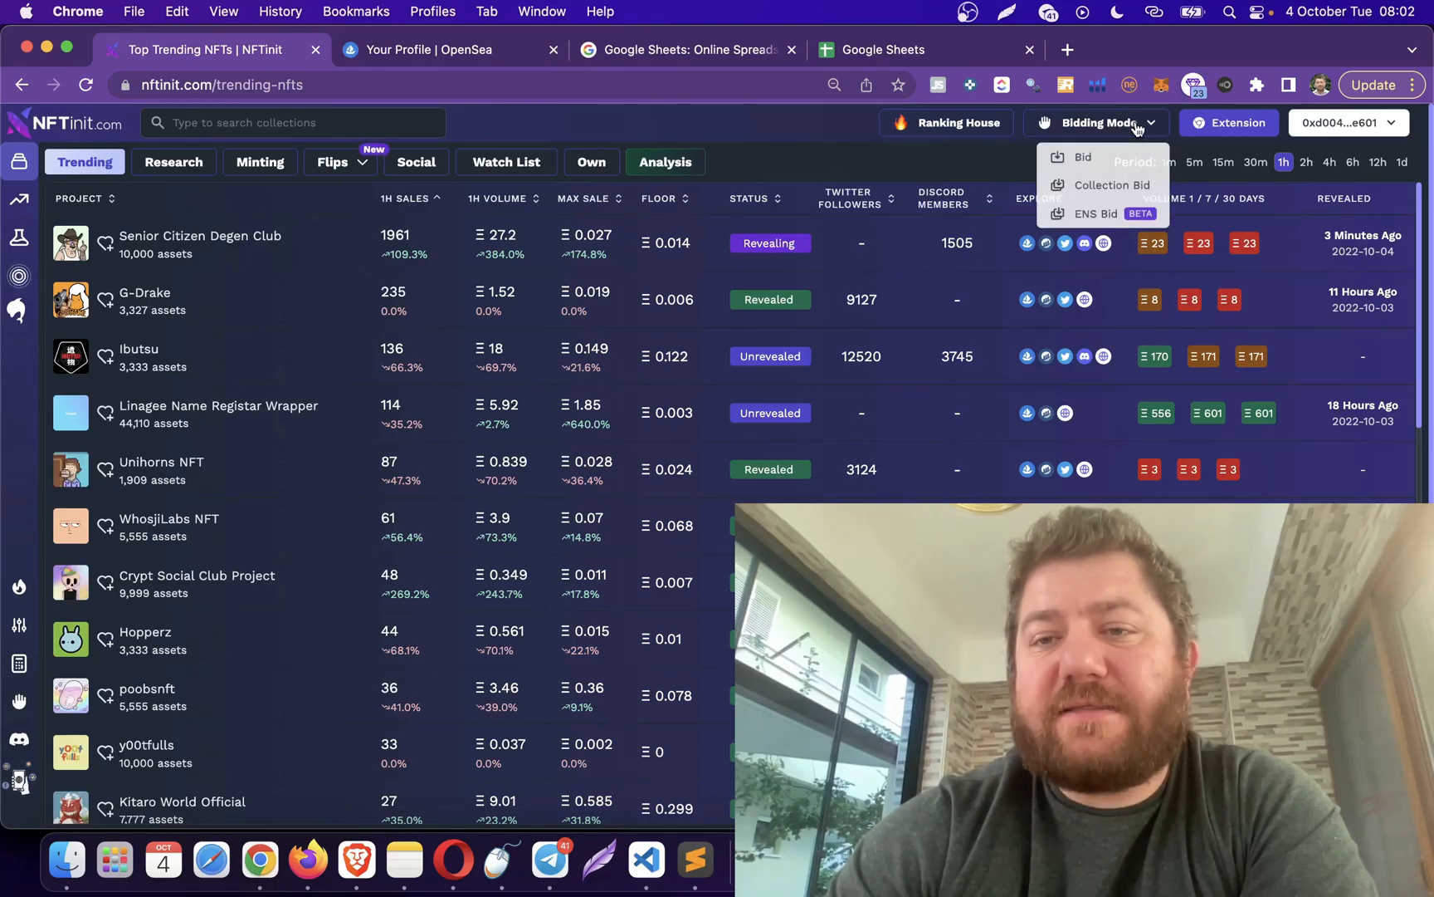
# - Choose ENS Bid mode, start the ENS template import and download the empty template CSV
pyautogui.click(1094, 213)
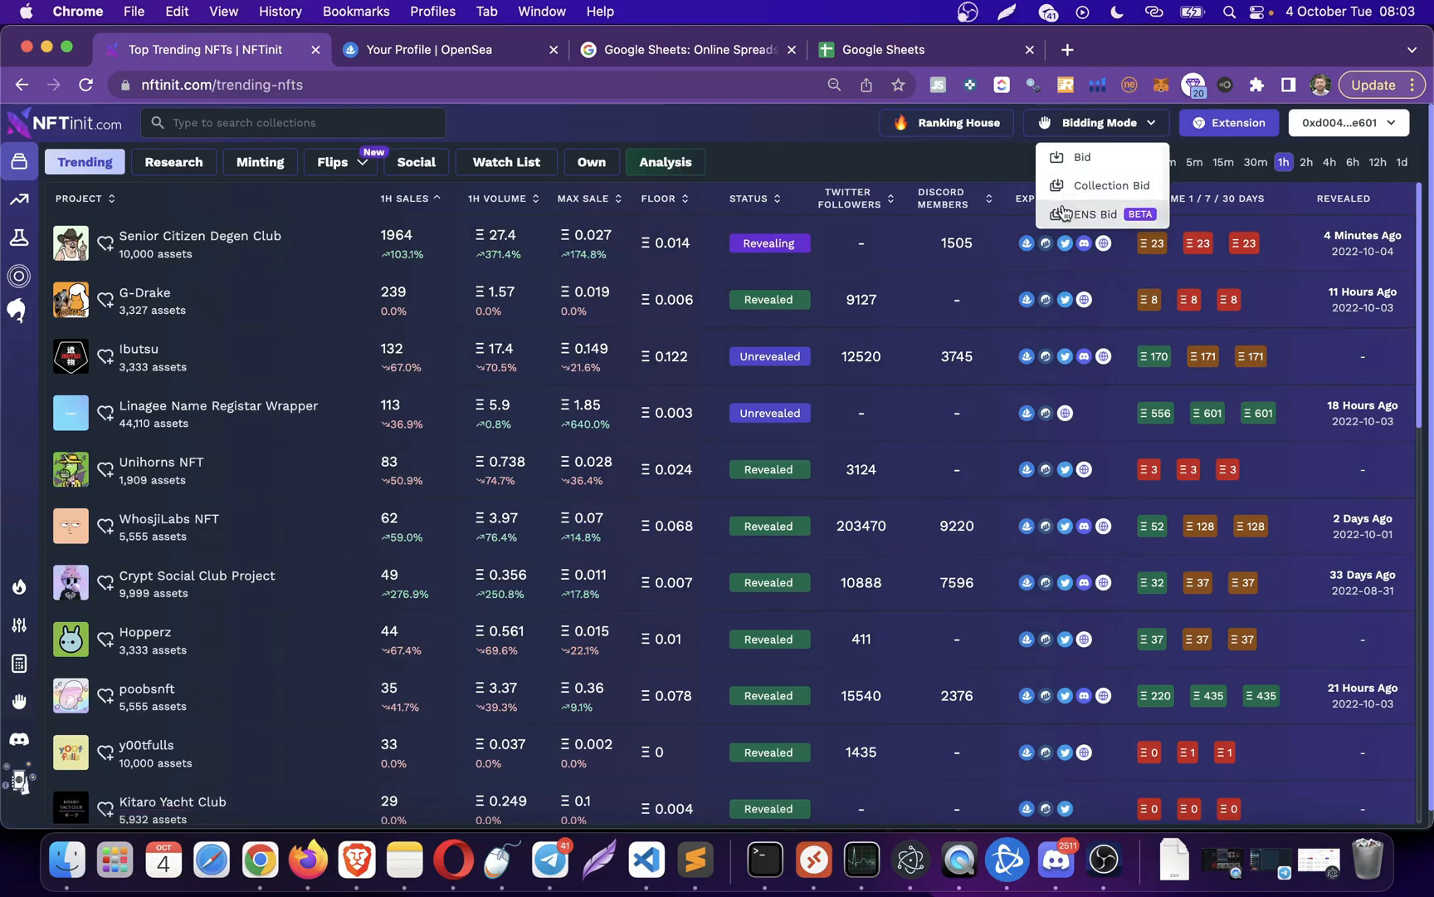
pyautogui.click(1094, 214)
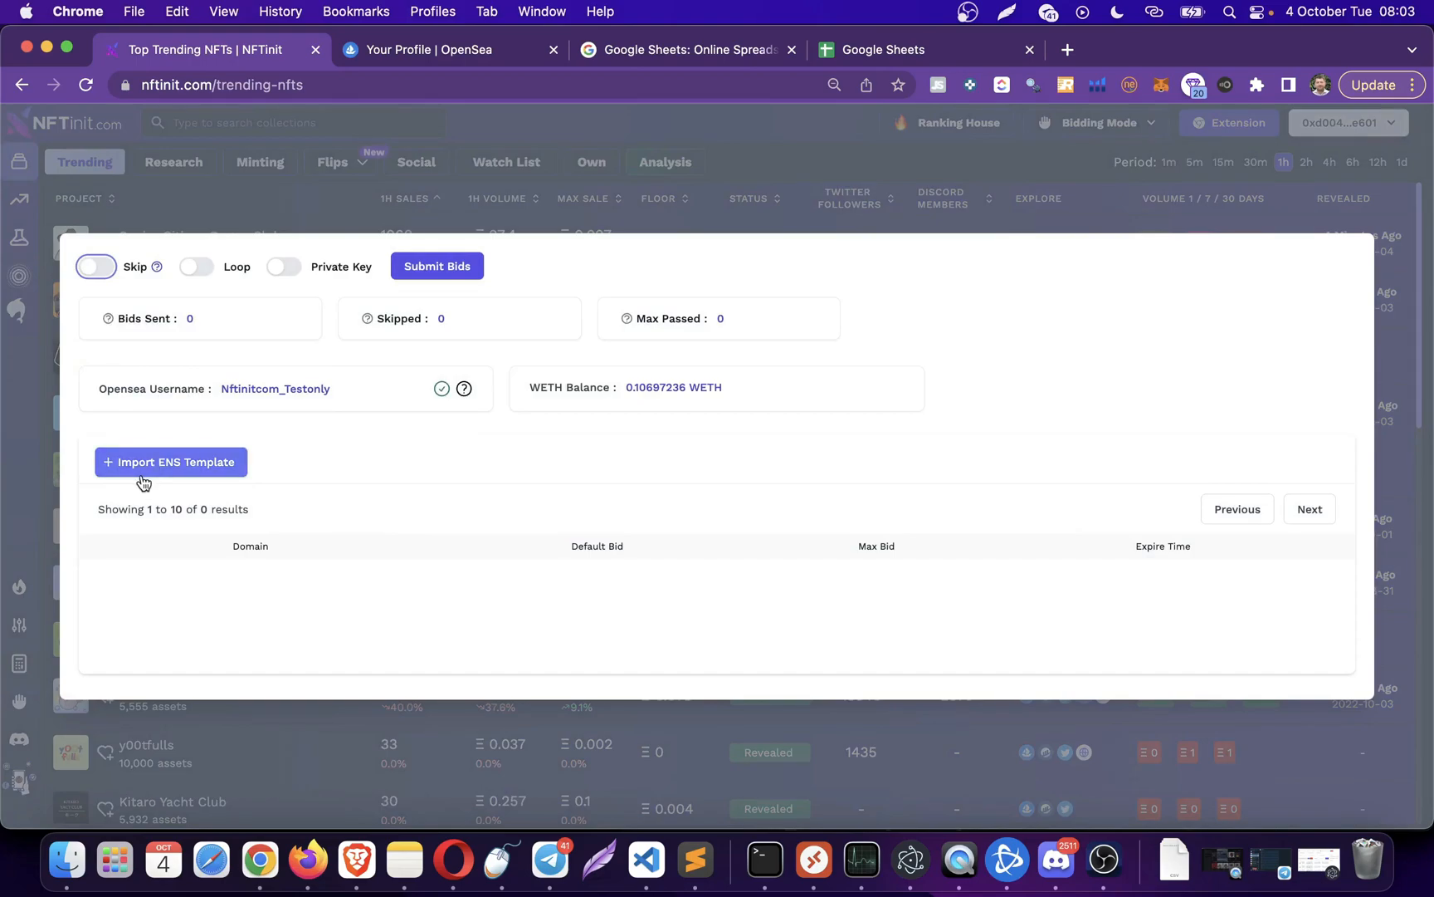
pyautogui.moveTo(188, 473)
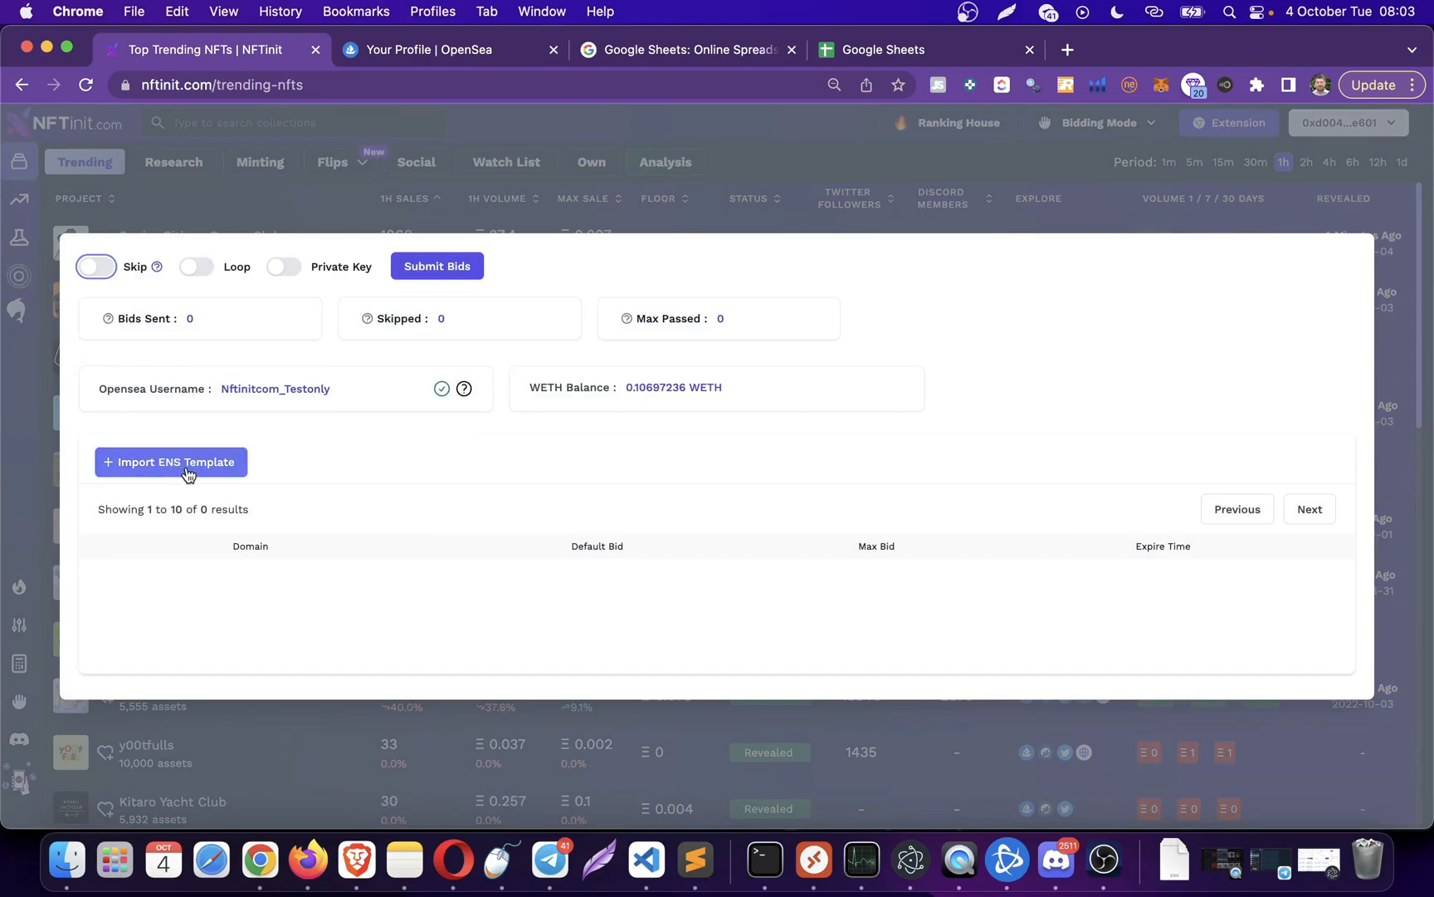
pyautogui.click(169, 461)
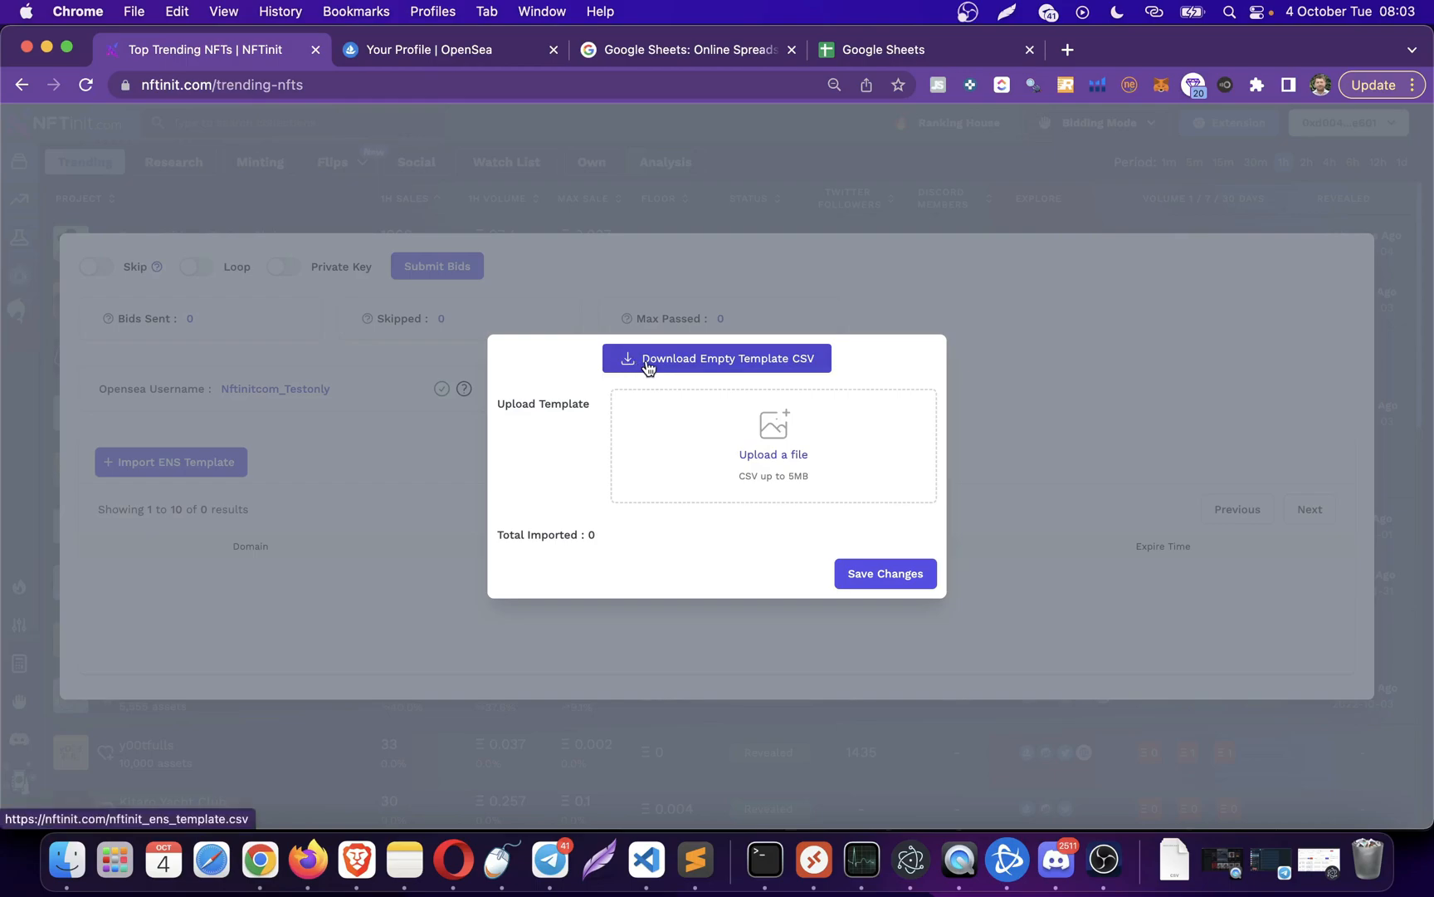
pyautogui.click(717, 357)
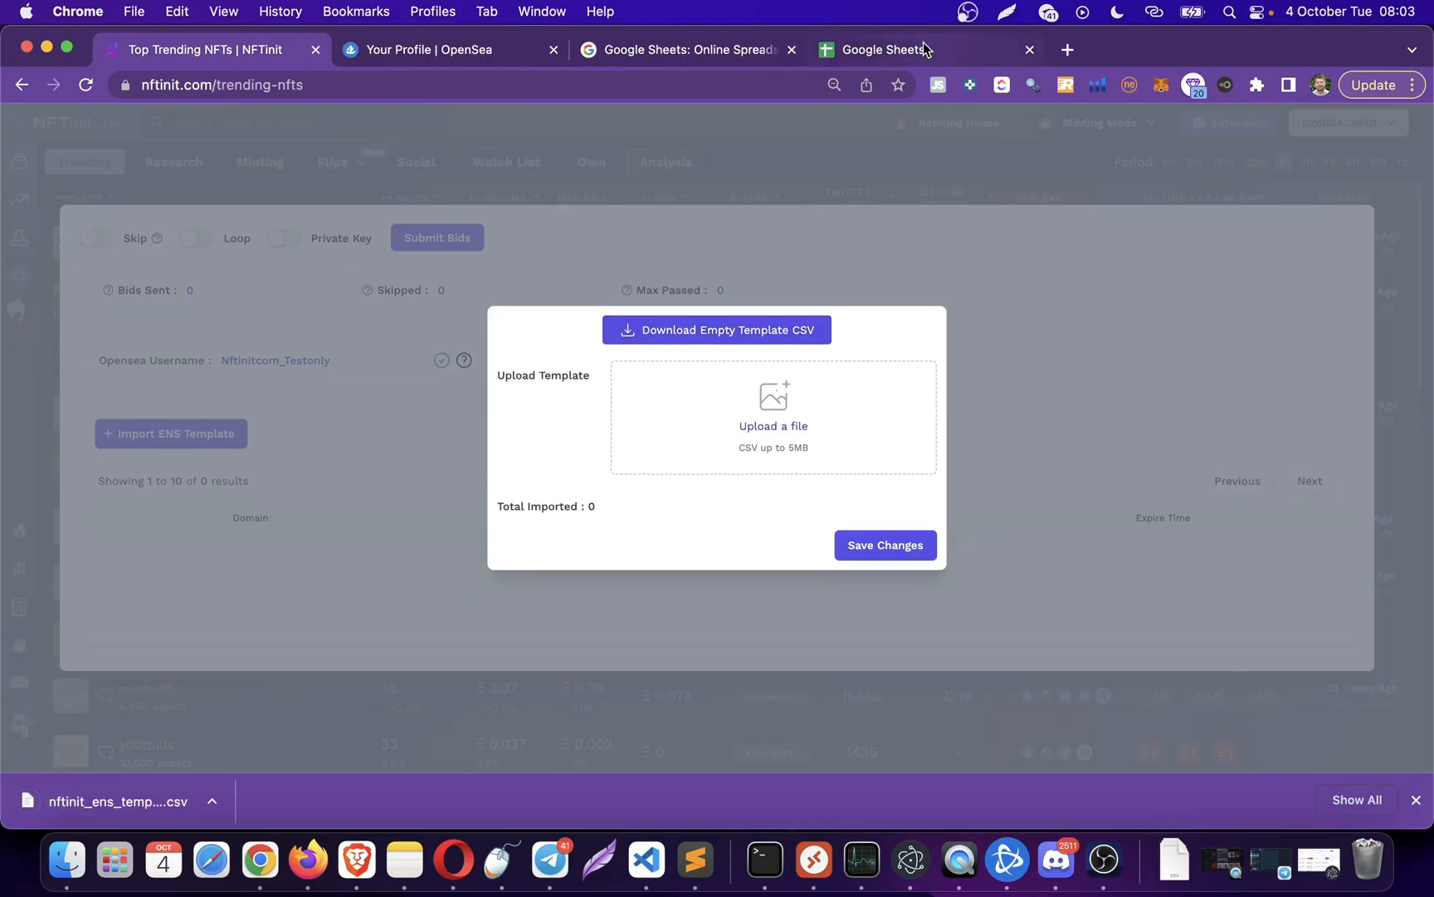
# - Start a blank Google Sheets spreadsheet and rename it 'Video Tutorial'
pyautogui.click(900, 49)
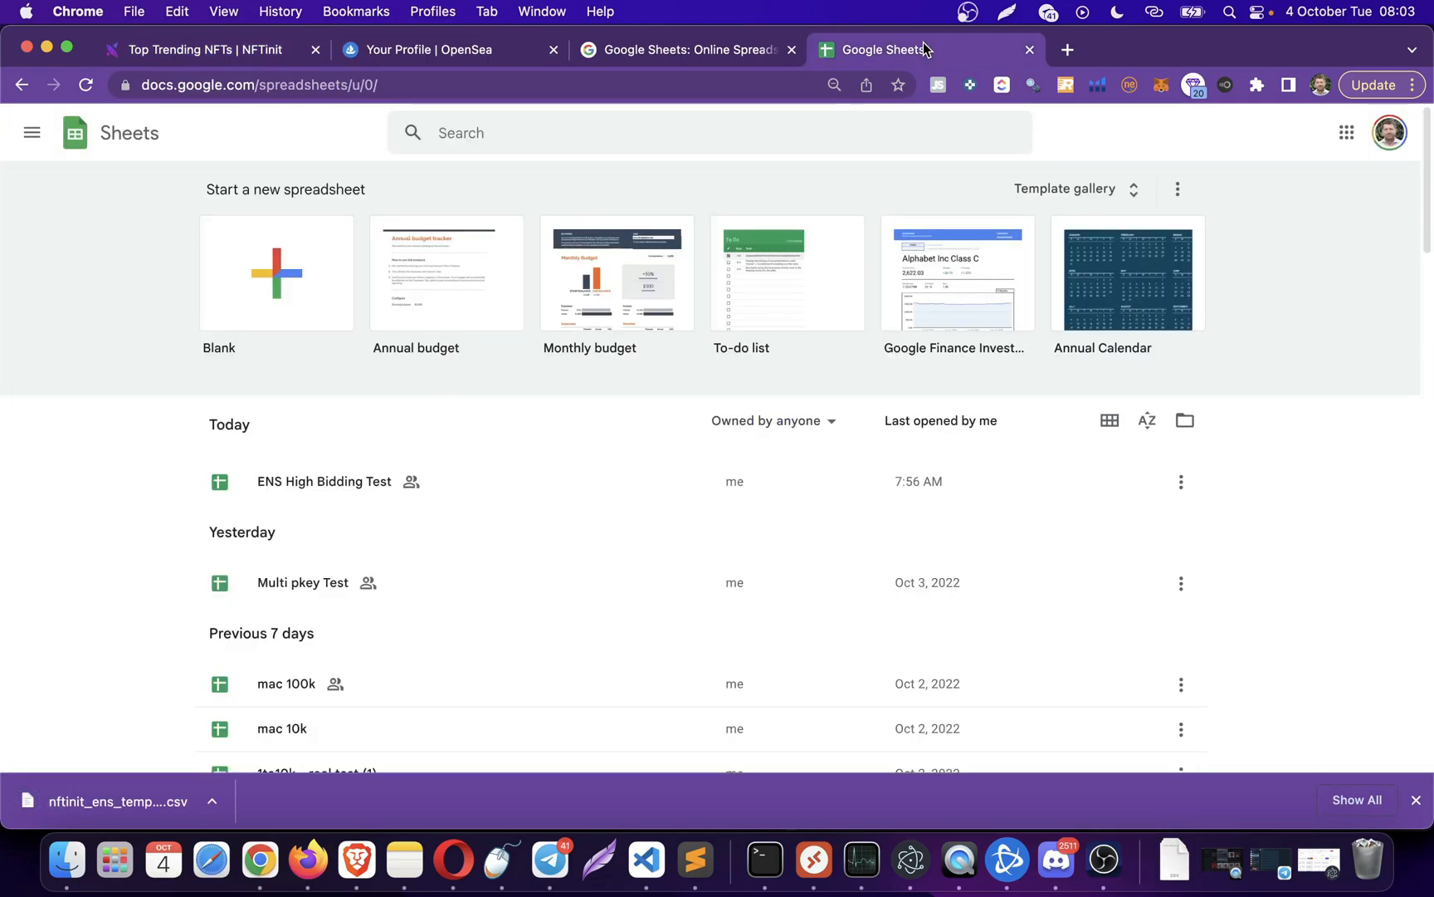
pyautogui.moveTo(1255, 196)
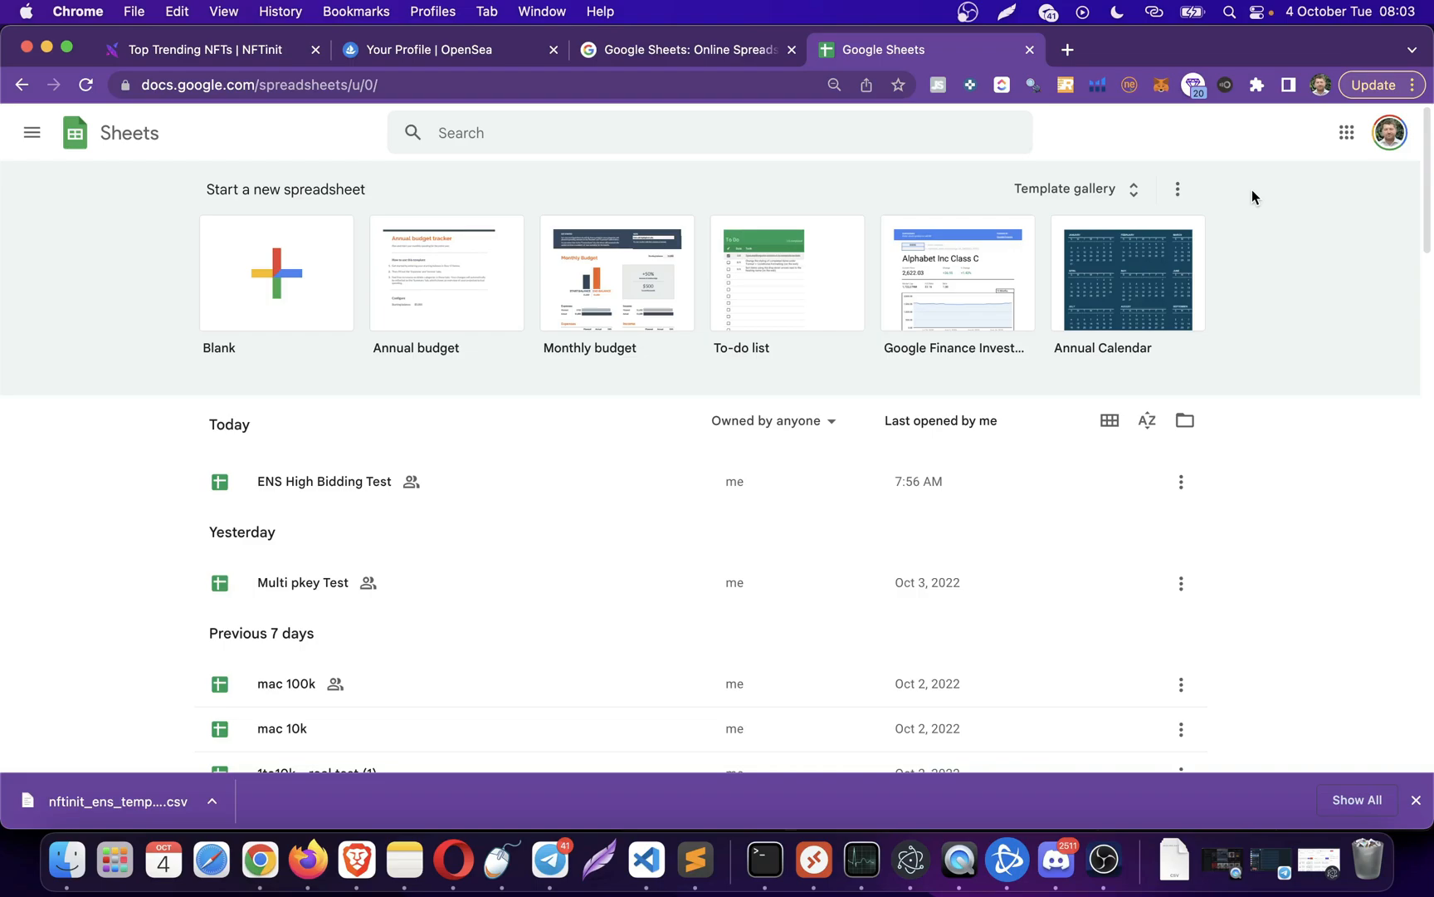
pyautogui.moveTo(731, 393)
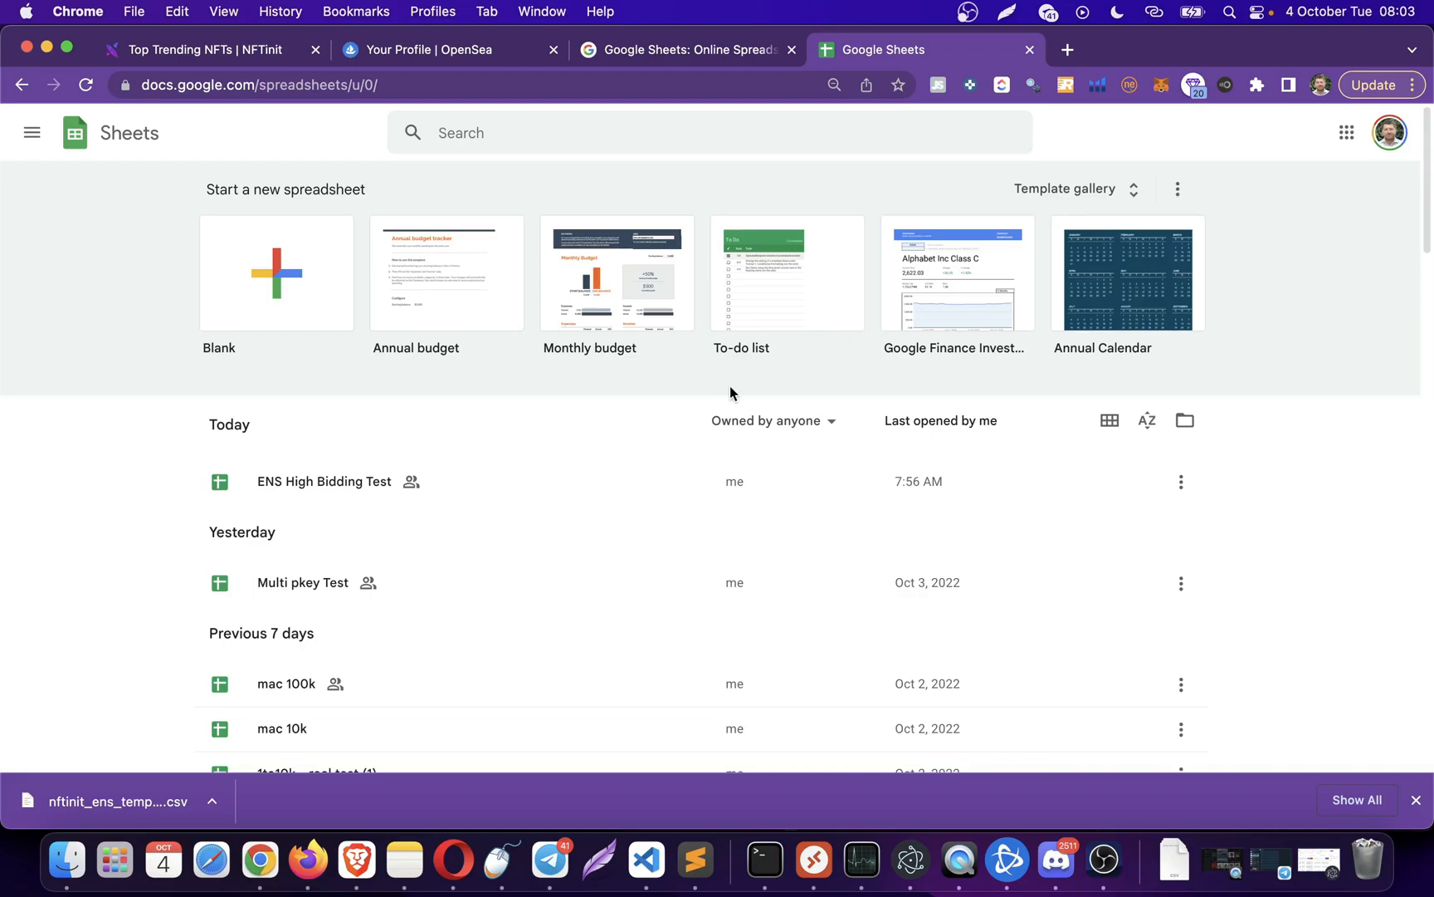
pyautogui.moveTo(196, 327)
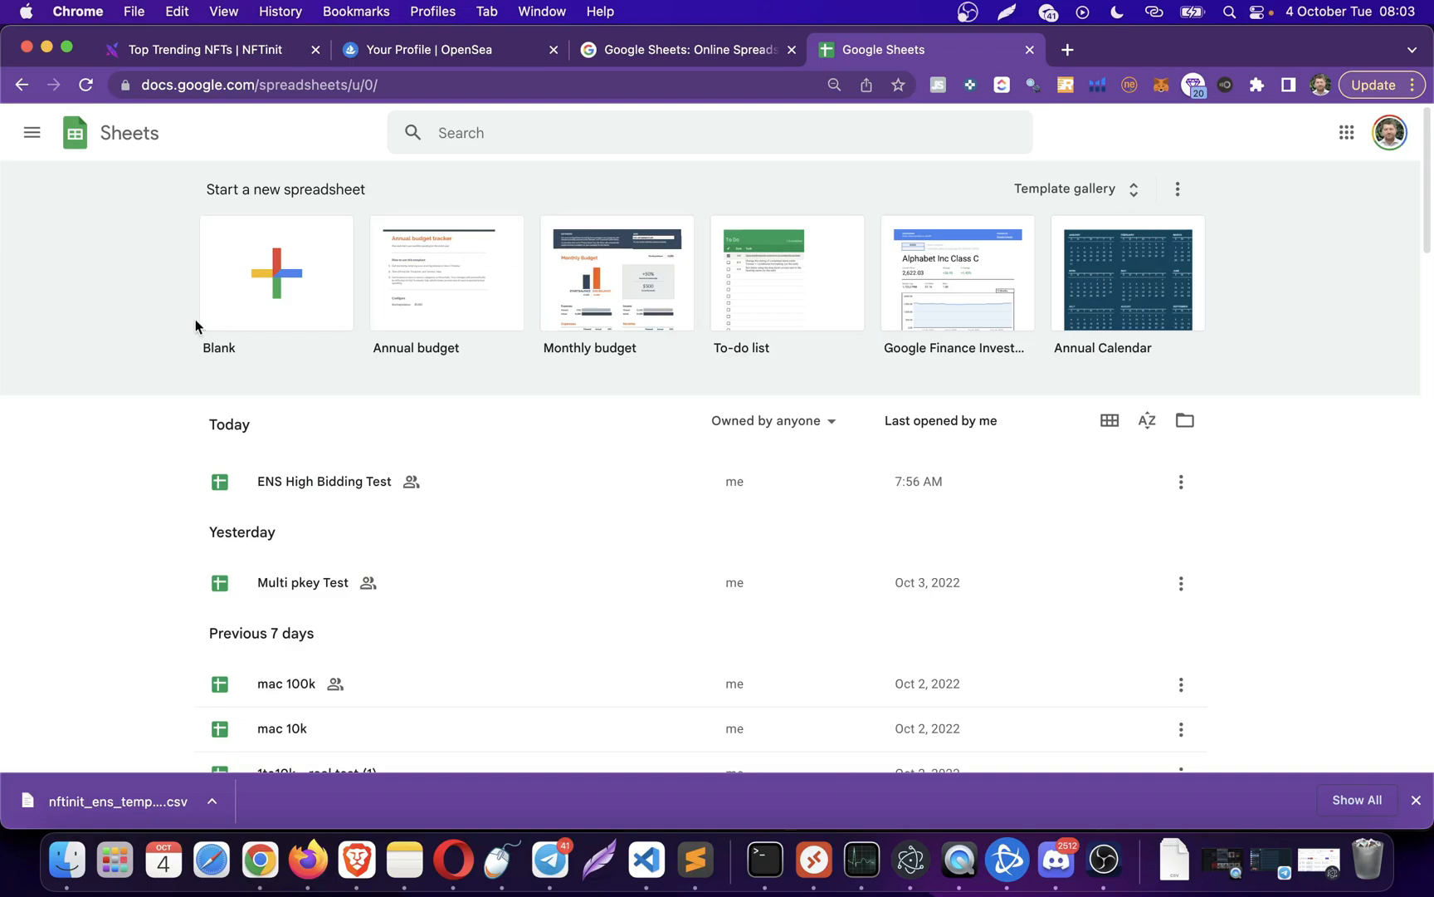
pyautogui.click(276, 273)
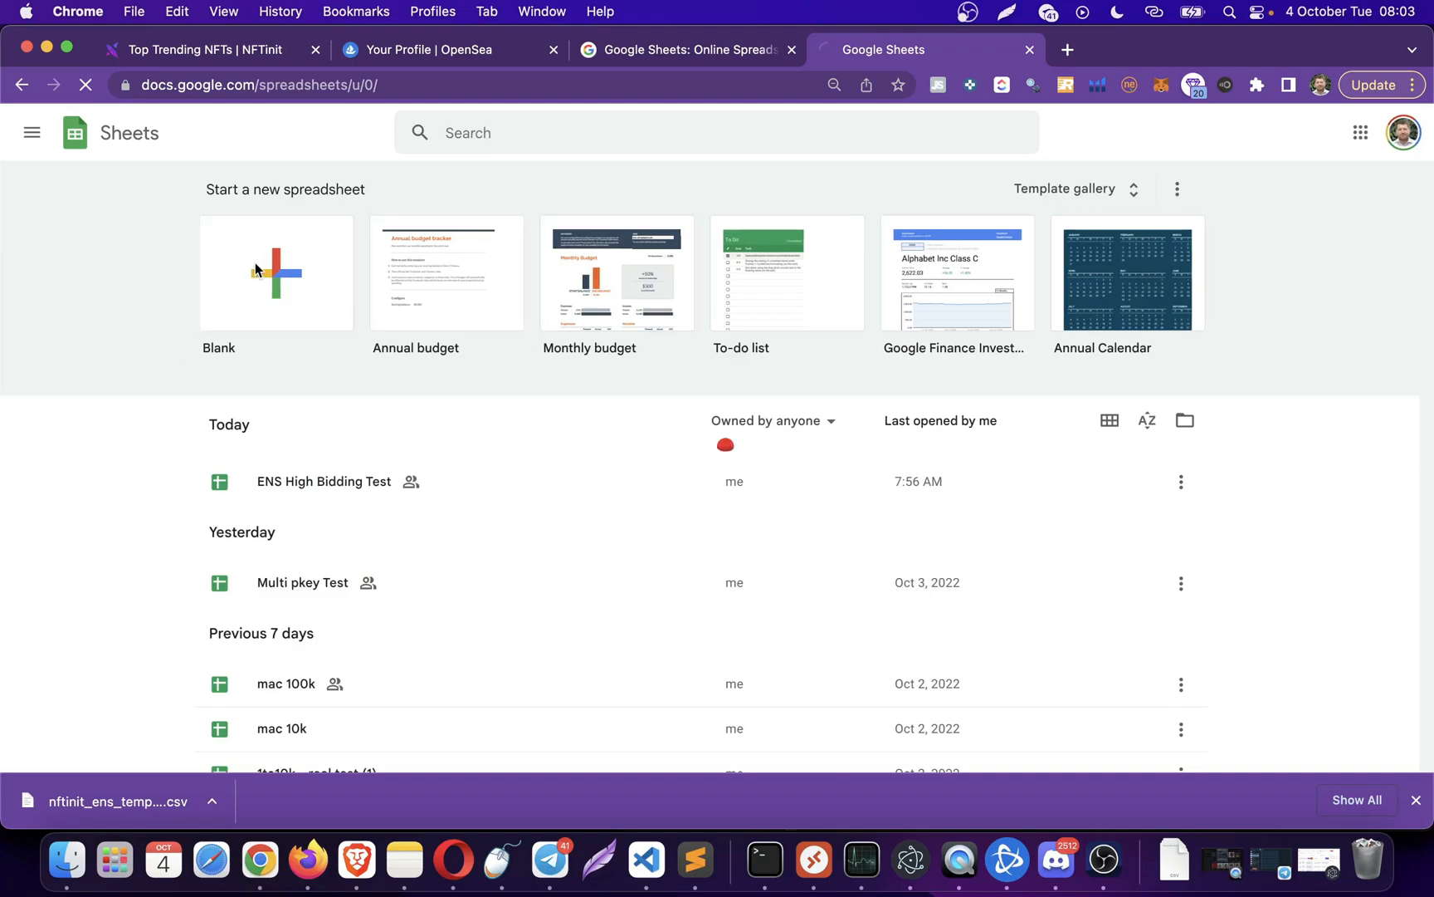
pyautogui.click(276, 274)
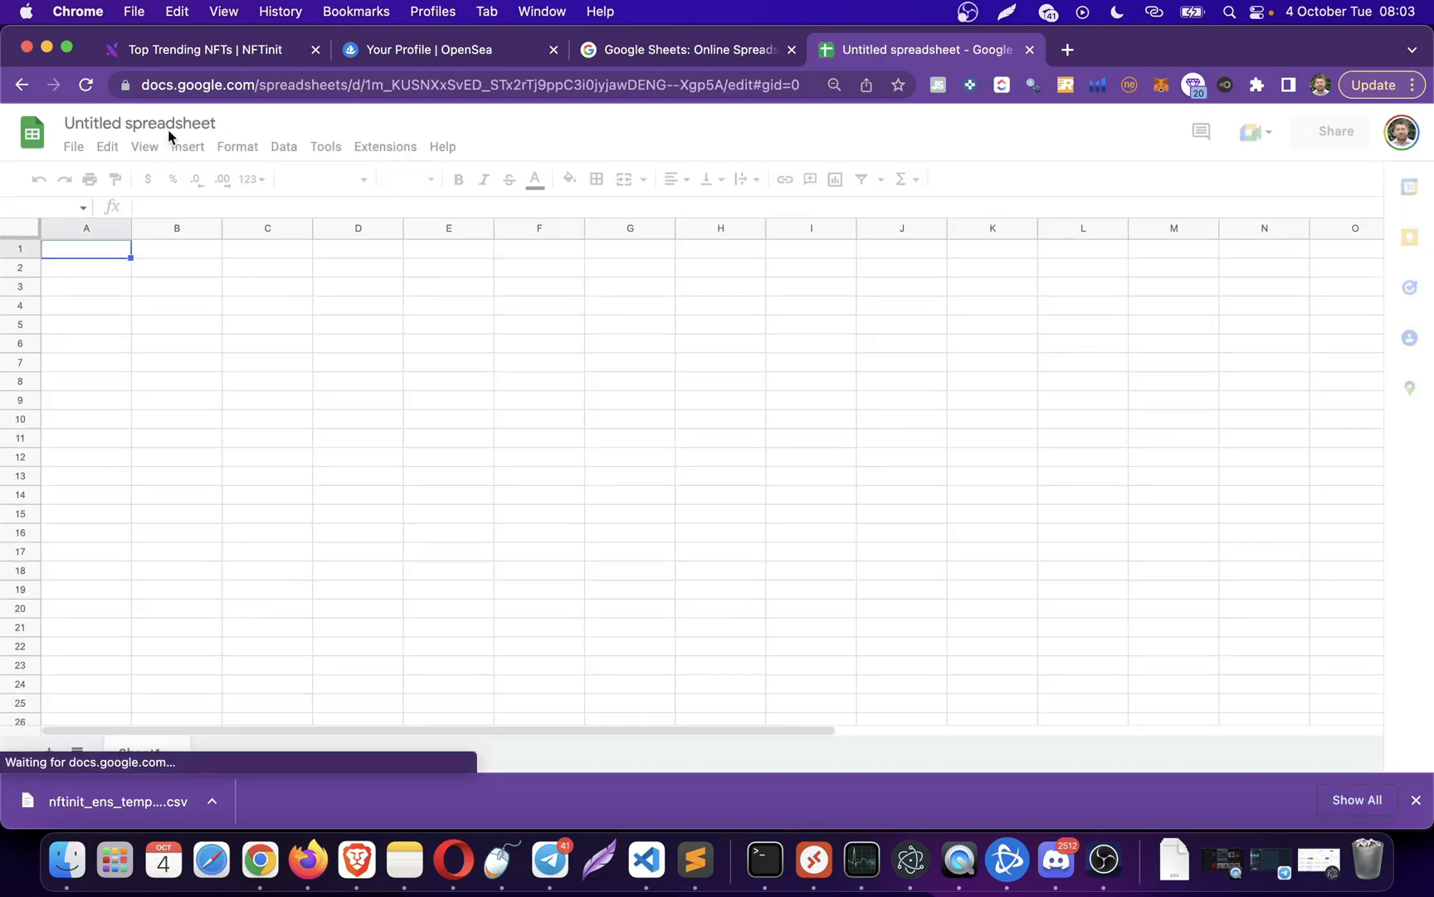
pyautogui.write('Vido')
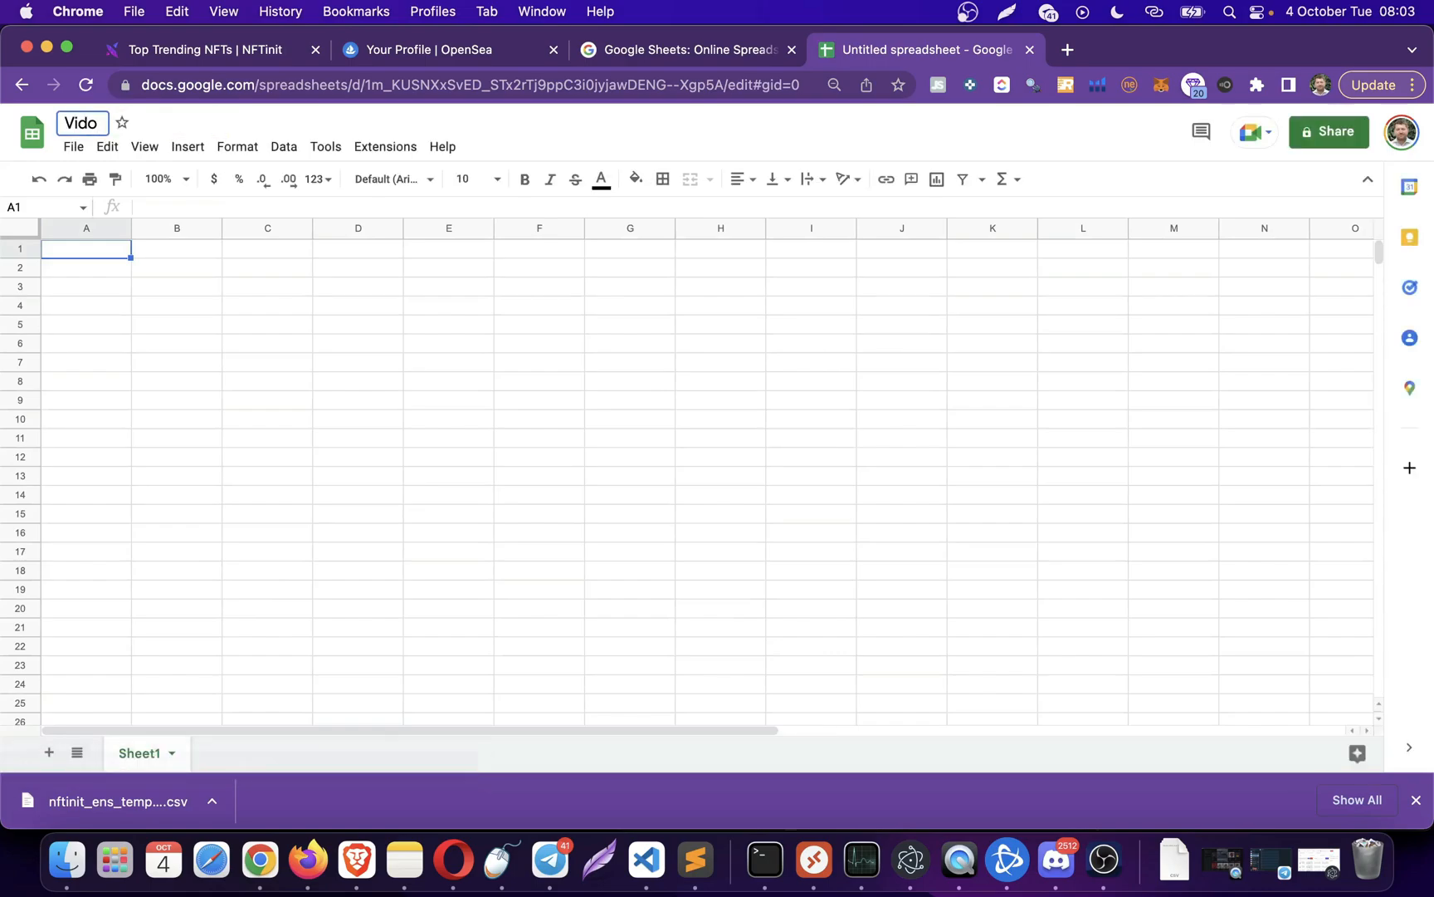
pyautogui.write('Video Tutorial')
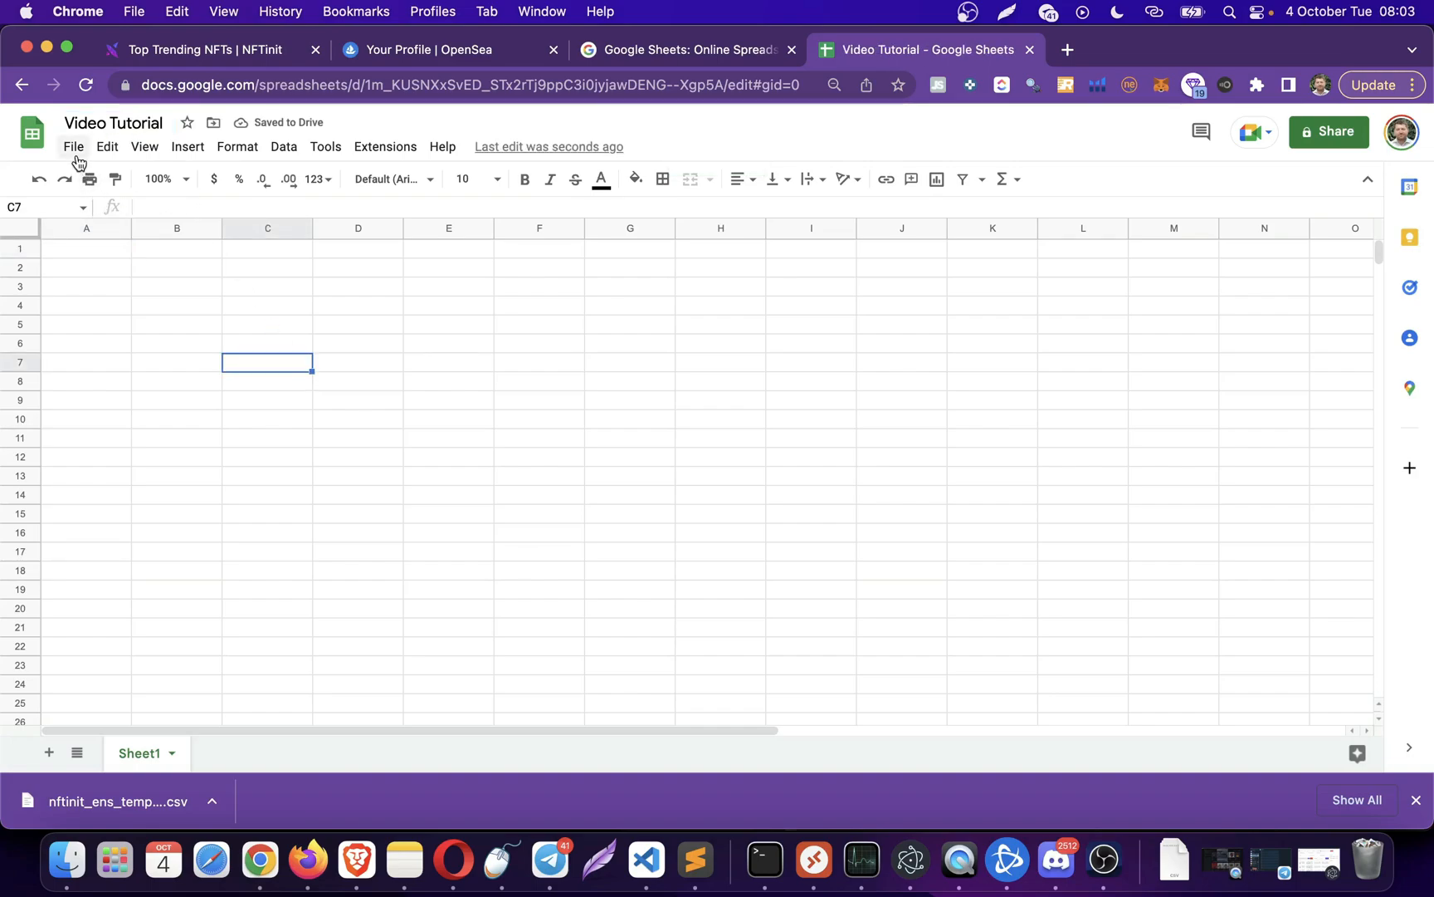
# - Import the nftinit_ens_template CSV via File > Import, replacing the whole spreadsheet
pyautogui.click(73, 146)
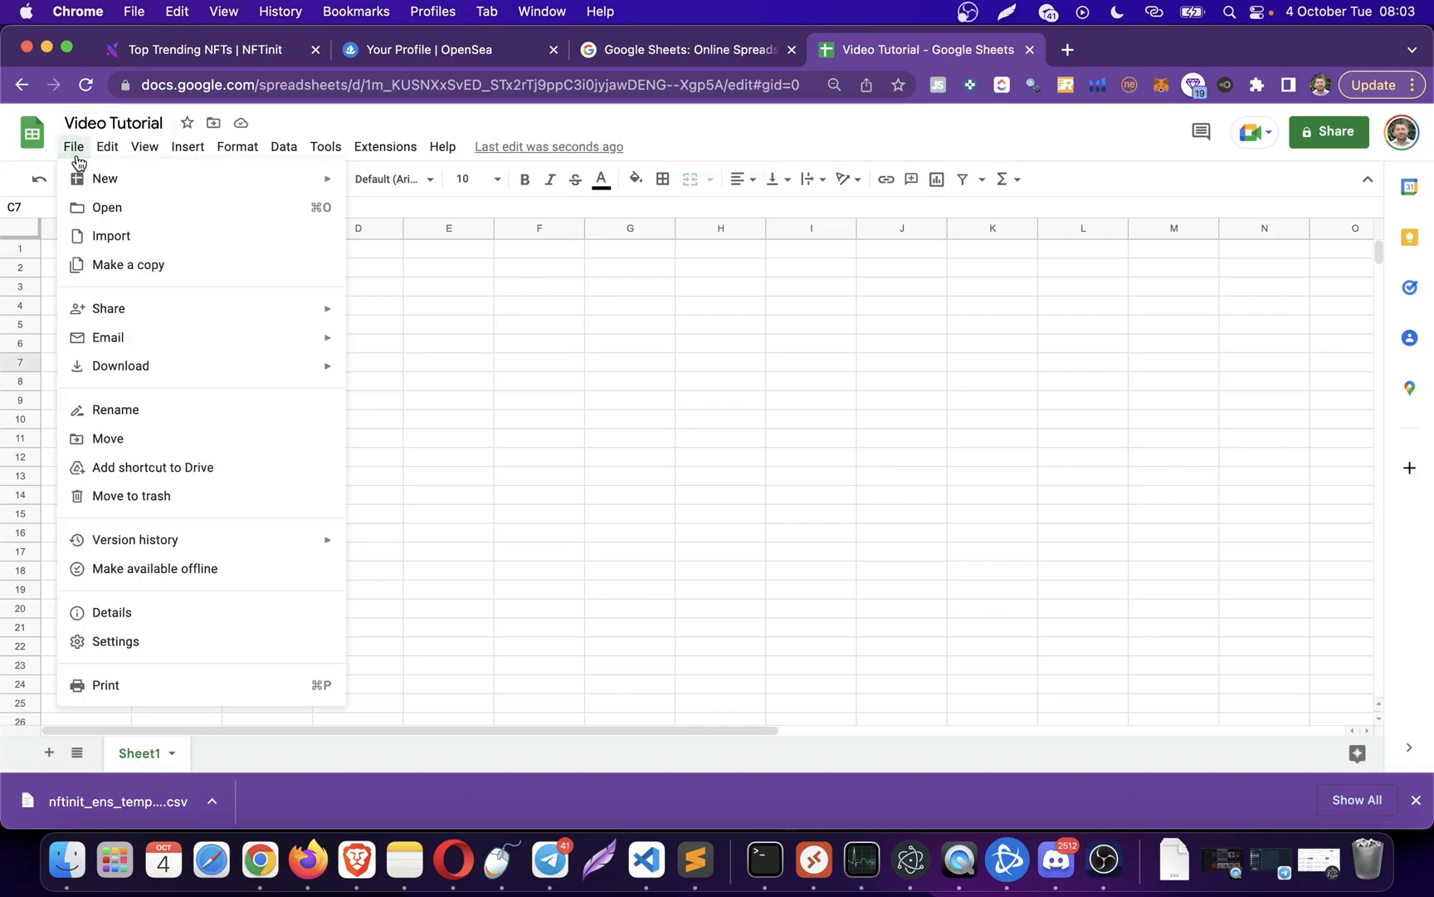
pyautogui.click(112, 235)
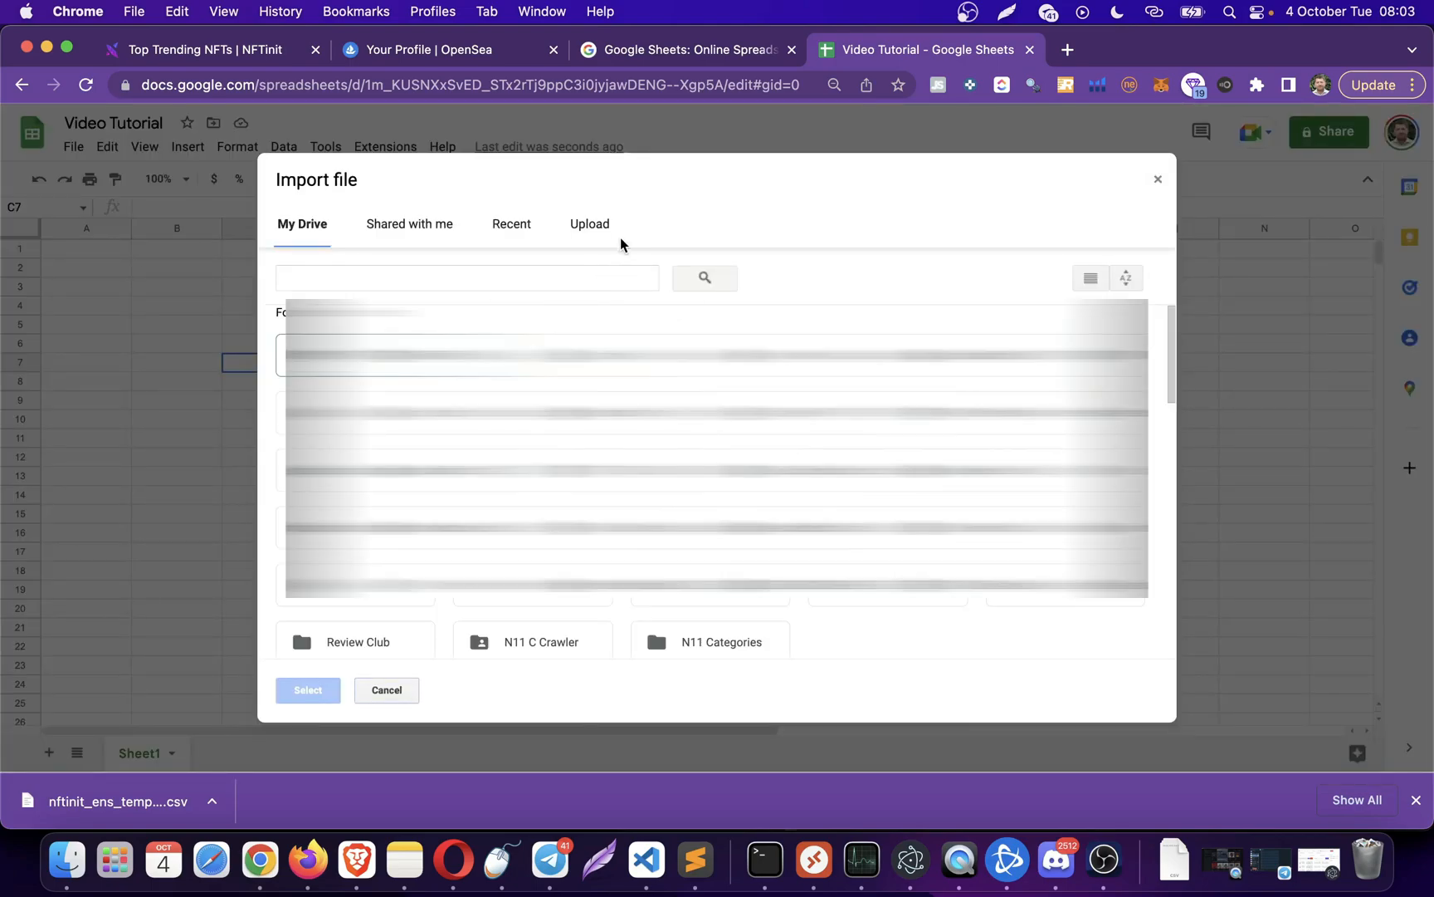
pyautogui.click(589, 222)
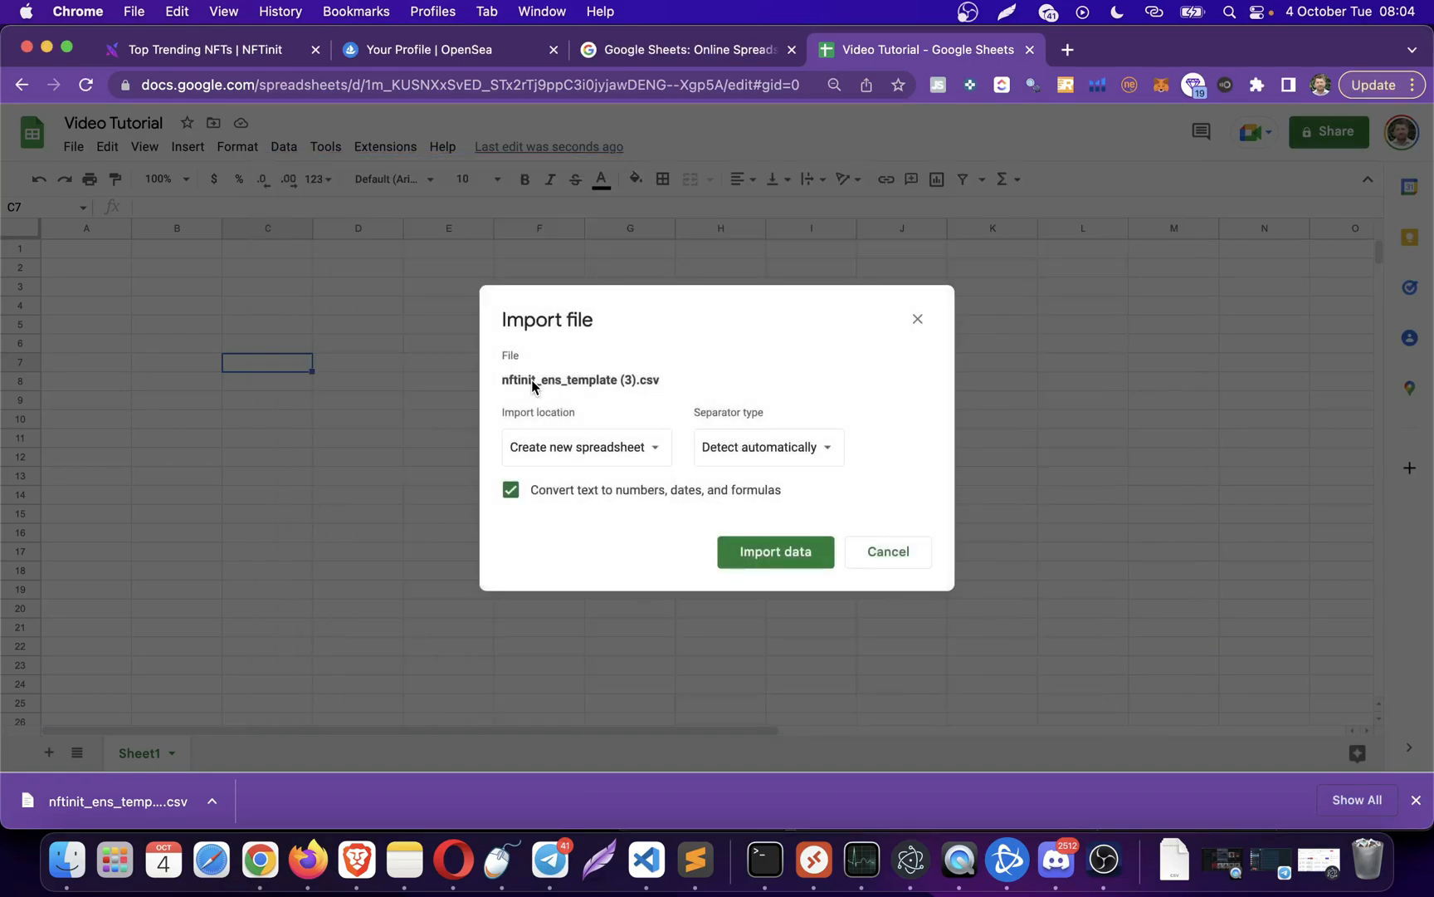
pyautogui.click(584, 446)
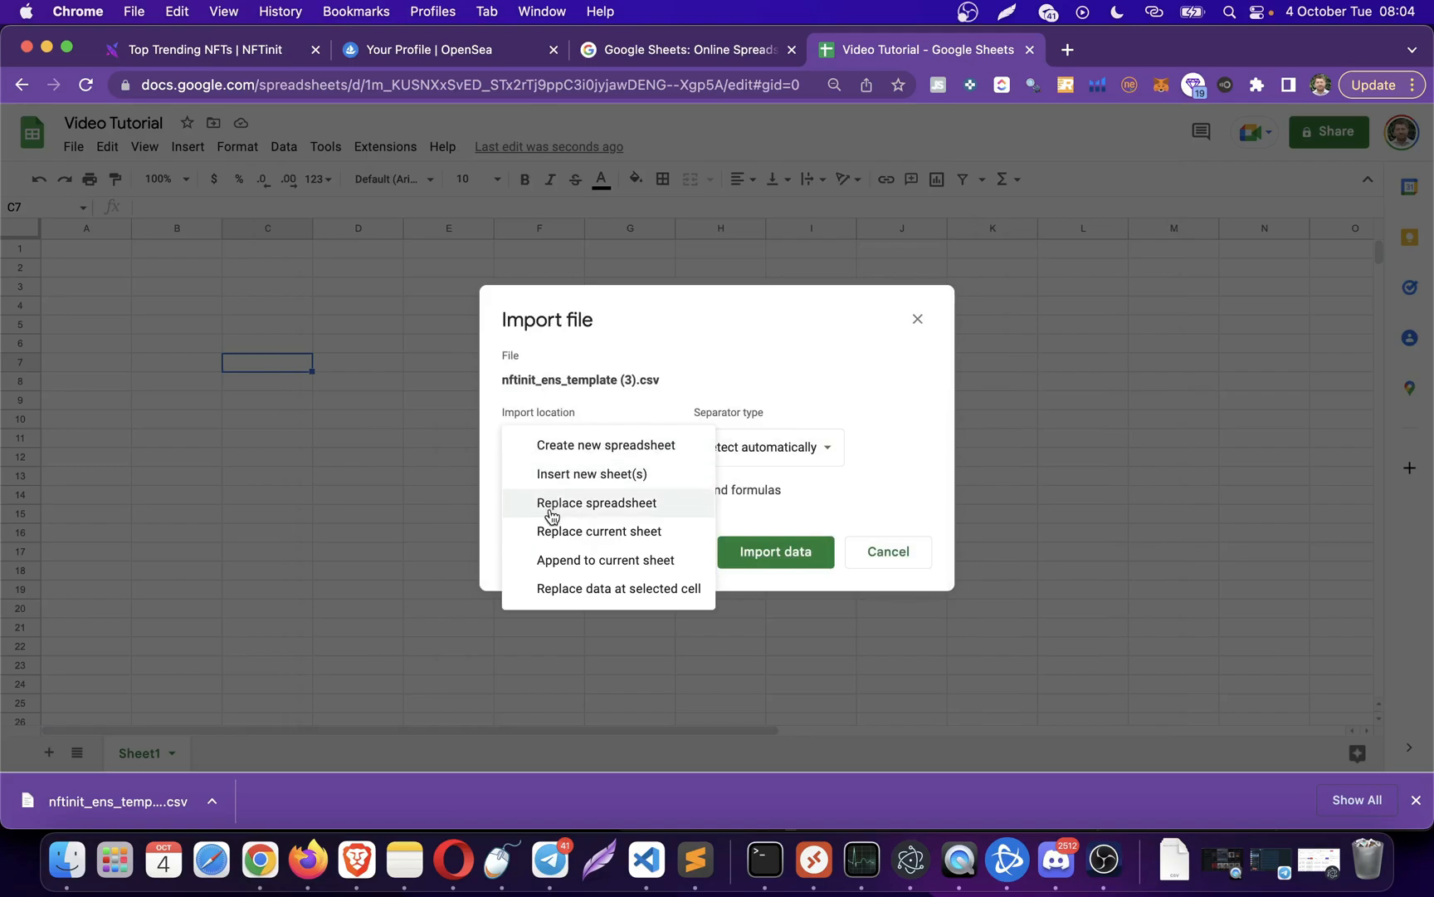
pyautogui.click(596, 503)
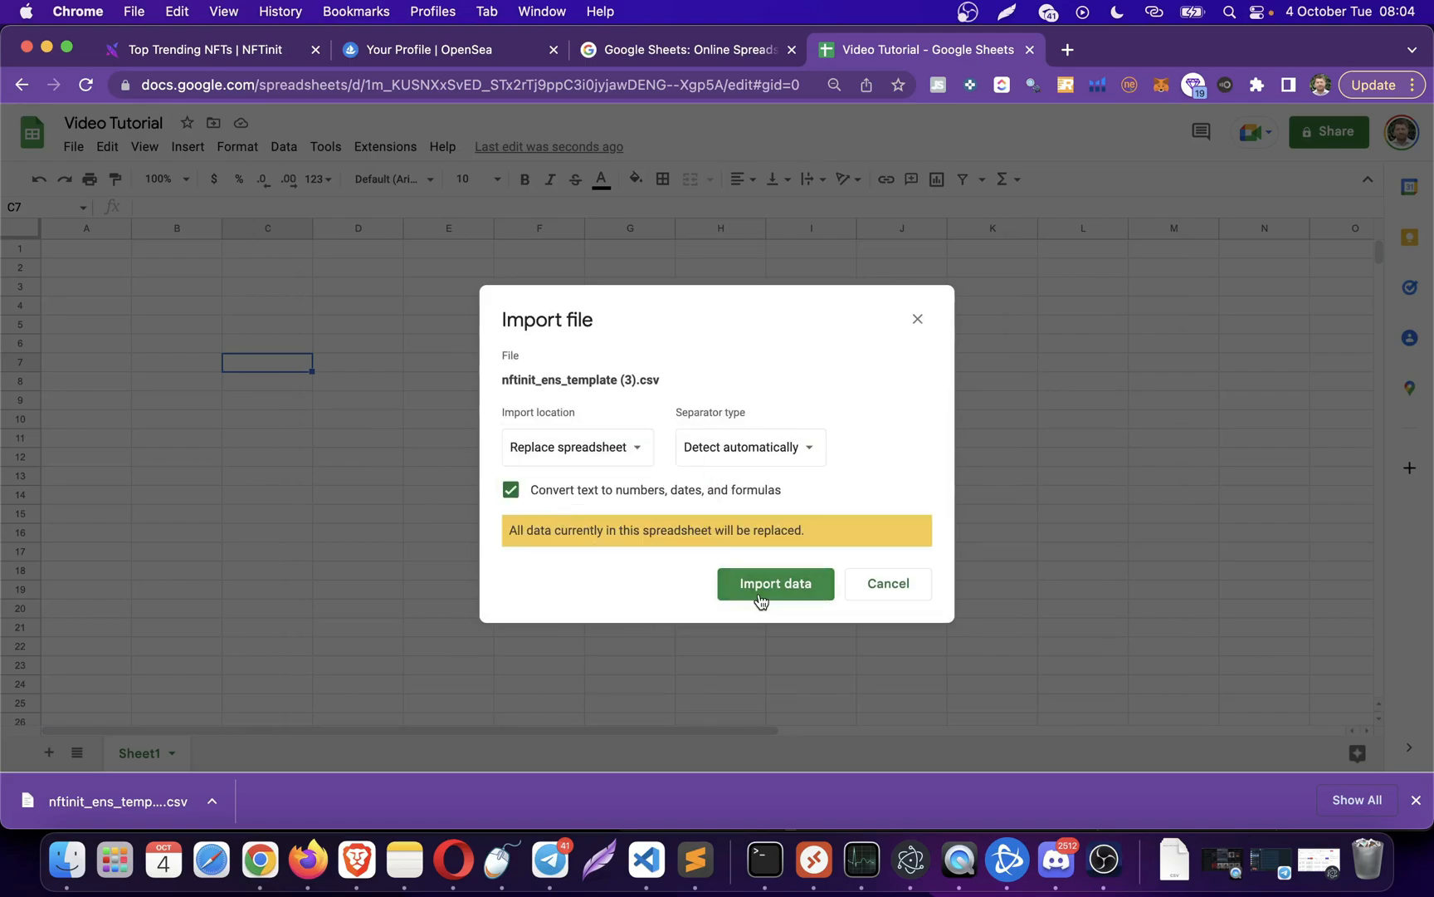
pyautogui.click(775, 585)
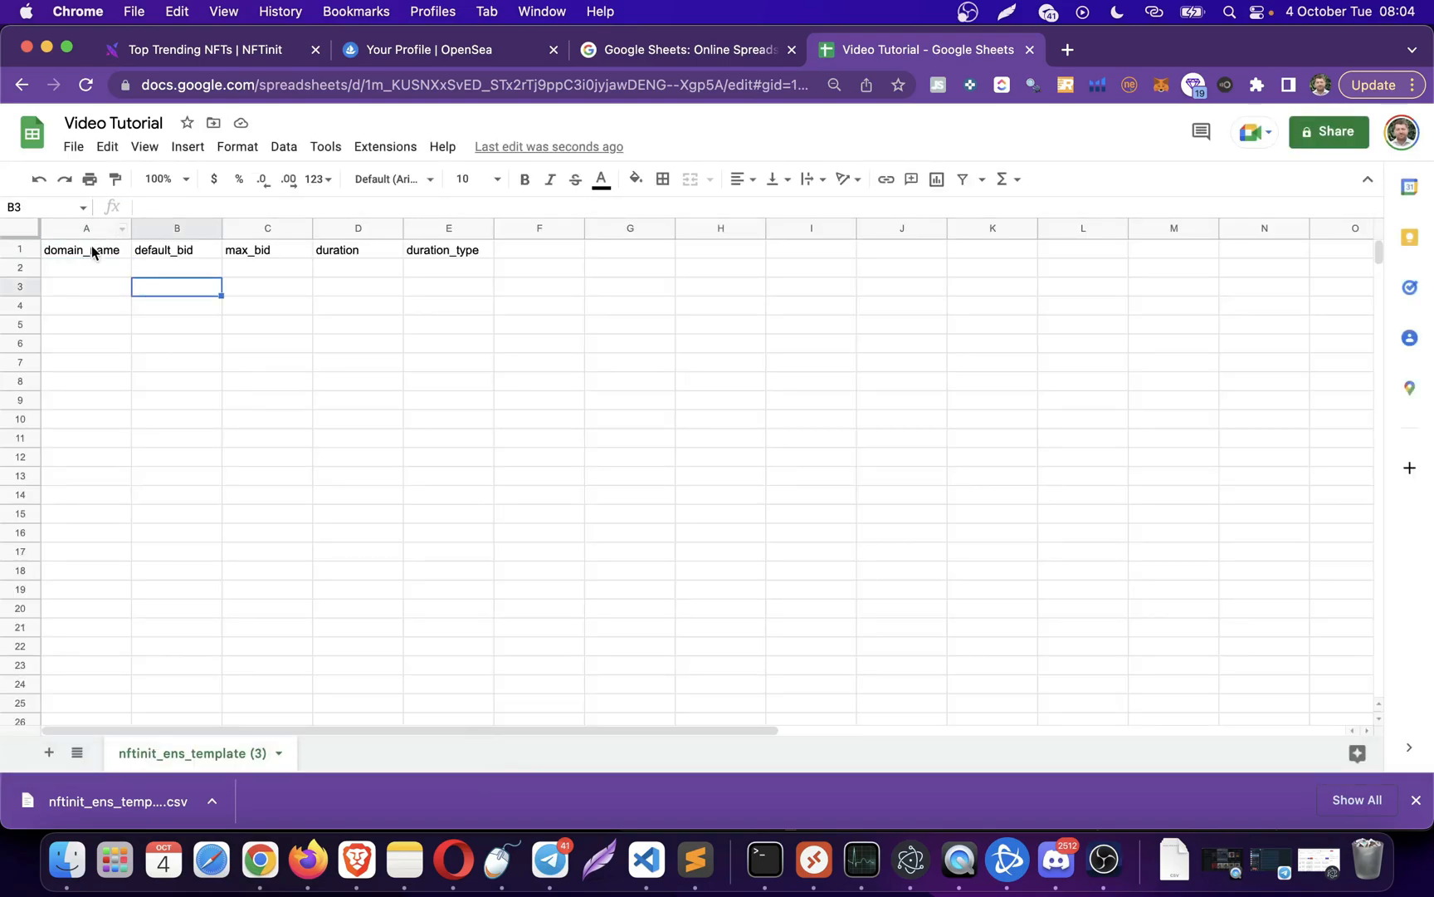
pyautogui.moveTo(438, 270)
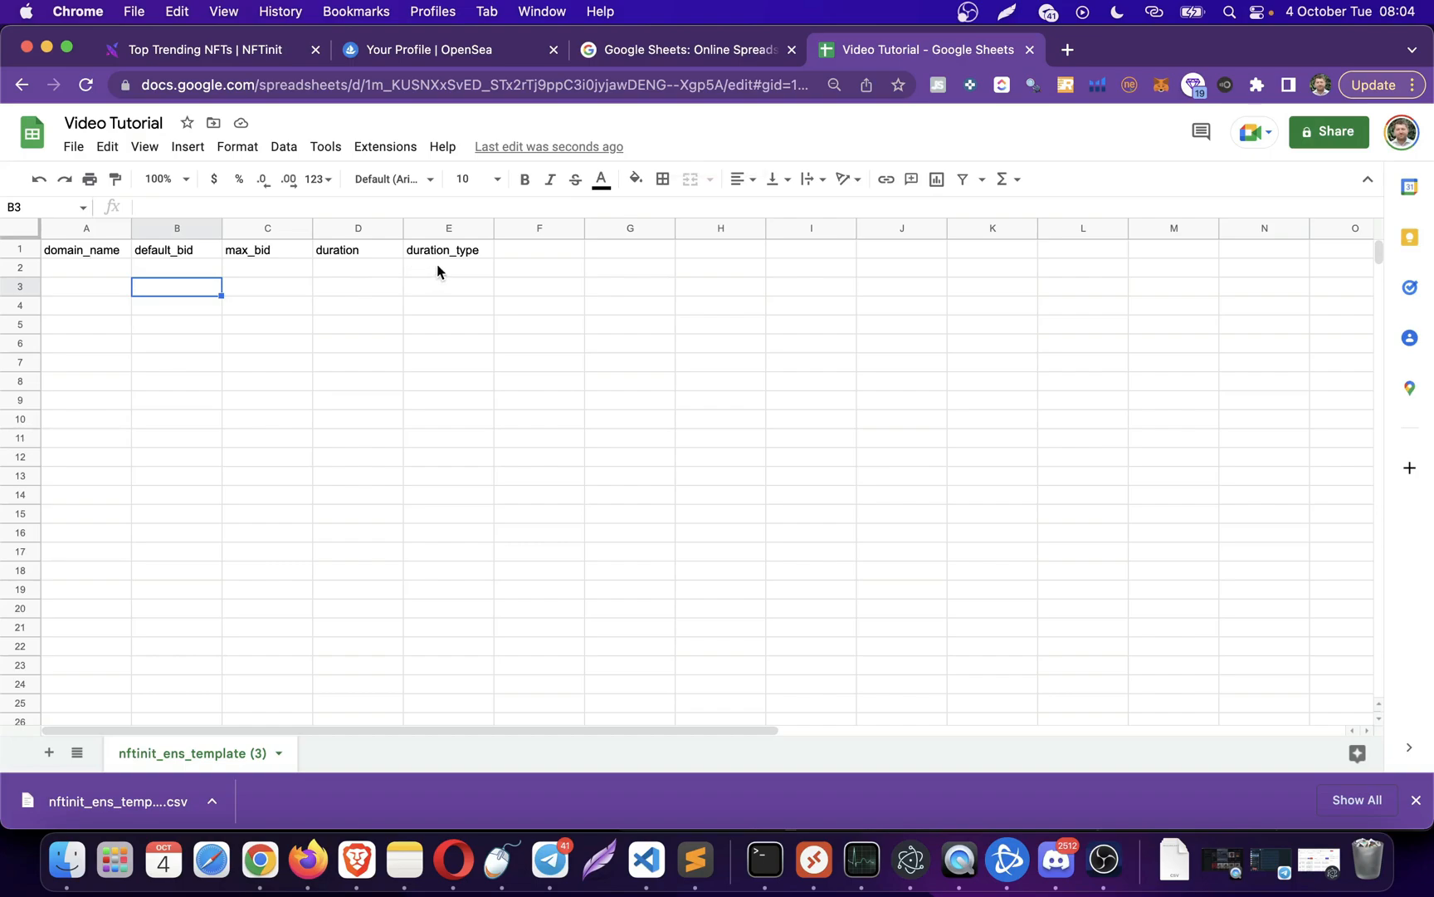
pyautogui.moveTo(104, 259)
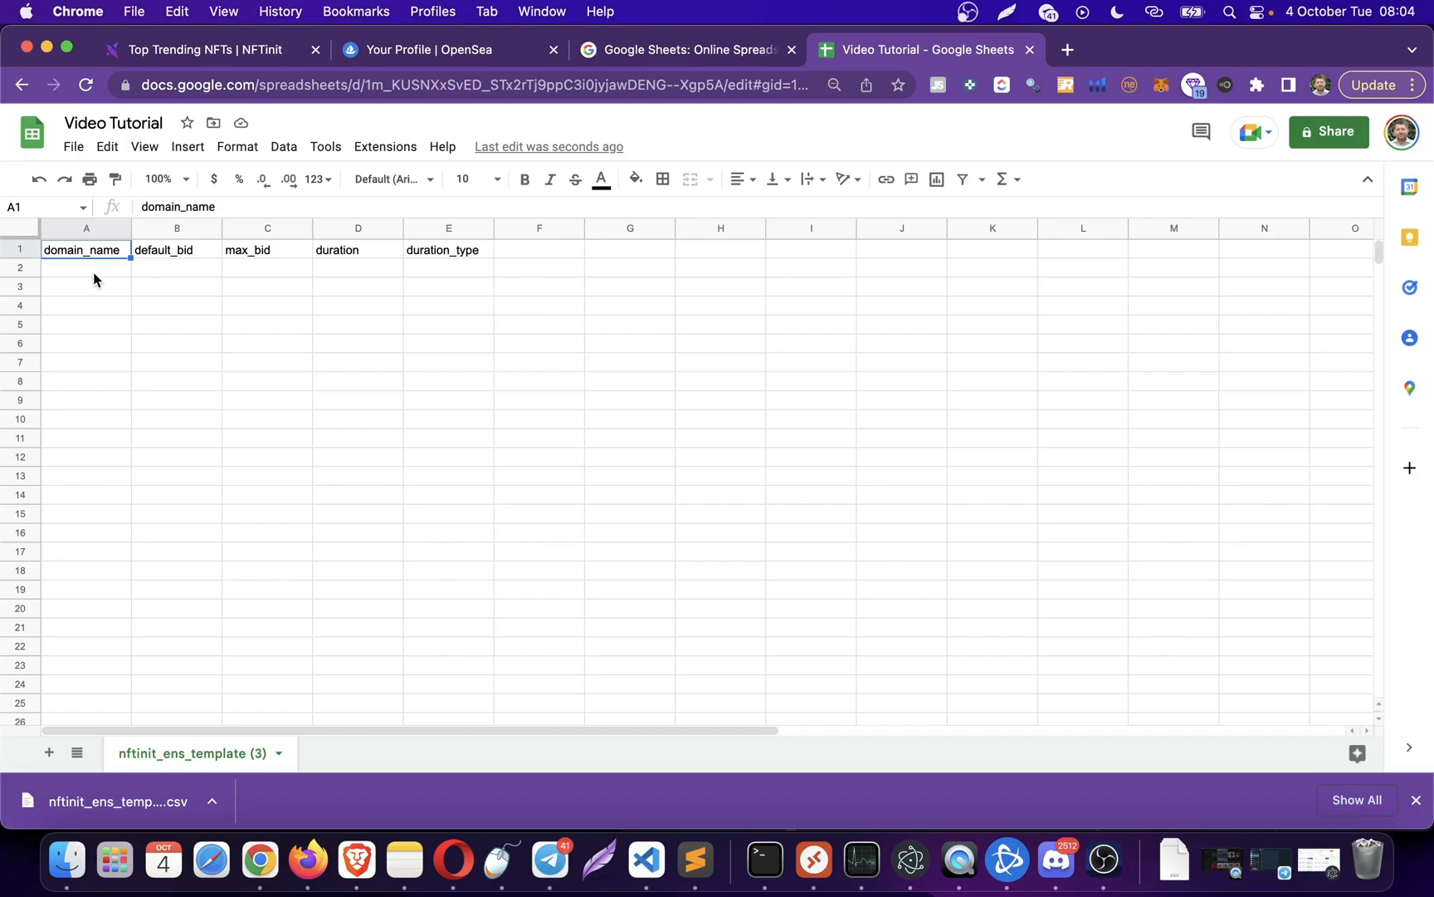
# - Enter default_bid 0.02 in B2 and max_bid 0.07 in C2
pyautogui.click(176, 267)
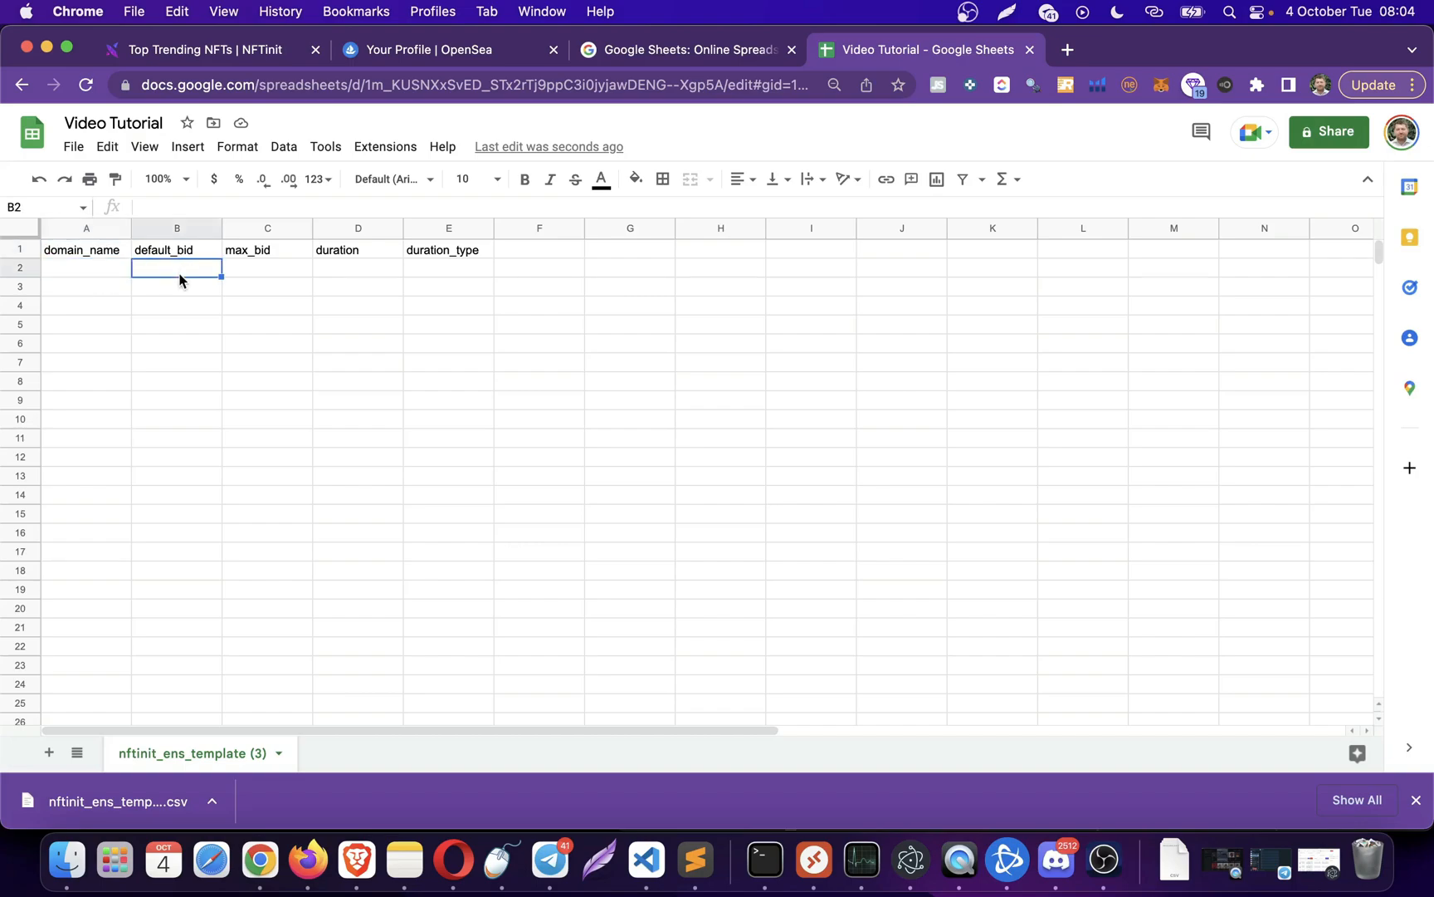
pyautogui.write('0')
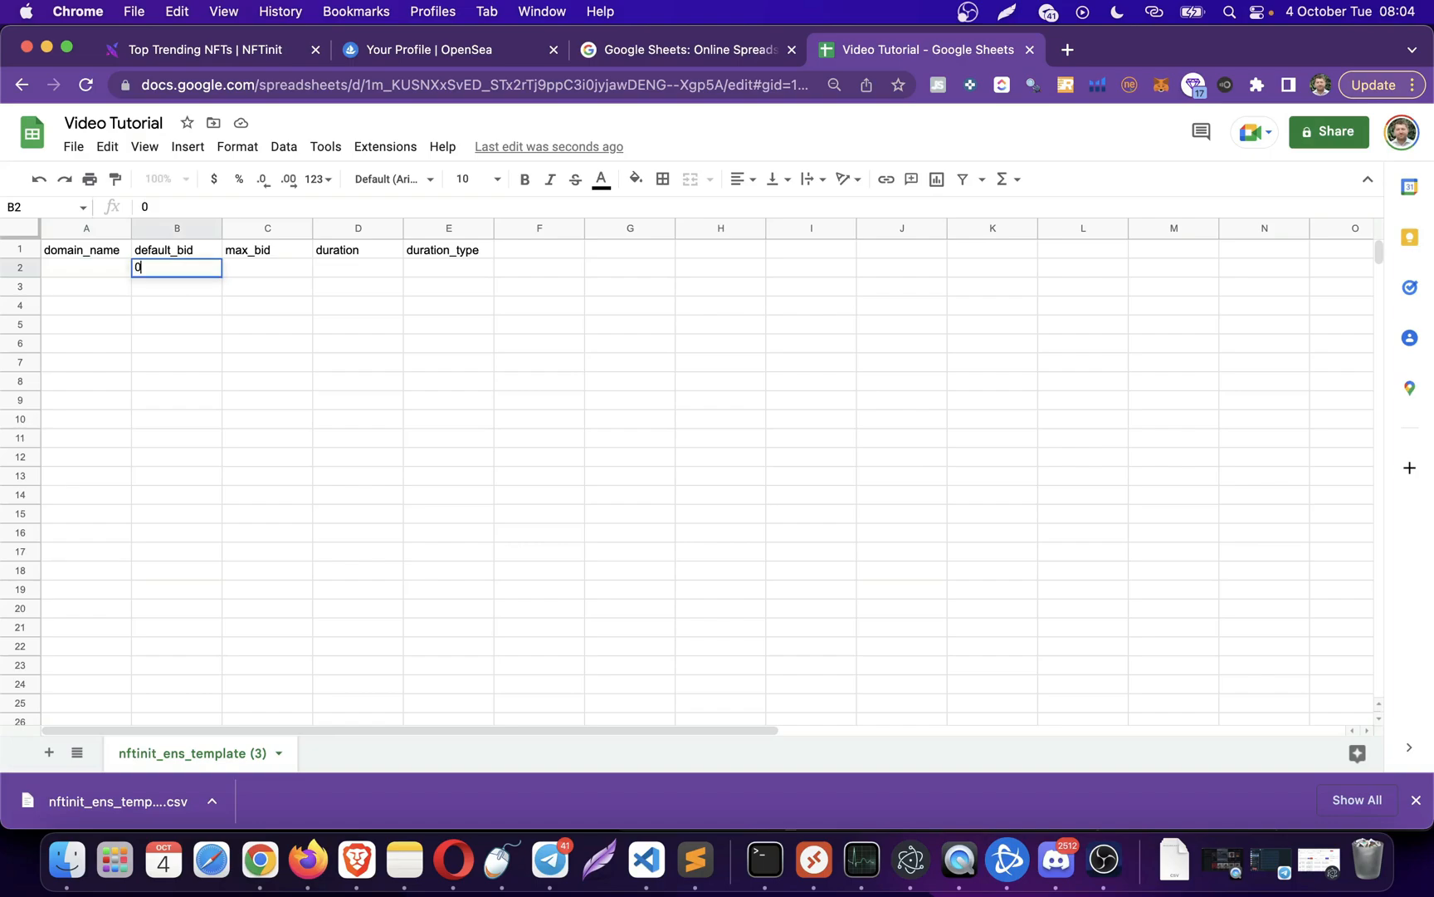
pyautogui.write('.0')
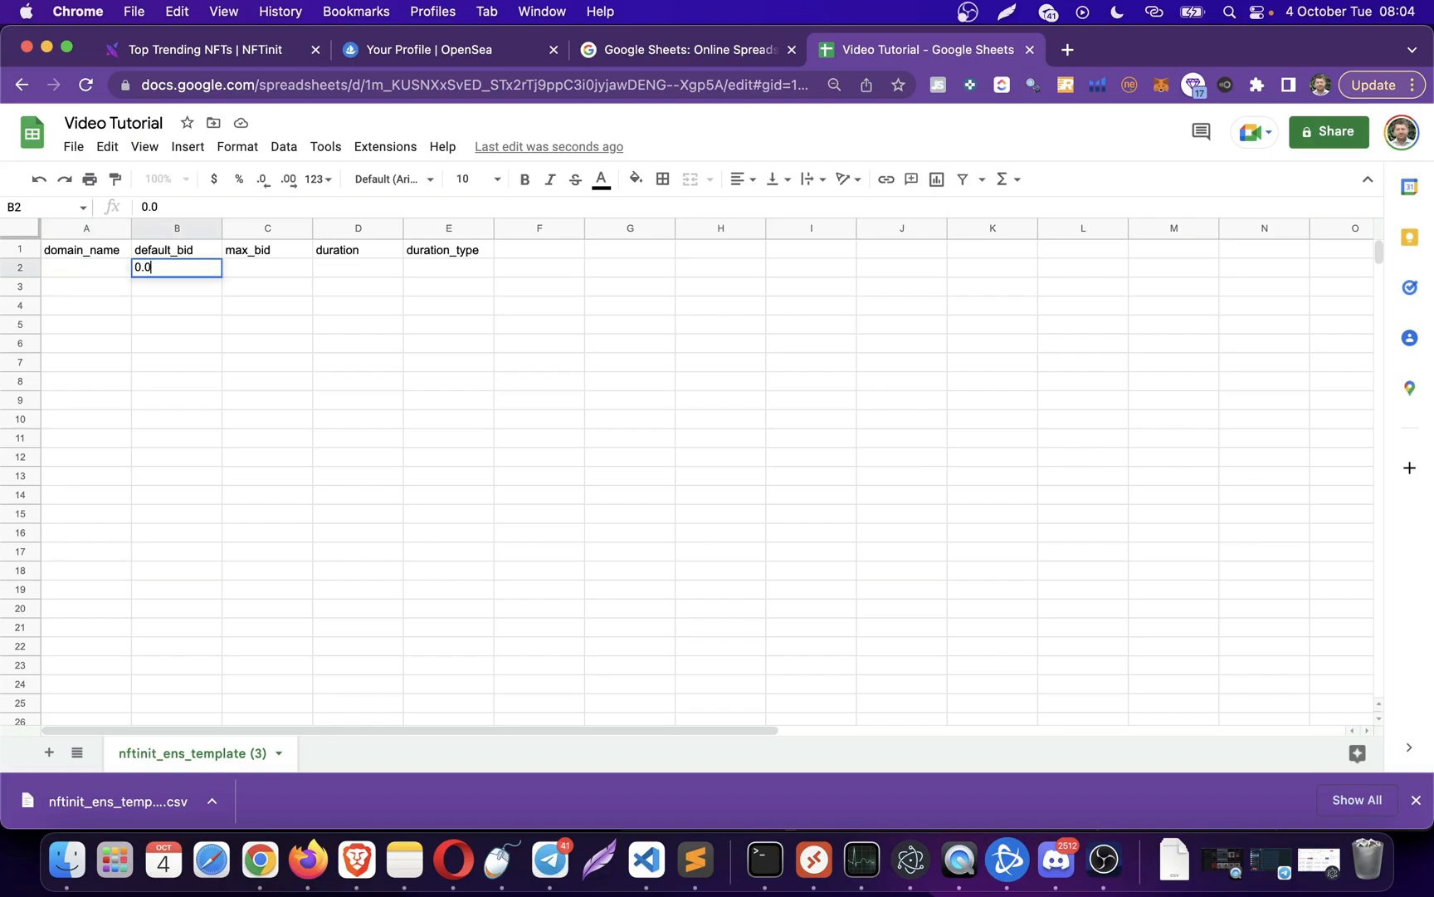
pyautogui.press('Tab')
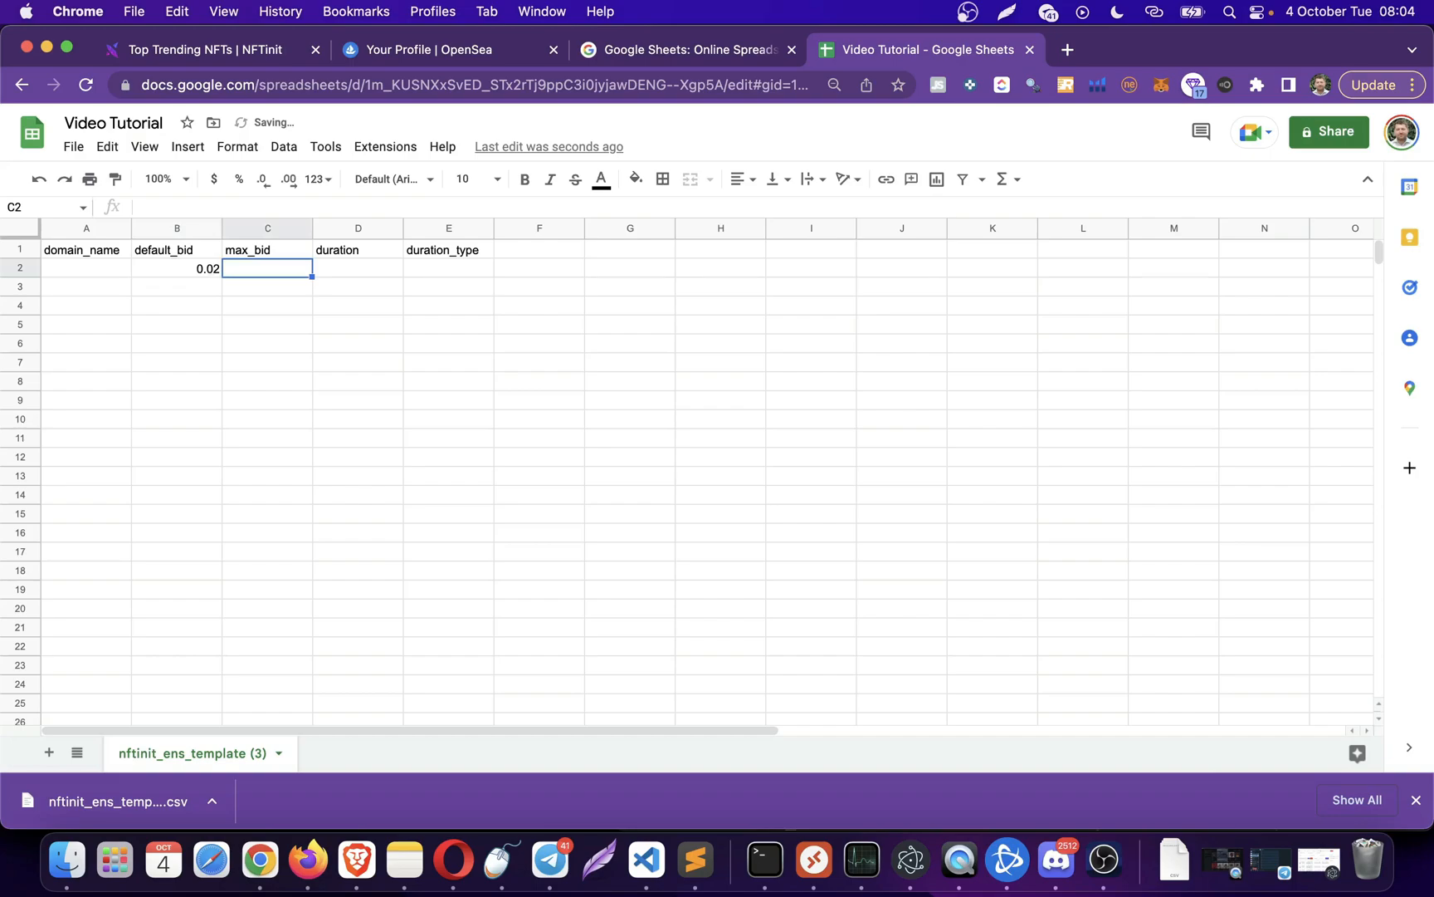
pyautogui.click(176, 267)
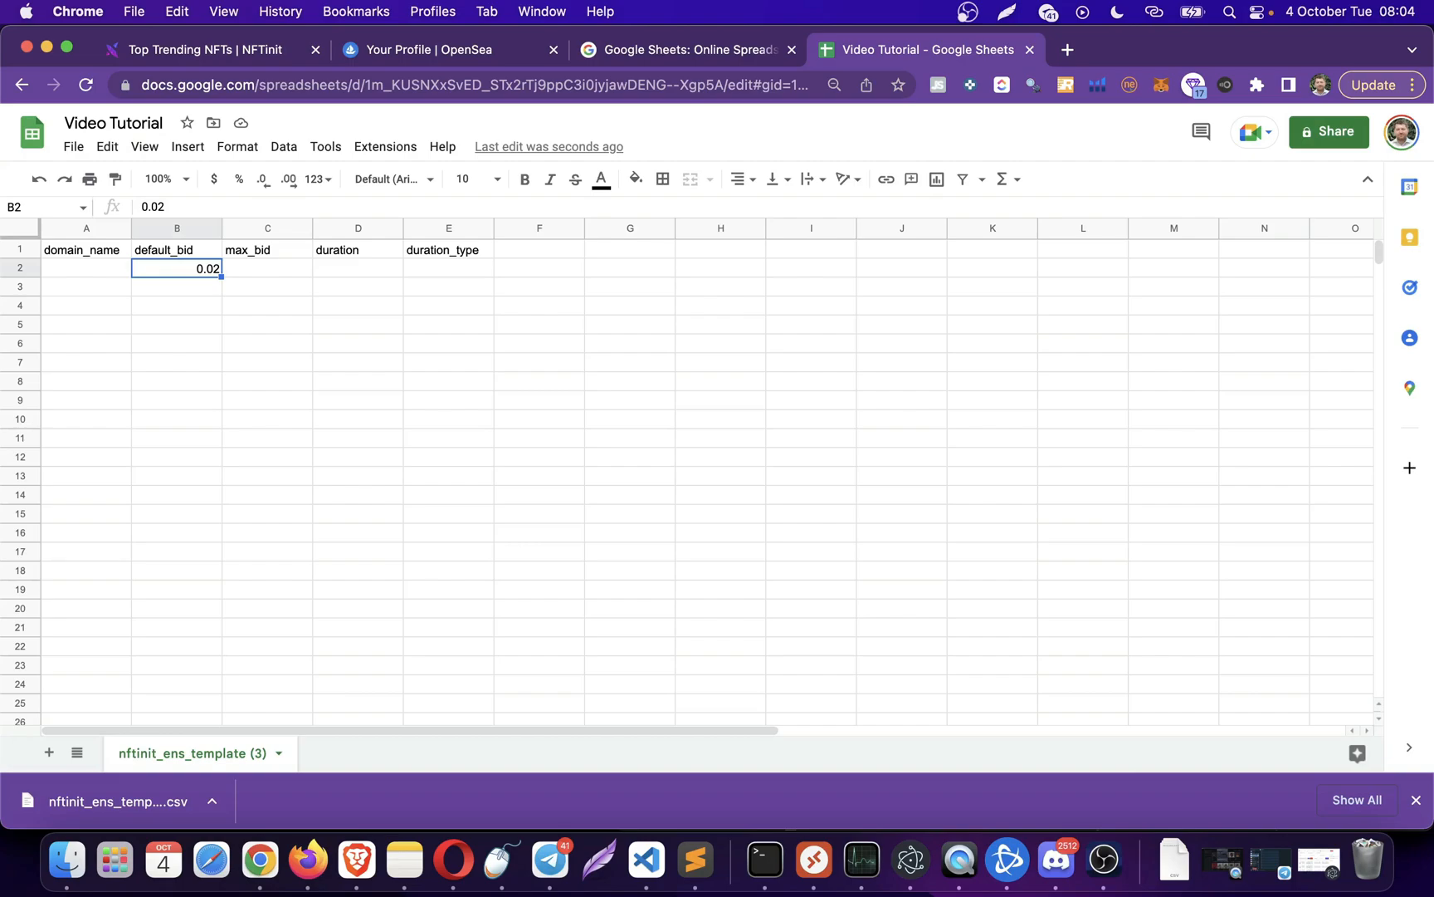
pyautogui.write('0.07')
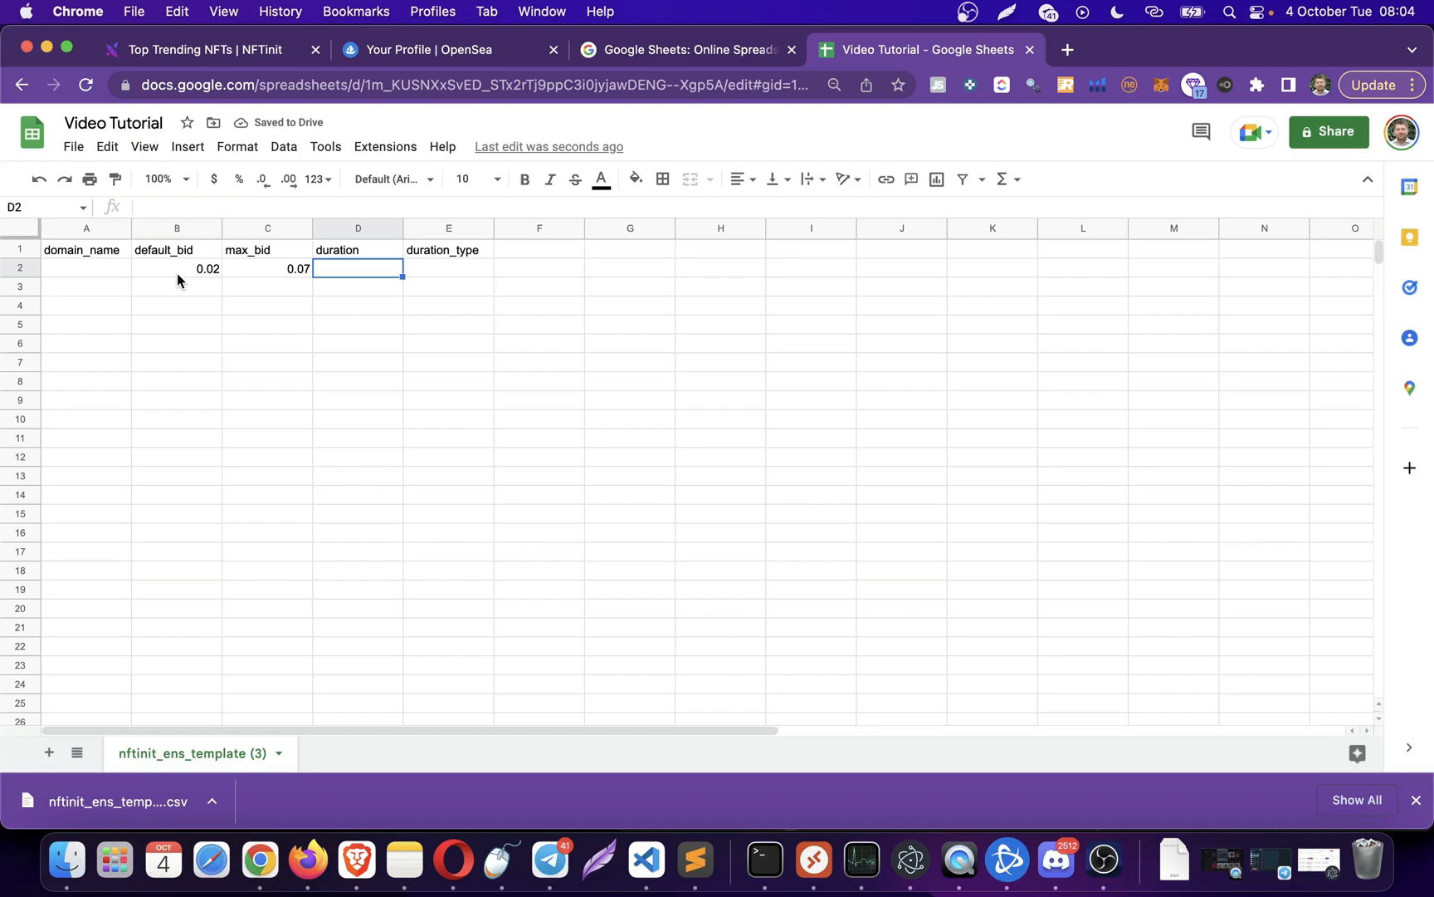
# - Enter duration 30 in D2, duration_type m in E2 and domain 50000 in A2
pyautogui.write('30')
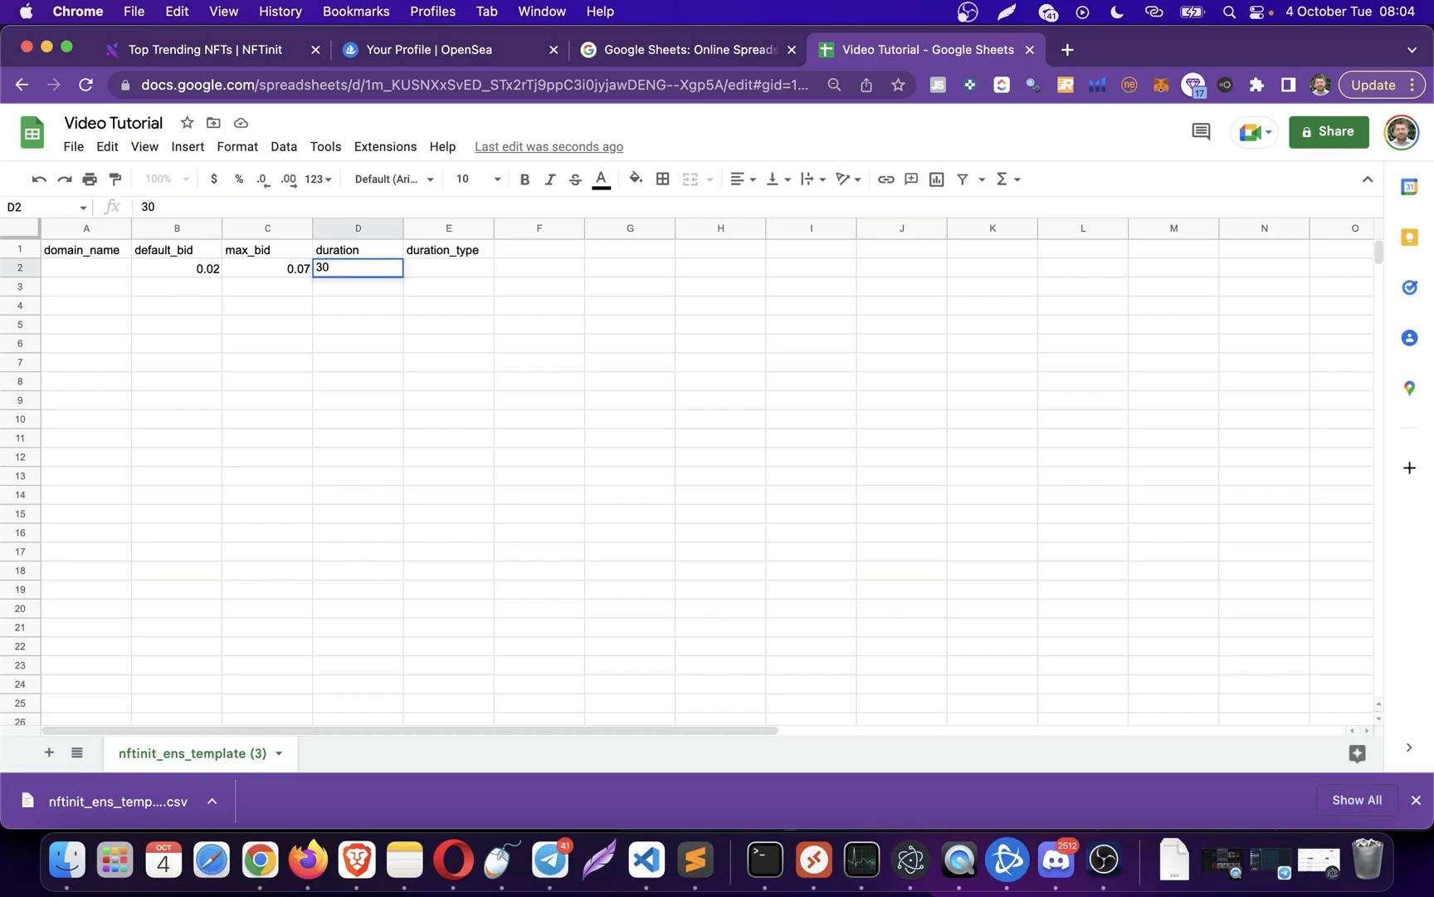
pyautogui.press('Tab')
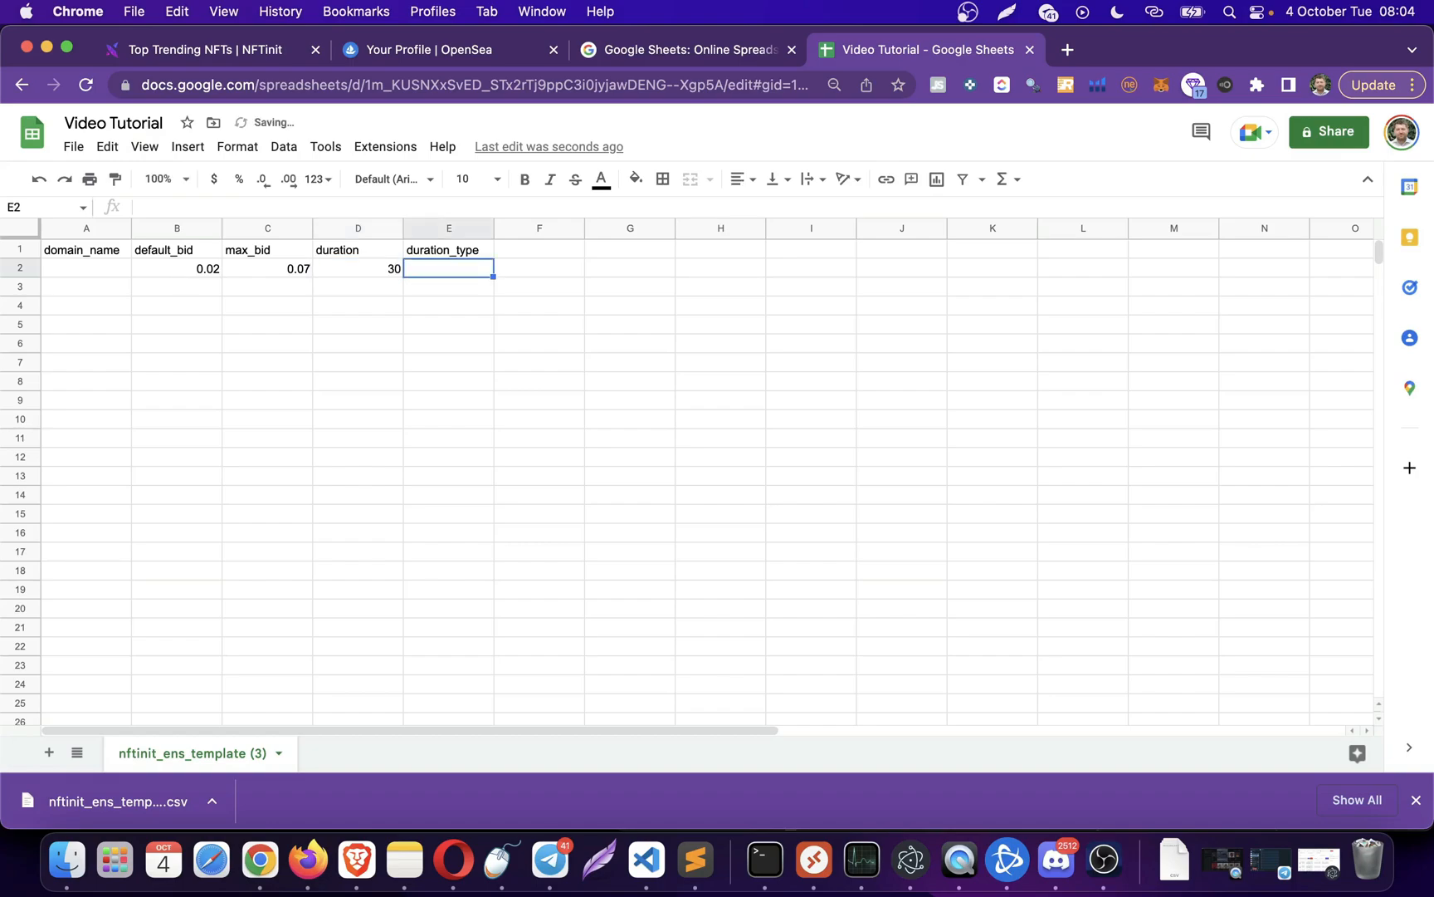
pyautogui.write('m')
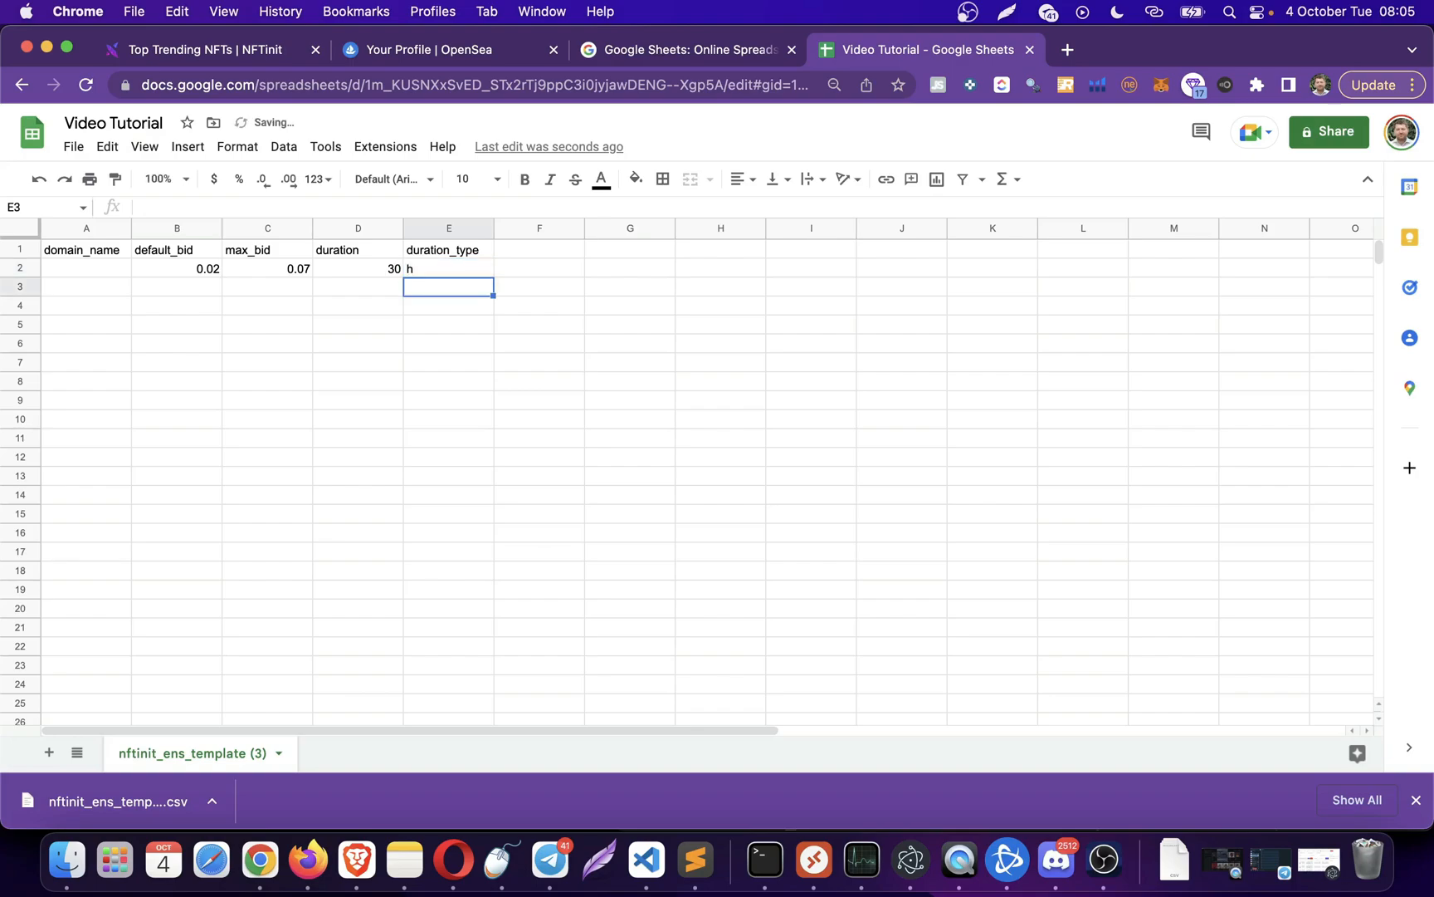
pyautogui.write('m')
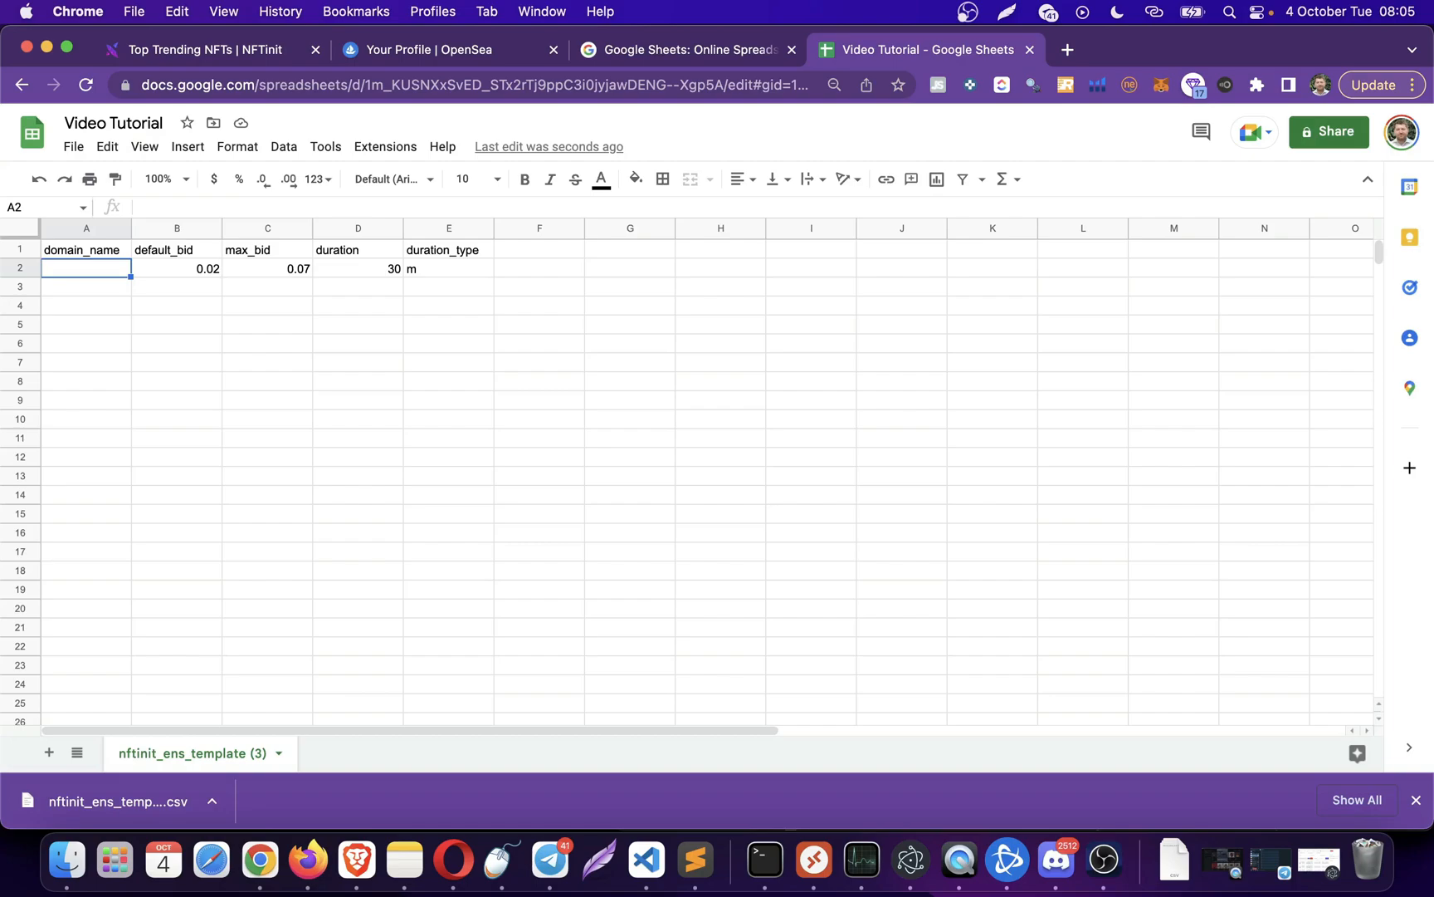
pyautogui.write('50000')
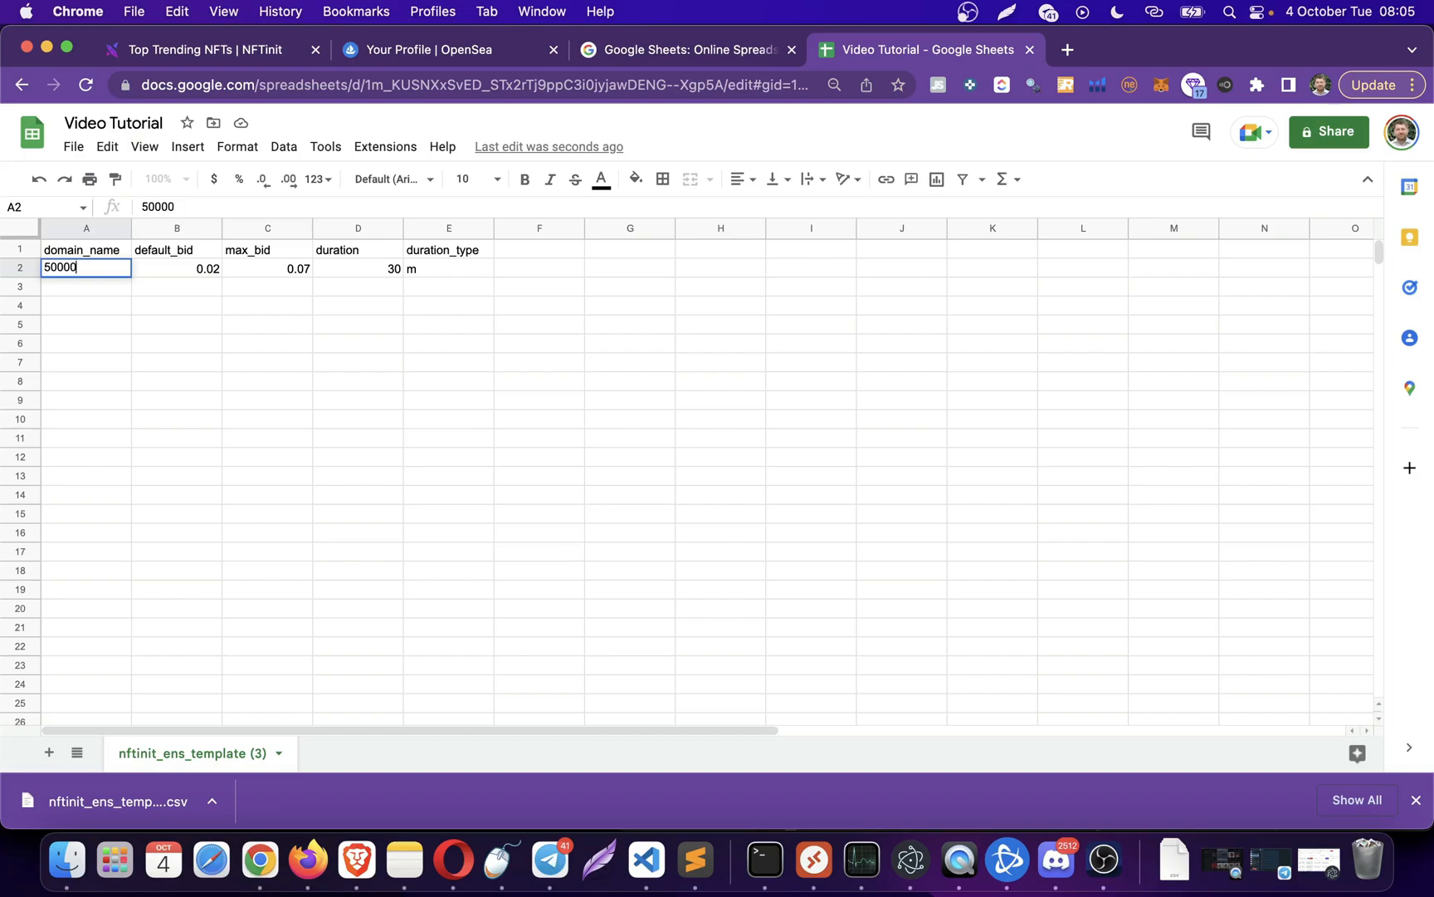
pyautogui.write('.eth')
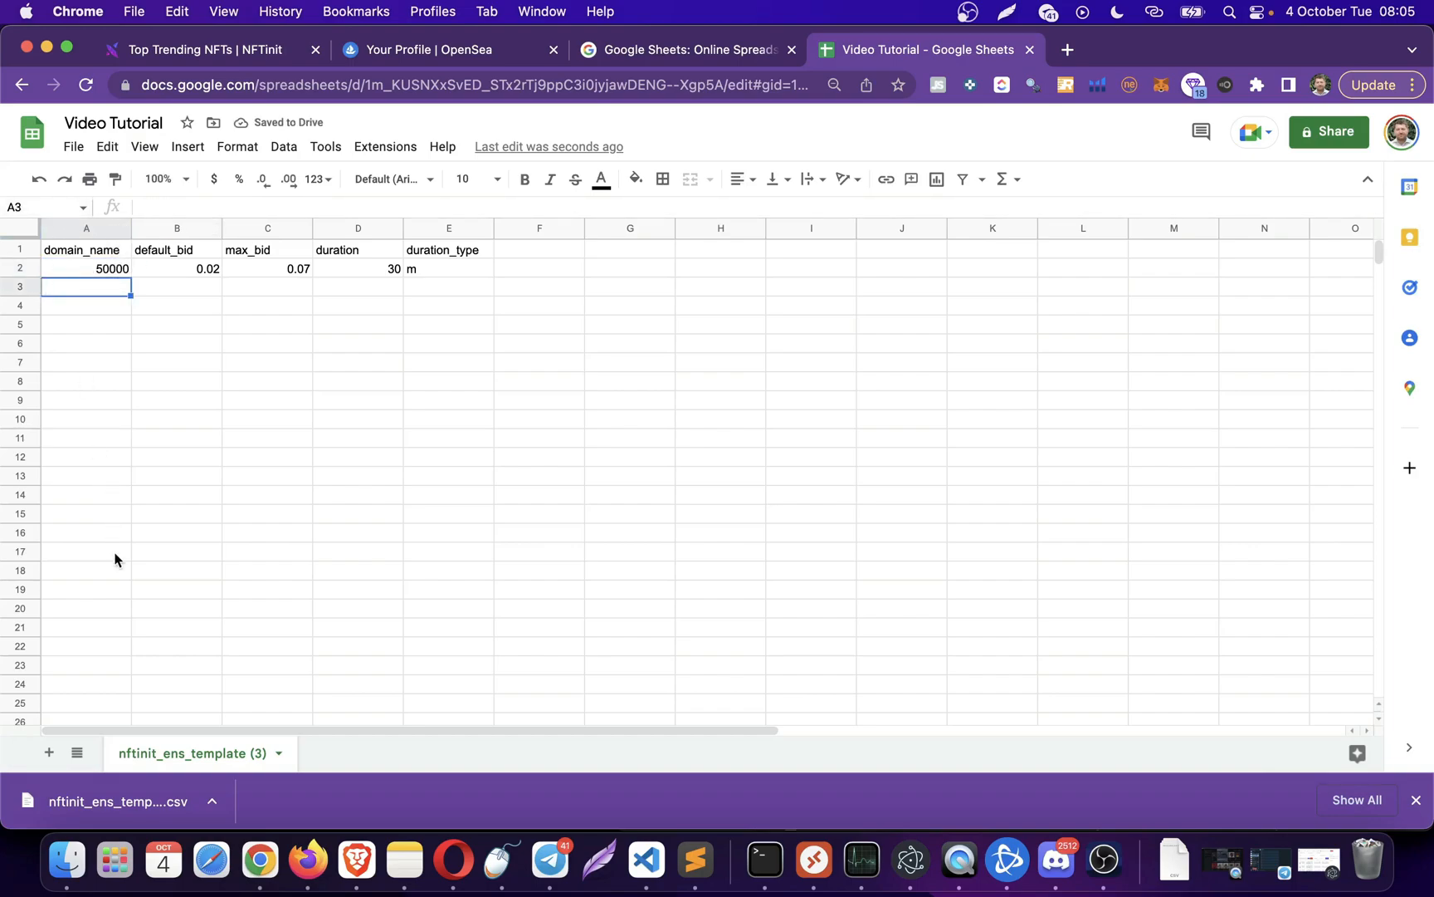
# - Add 100000 more rows at the bottom of the sheet, reaching 101,000 rows
pyautogui.click(86, 569)
pyautogui.write('100000')
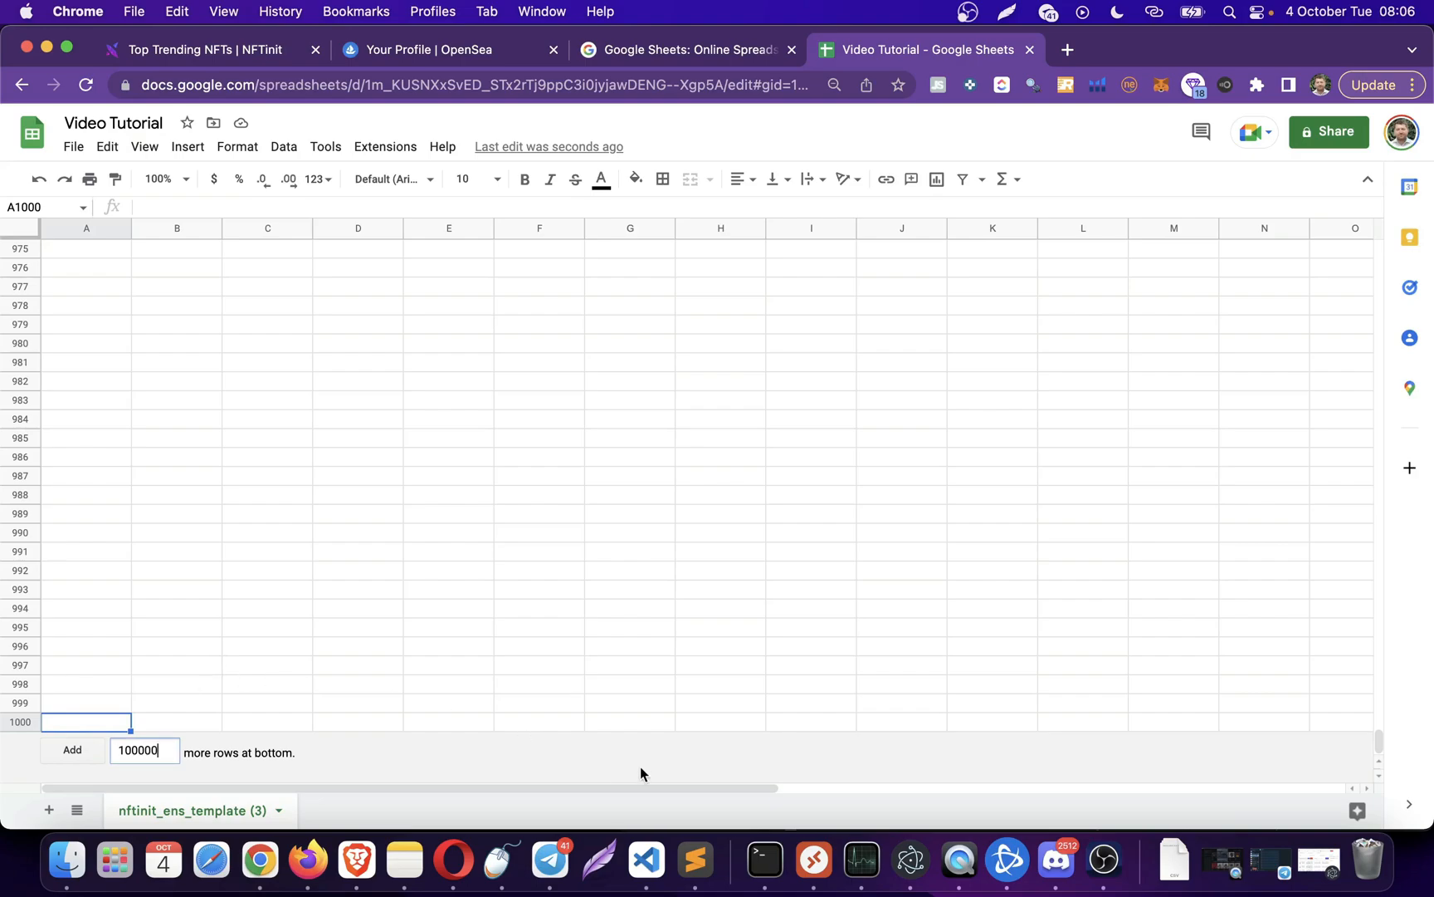
pyautogui.moveTo(73, 759)
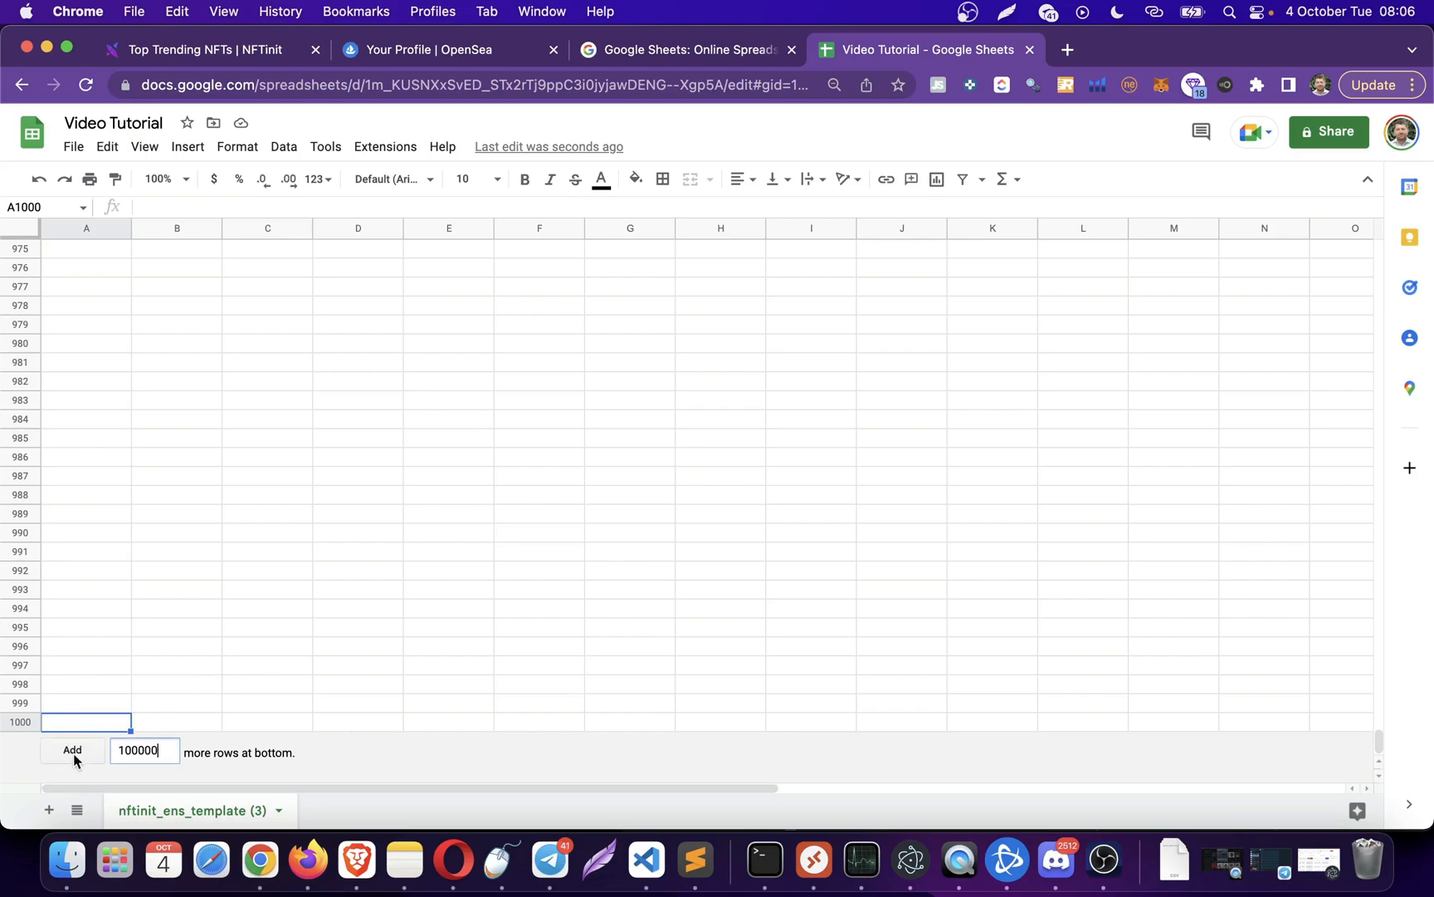
pyautogui.click(72, 749)
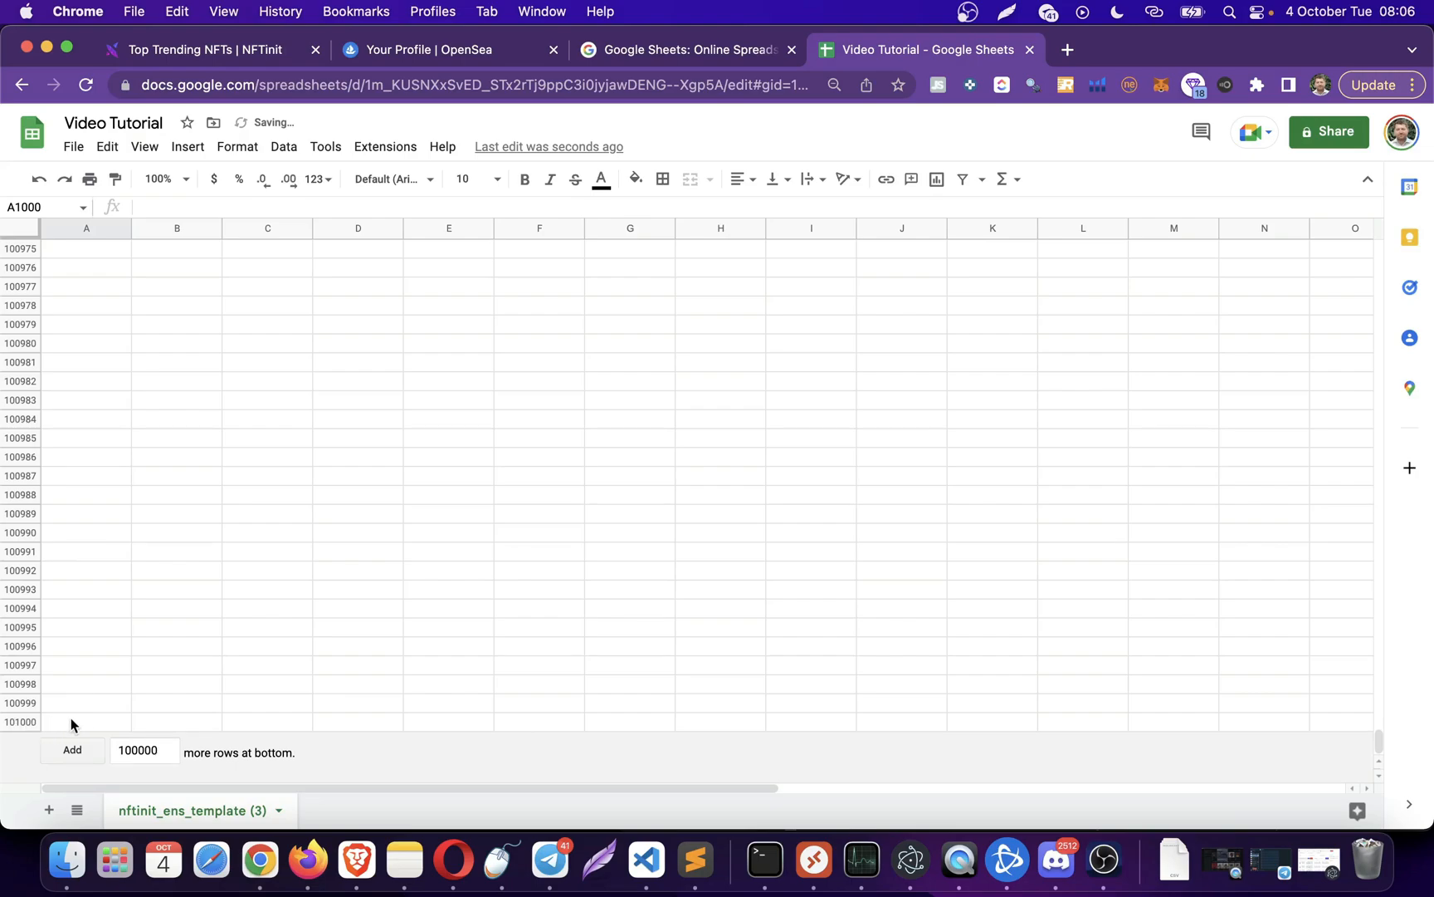
pyautogui.click(86, 666)
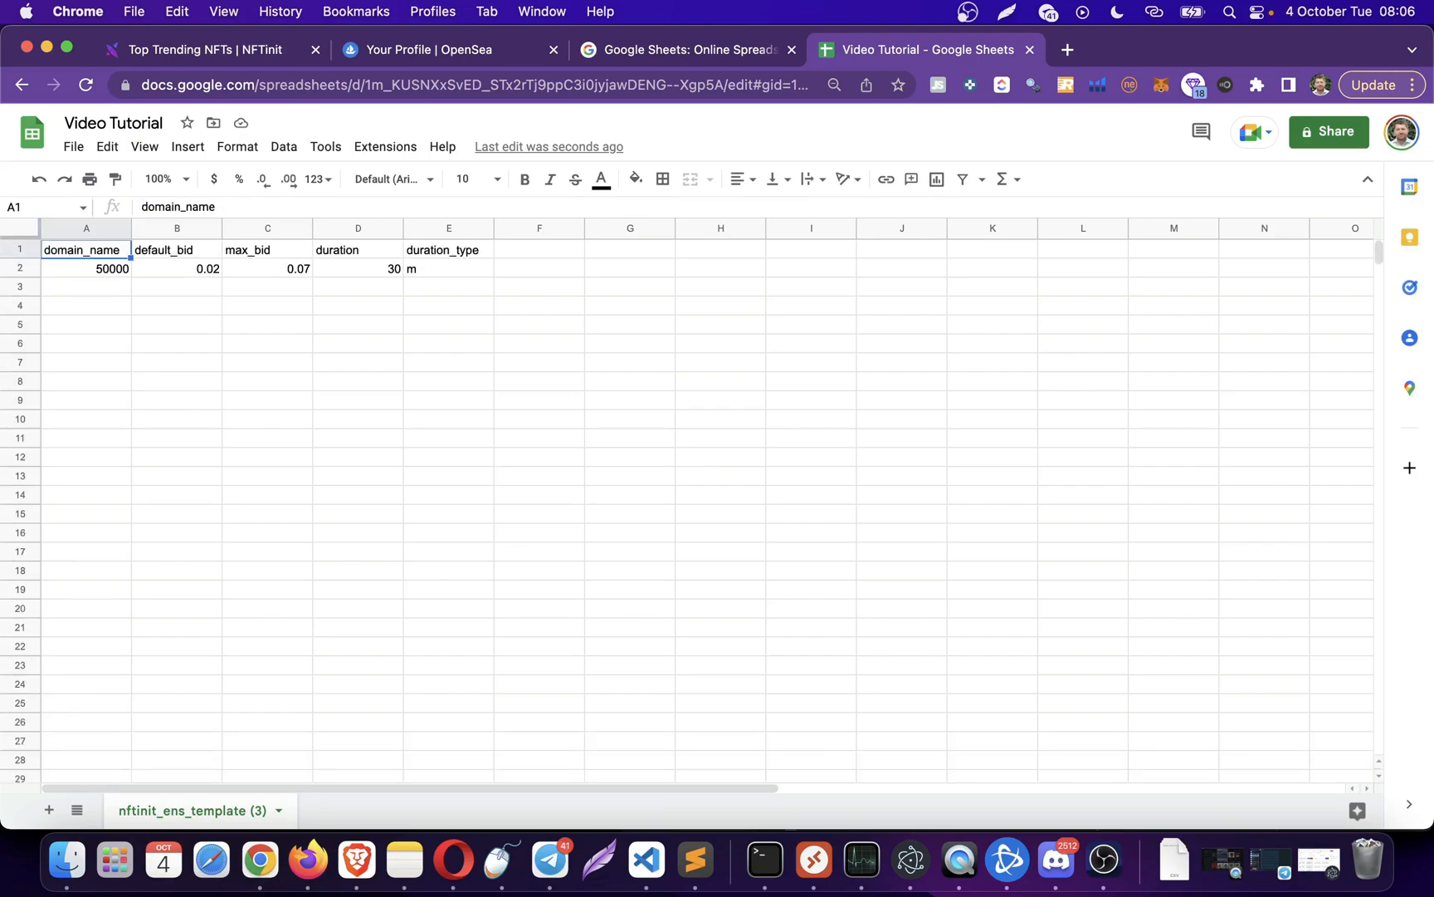
pyautogui.click(87, 286)
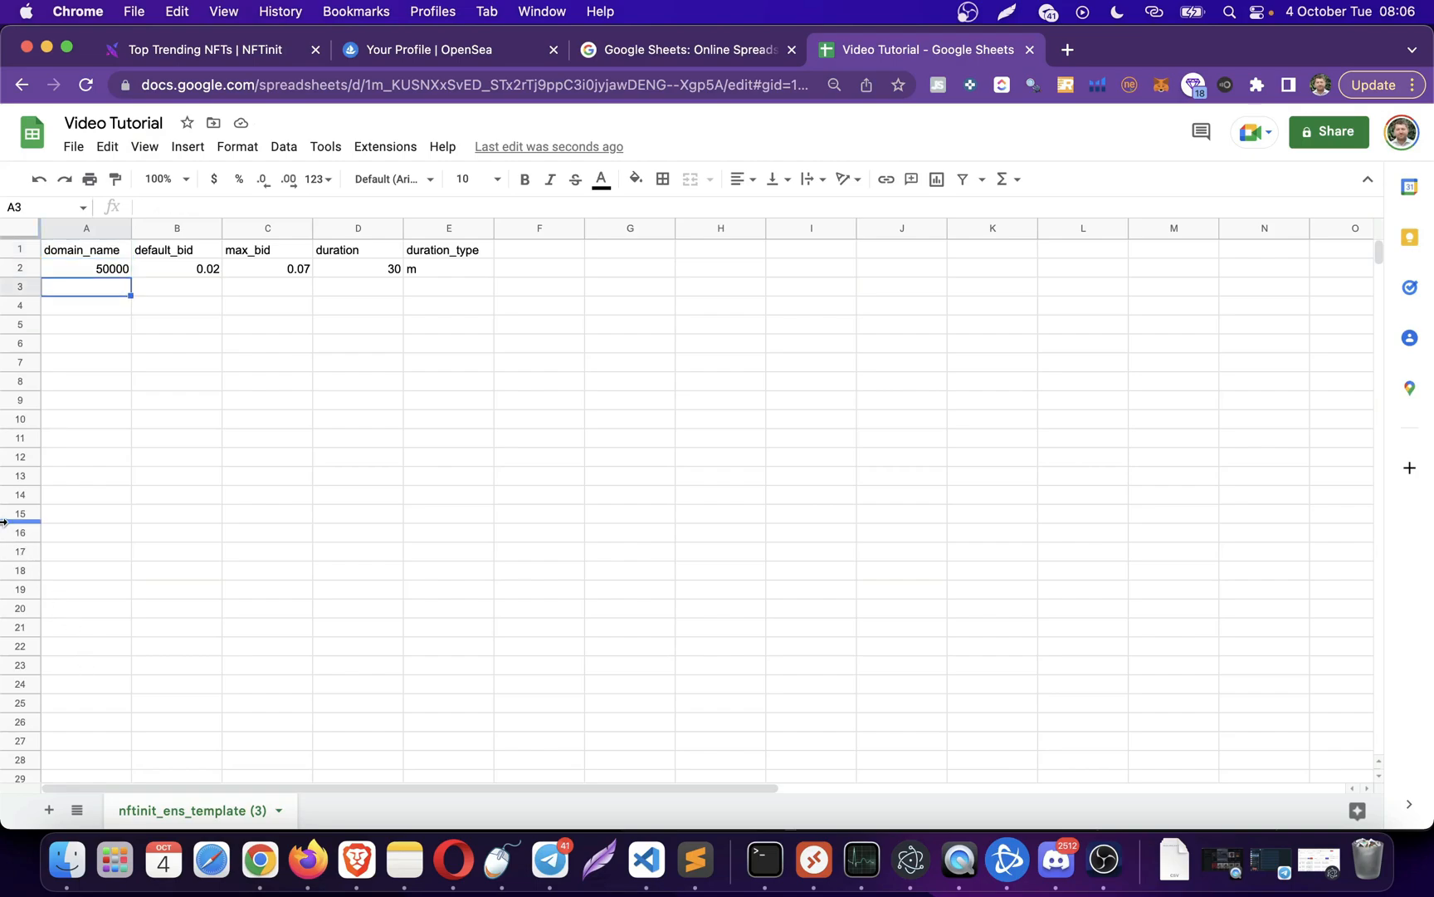
pyautogui.moveTo(28, 439)
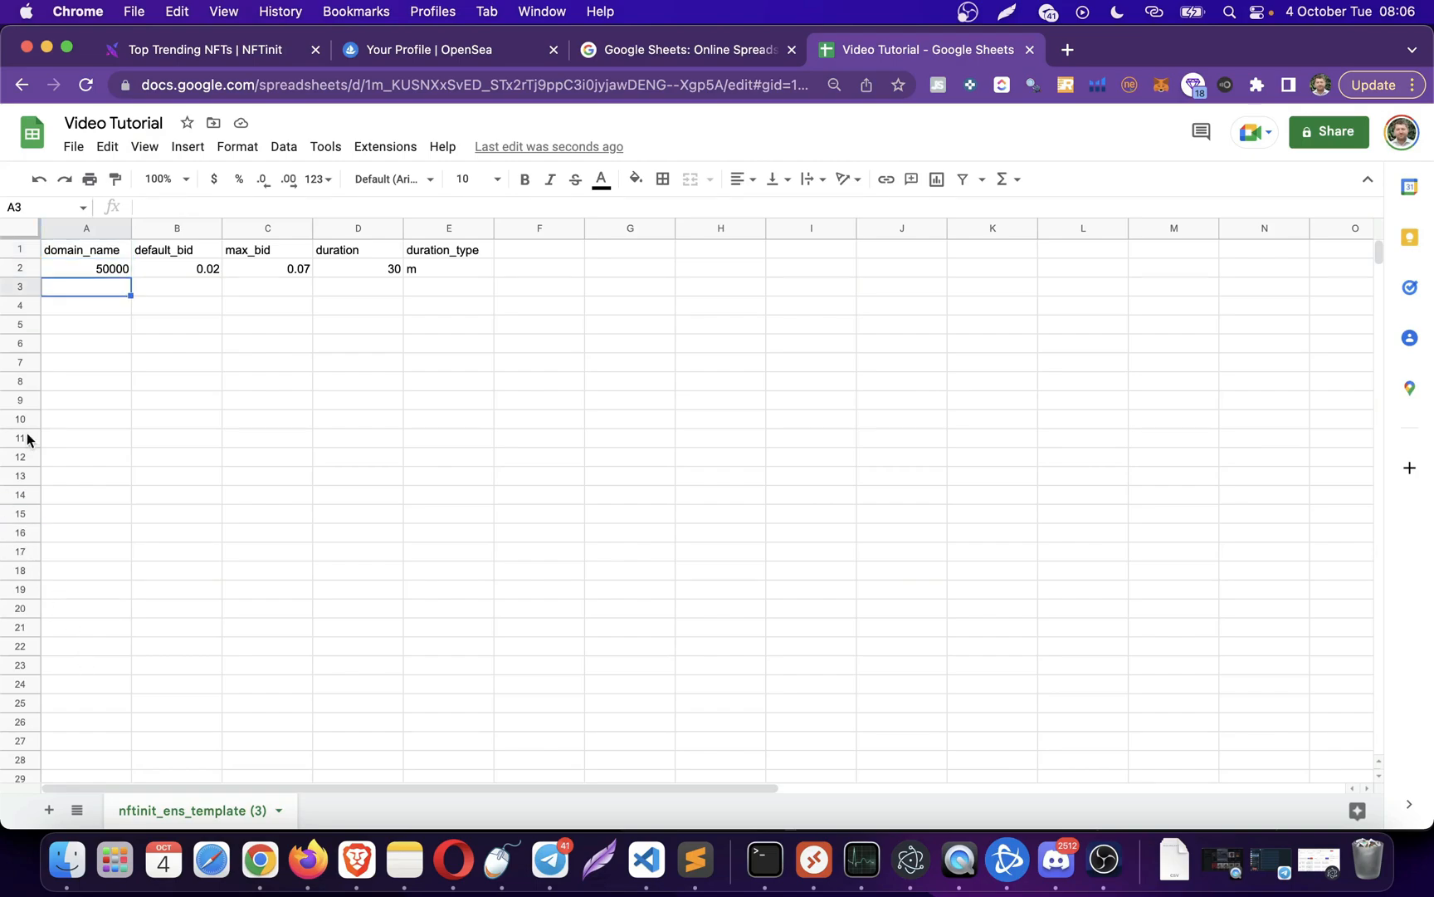
pyautogui.moveTo(44, 207)
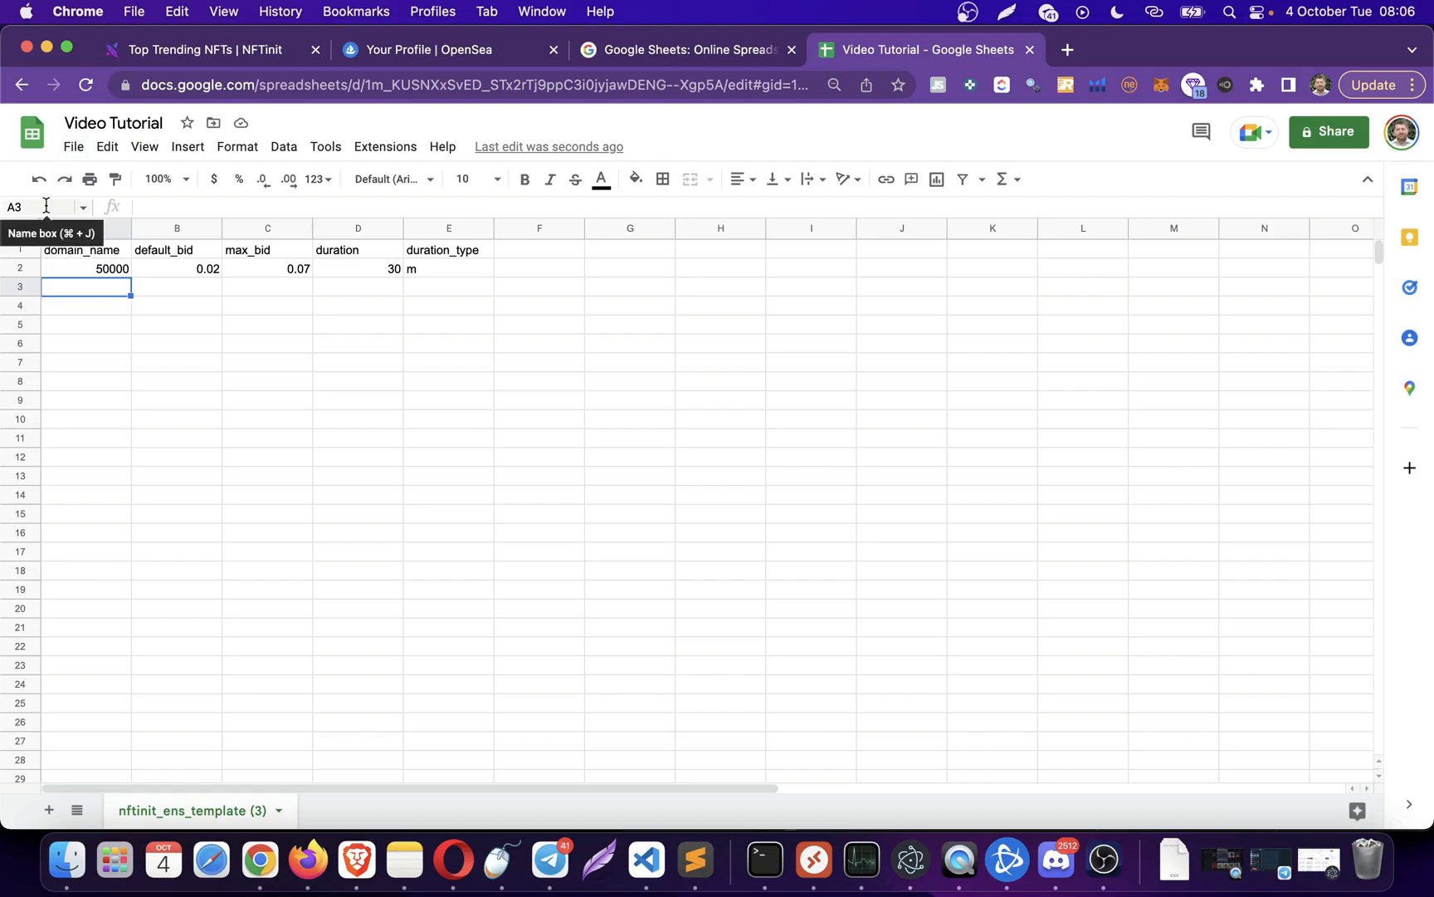
pyautogui.click(37, 206)
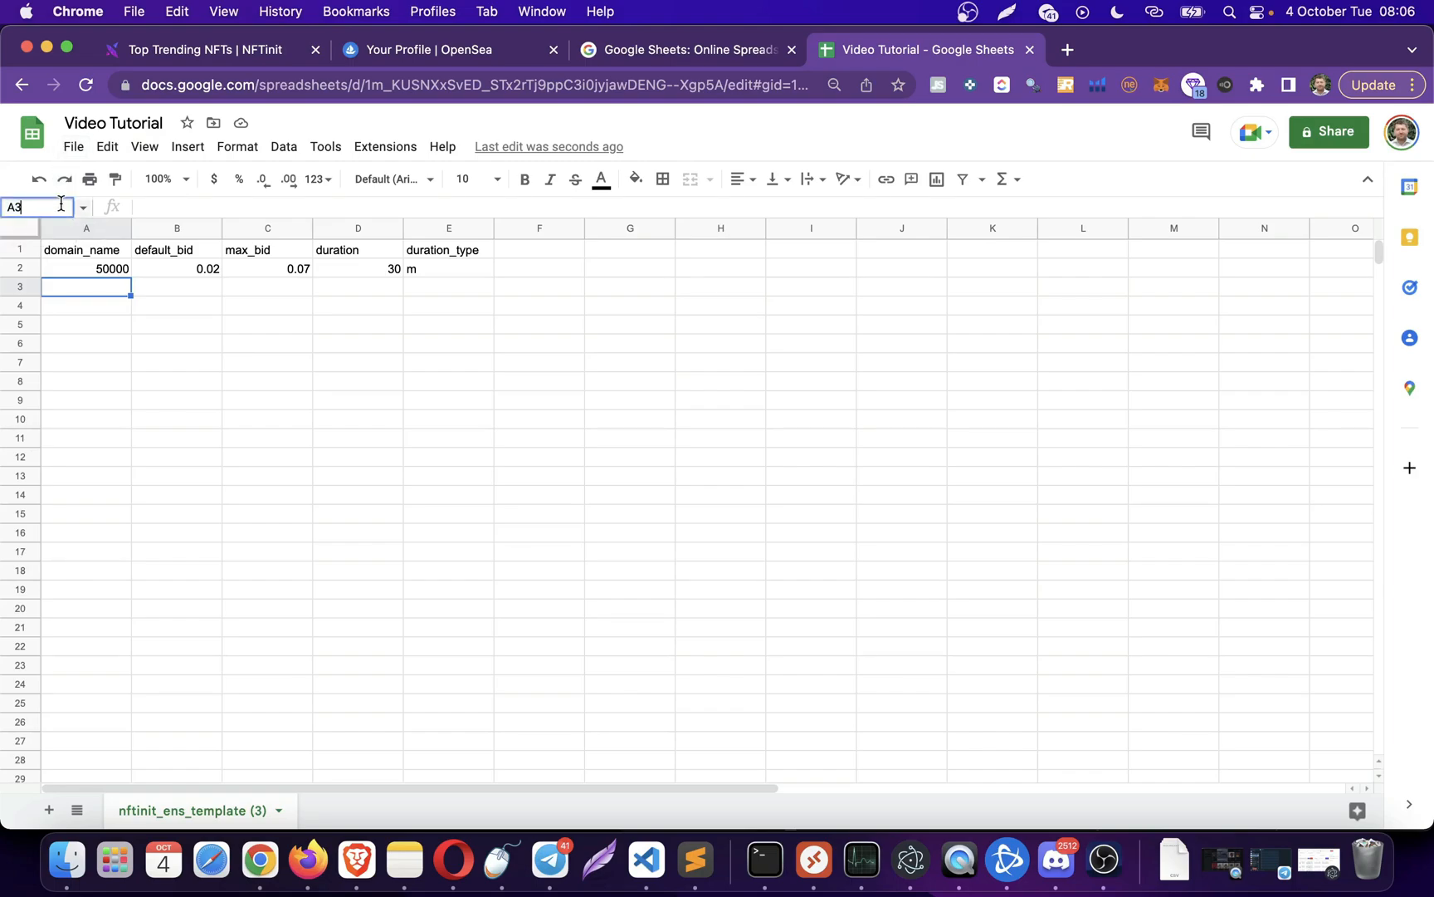
pyautogui.write('A15000')
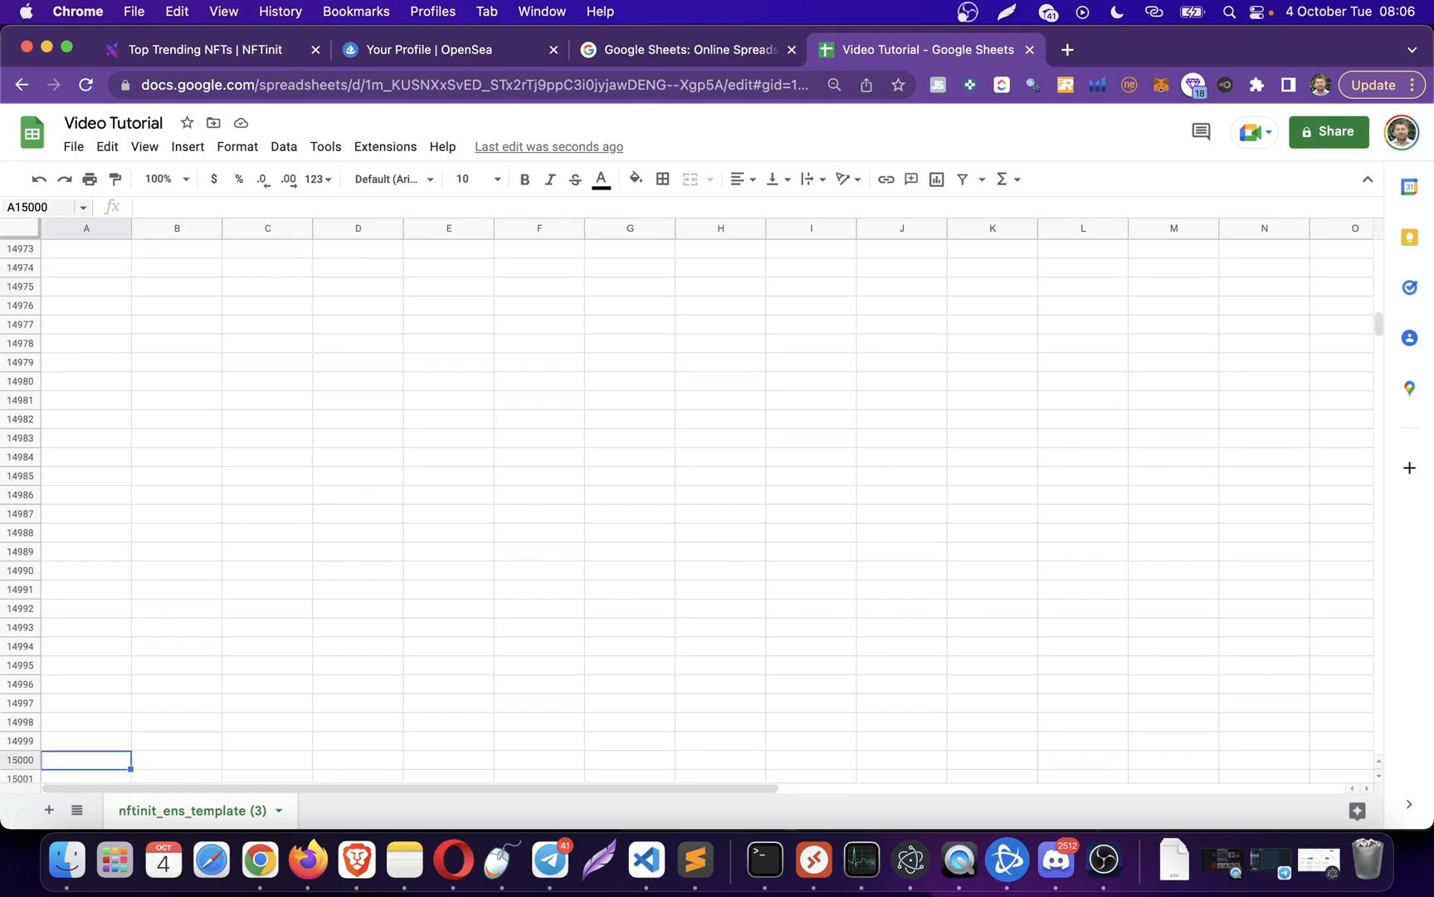
pyautogui.write('x')
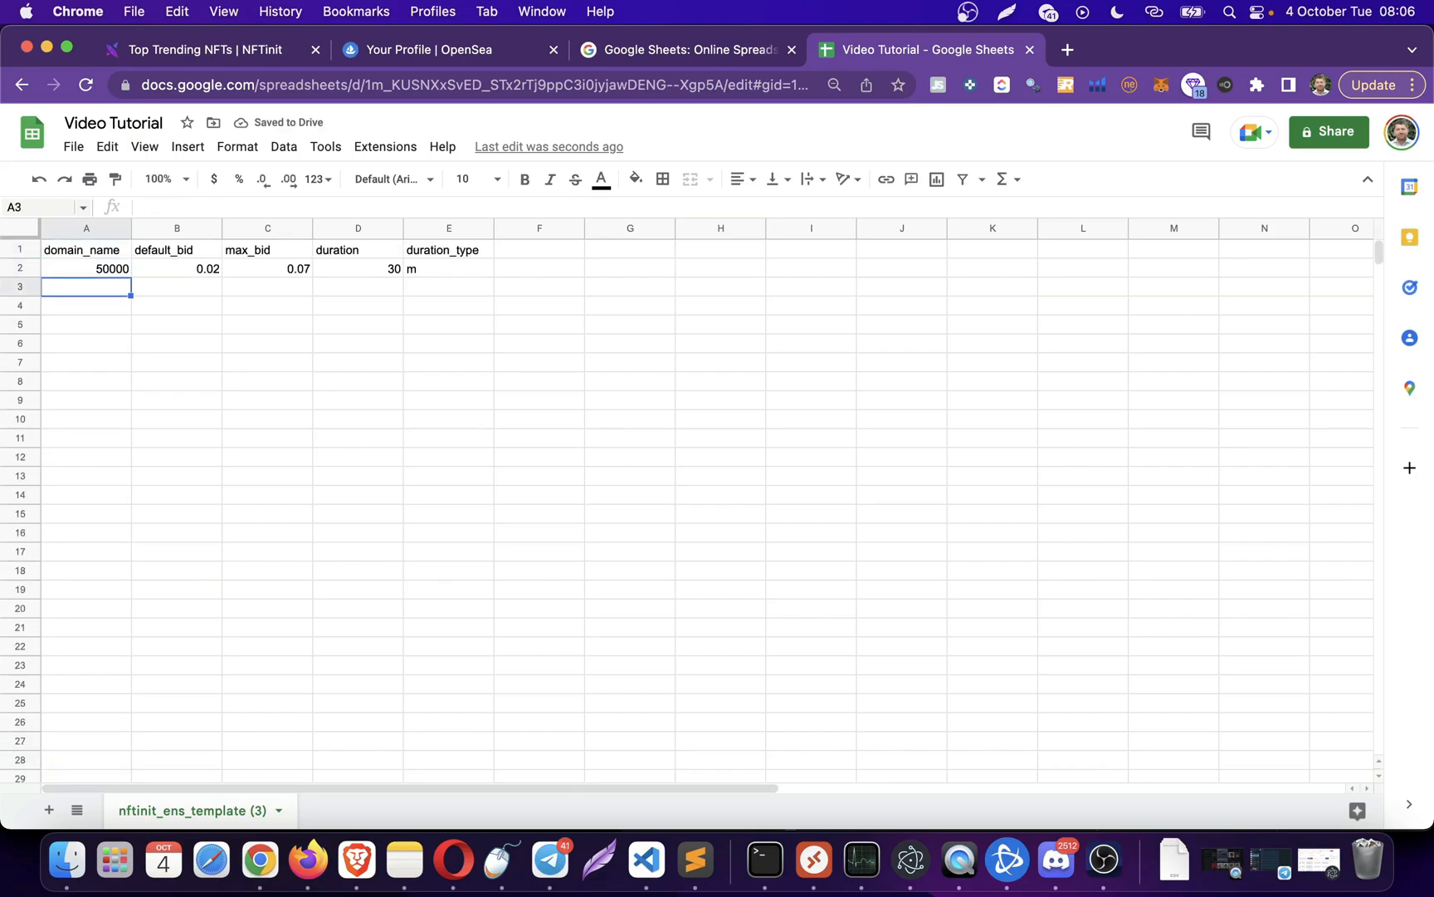
# - Fill =A2+1 down column A from 50000 and copy B2:E2's bid settings down all rows
pyautogui.write('=A2')
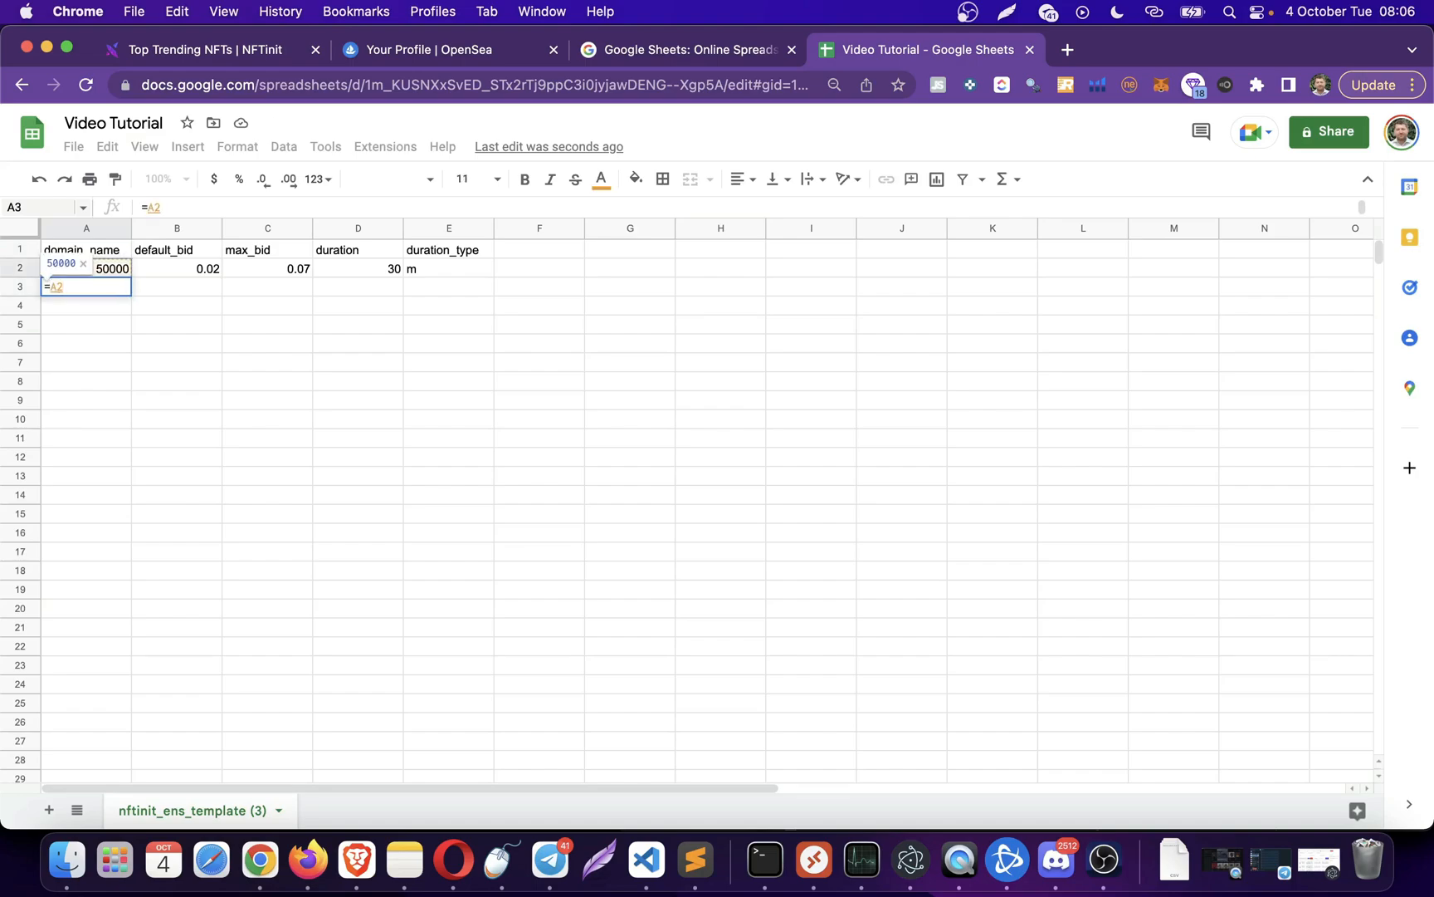
pyautogui.write('+1')
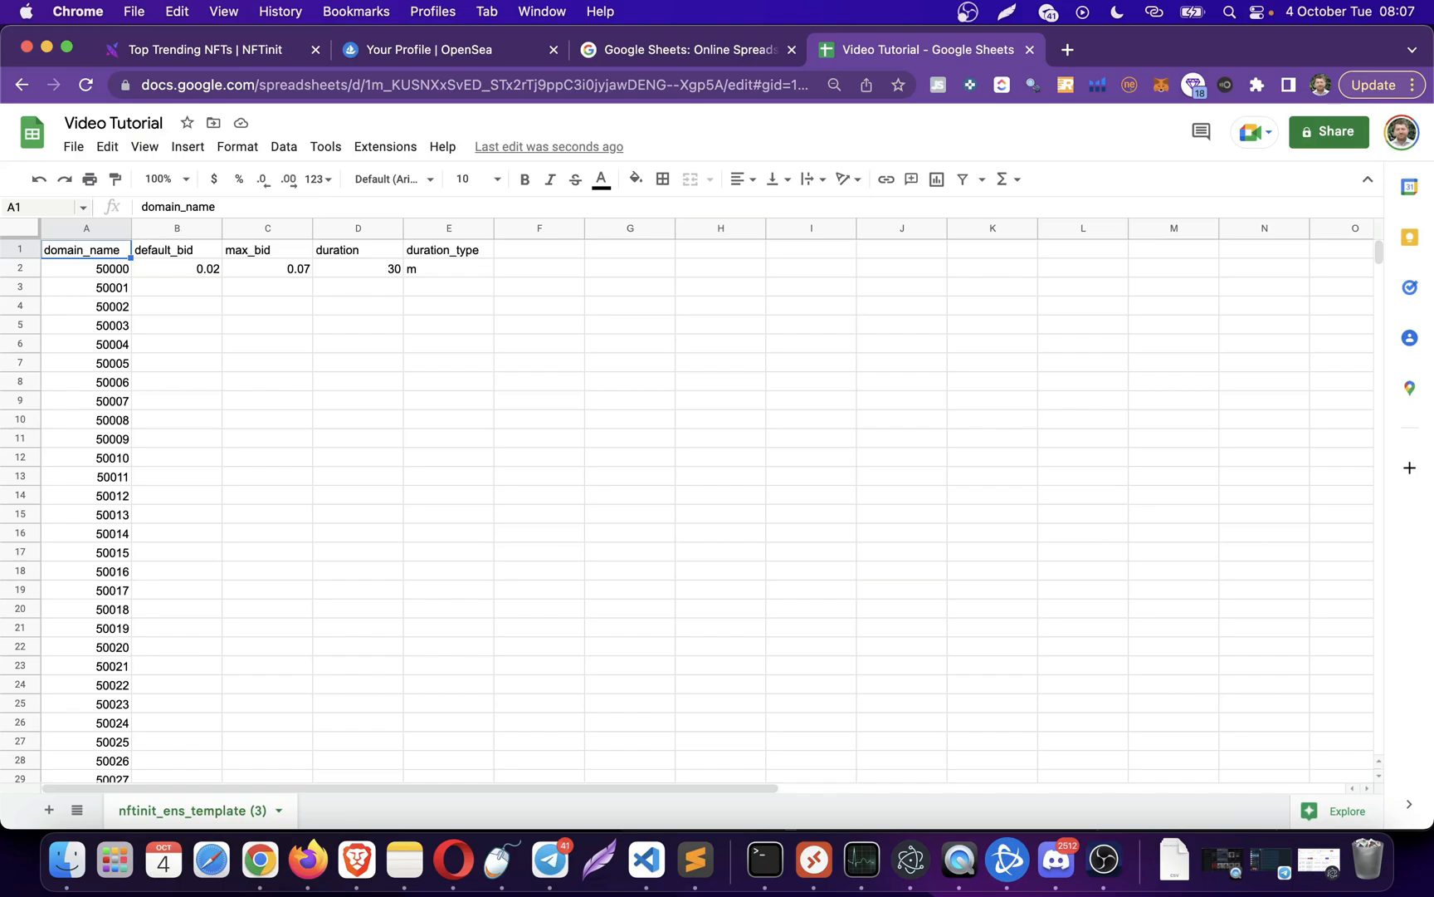
pyautogui.click(176, 267)
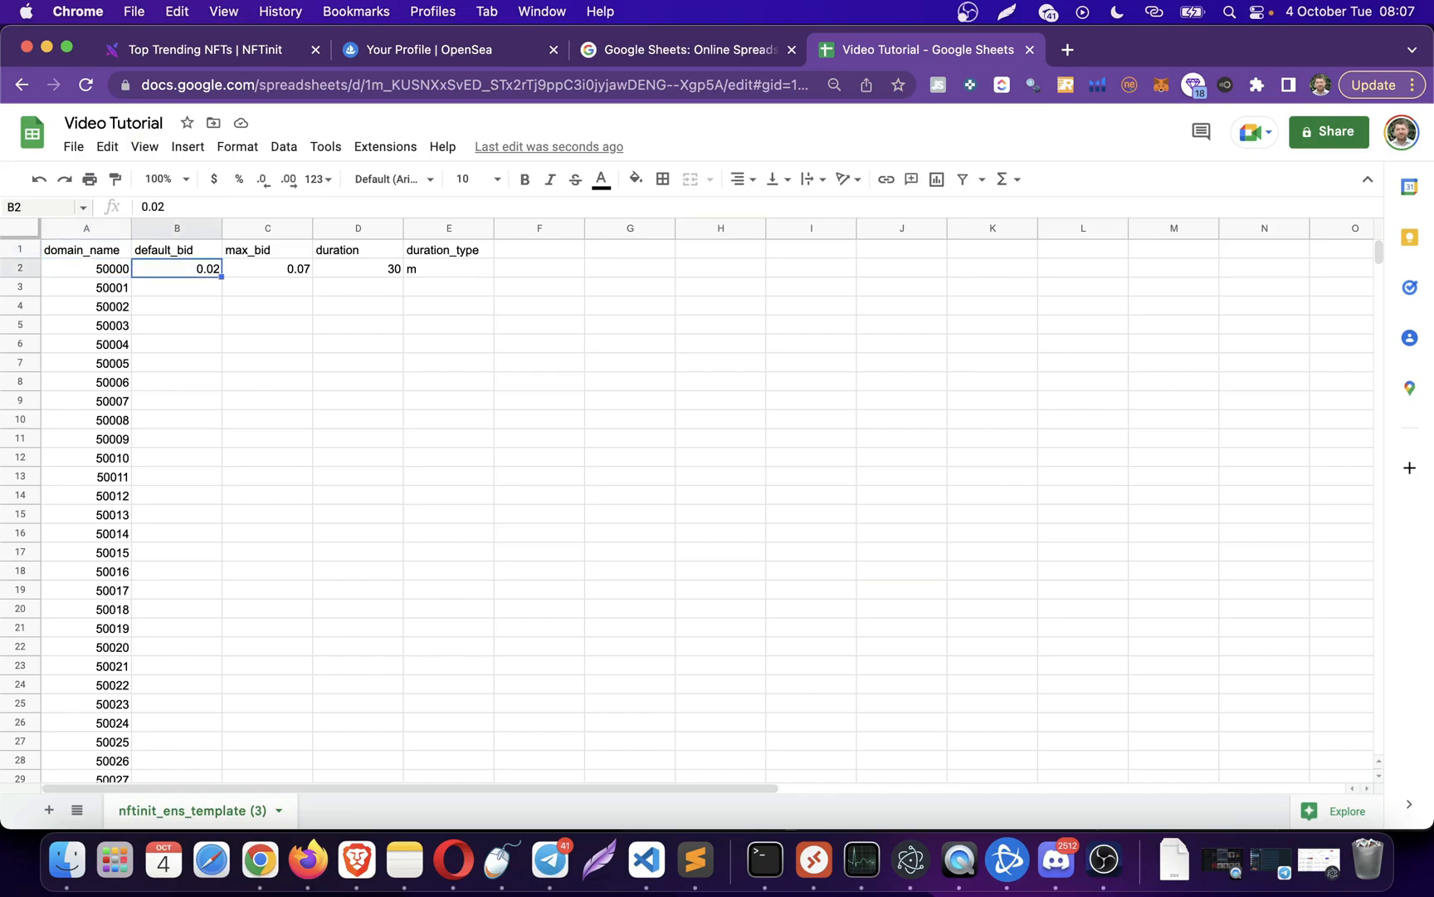
pyautogui.moveTo(176, 268); pyautogui.dragTo(446, 268)
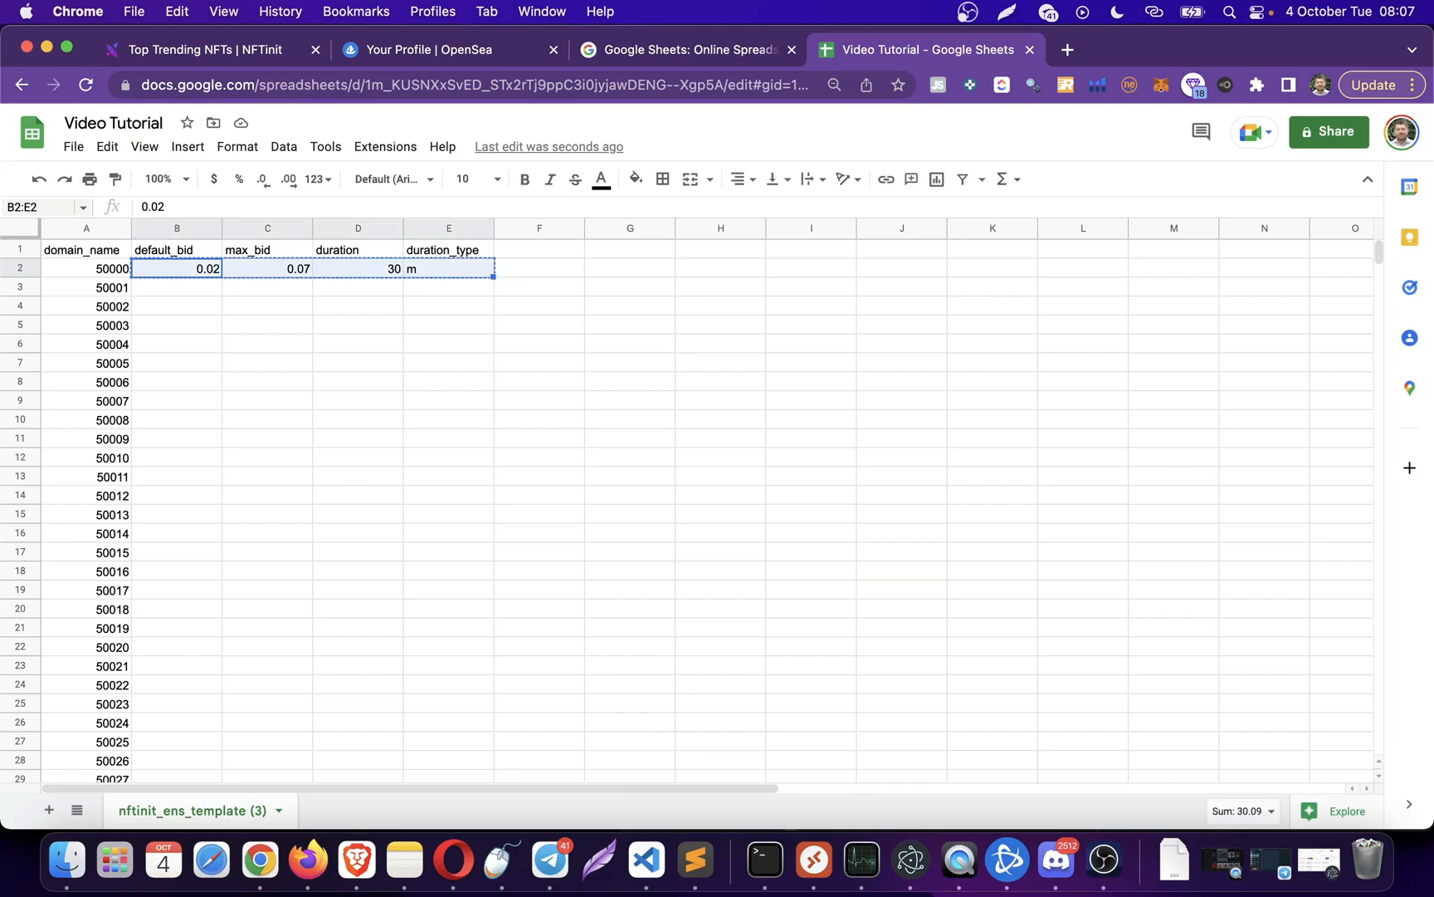
pyautogui.click(86, 267)
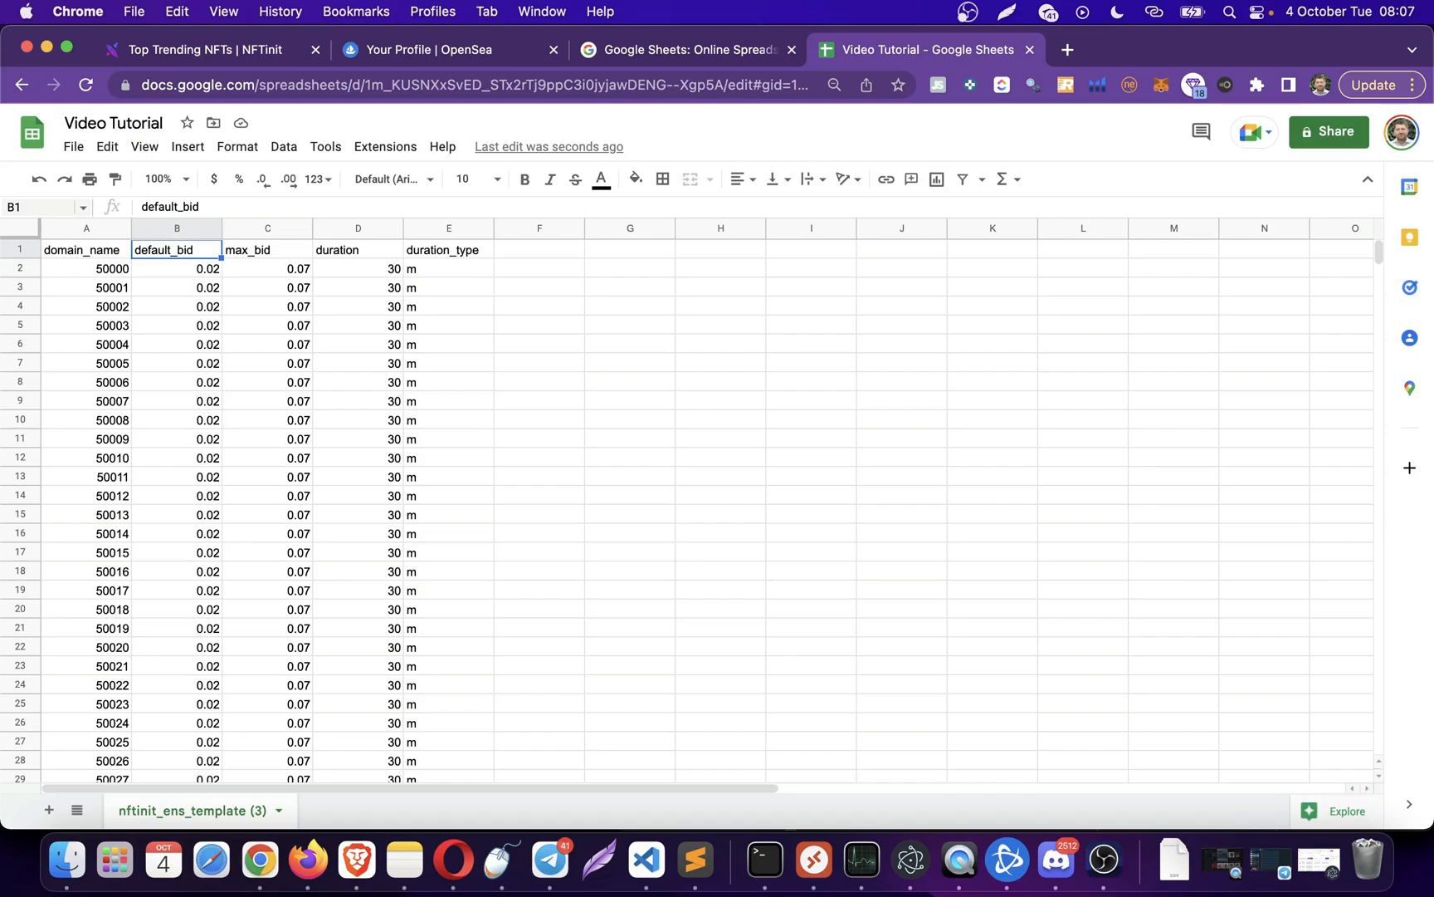
pyautogui.click(86, 267)
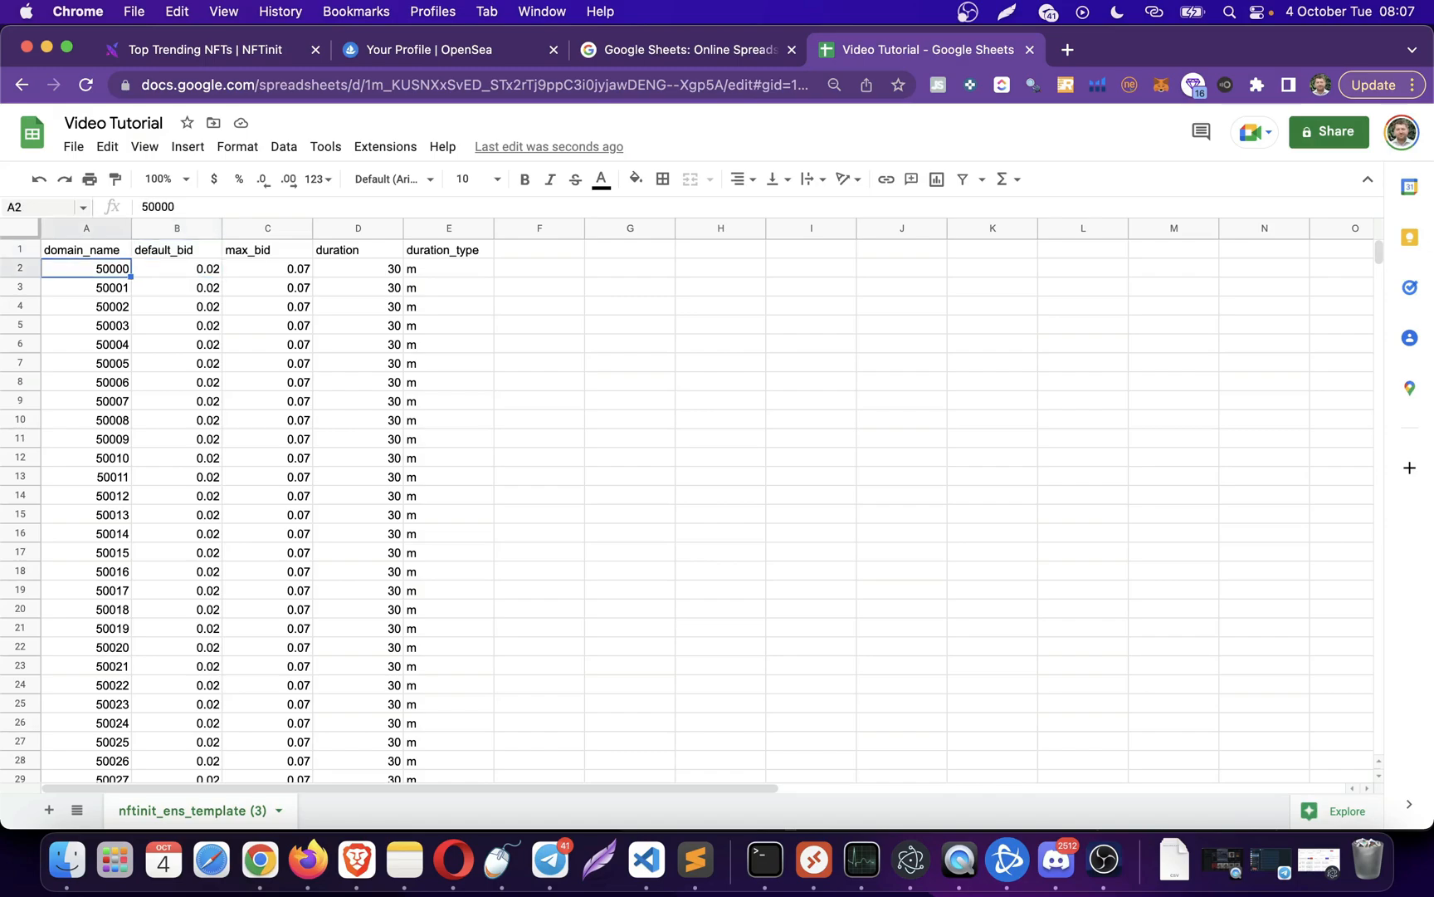
# - Try placing the .eth suffix in cells around G2 and H2 beside the first domain
pyautogui.click(357, 268)
pyautogui.write('.e')
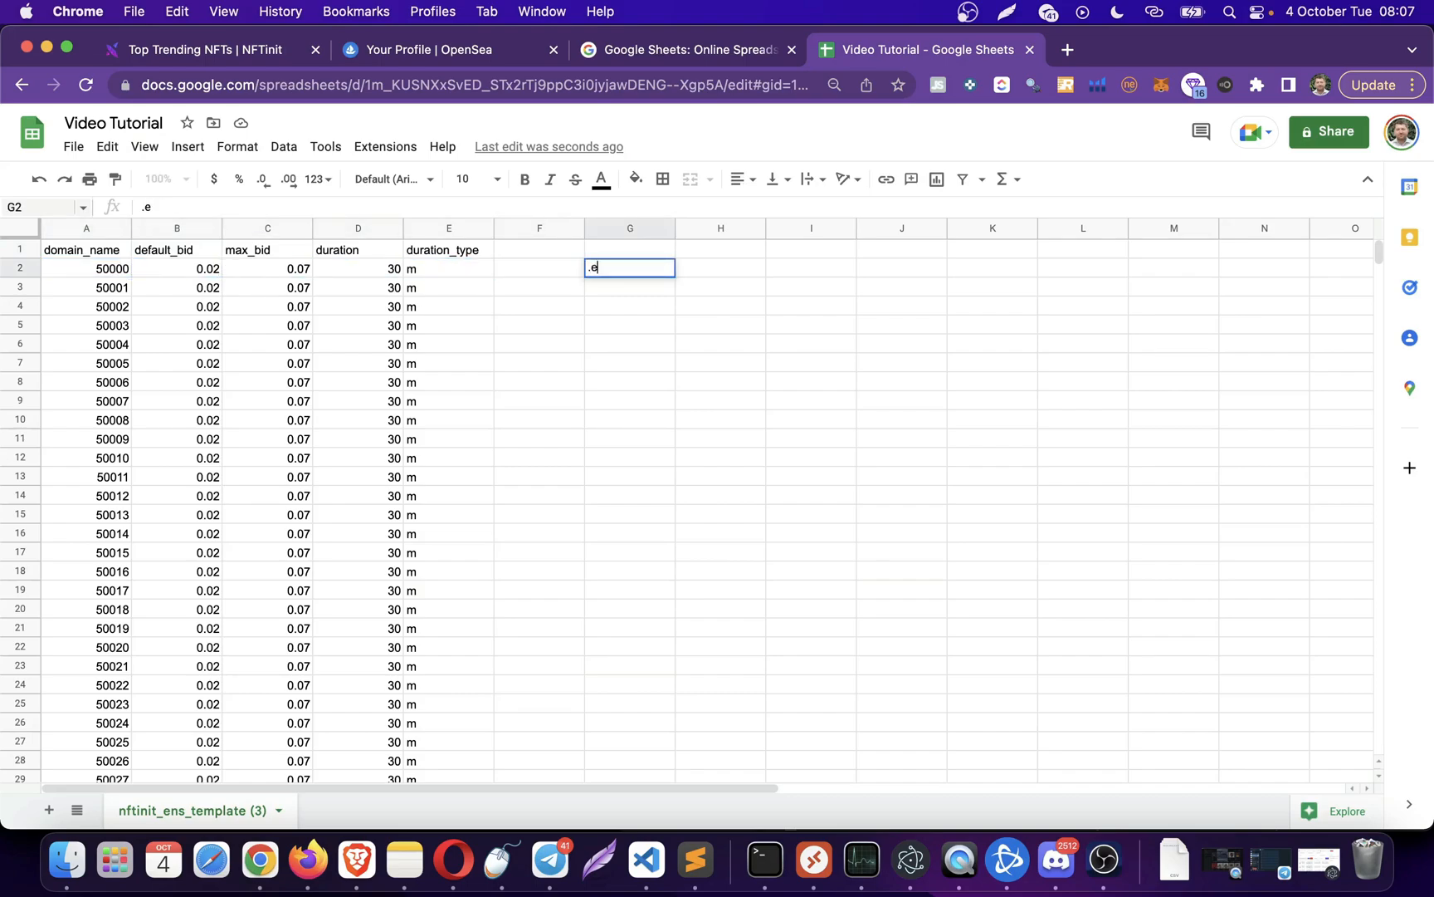
pyautogui.write('th')
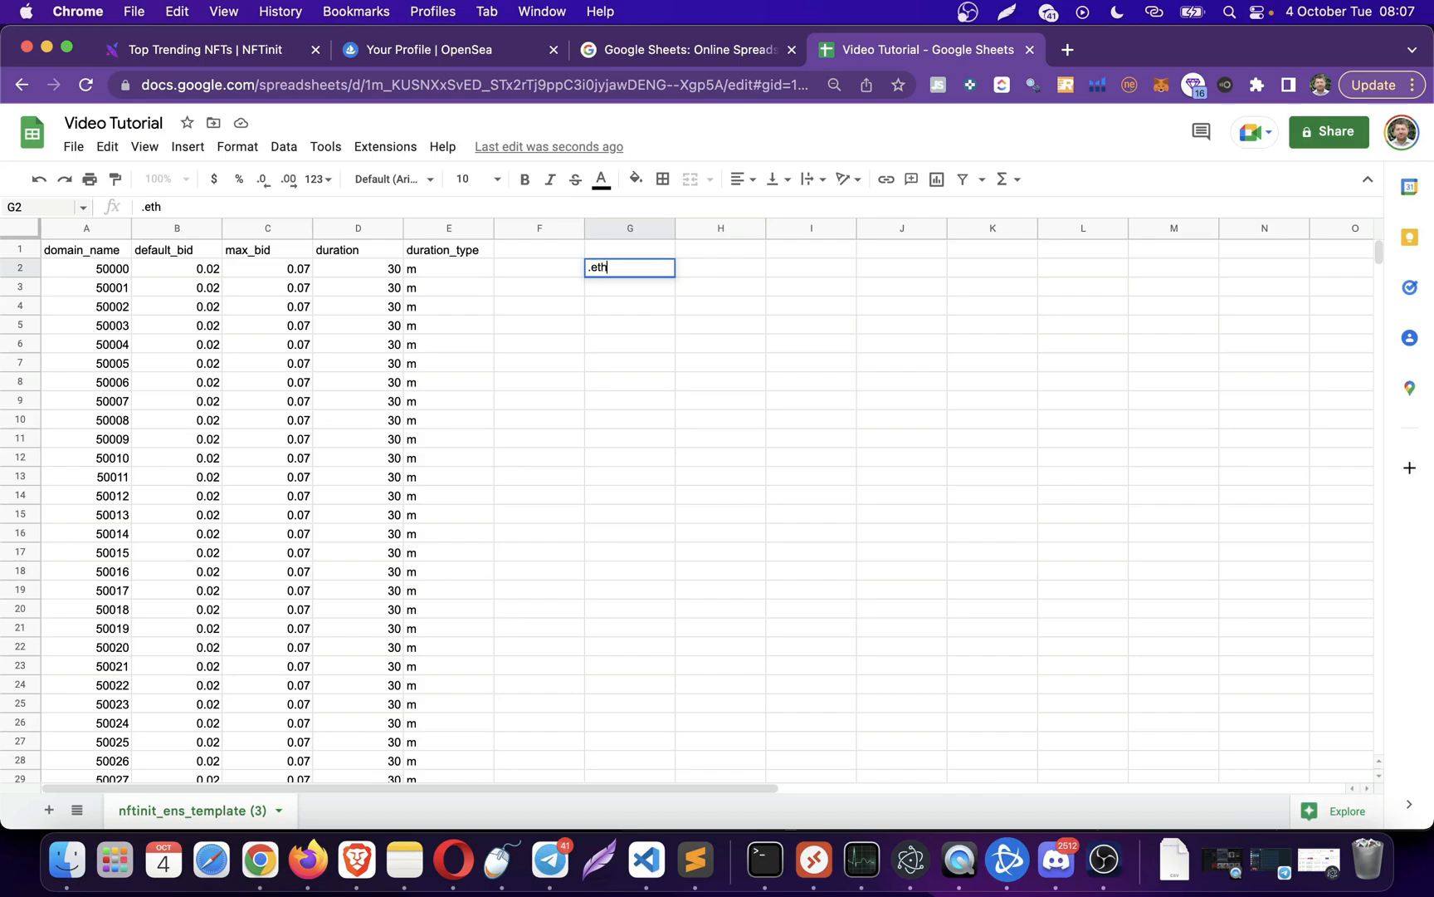
pyautogui.click(268, 249)
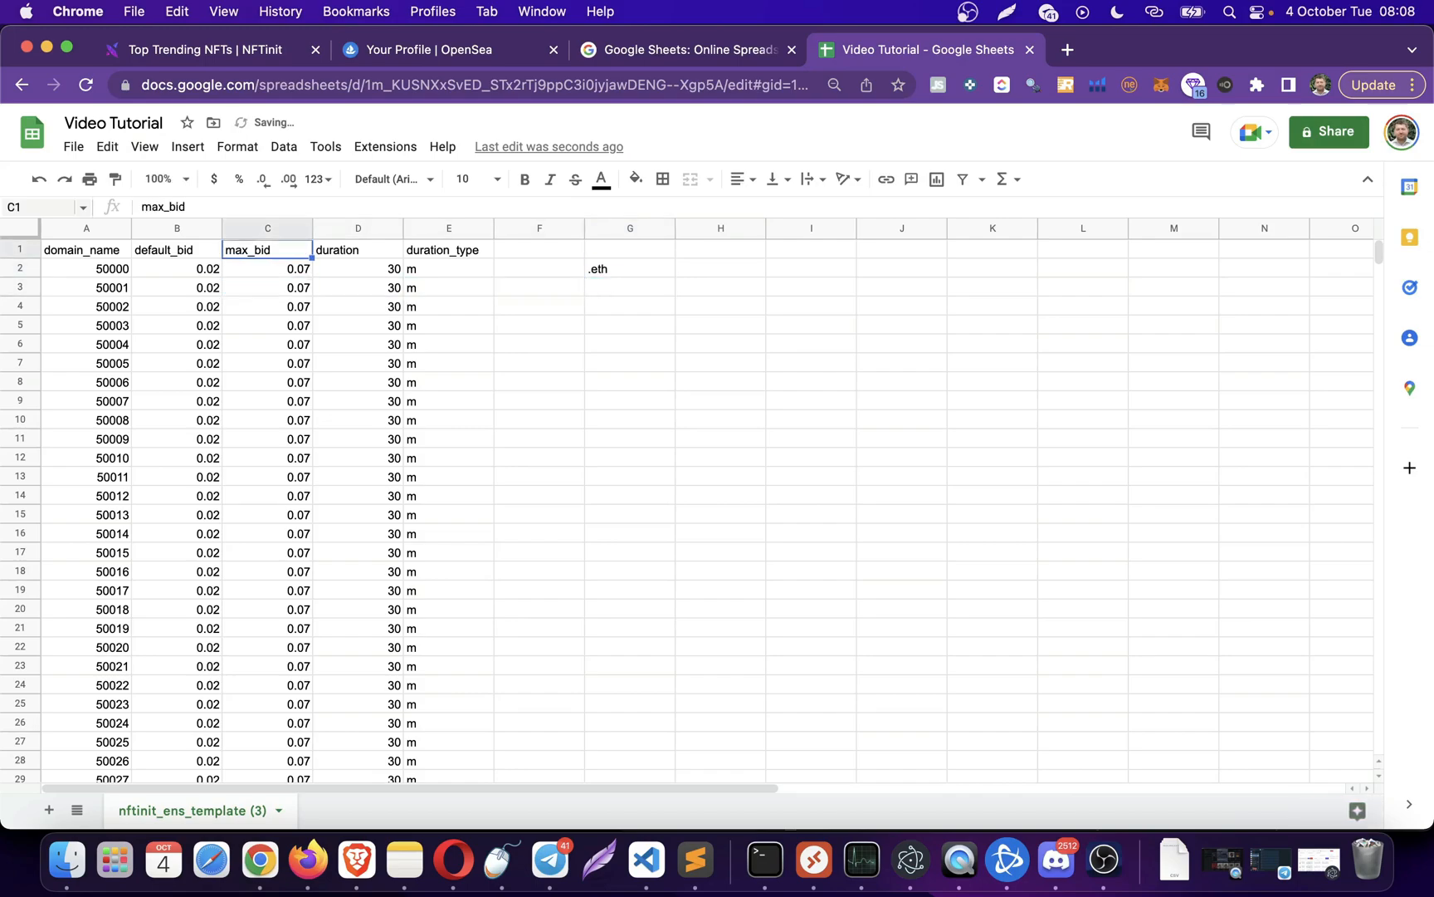
pyautogui.click(87, 267)
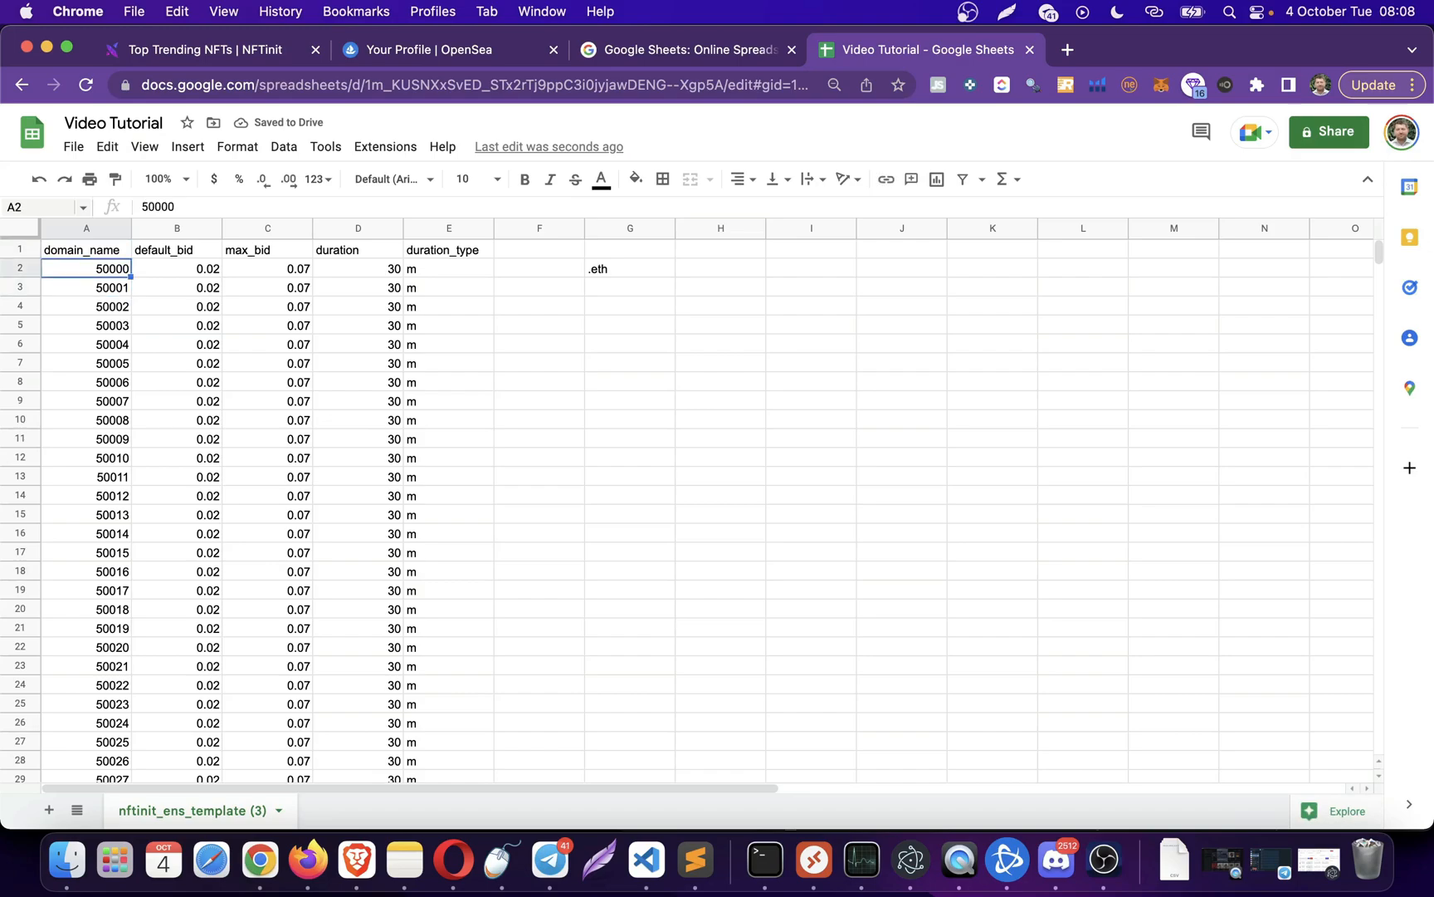
pyautogui.click(630, 267)
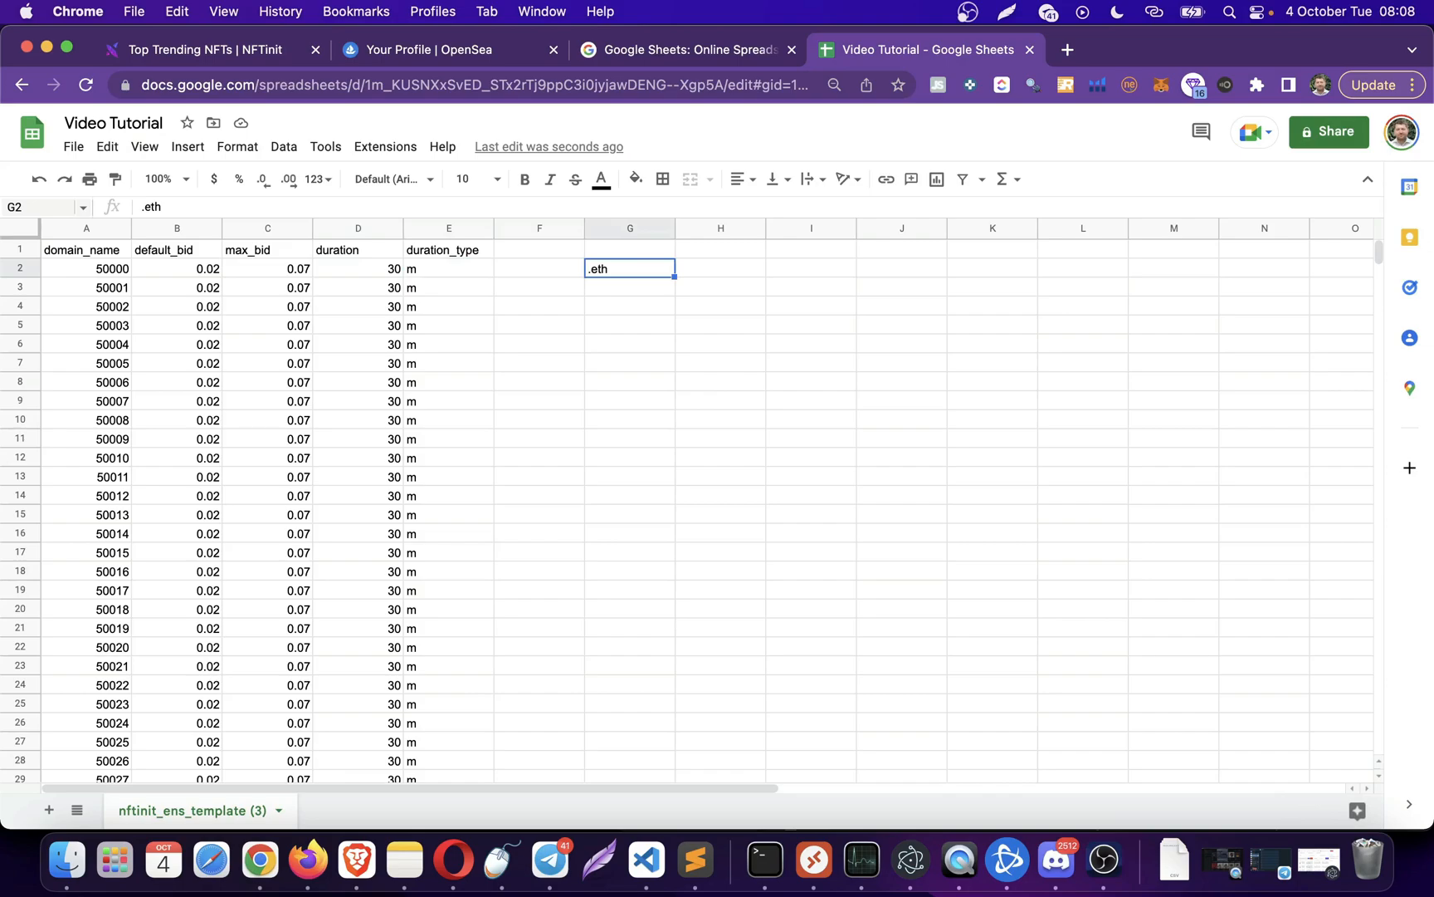
pyautogui.click(721, 267)
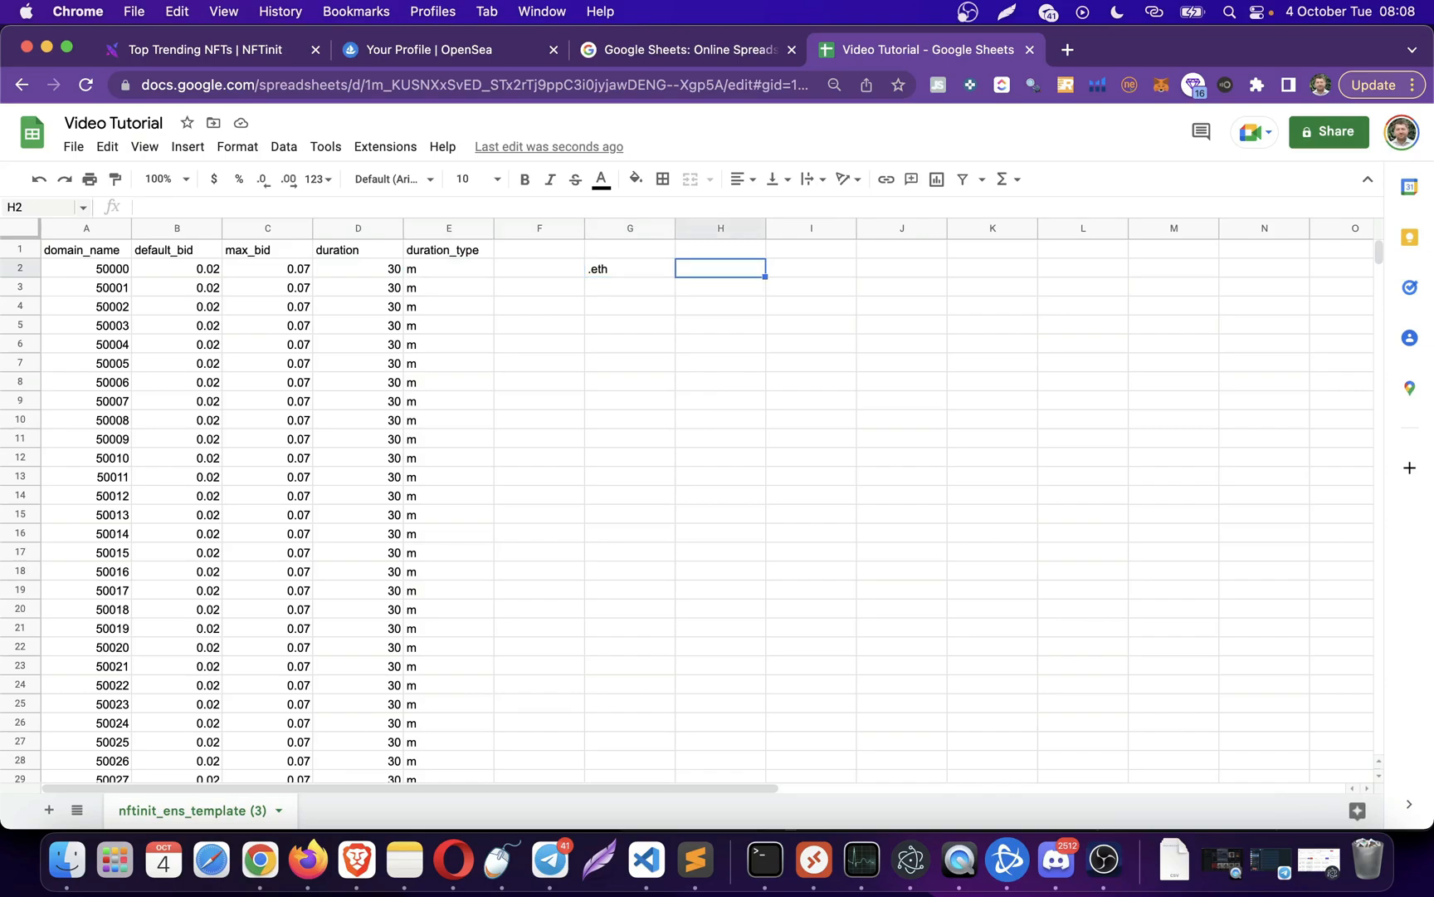
pyautogui.write('500.e')
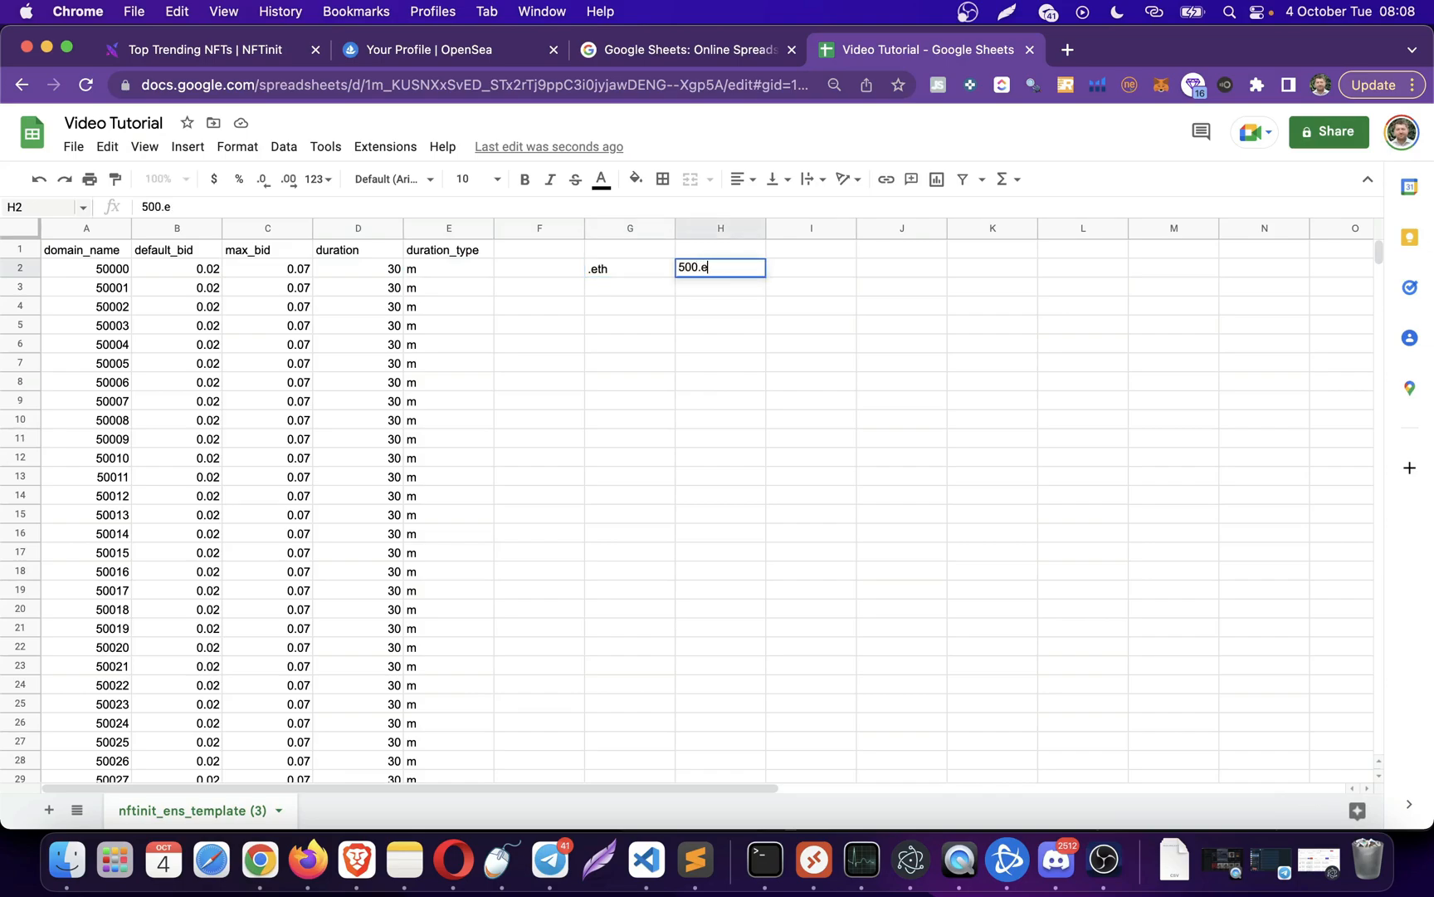
# - Enter .eth in F2 and fill it down column F for all domain rows
pyautogui.click(539, 267)
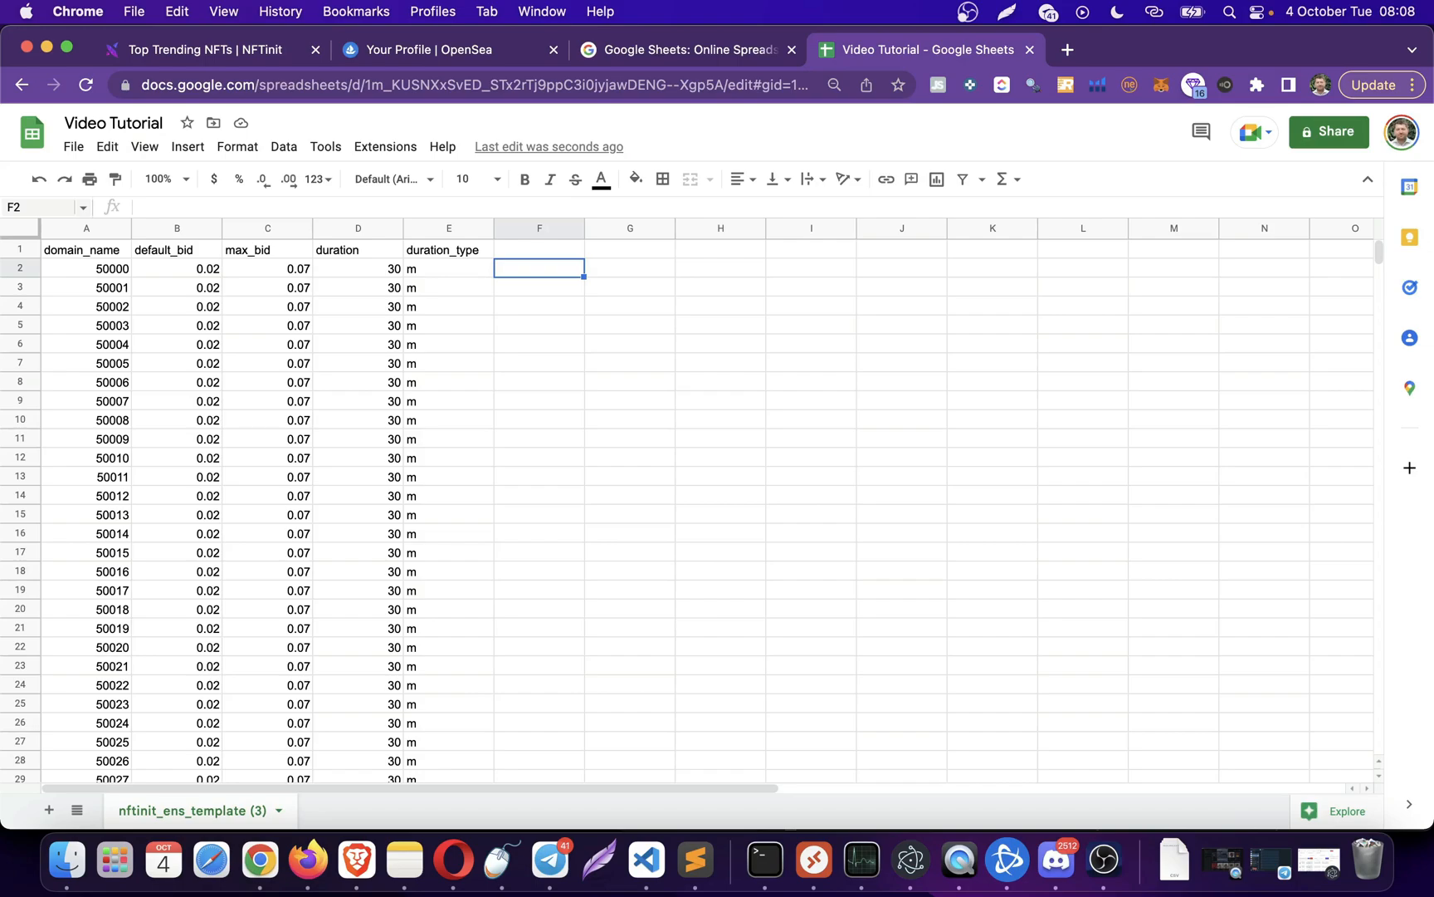
pyautogui.click(178, 267)
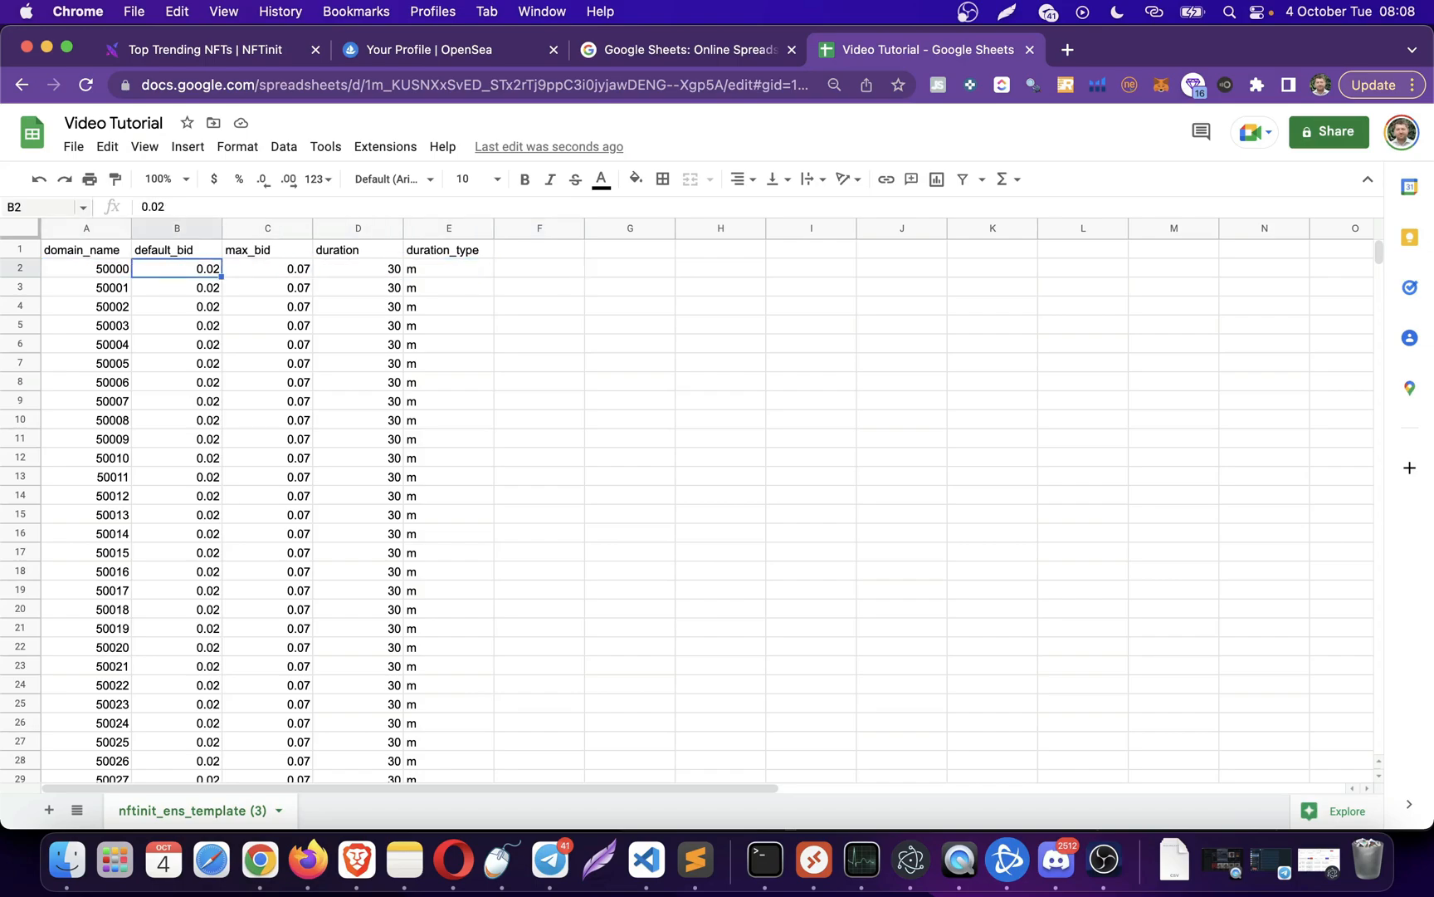
pyautogui.click(540, 267)
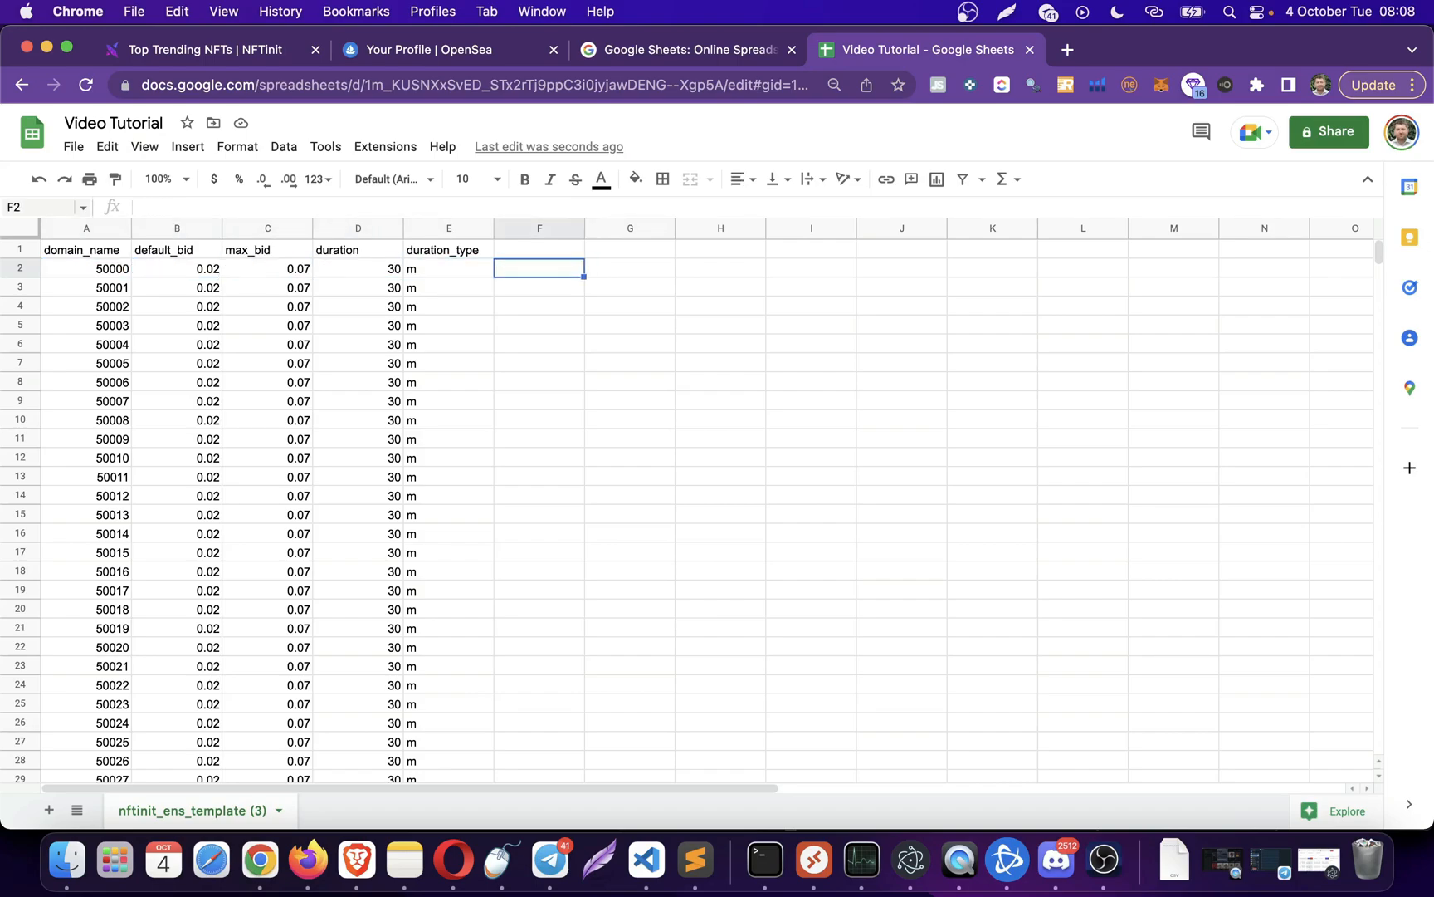
pyautogui.write('.eth')
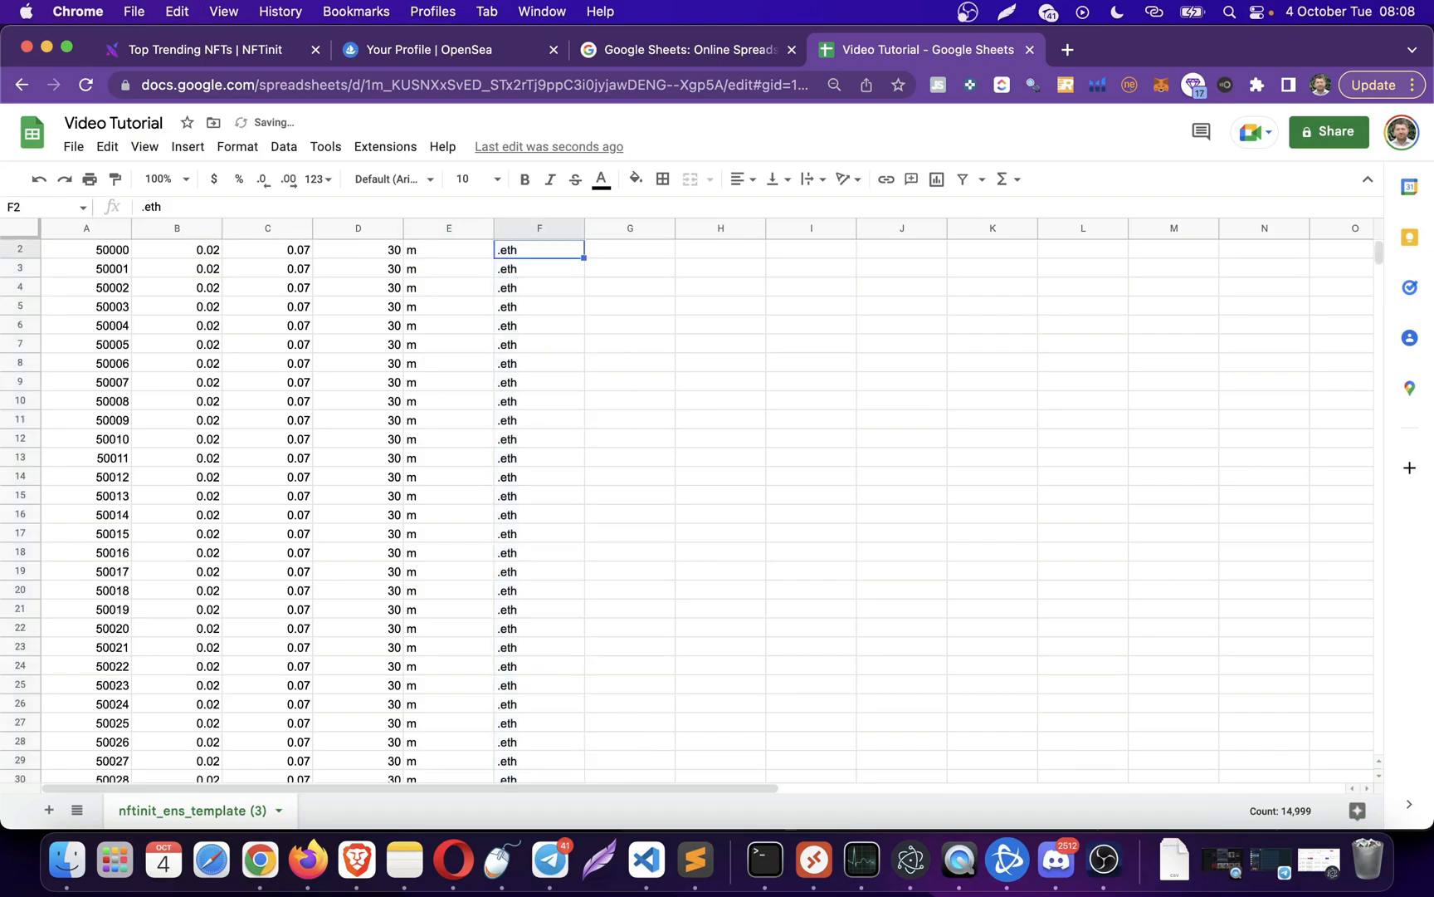
# - Enter =CONCATENATE(A2,F2) in G2 and fill it down to build names like 50000.eth
pyautogui.click(629, 267)
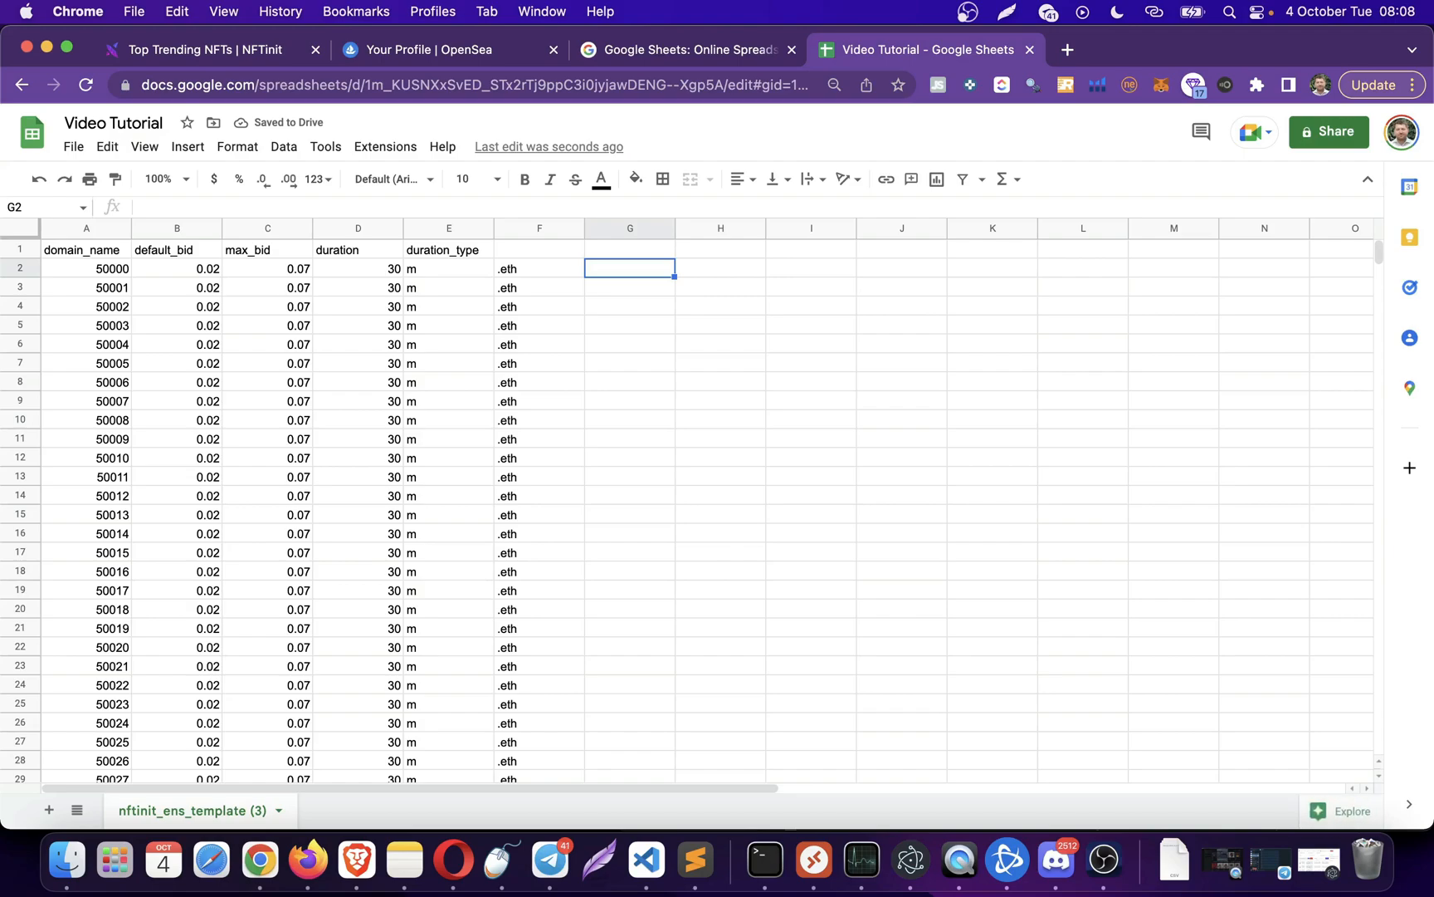
pyautogui.write('=con')
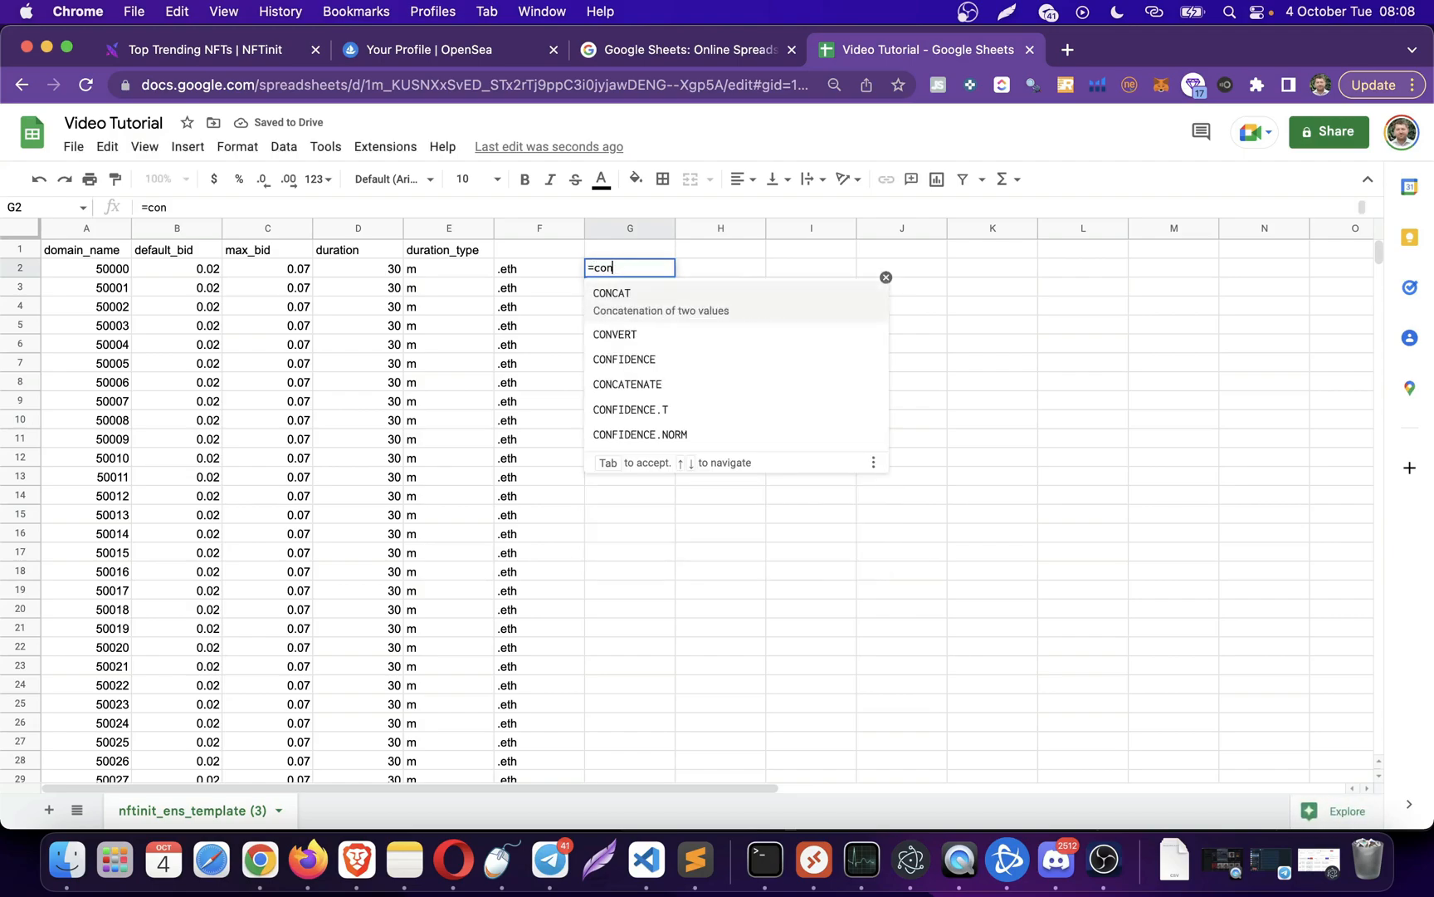
pyautogui.write('ca')
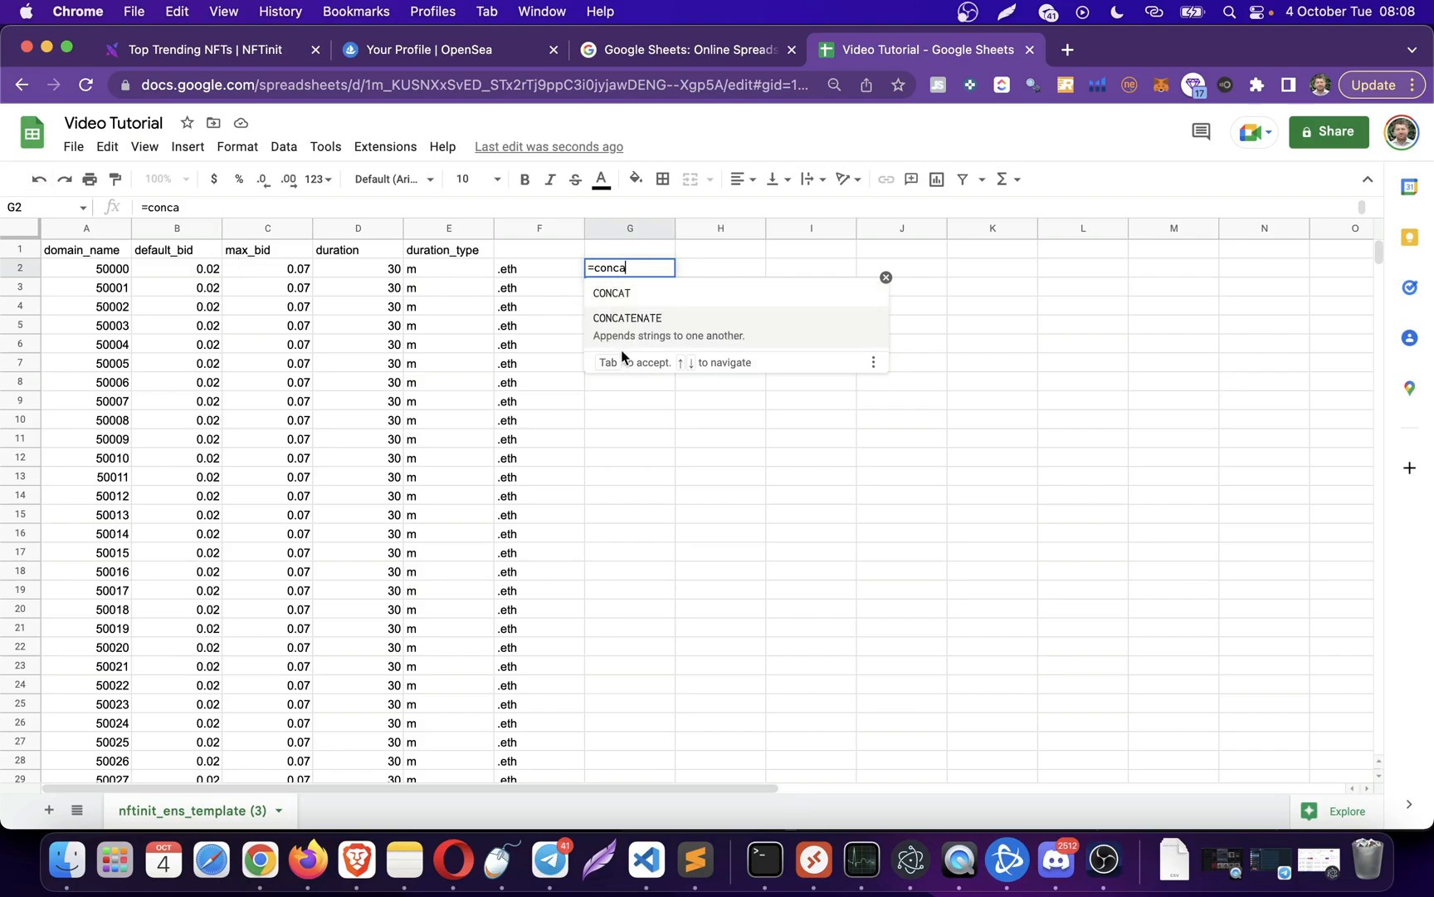
pyautogui.moveTo(642, 302)
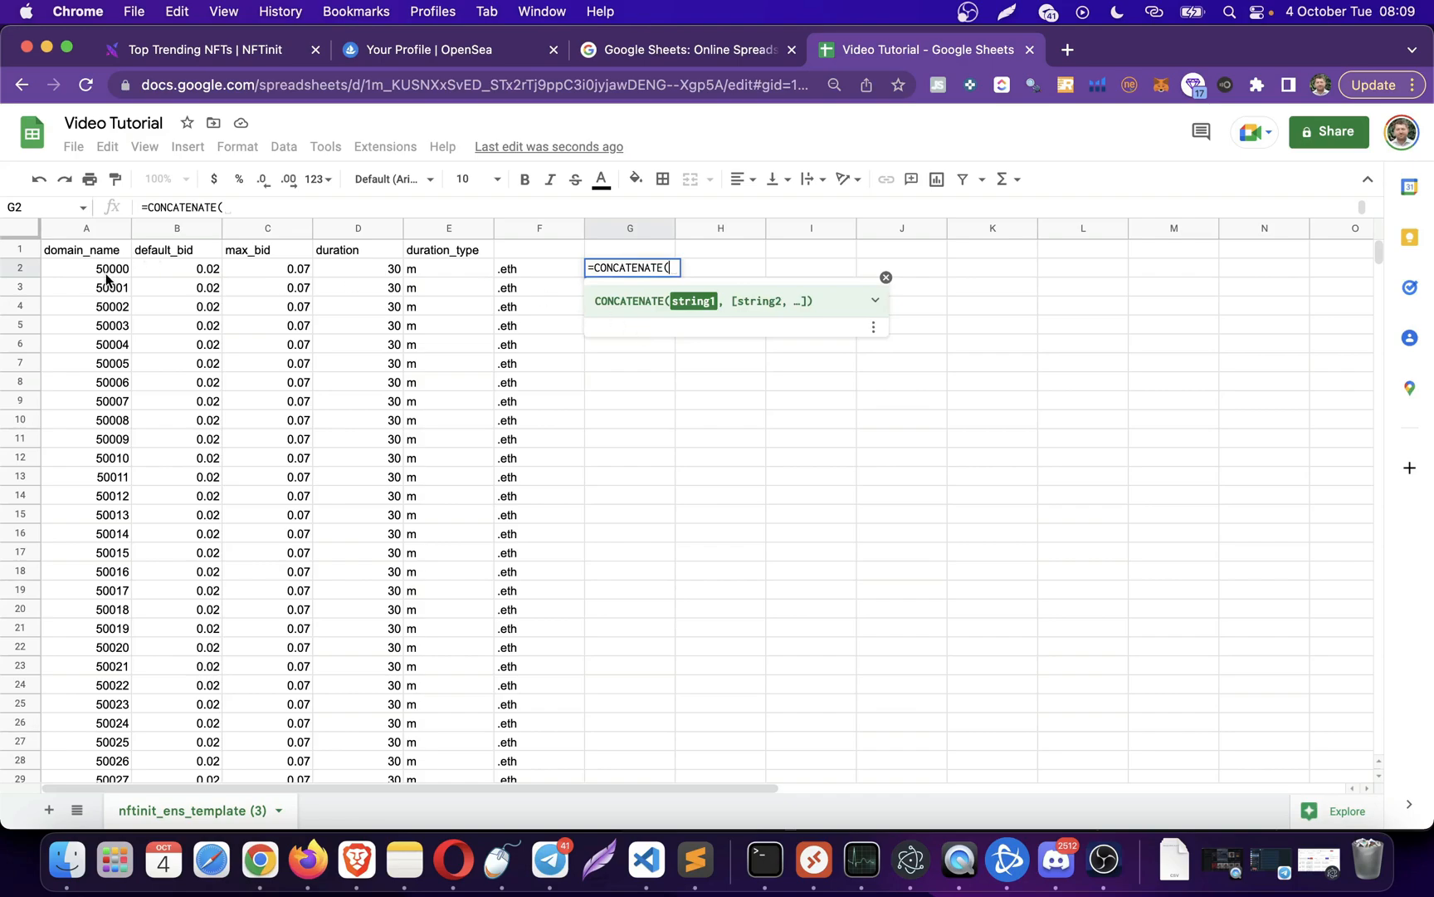
pyautogui.click(86, 267)
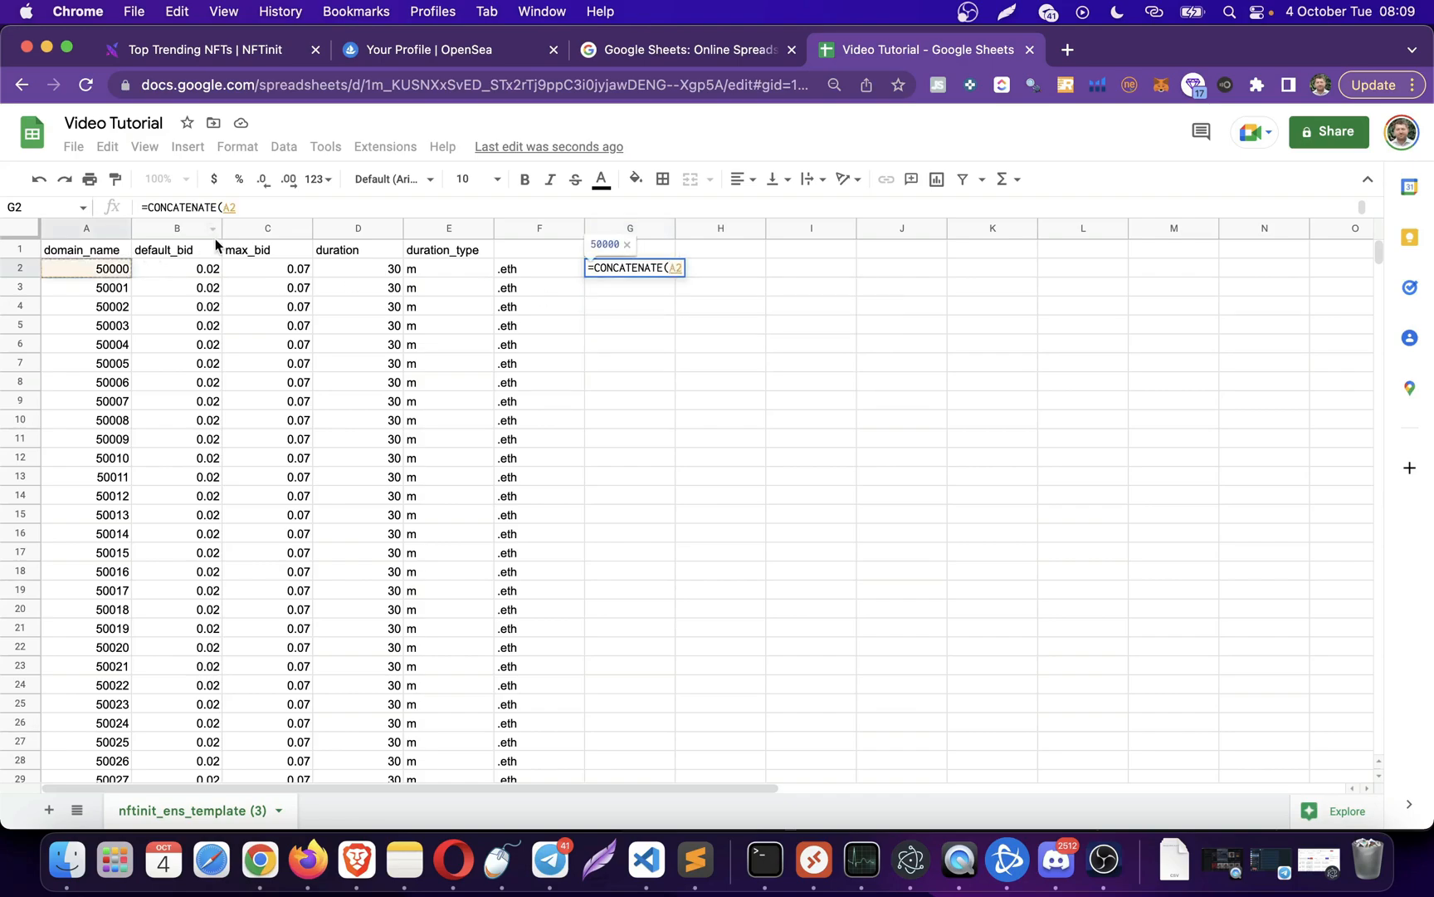
pyautogui.write(',')
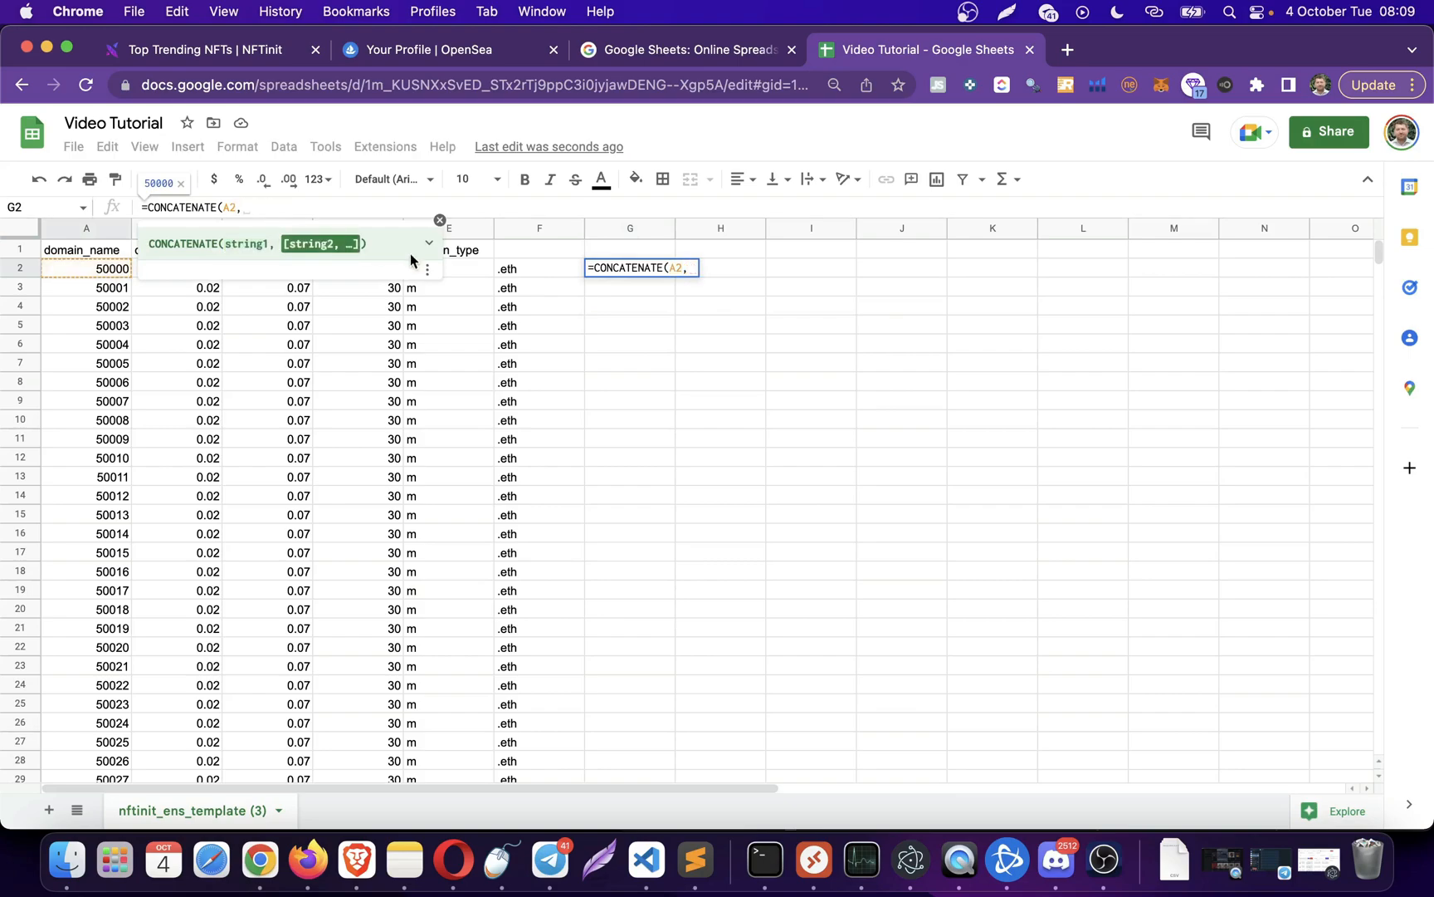
pyautogui.click(540, 267)
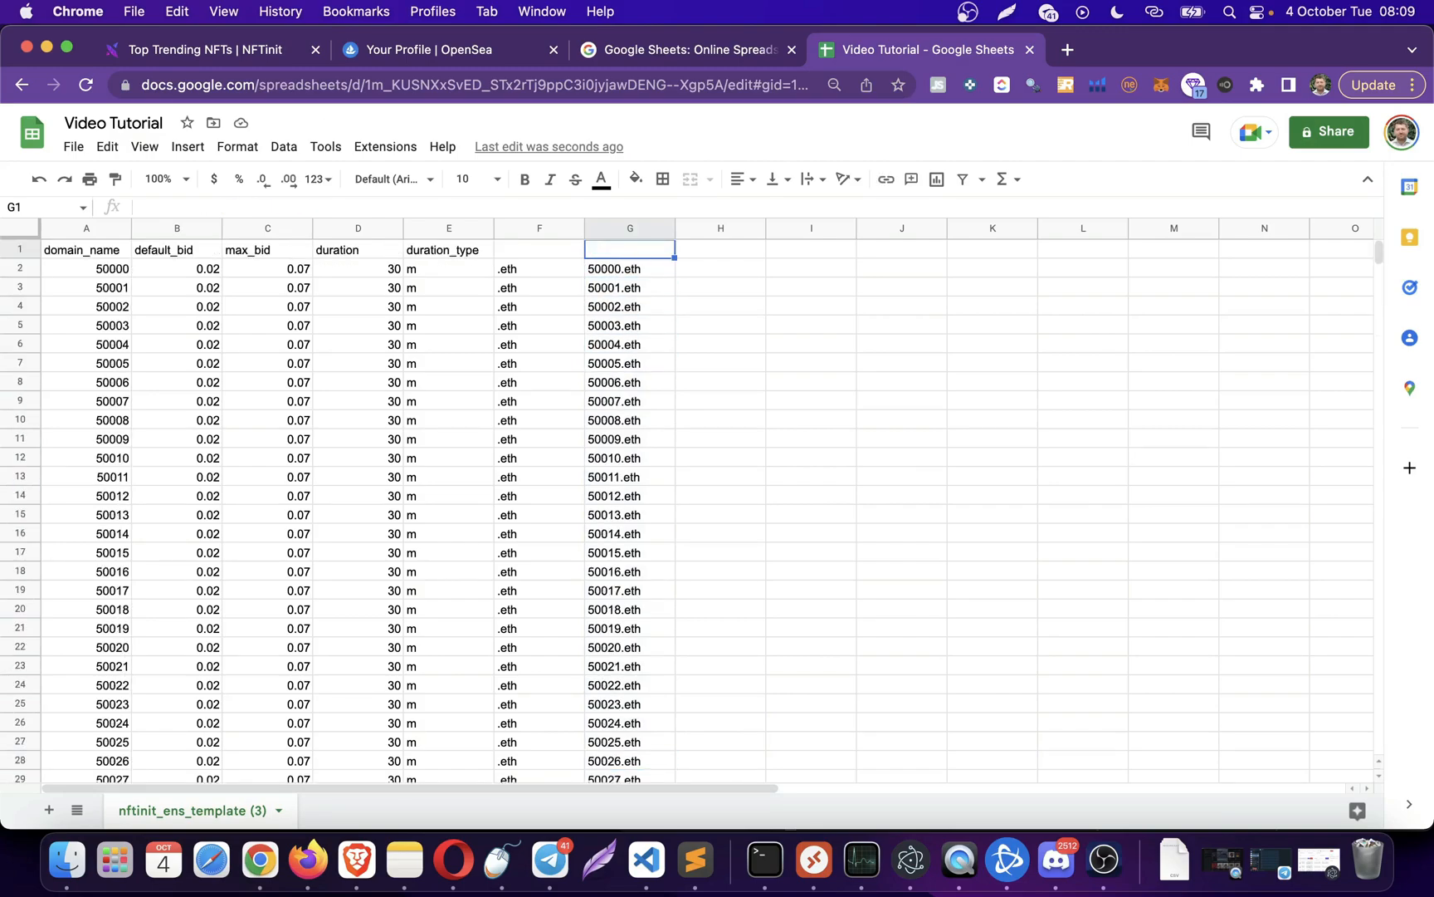
# - Copy column G and paste values only into column A, giving domains like 50000.eth
pyautogui.click(629, 268)
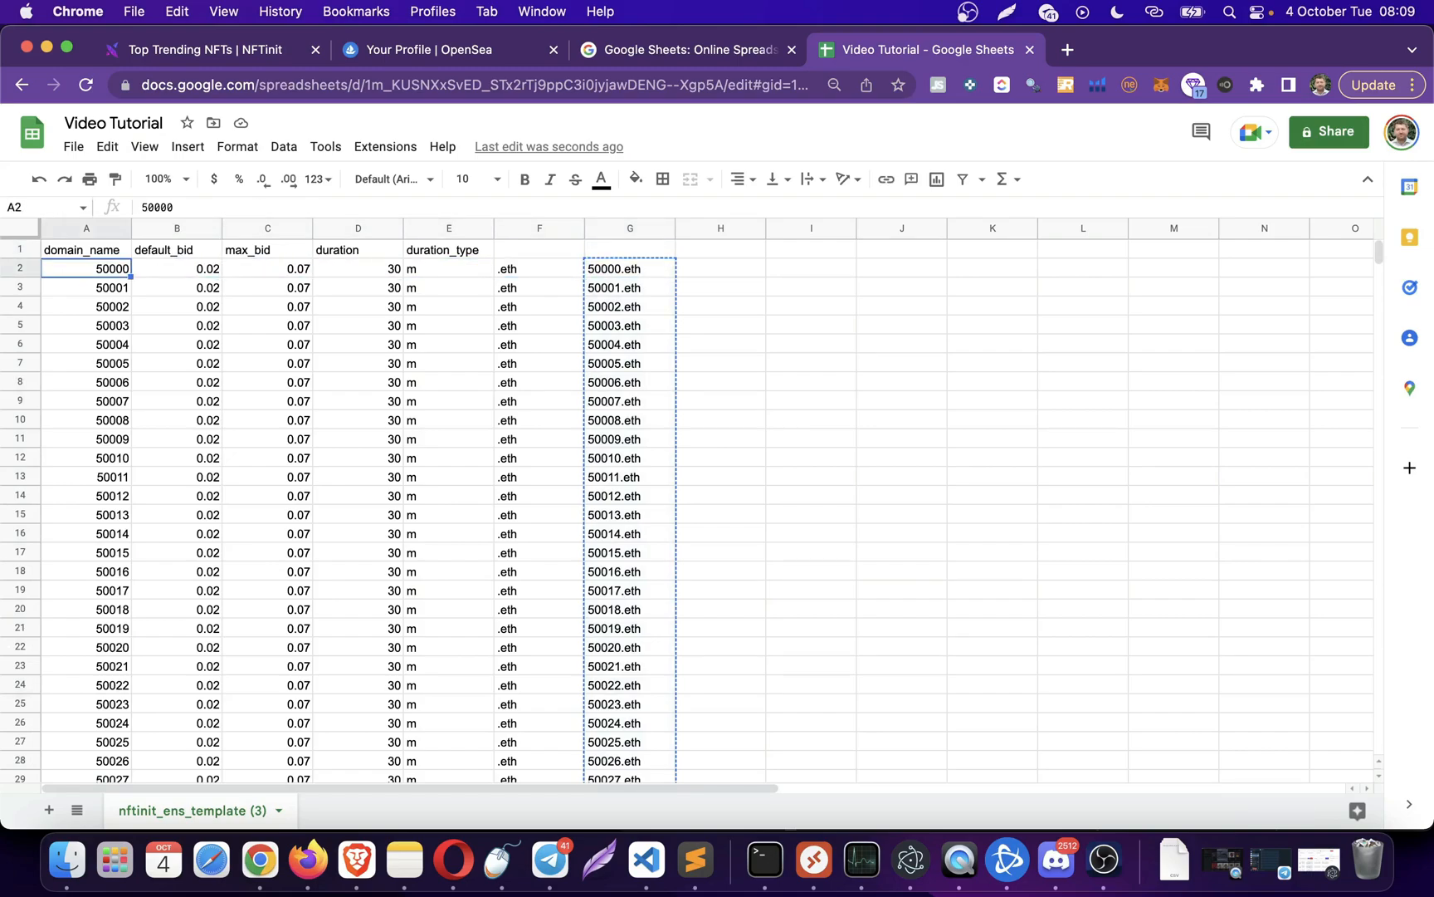
pyautogui.rightClick(112, 267)
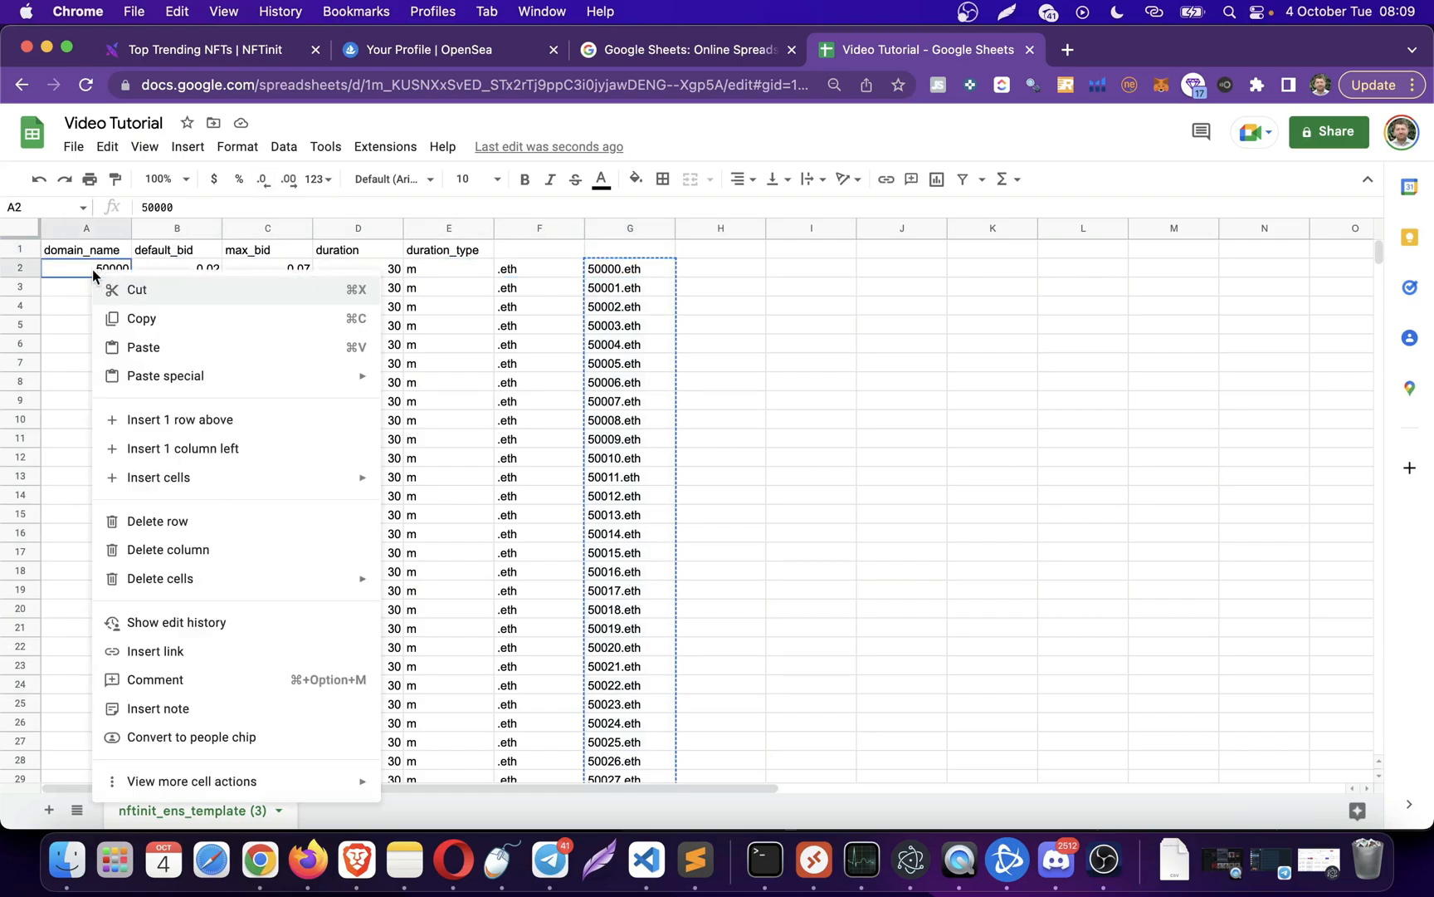
pyautogui.moveTo(168, 354)
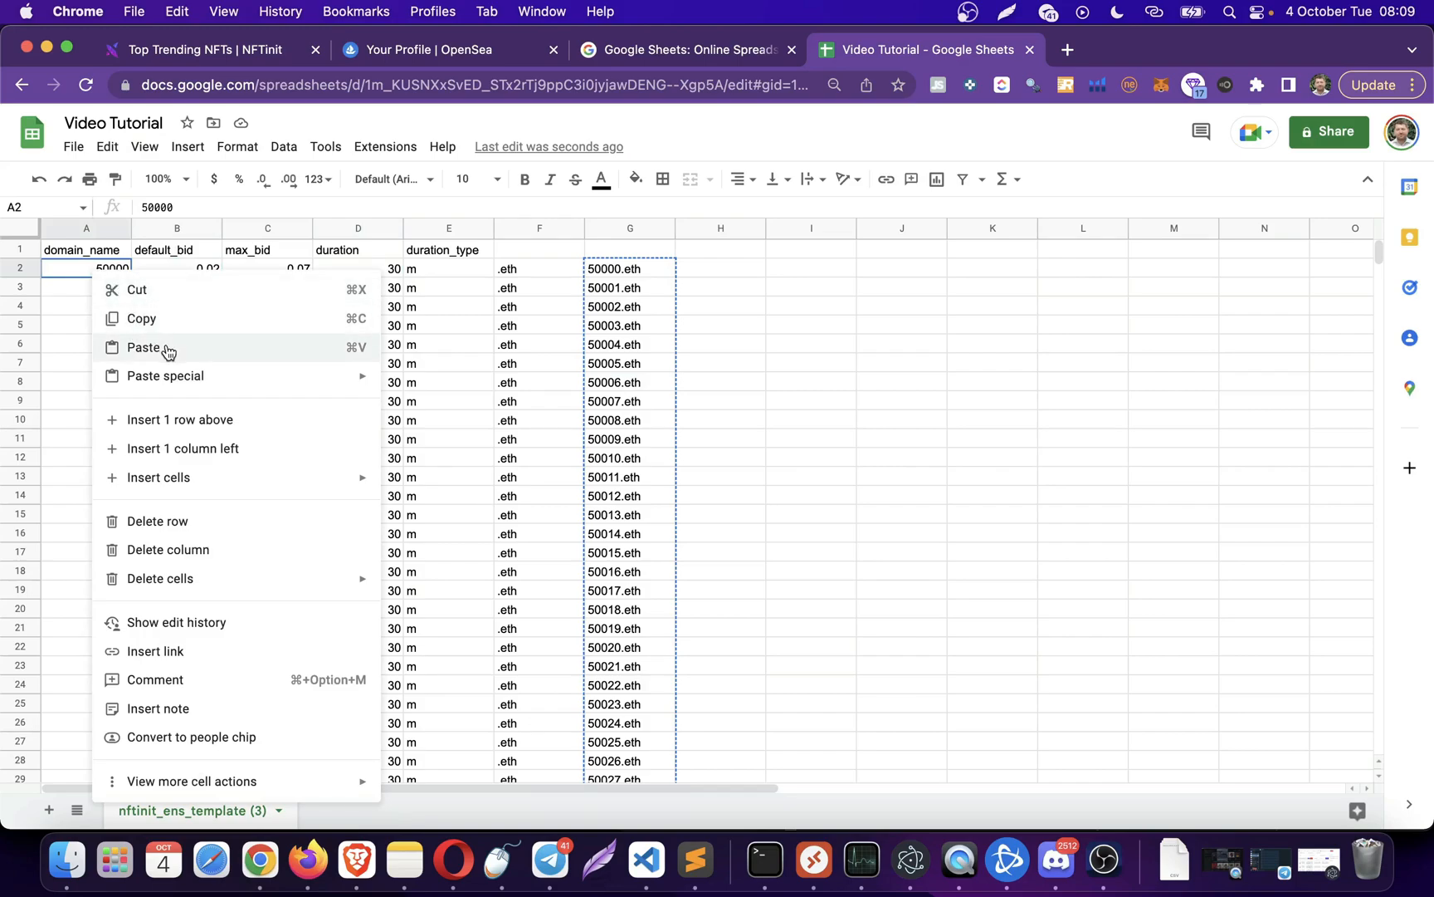
pyautogui.moveTo(421, 408)
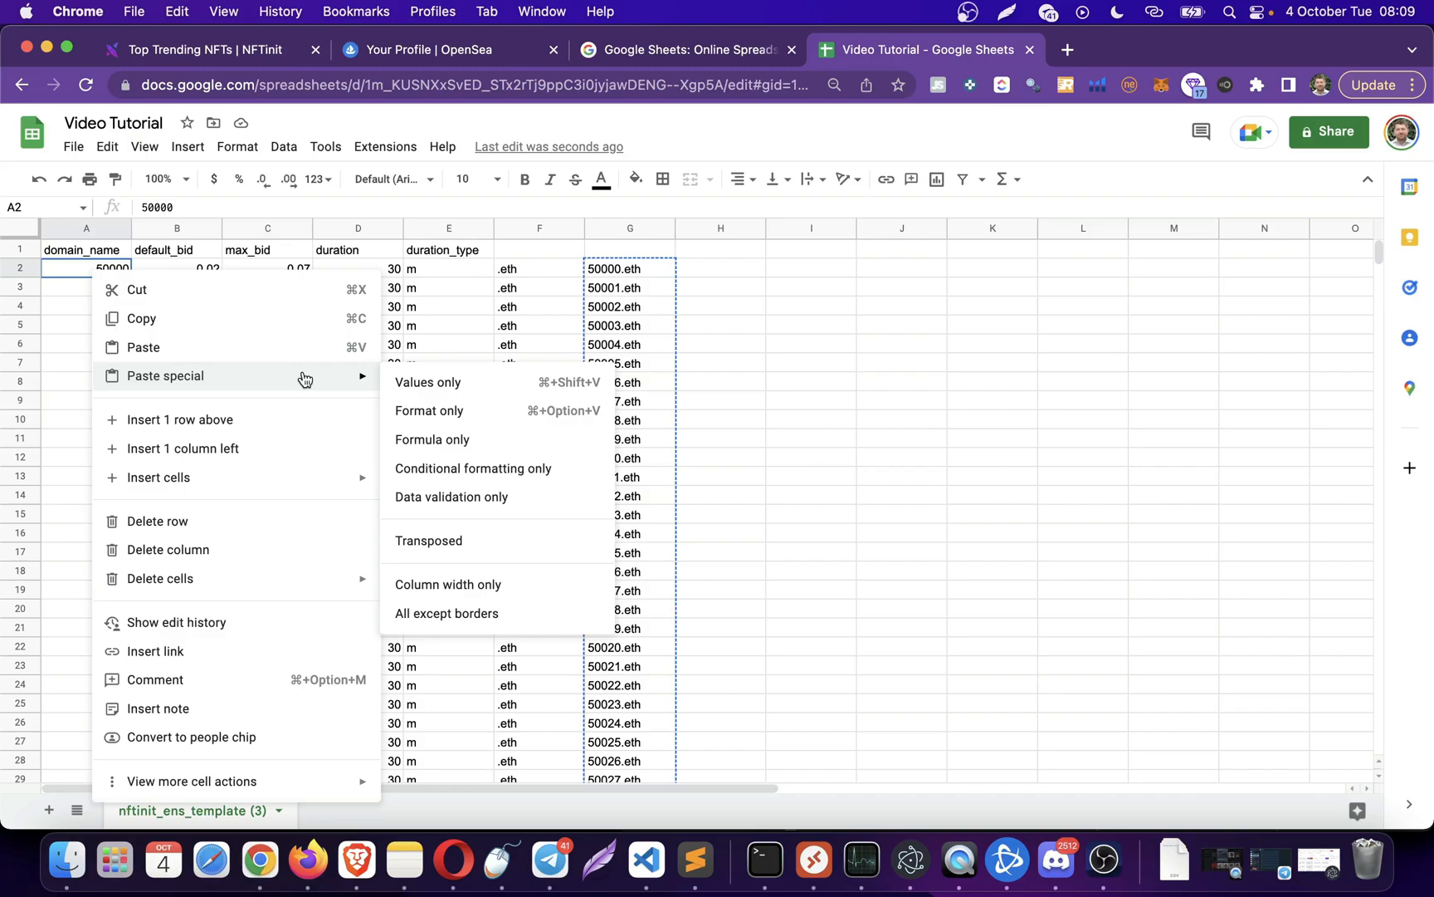
pyautogui.moveTo(429, 410)
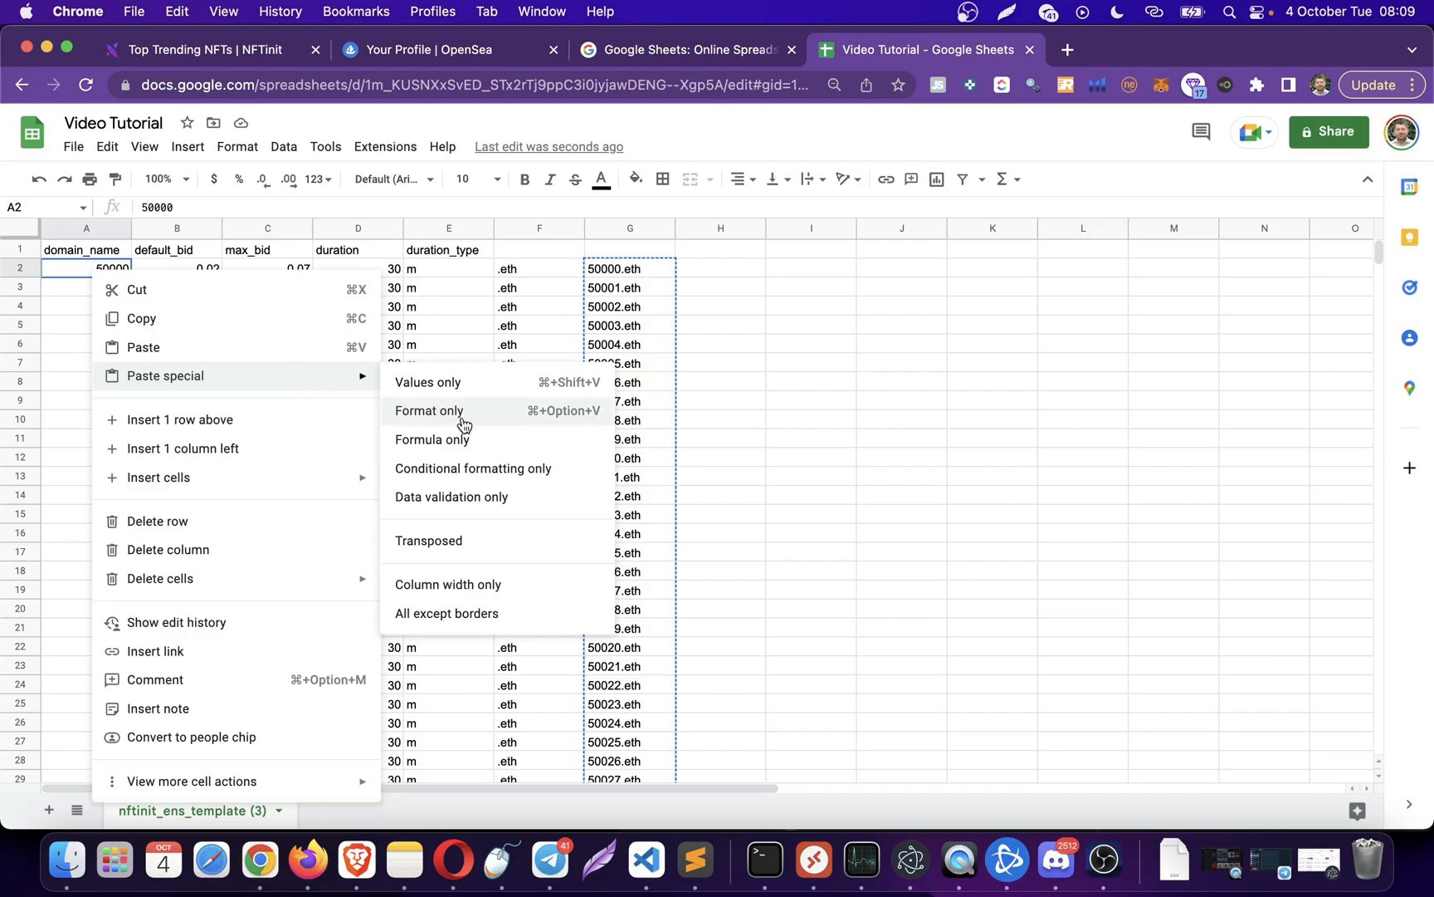
pyautogui.click(429, 410)
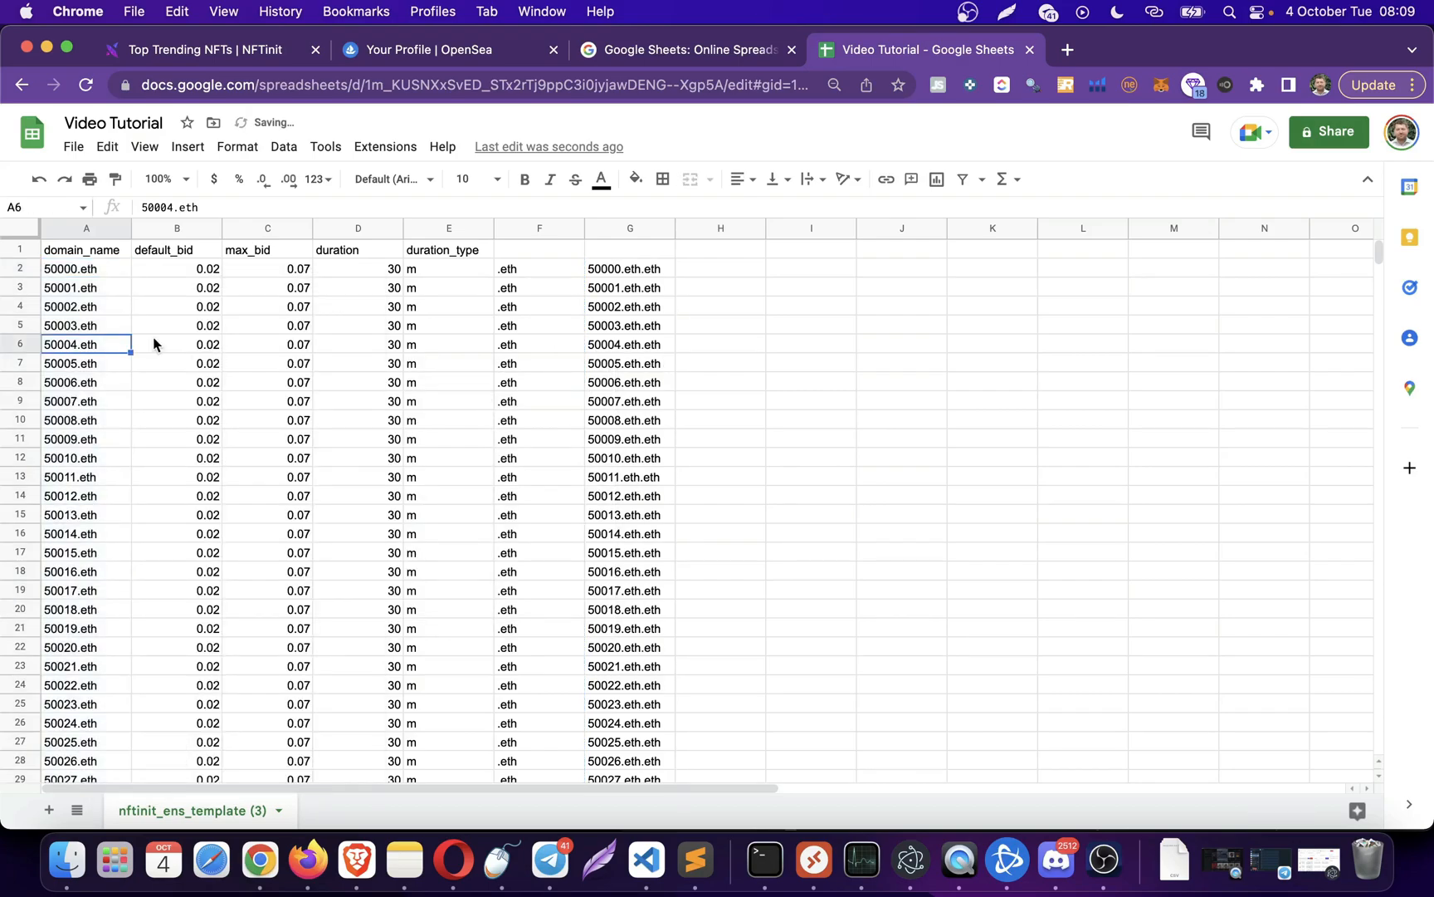
pyautogui.click(624, 307)
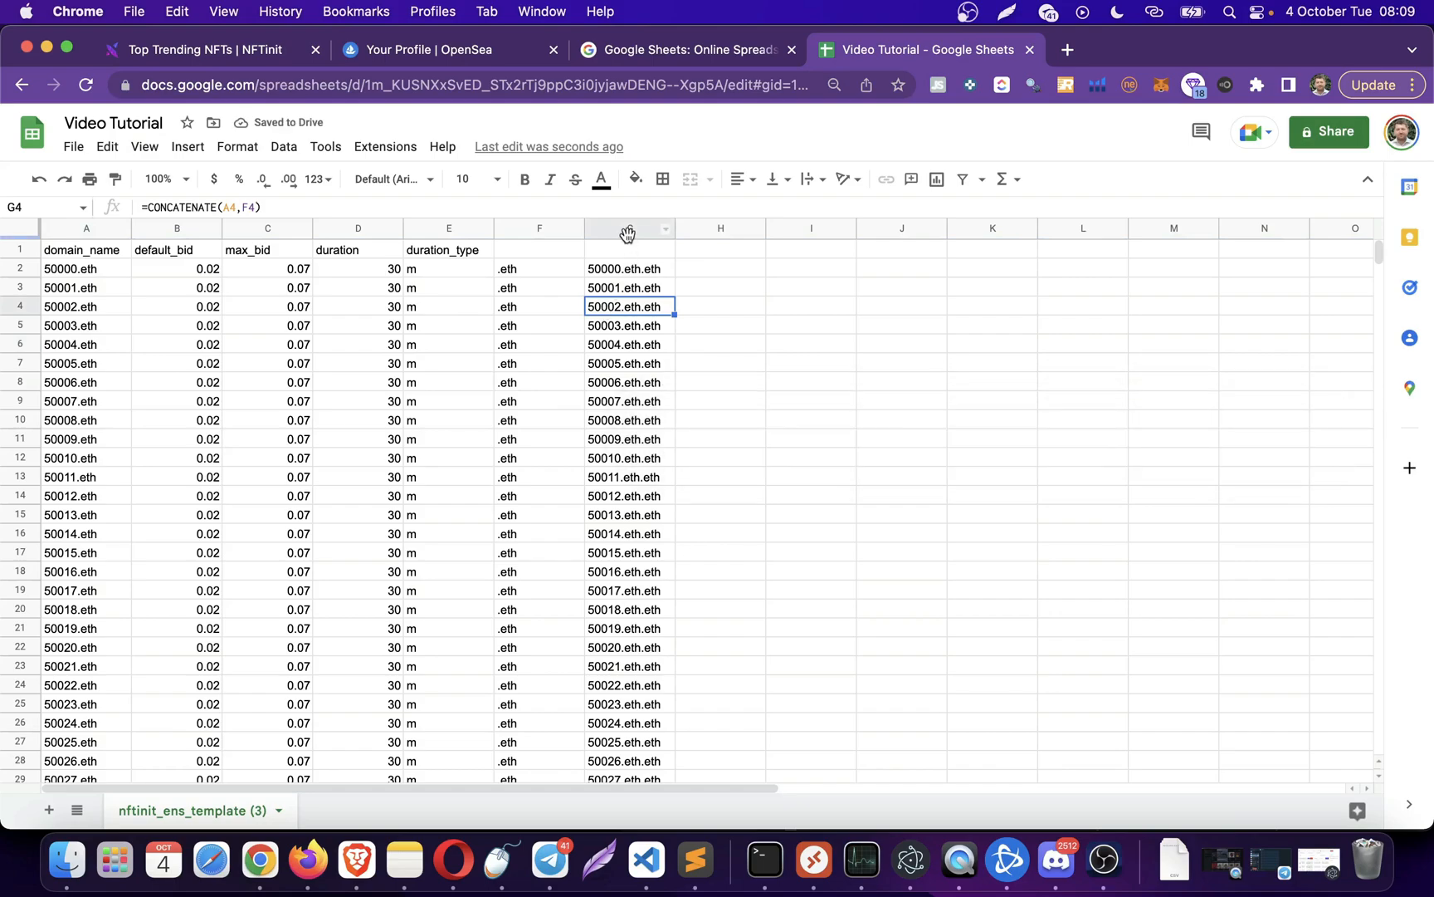
# - Clear helper columns G and F, then check the .eth name in A2 and bids in B2 and C2
pyautogui.click(629, 227)
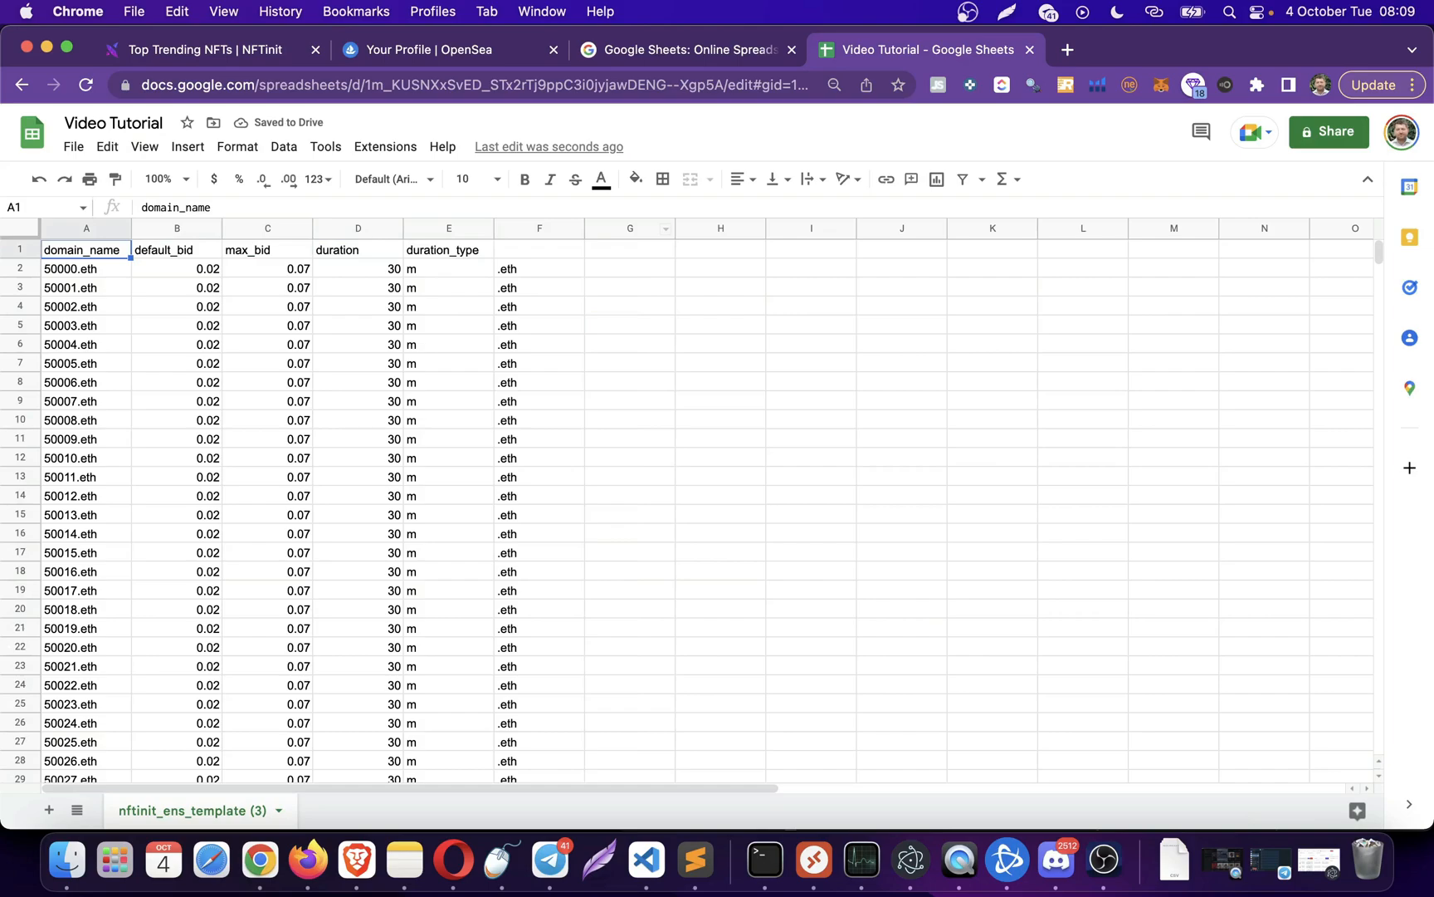
pyautogui.click(539, 249)
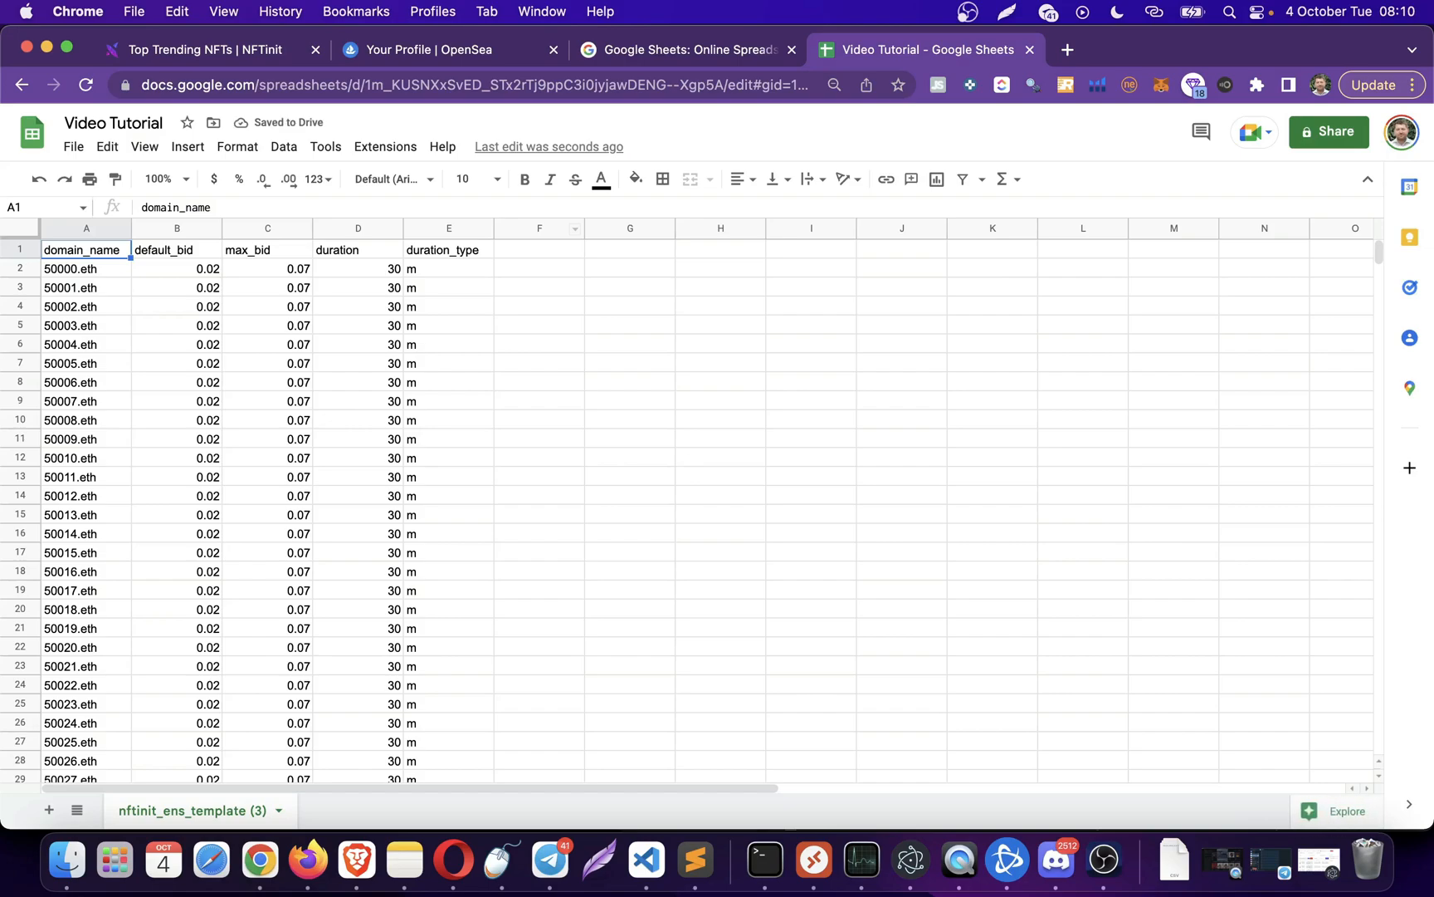
pyautogui.click(87, 268)
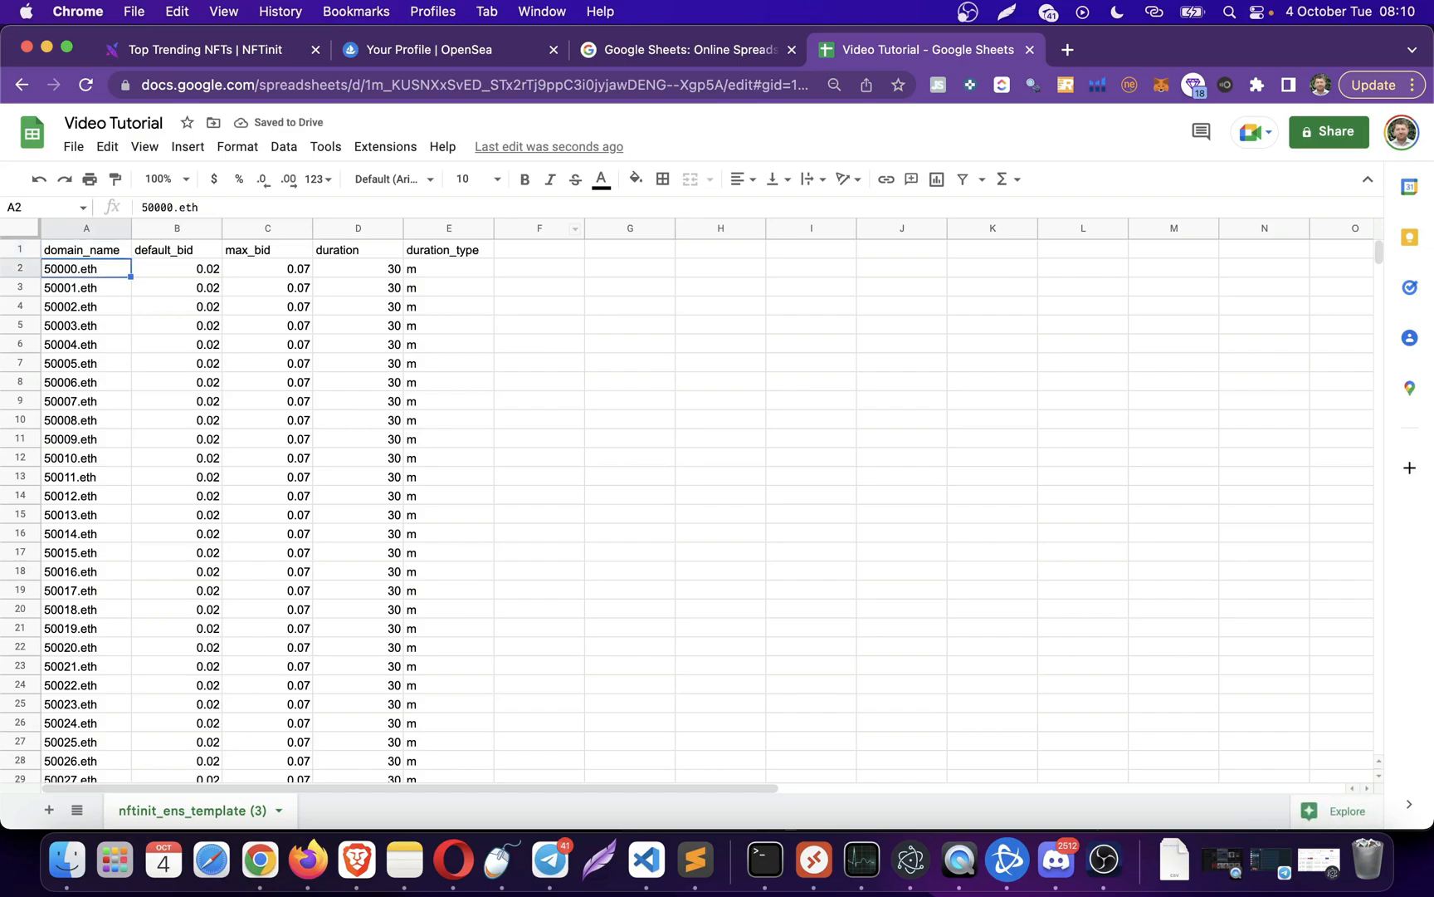
pyautogui.click(176, 267)
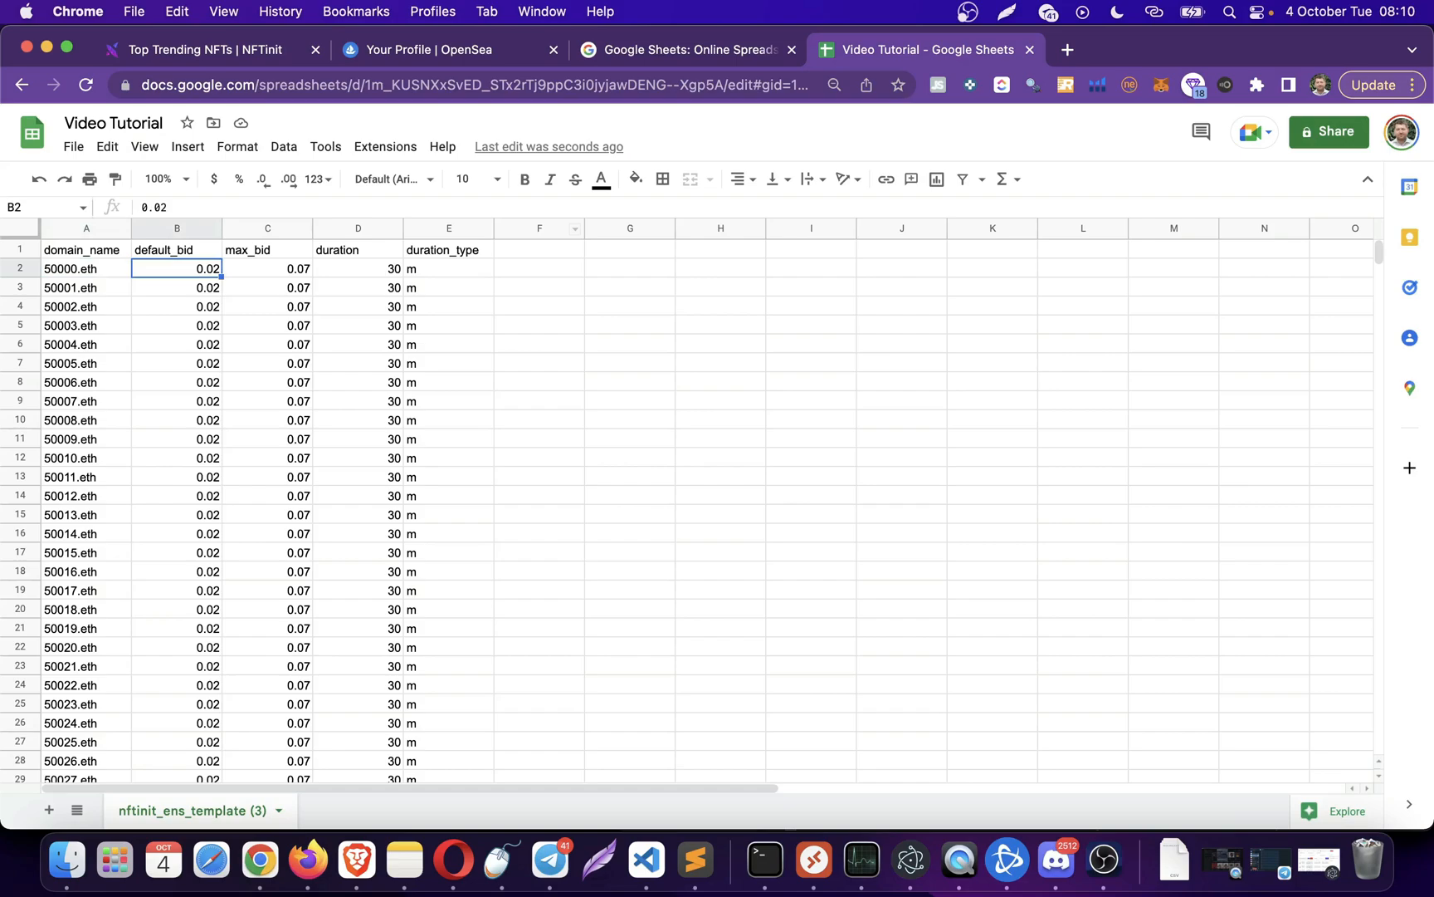
pyautogui.click(266, 267)
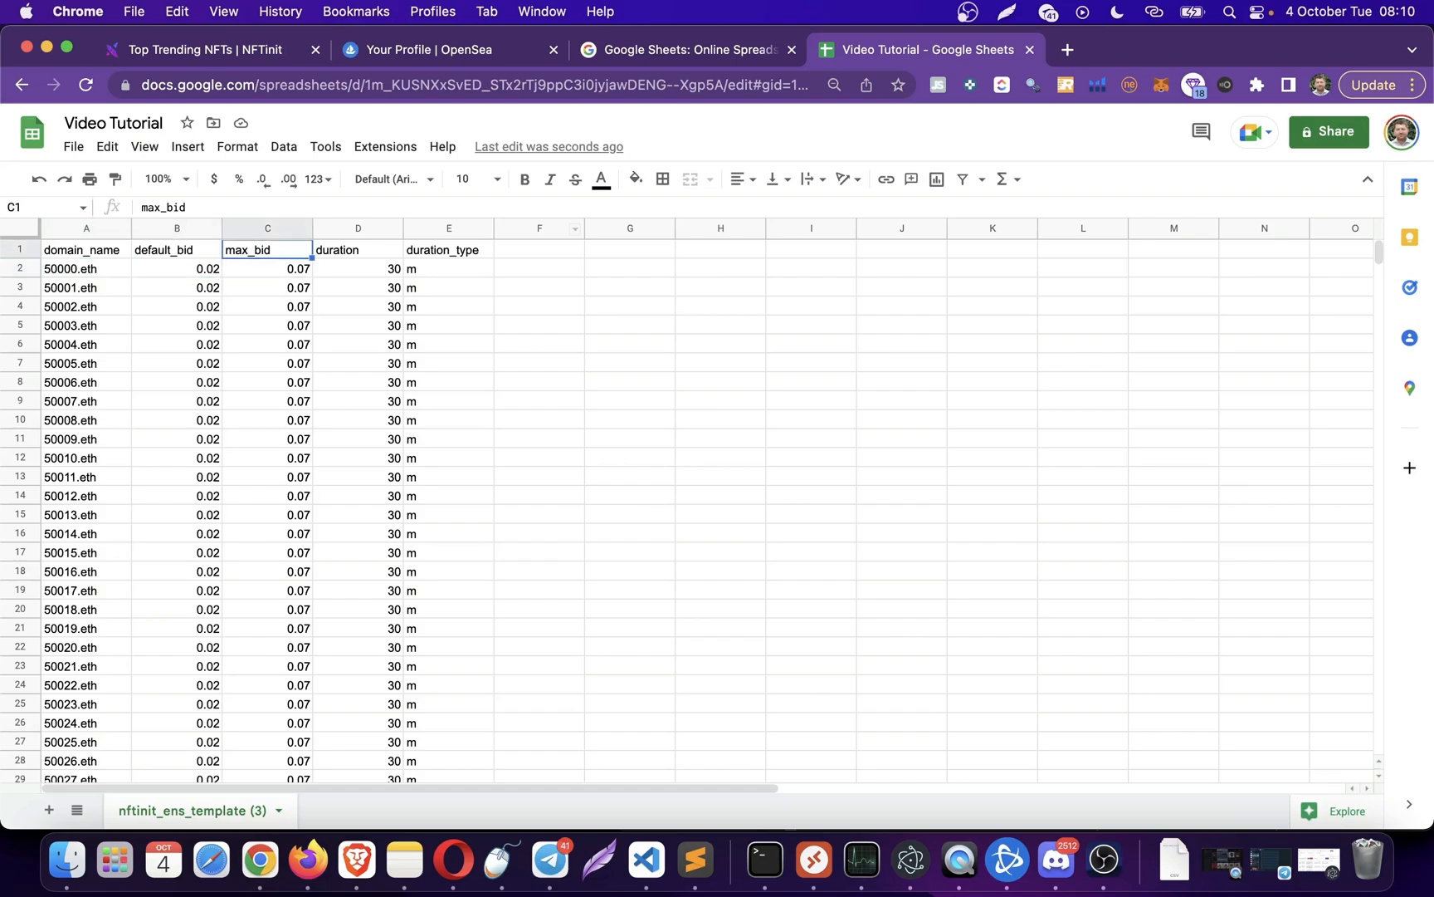
pyautogui.click(267, 267)
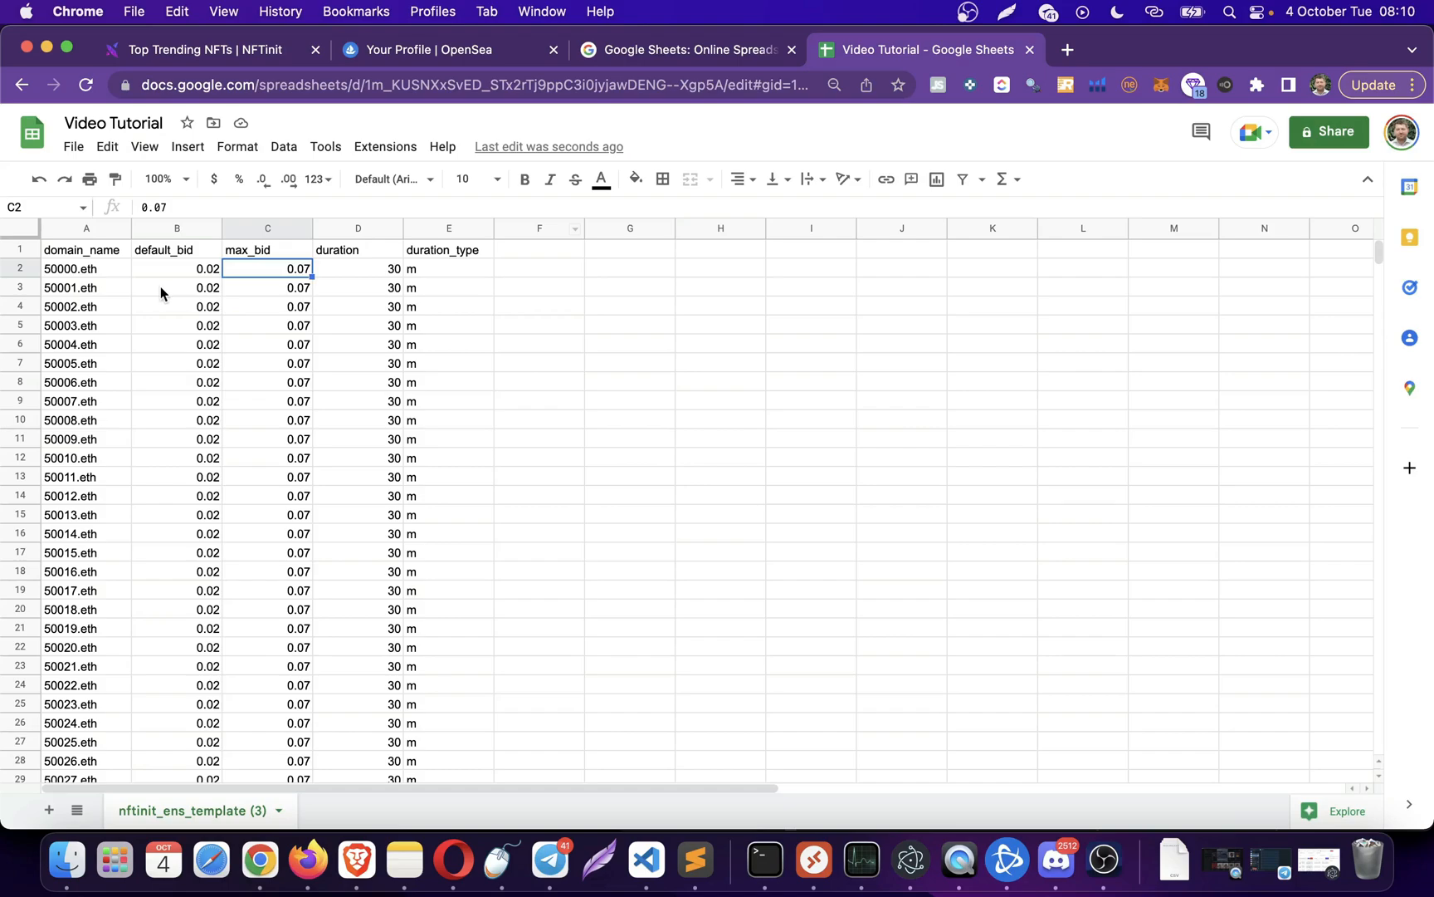
pyautogui.moveTo(118, 264)
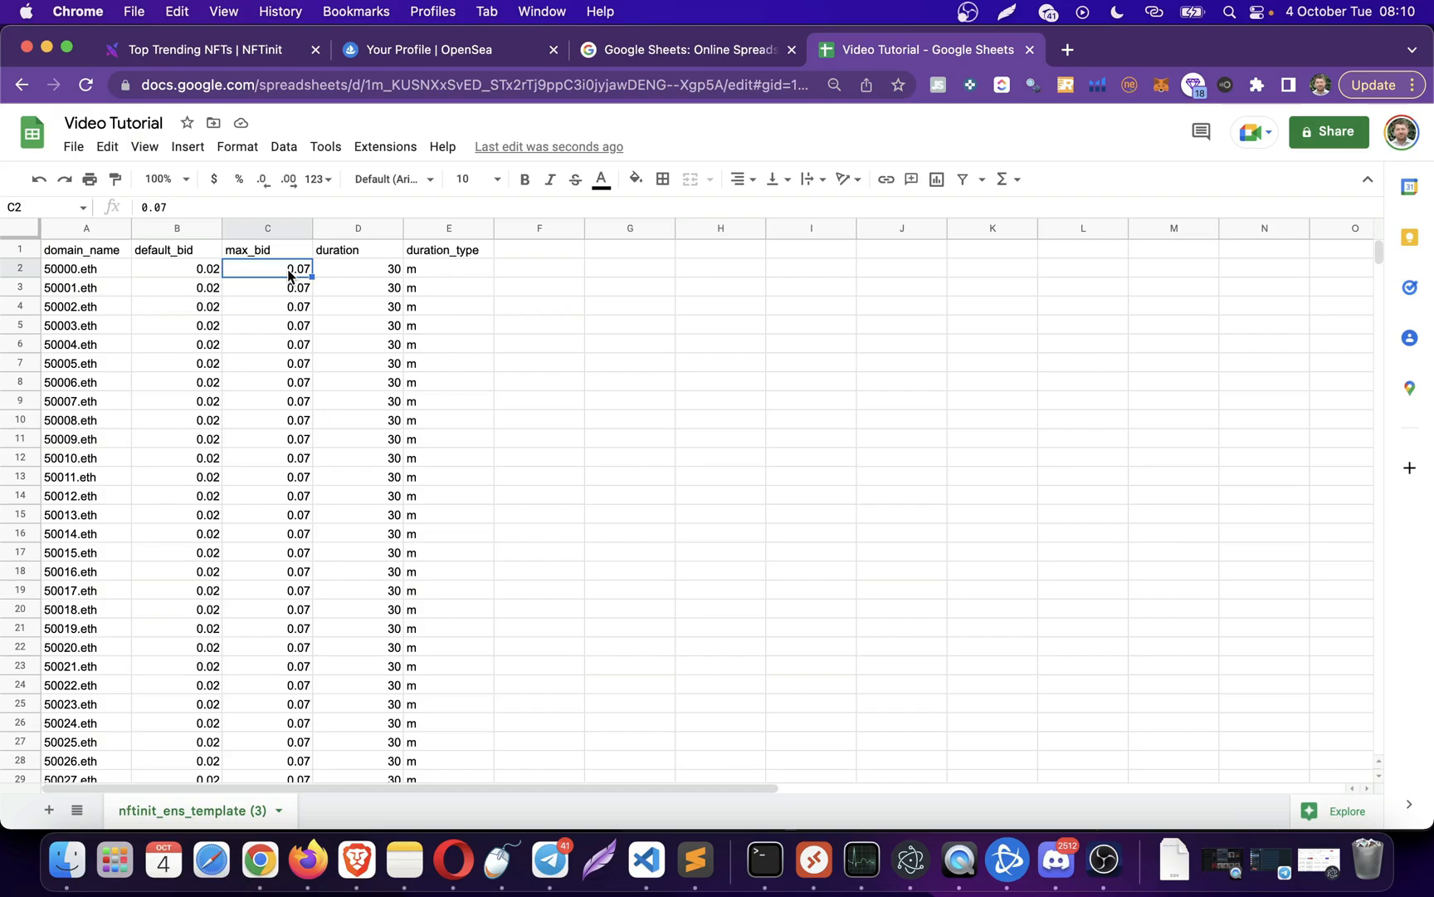
pyautogui.moveTo(253, 772)
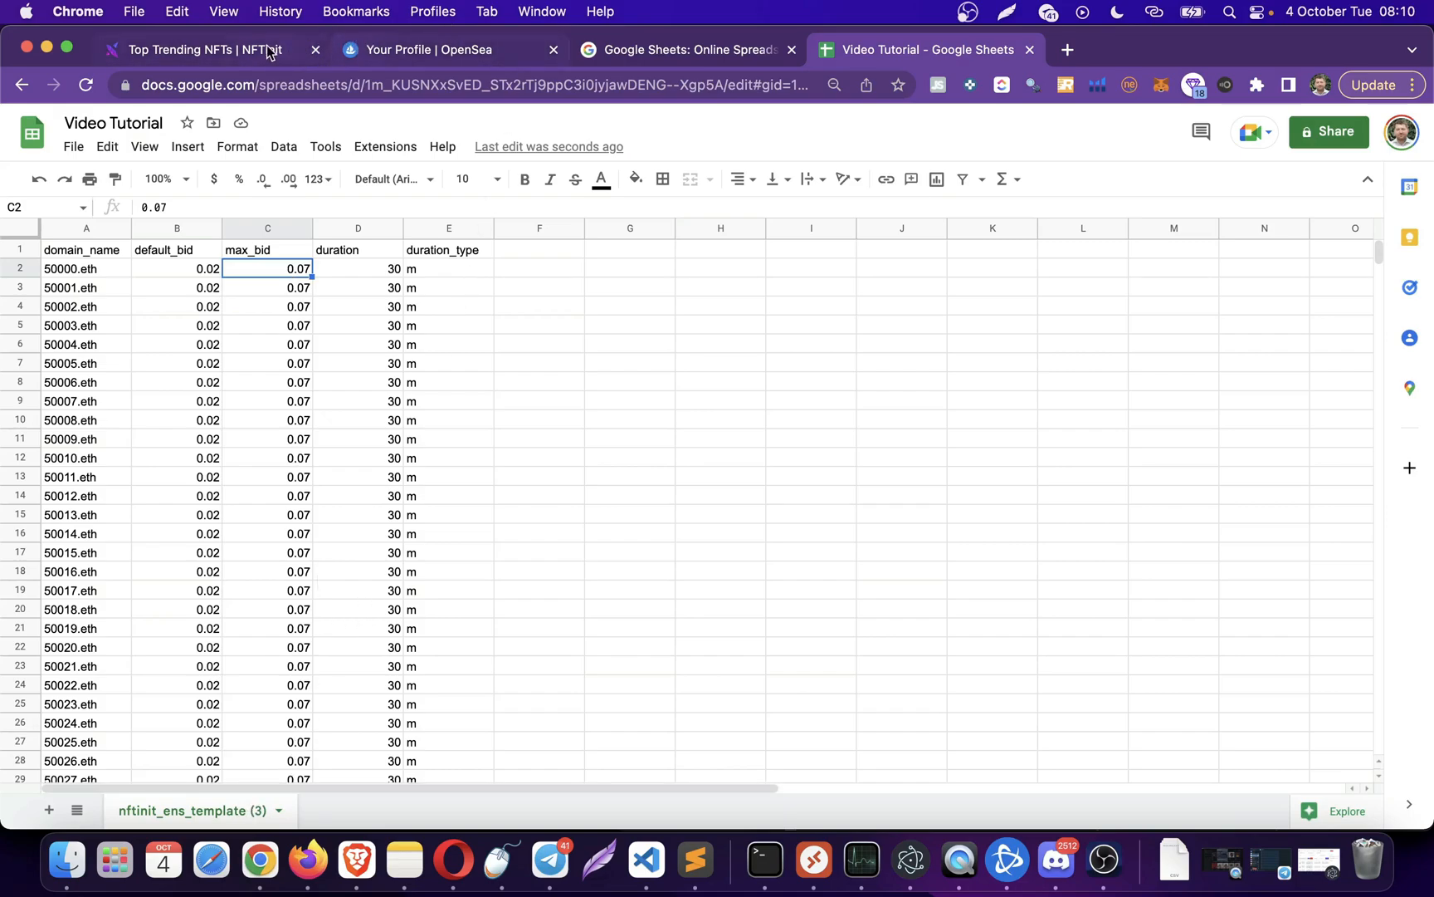
pyautogui.click(417, 49)
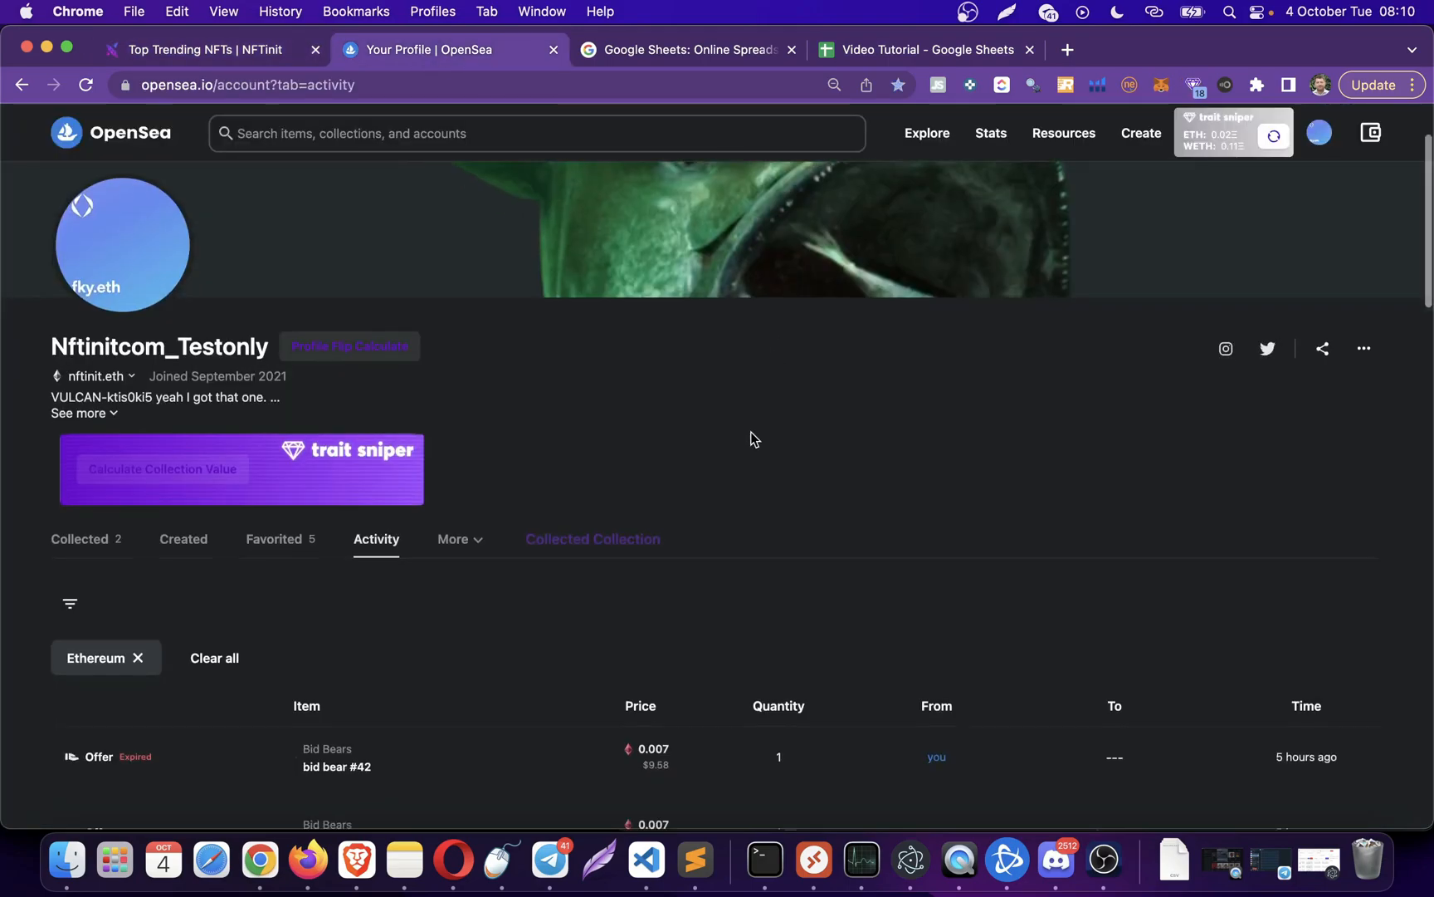
pyautogui.click(79, 538)
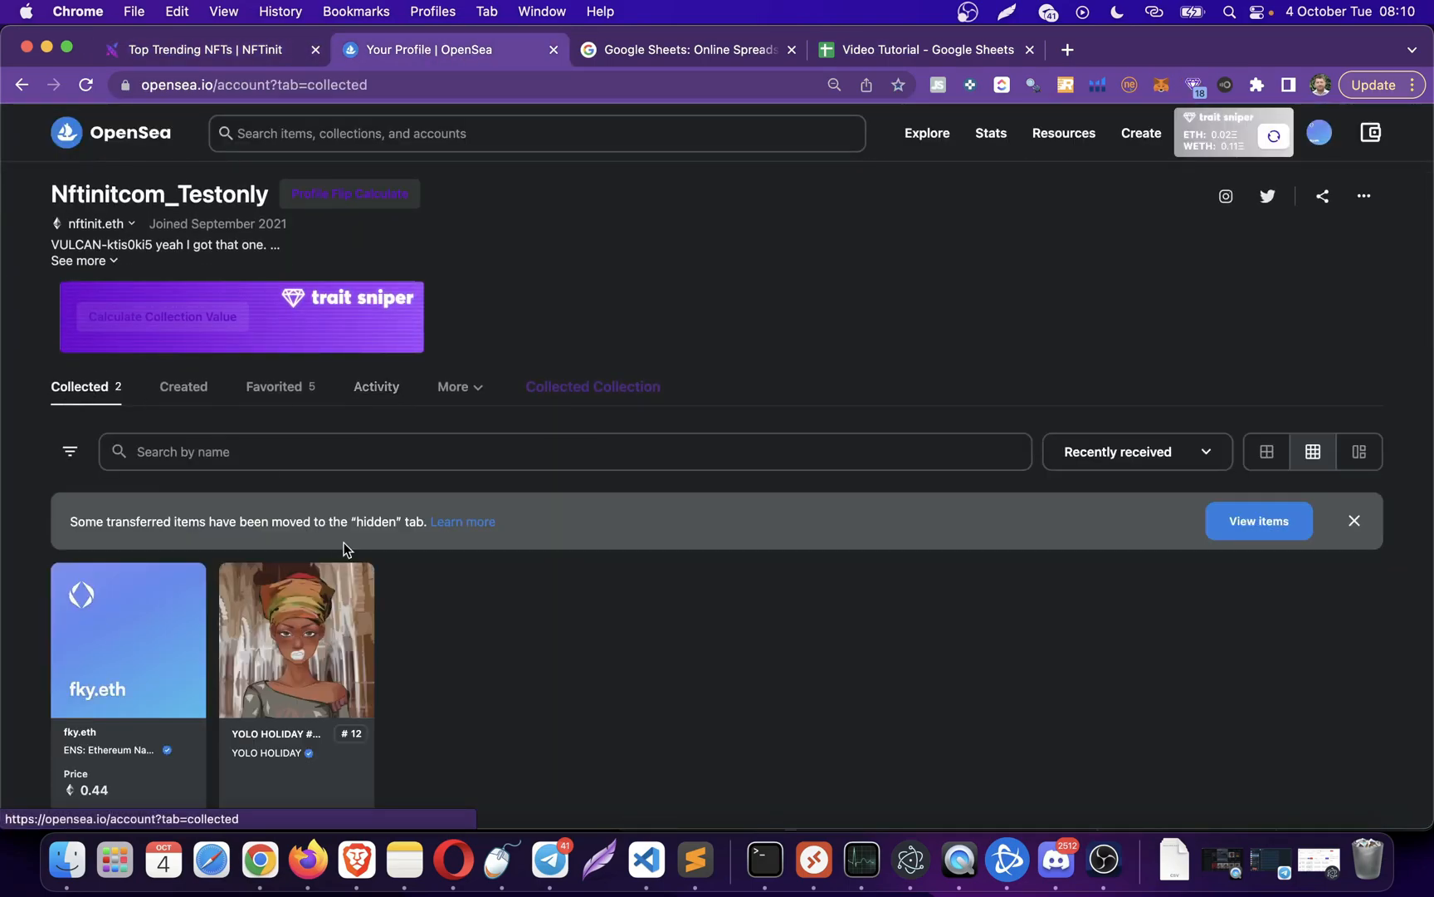
pyautogui.scroll(-3)
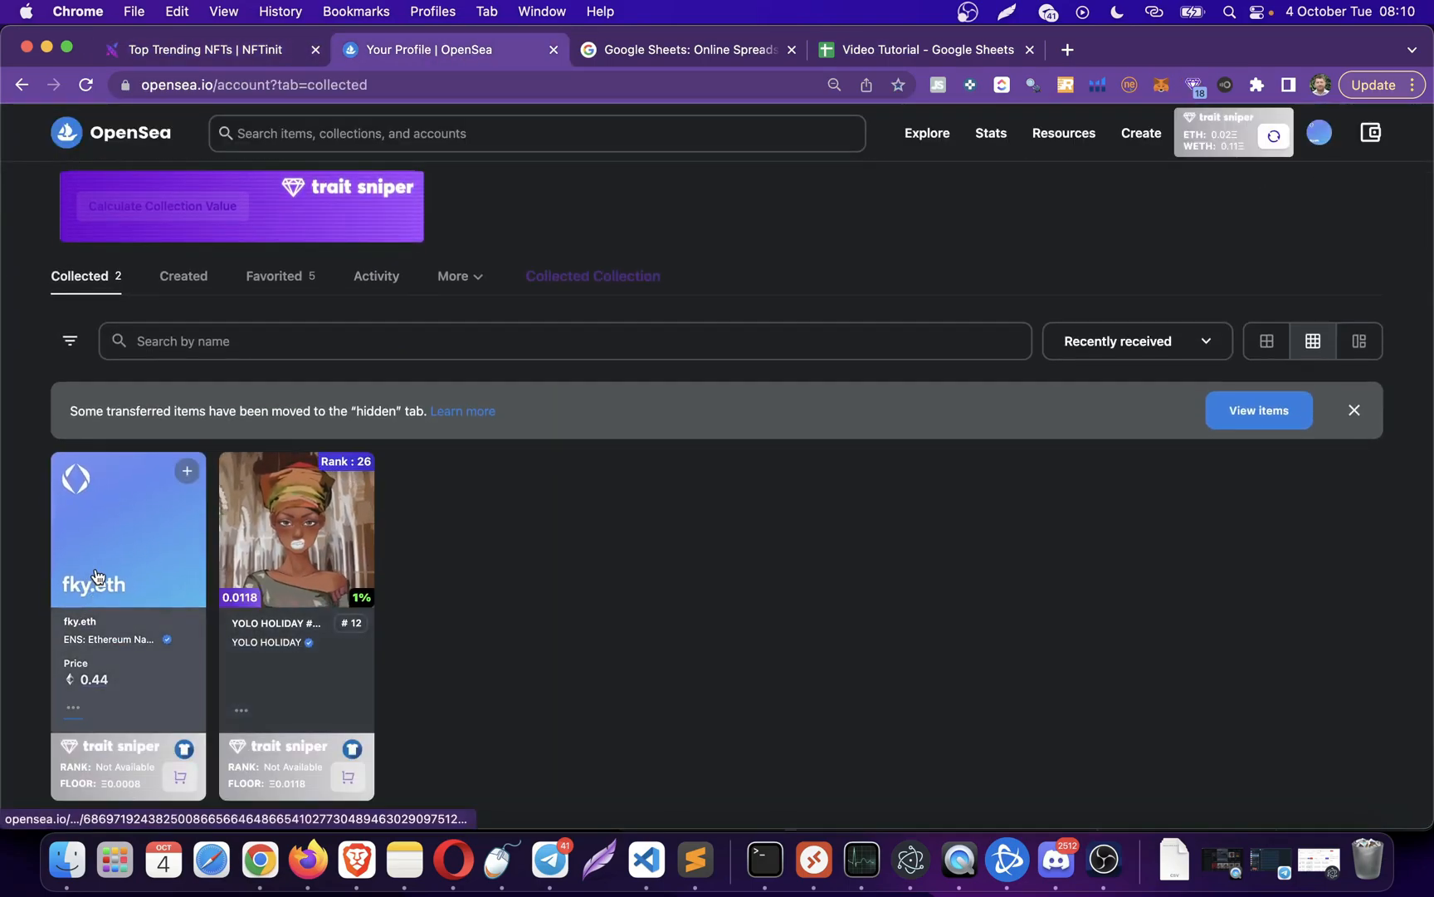
pyautogui.moveTo(211, 36)
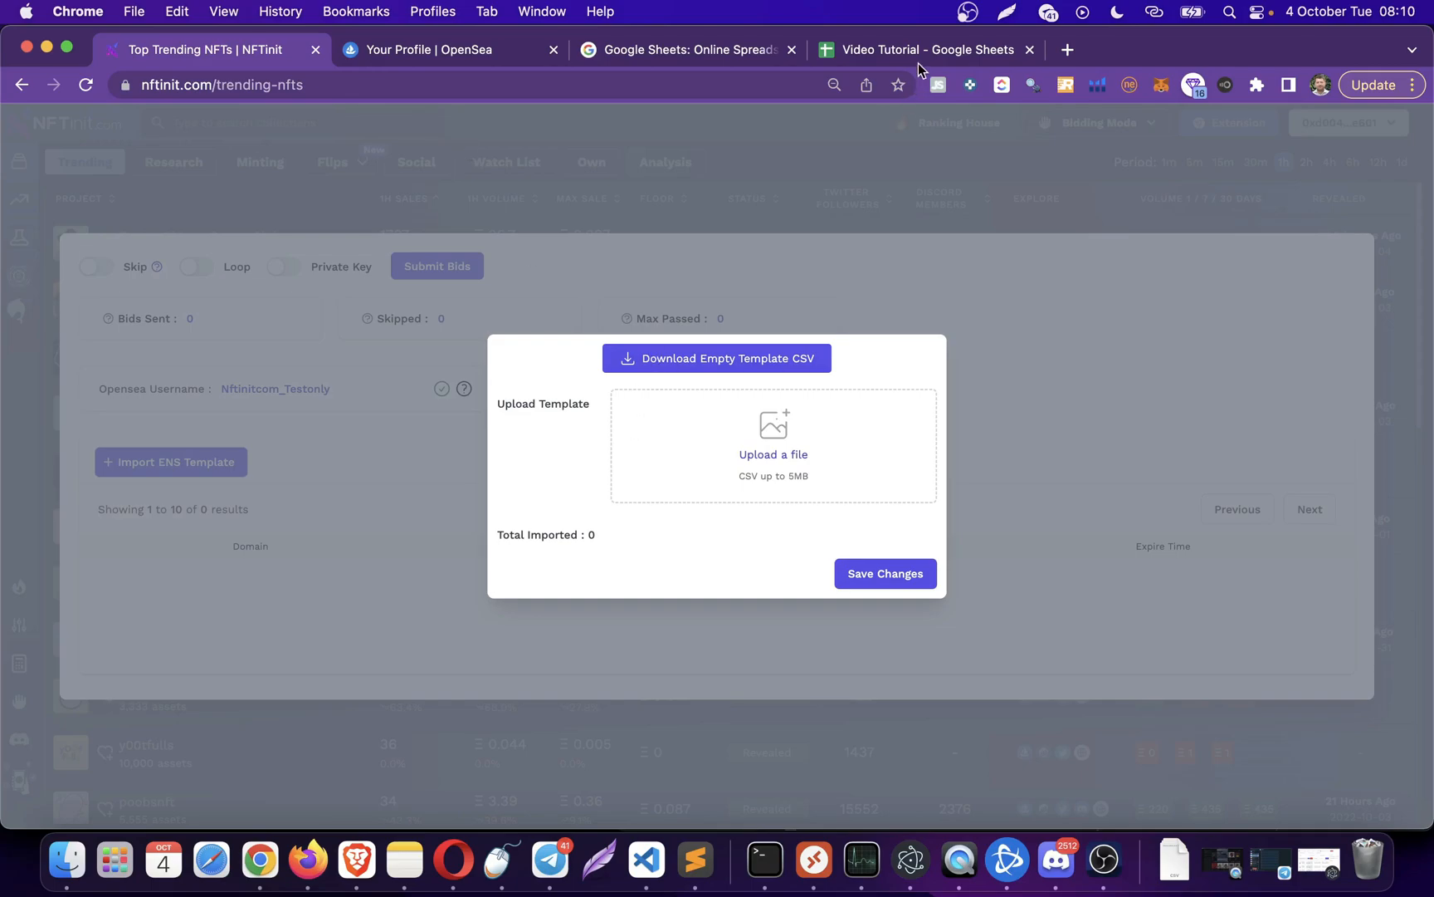
# - Download the Video Tutorial template sheet as a Comma Separated Values (.csv) file
pyautogui.click(923, 50)
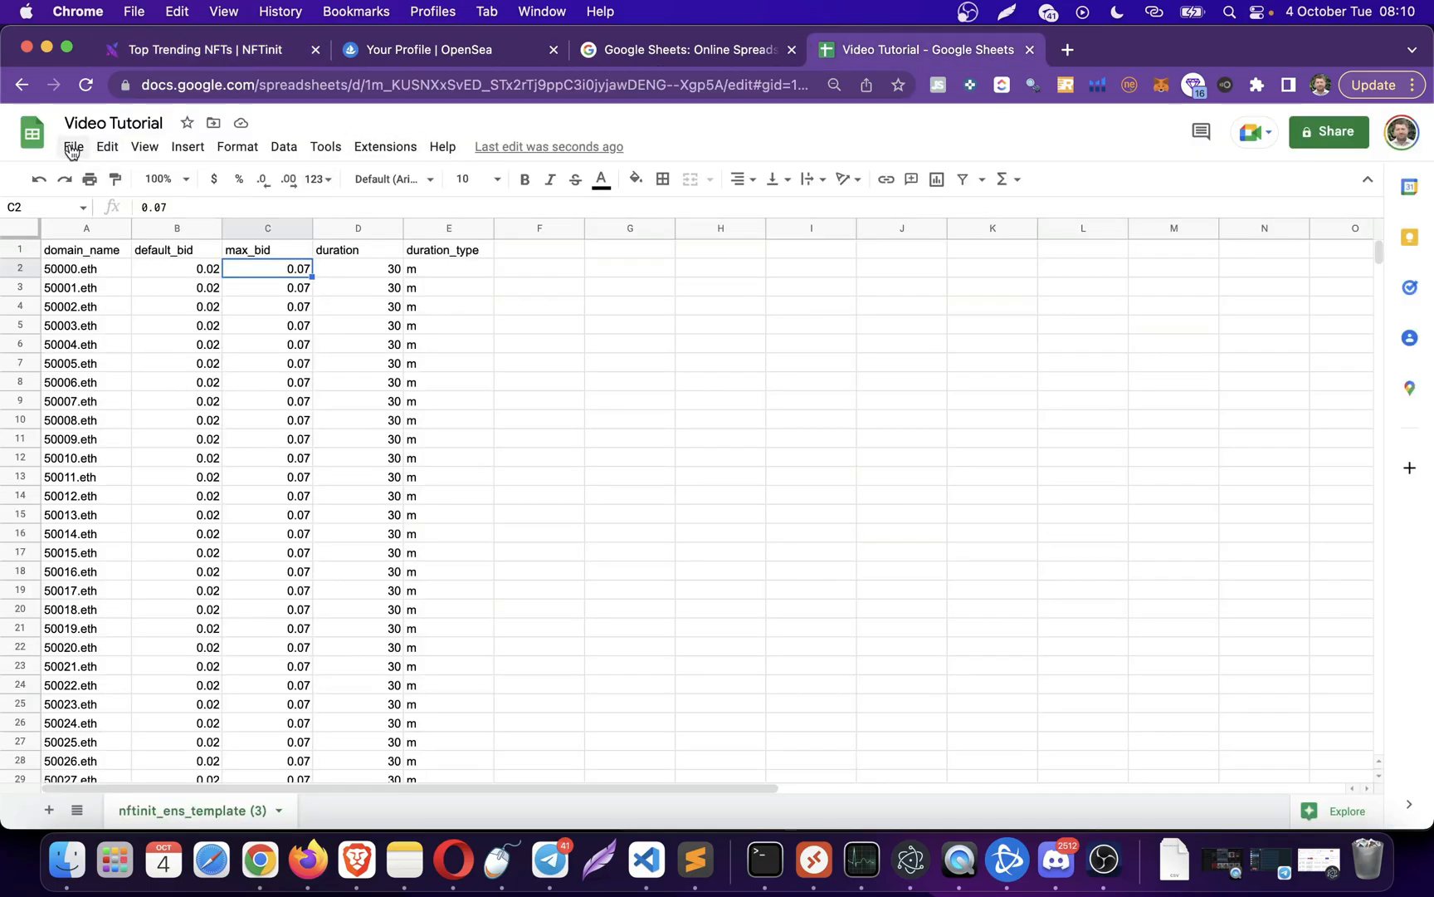
pyautogui.click(73, 146)
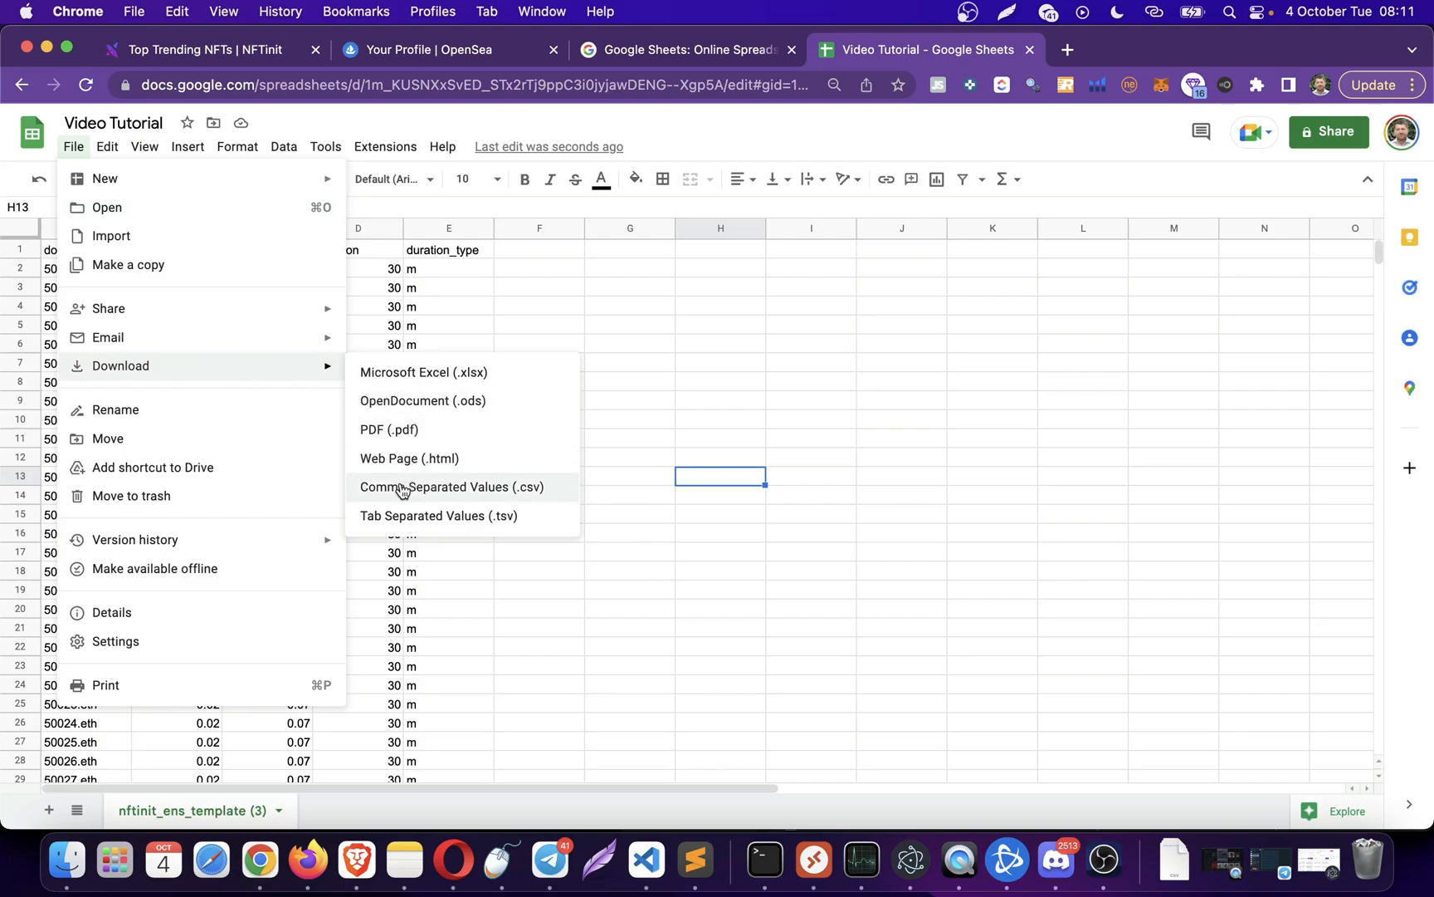
pyautogui.moveTo(424, 491)
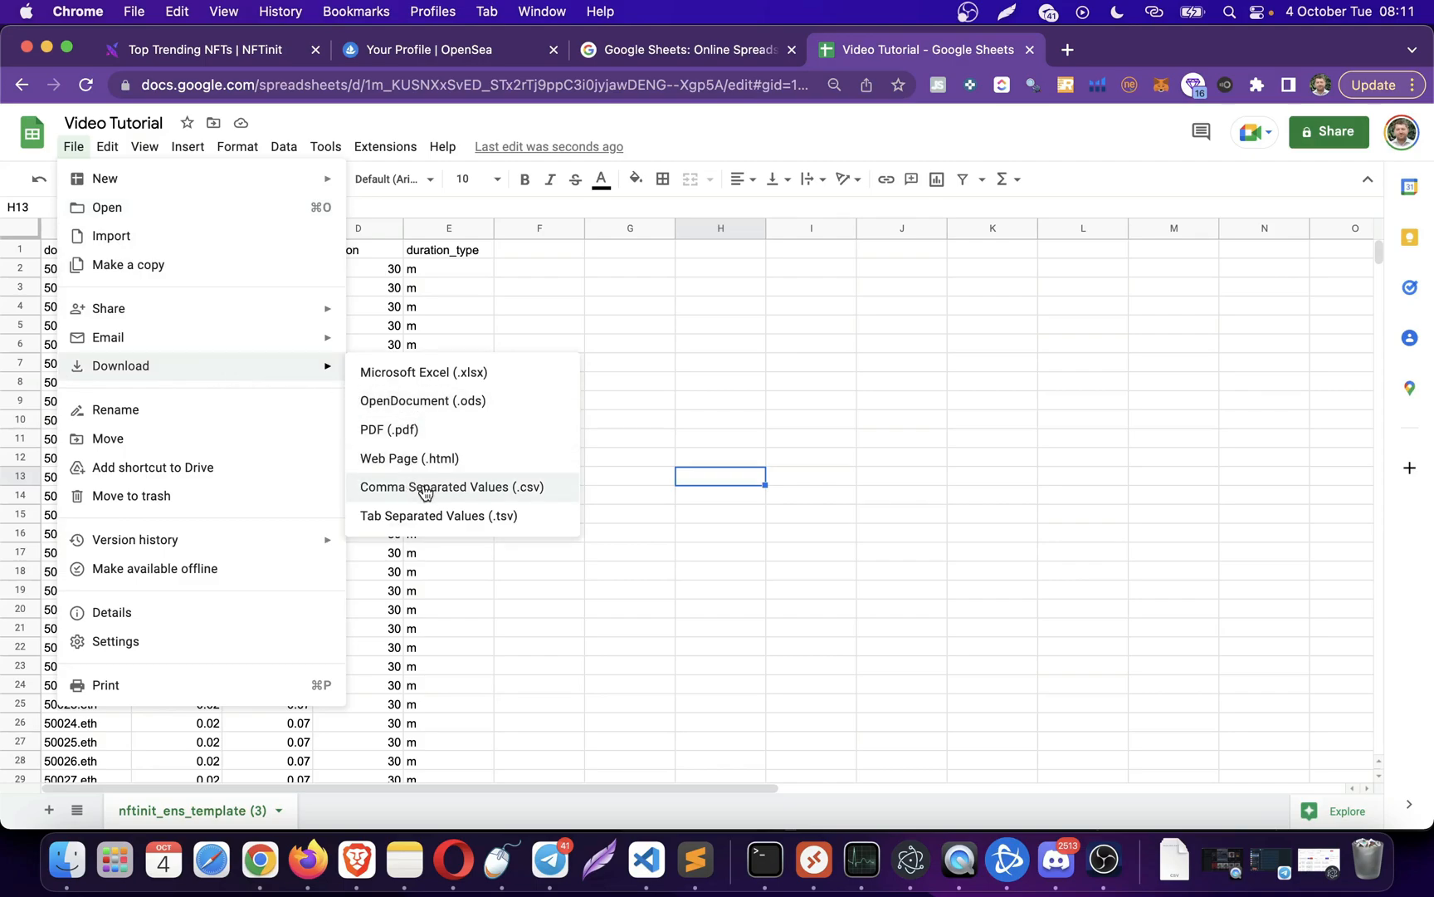
pyautogui.click(451, 487)
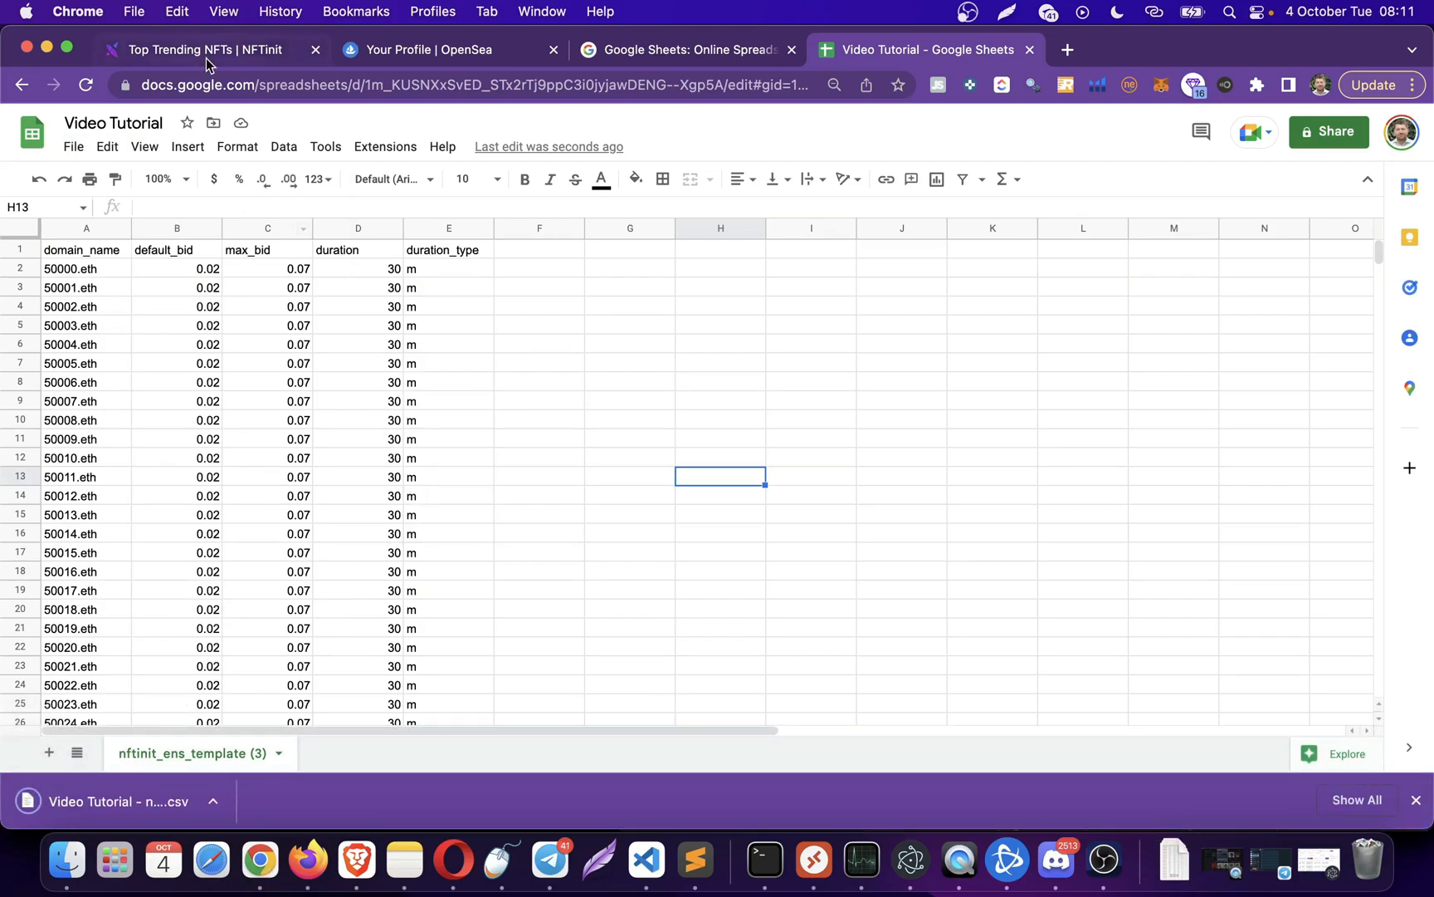
# - Upload the Video Tutorial CSV into NFTinit, loading 14,999 ENS domains with bids 0.02 and 0.07
pyautogui.click(202, 50)
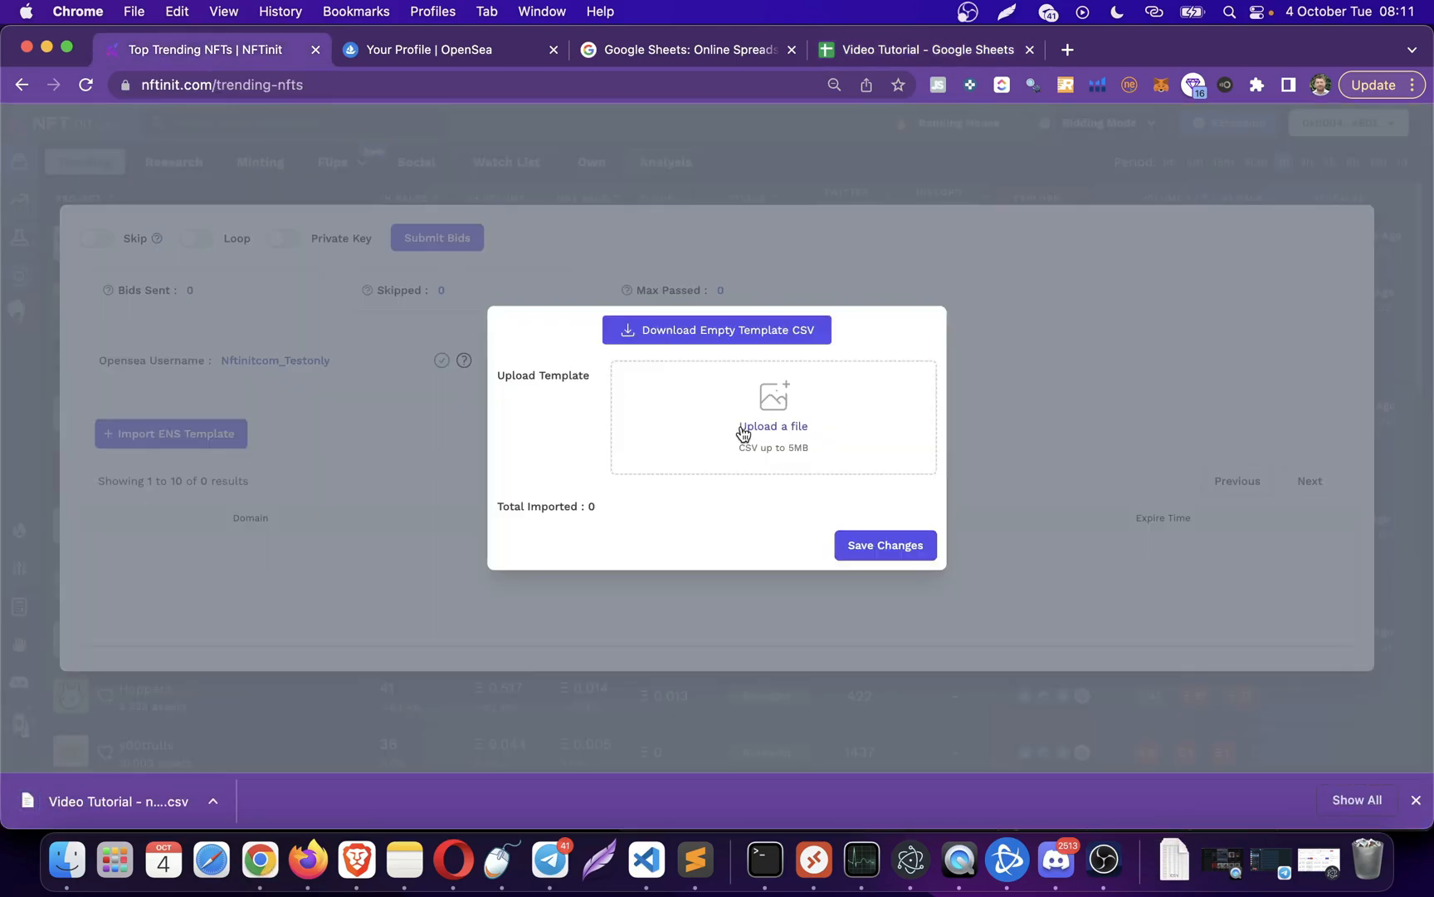
pyautogui.click(774, 426)
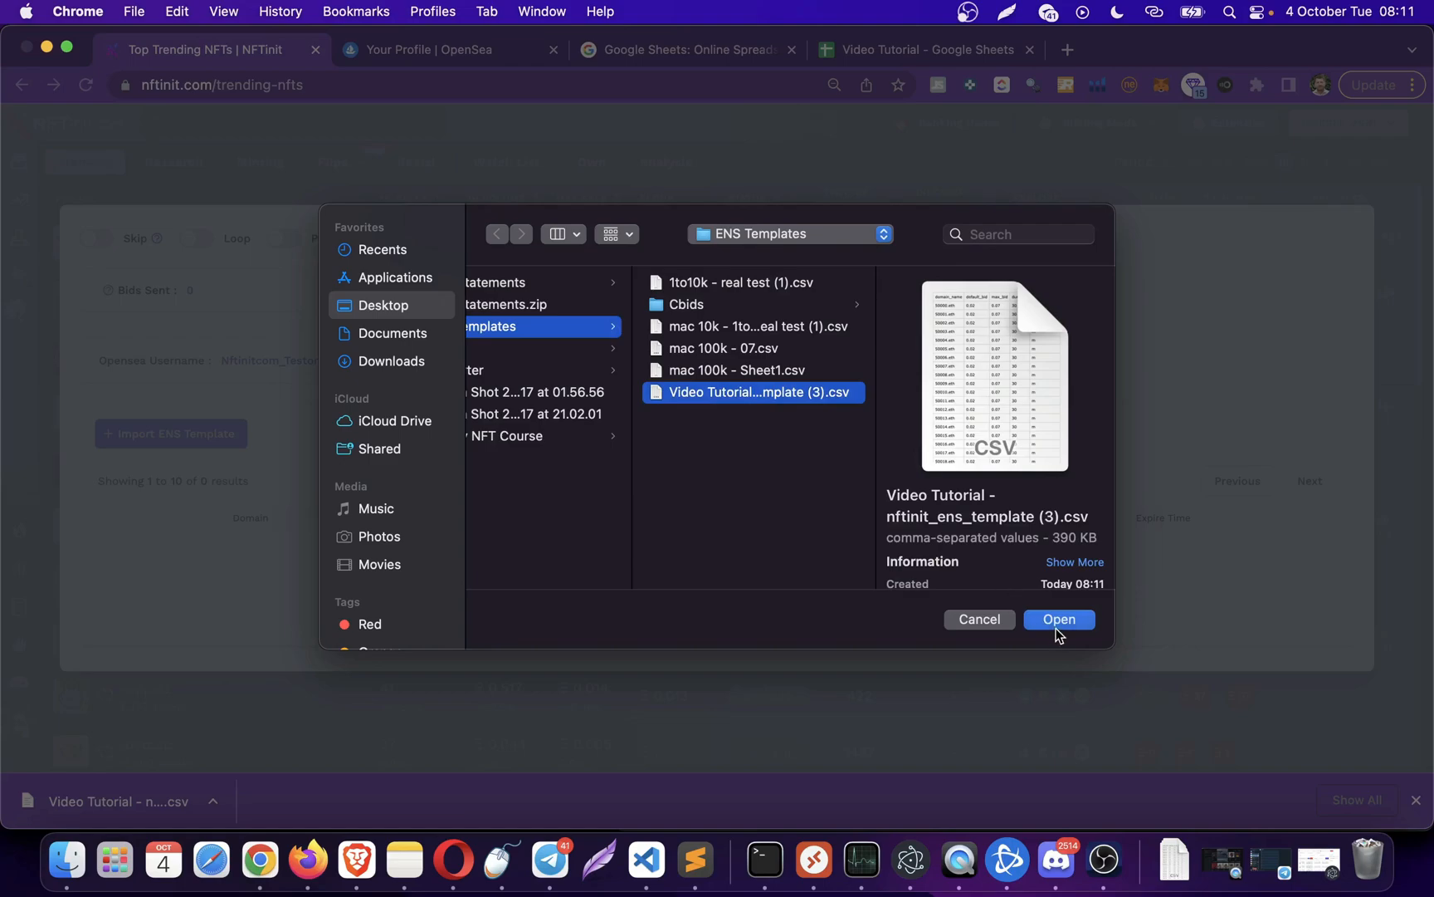
pyautogui.click(1059, 618)
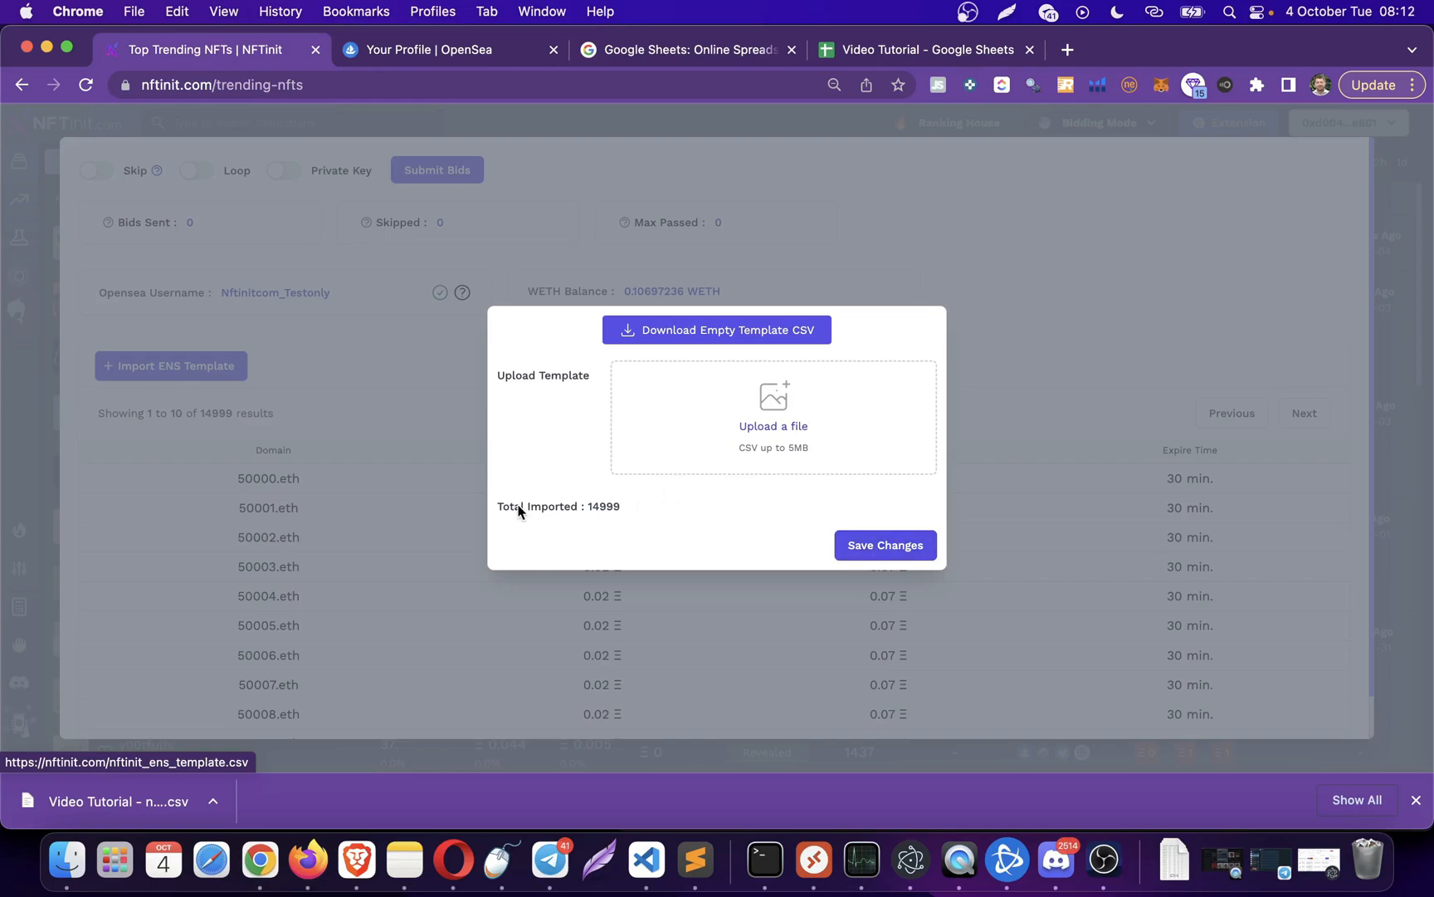
pyautogui.moveTo(596, 518)
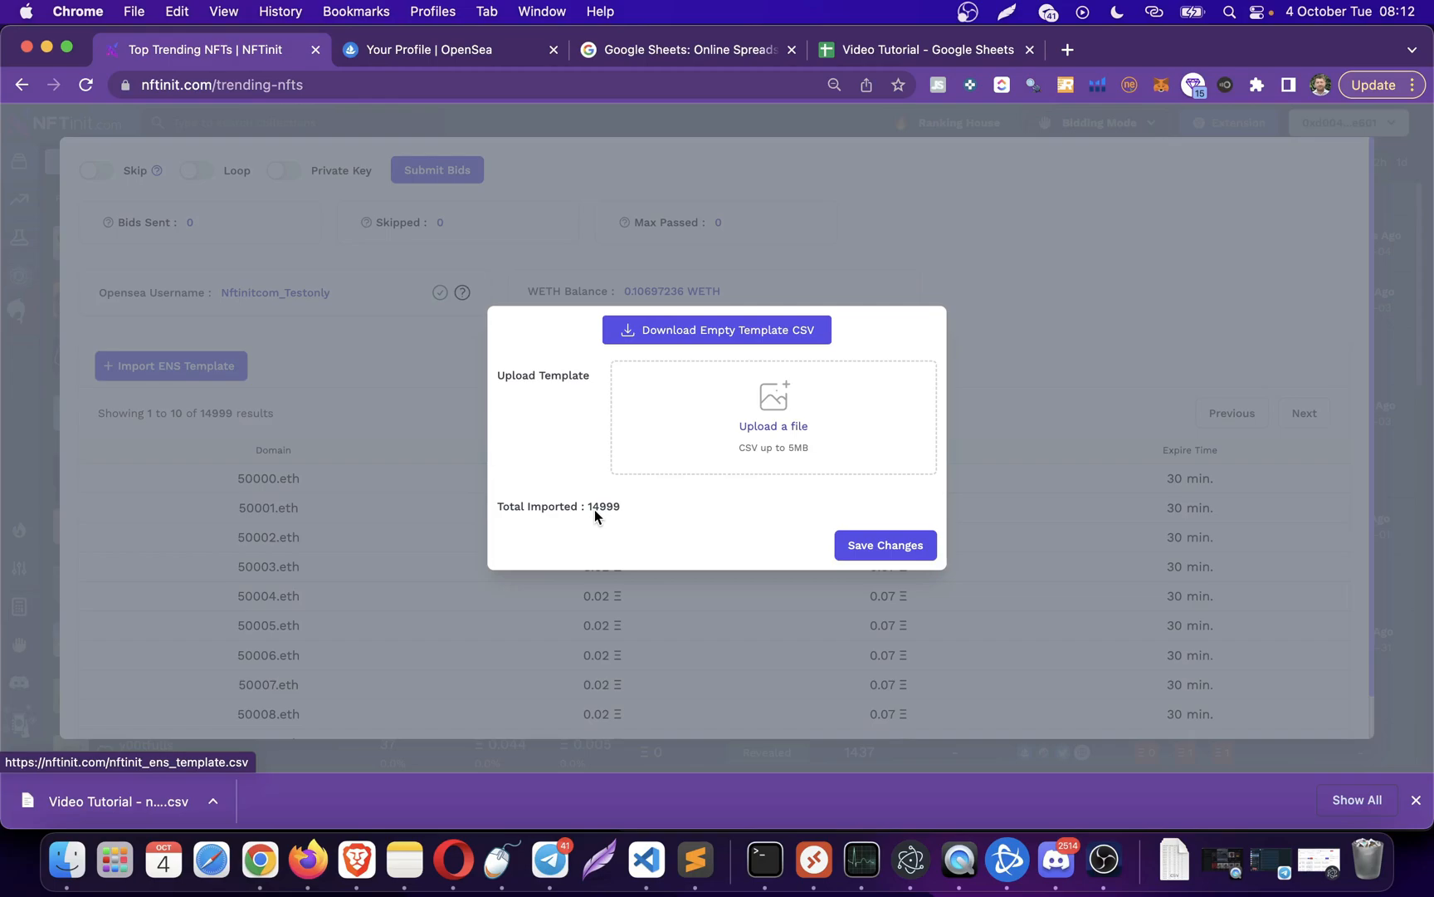
pyautogui.moveTo(576, 513)
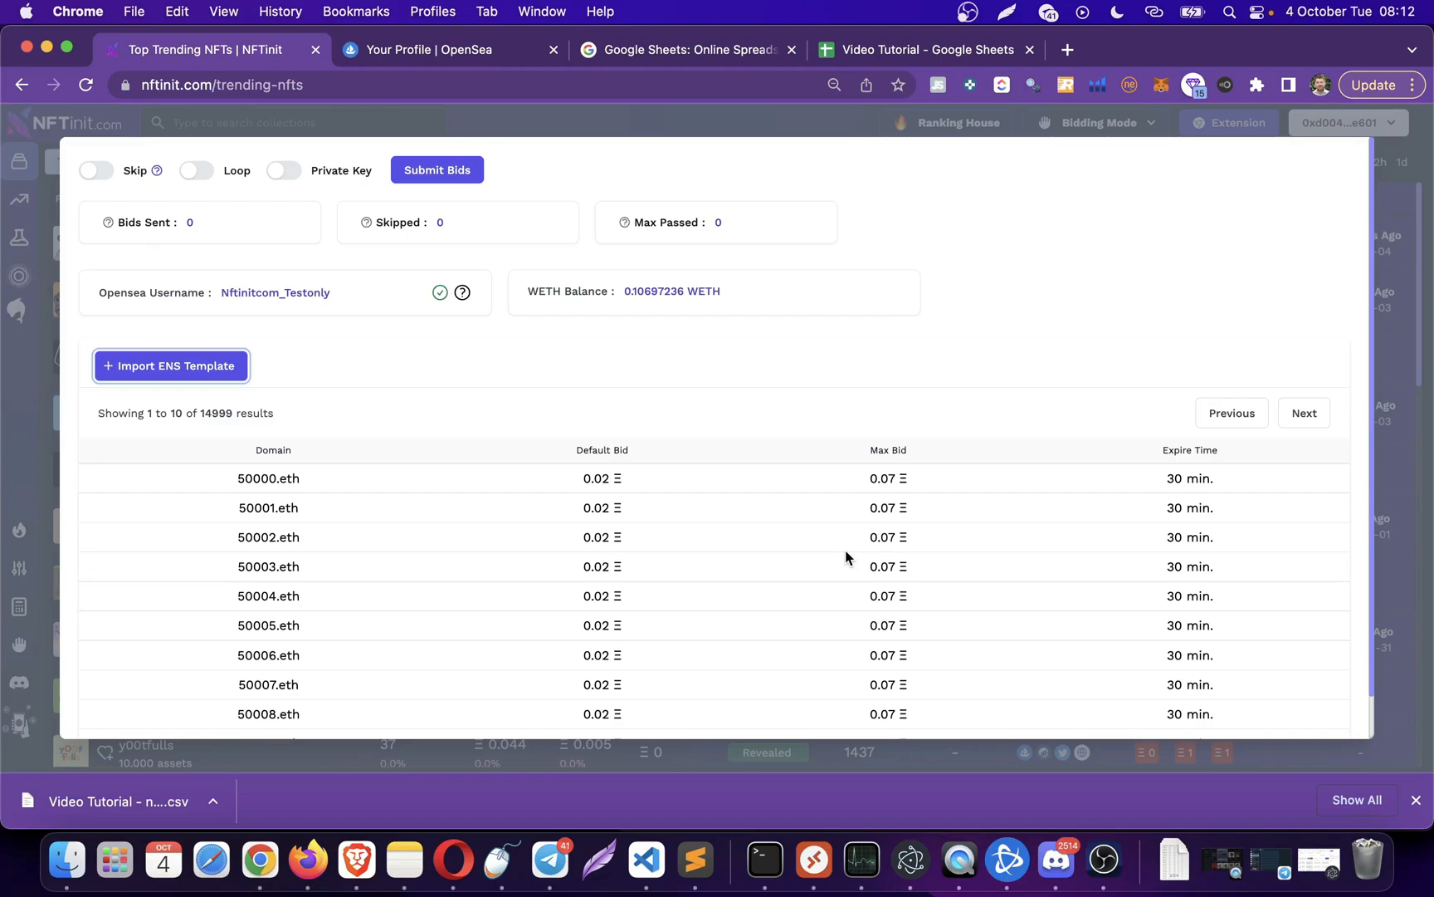
# - Page through the imported domain list up to 50180.eth–50188.eth, all bidding 0.02 to 0.07
pyautogui.scroll(-3)
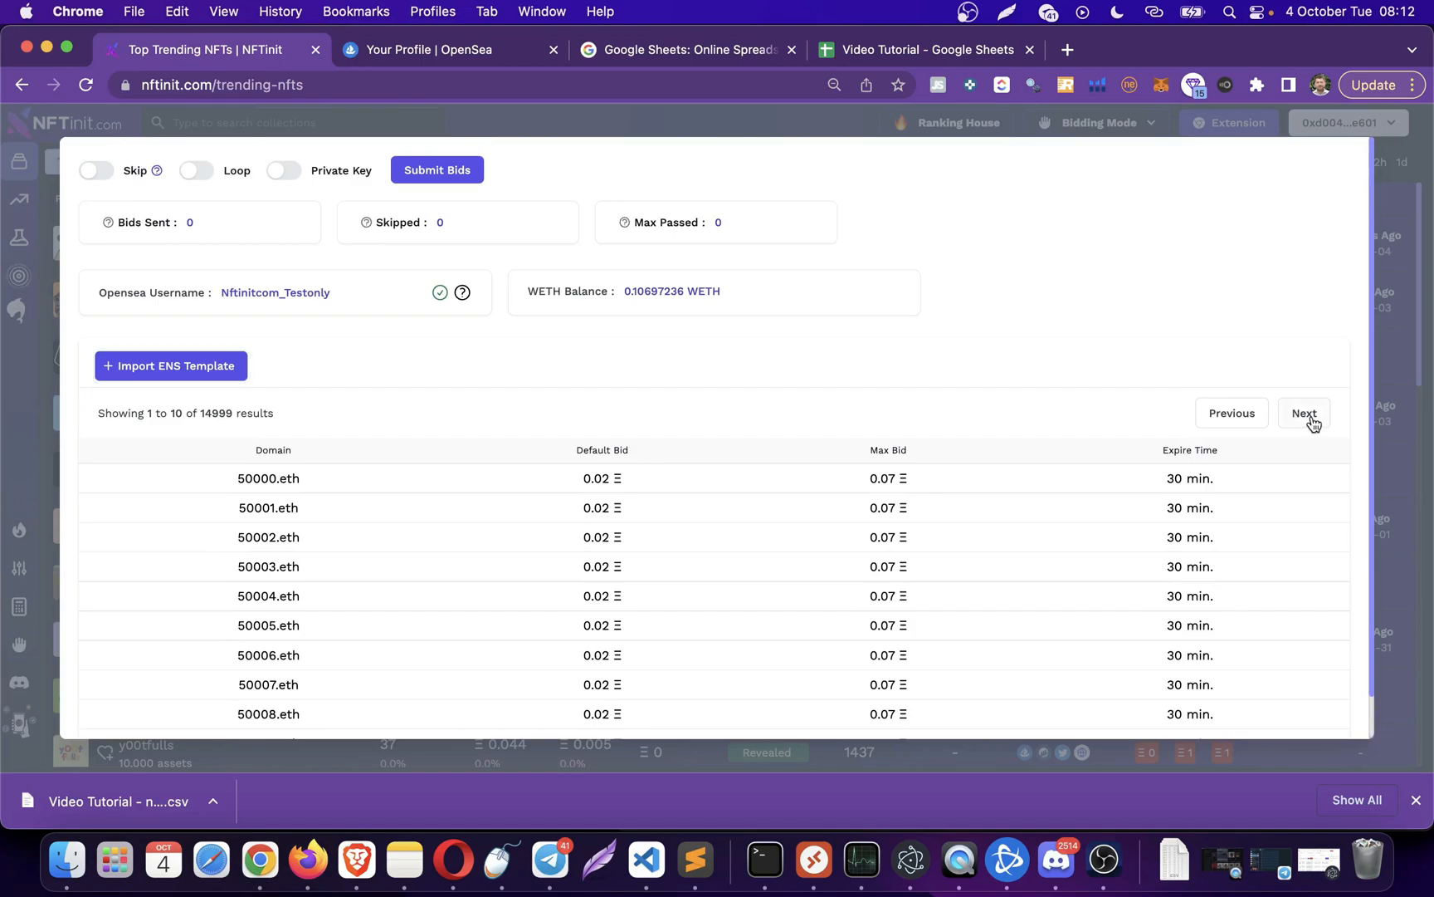
pyautogui.click(1303, 413)
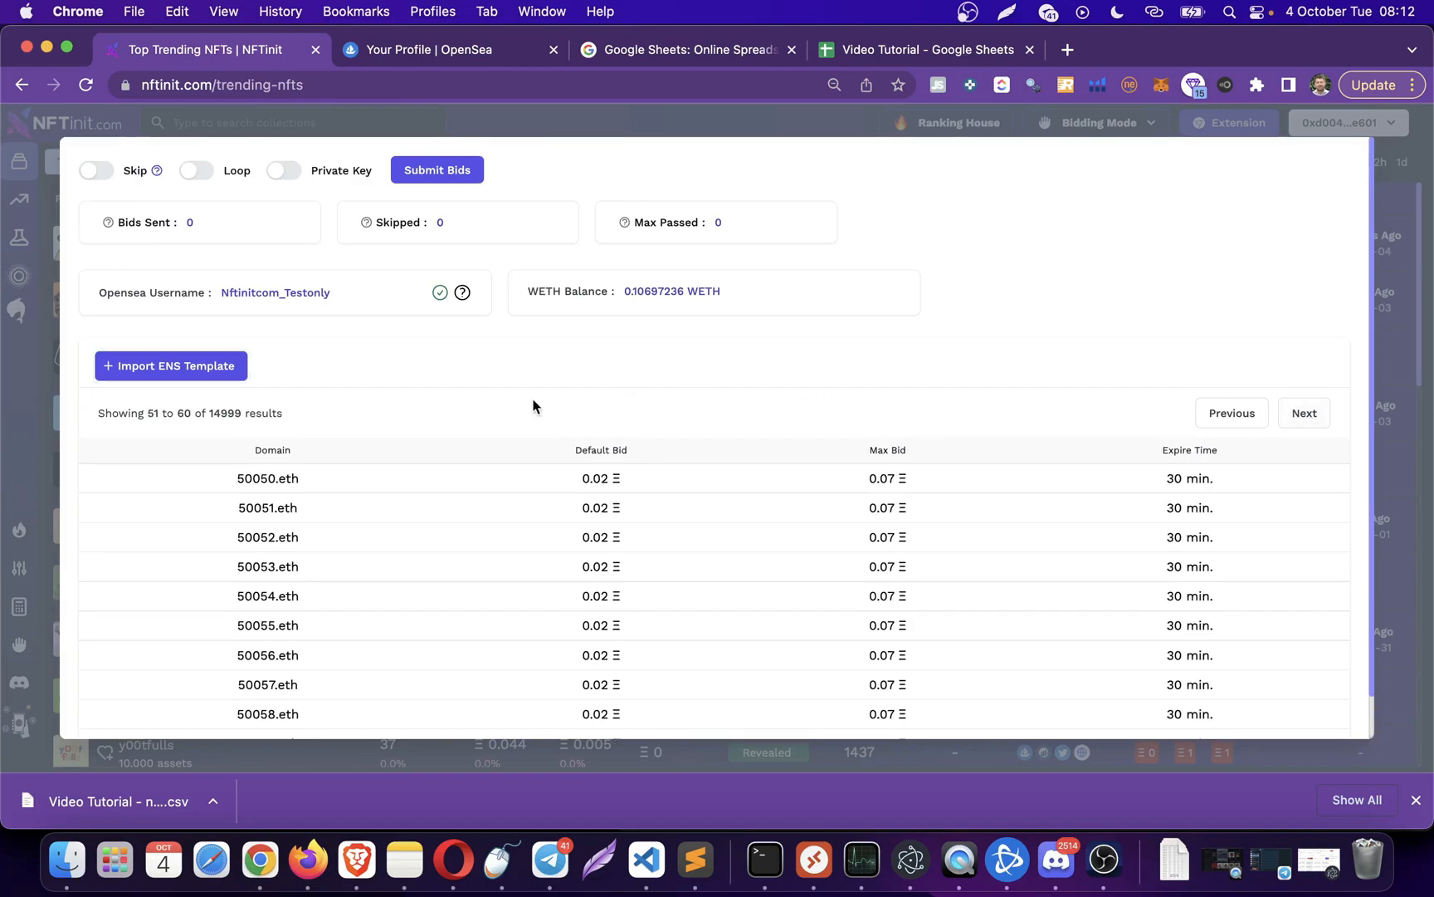
pyautogui.click(1303, 413)
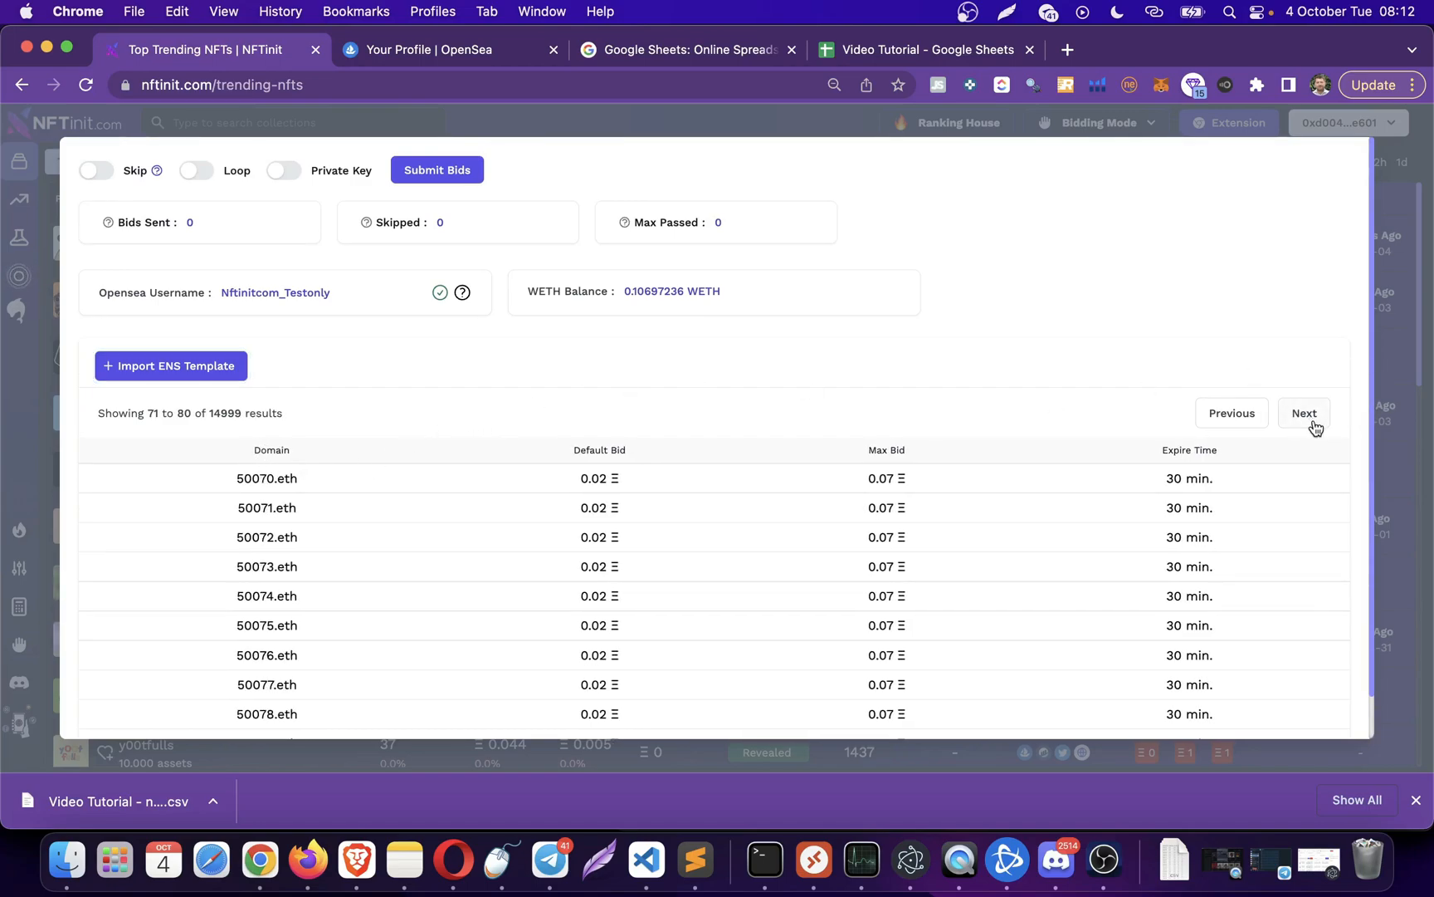
pyautogui.click(1305, 413)
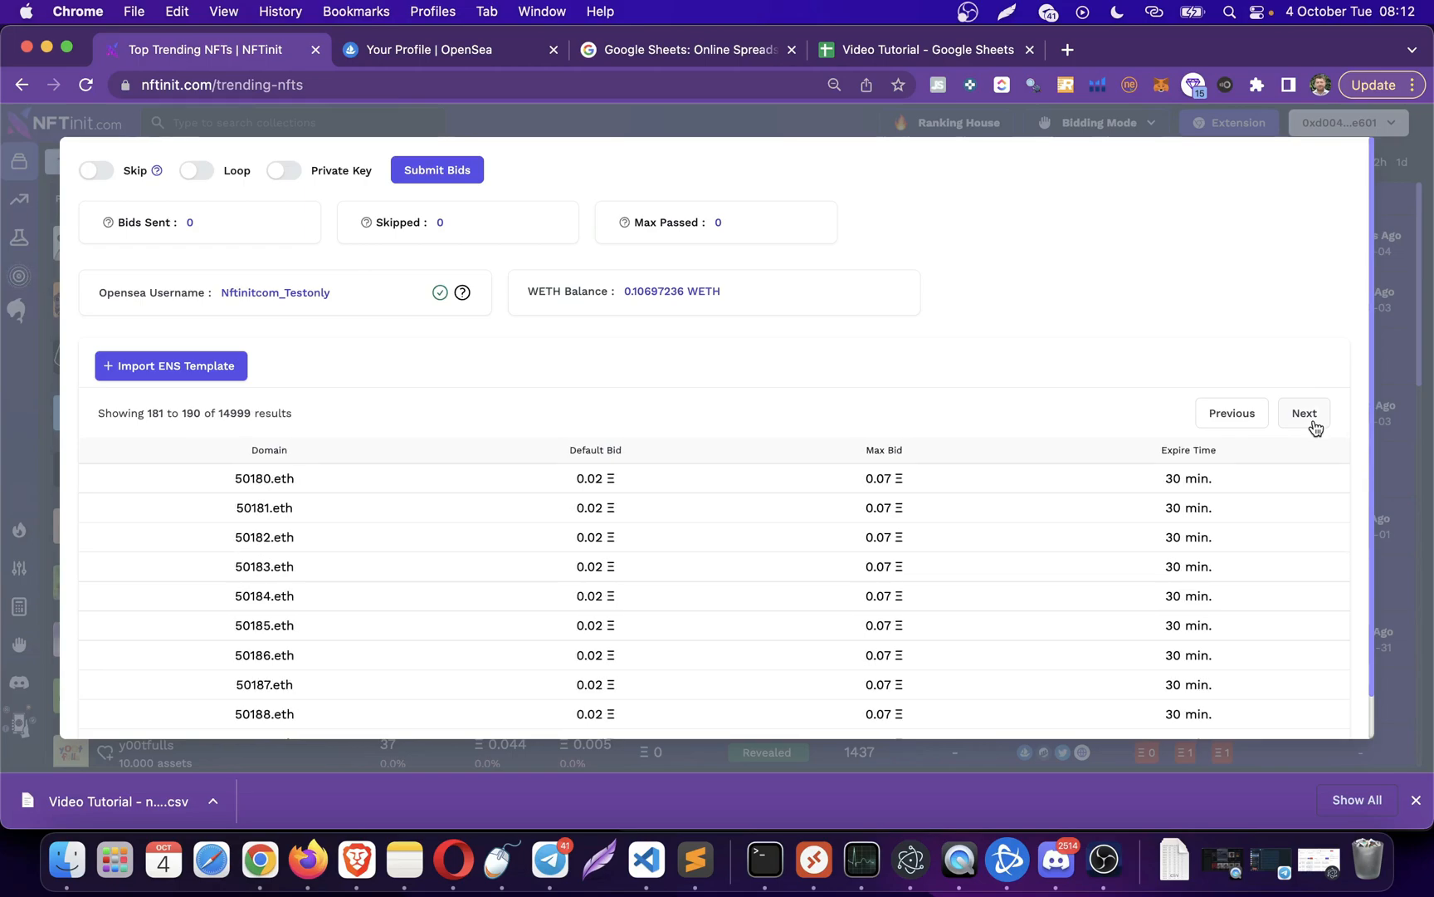
pyautogui.moveTo(850, 317)
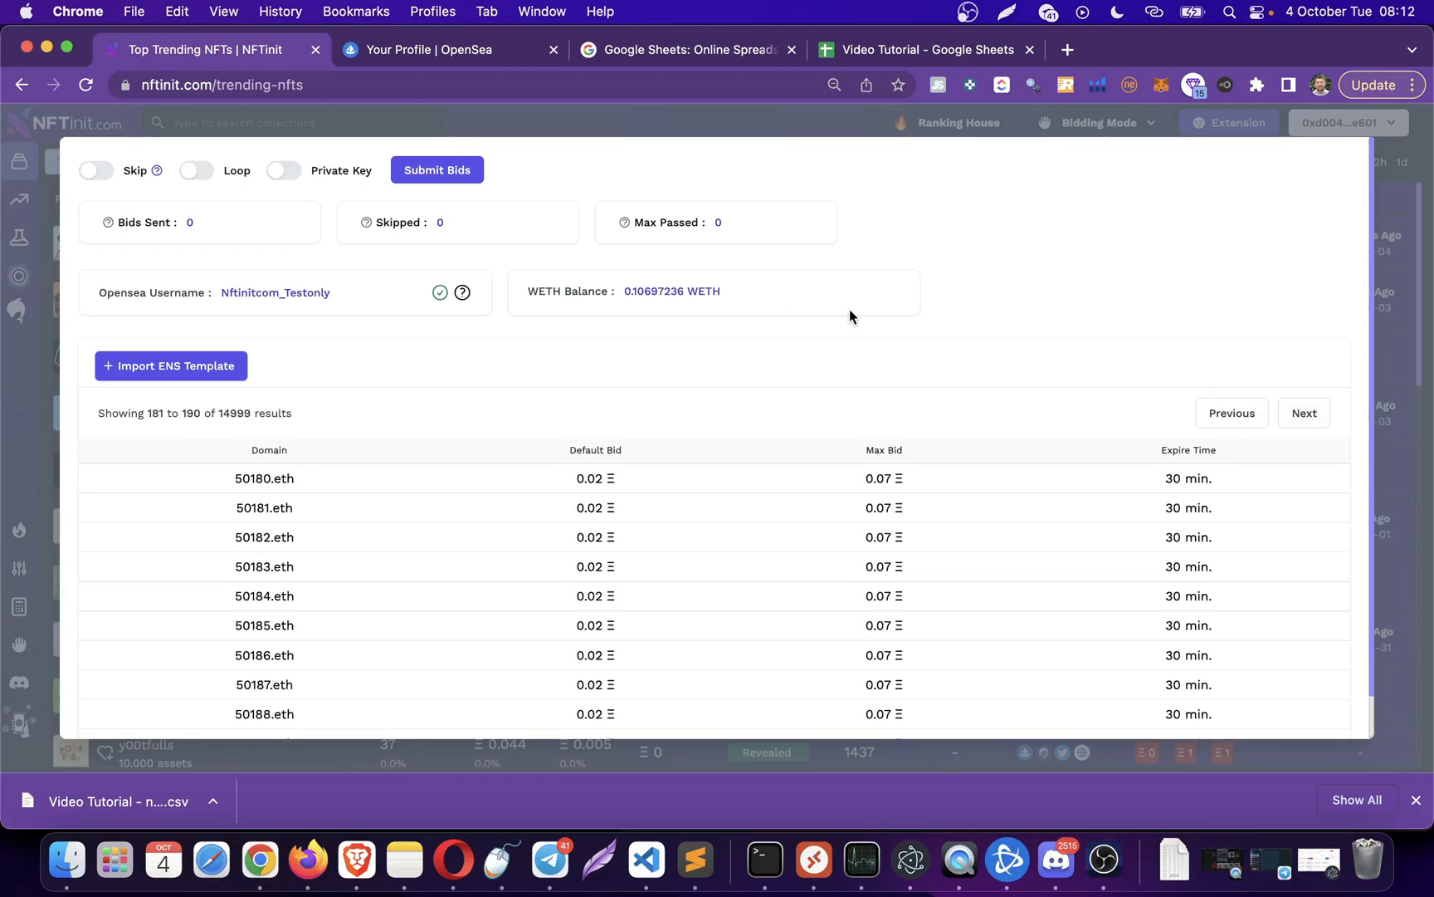
pyautogui.moveTo(850, 272)
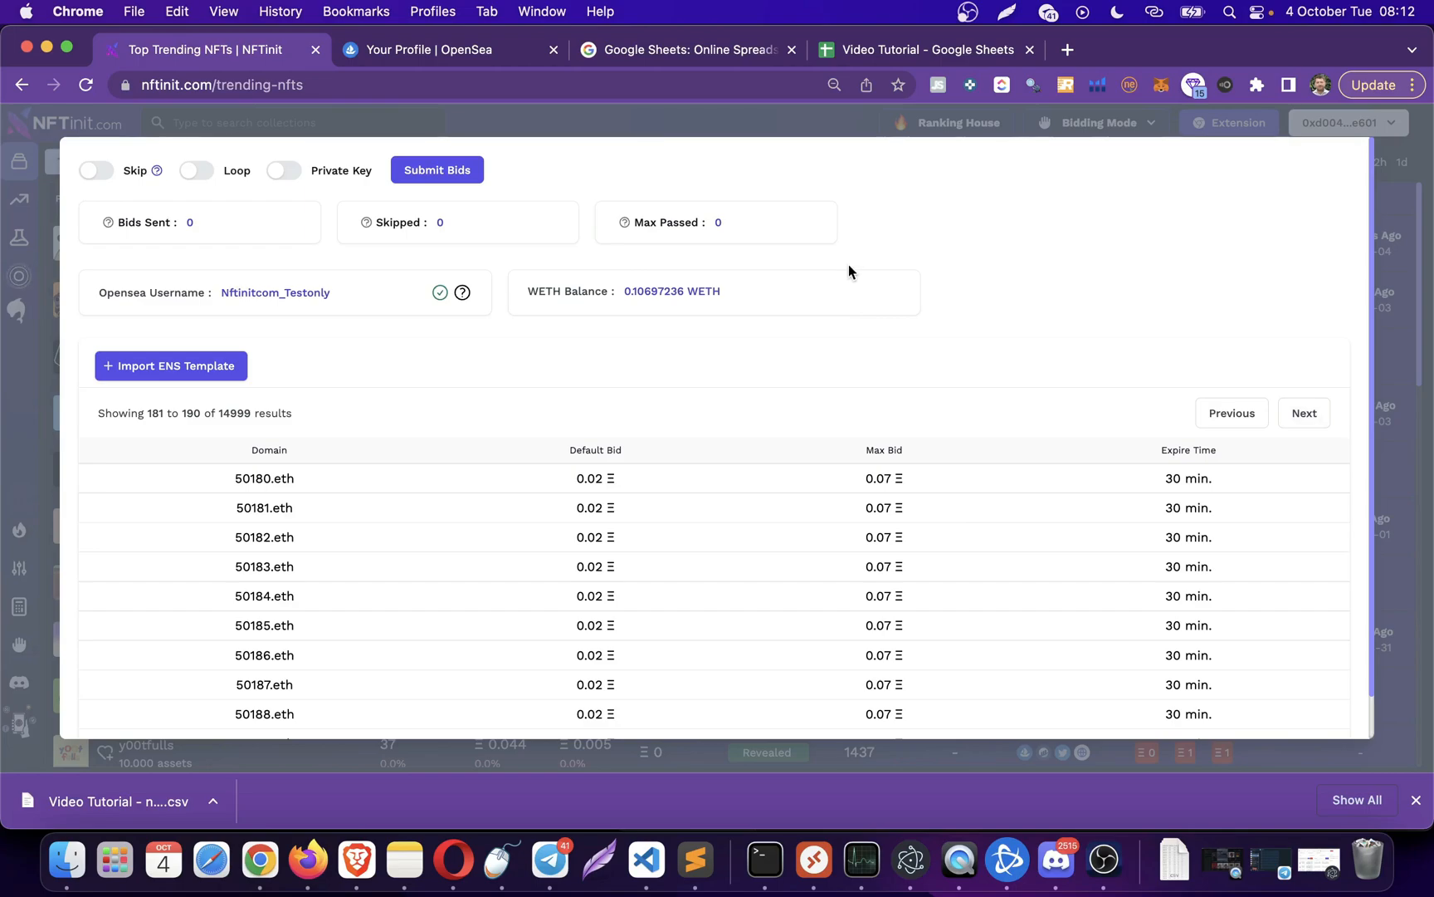
pyautogui.moveTo(196, 171)
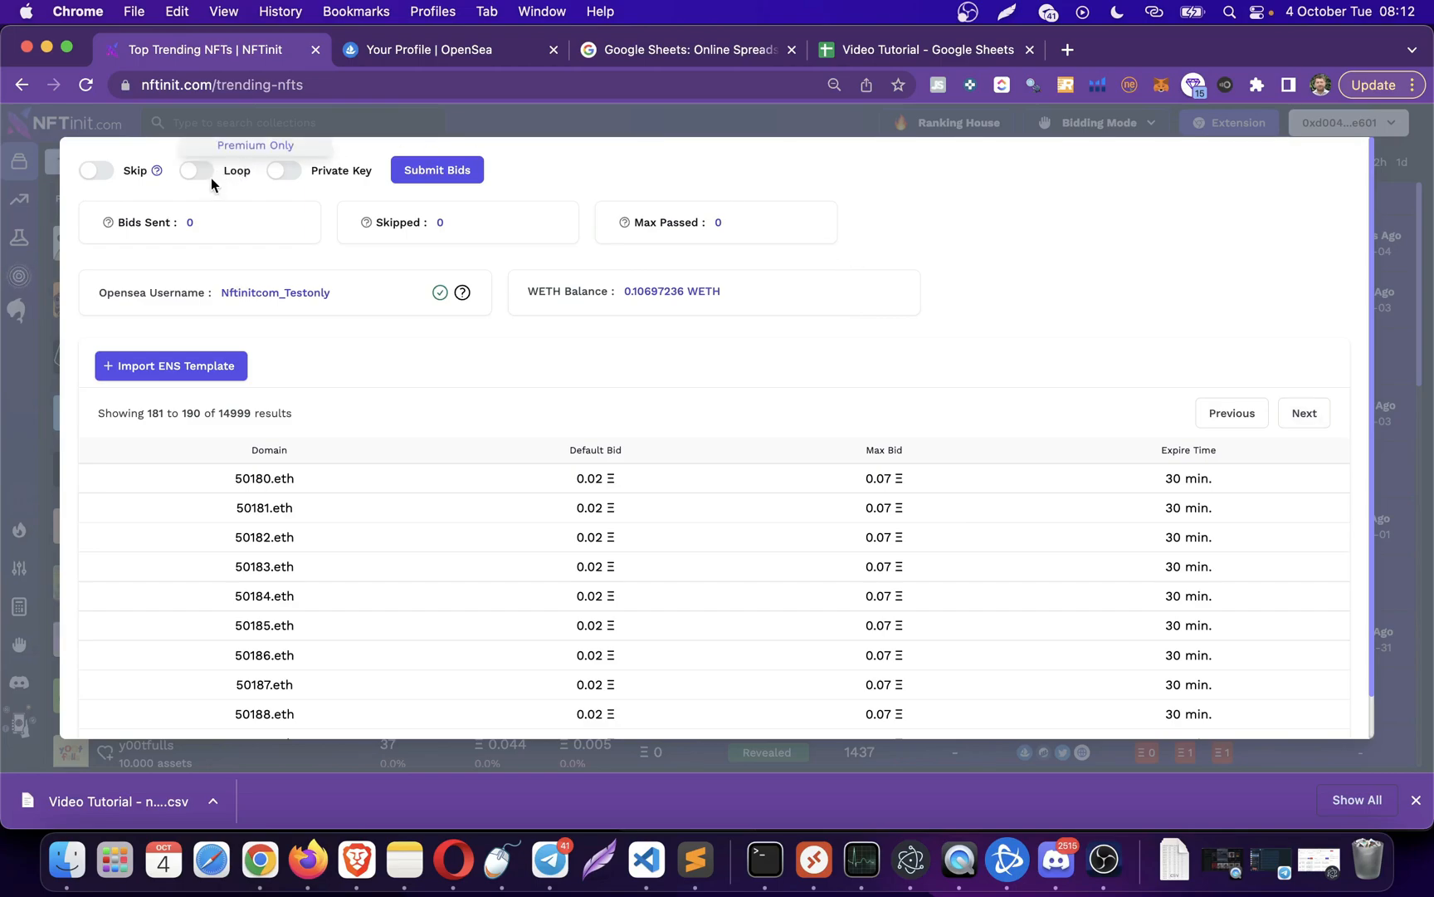
# - Enable the Loop and Private Key toggles, then bring up the MetaMask wallet menu
pyautogui.click(196, 170)
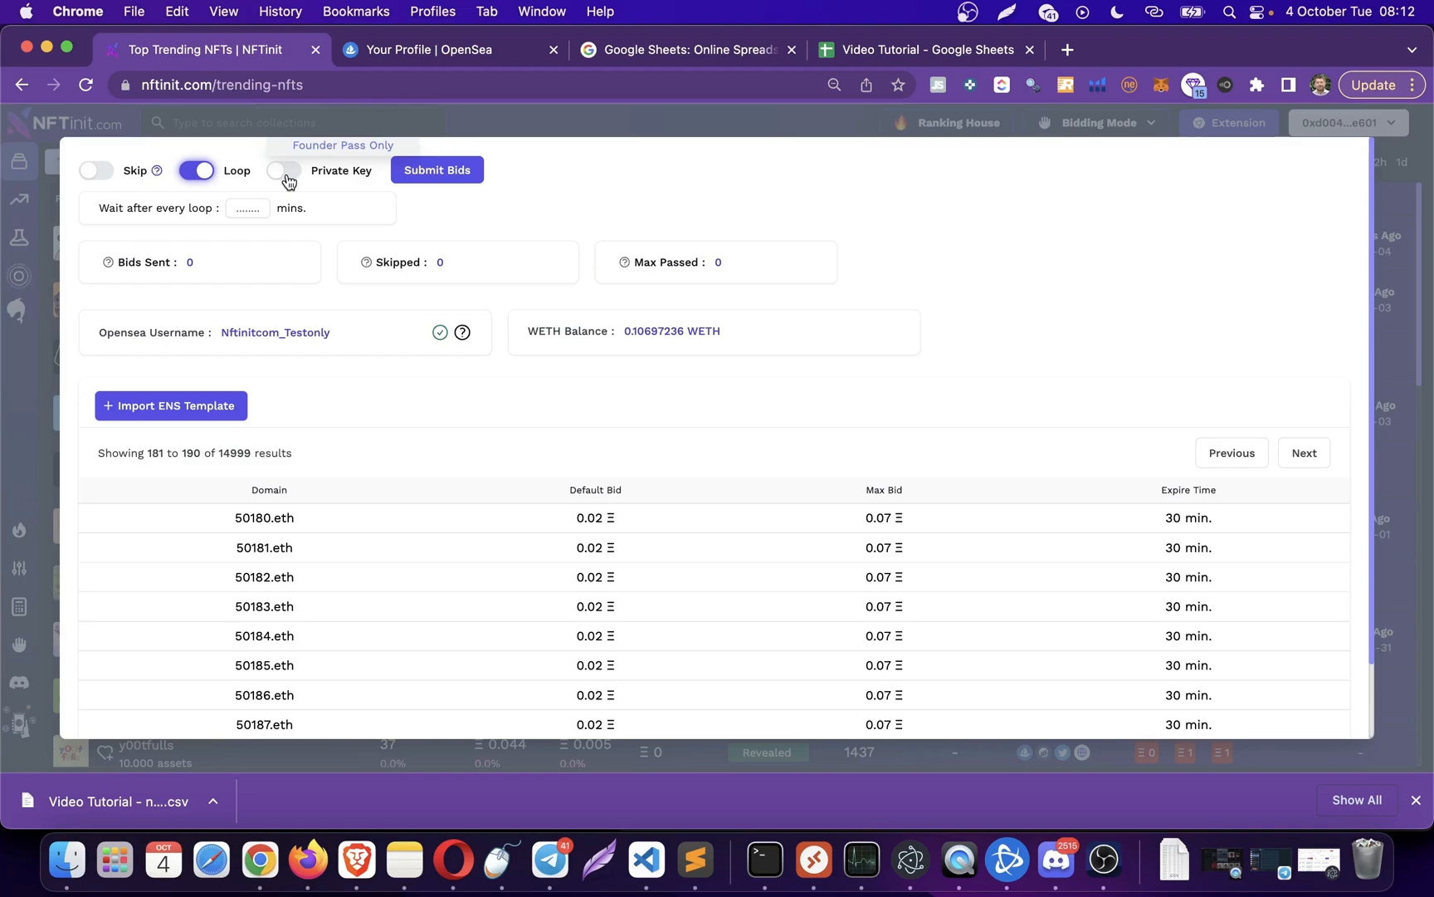
pyautogui.click(291, 171)
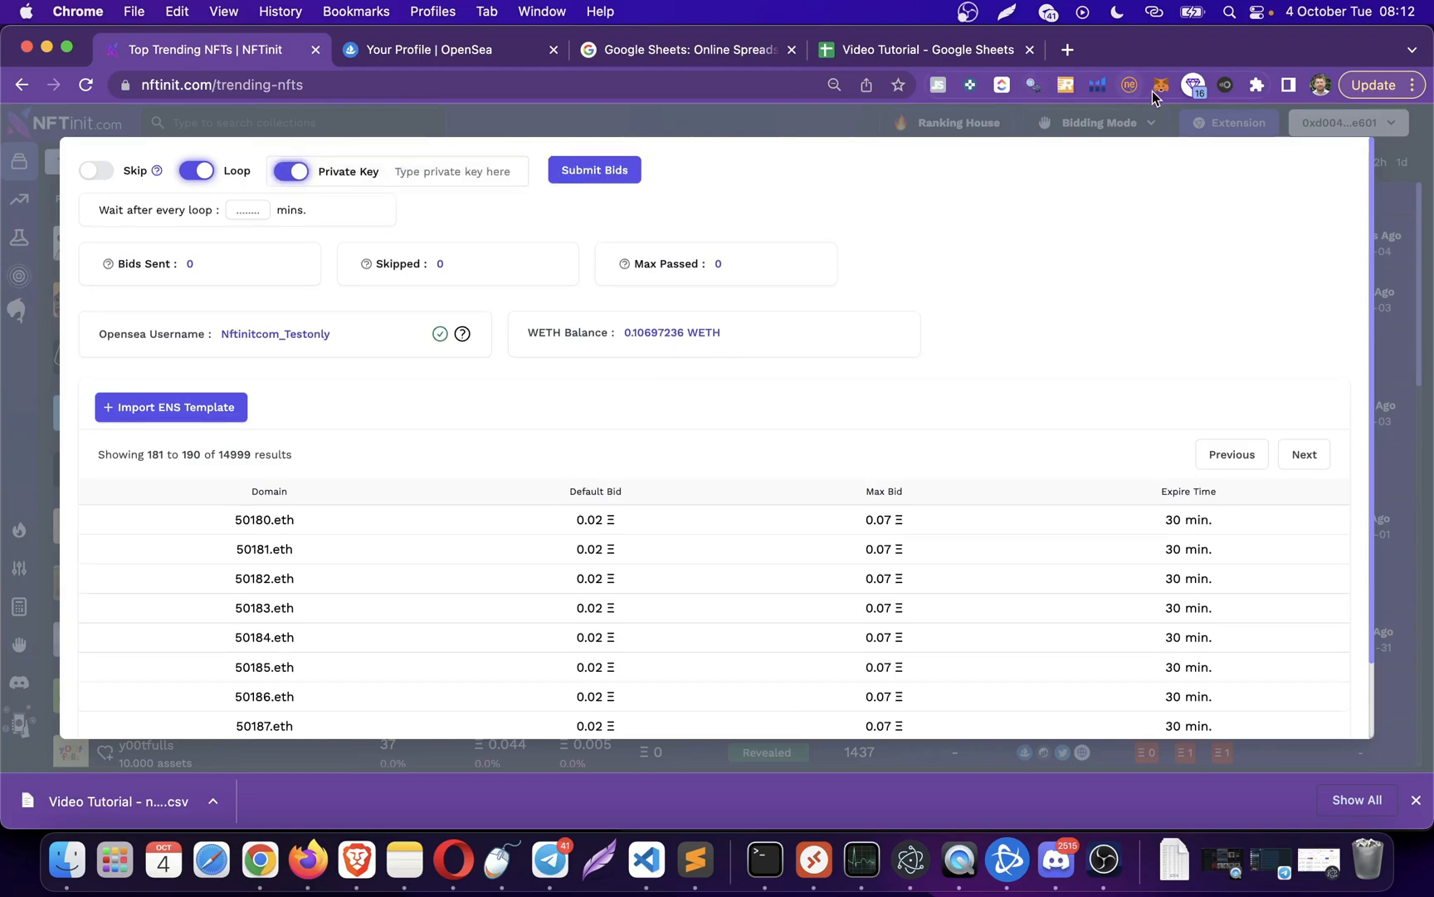
pyautogui.click(1161, 85)
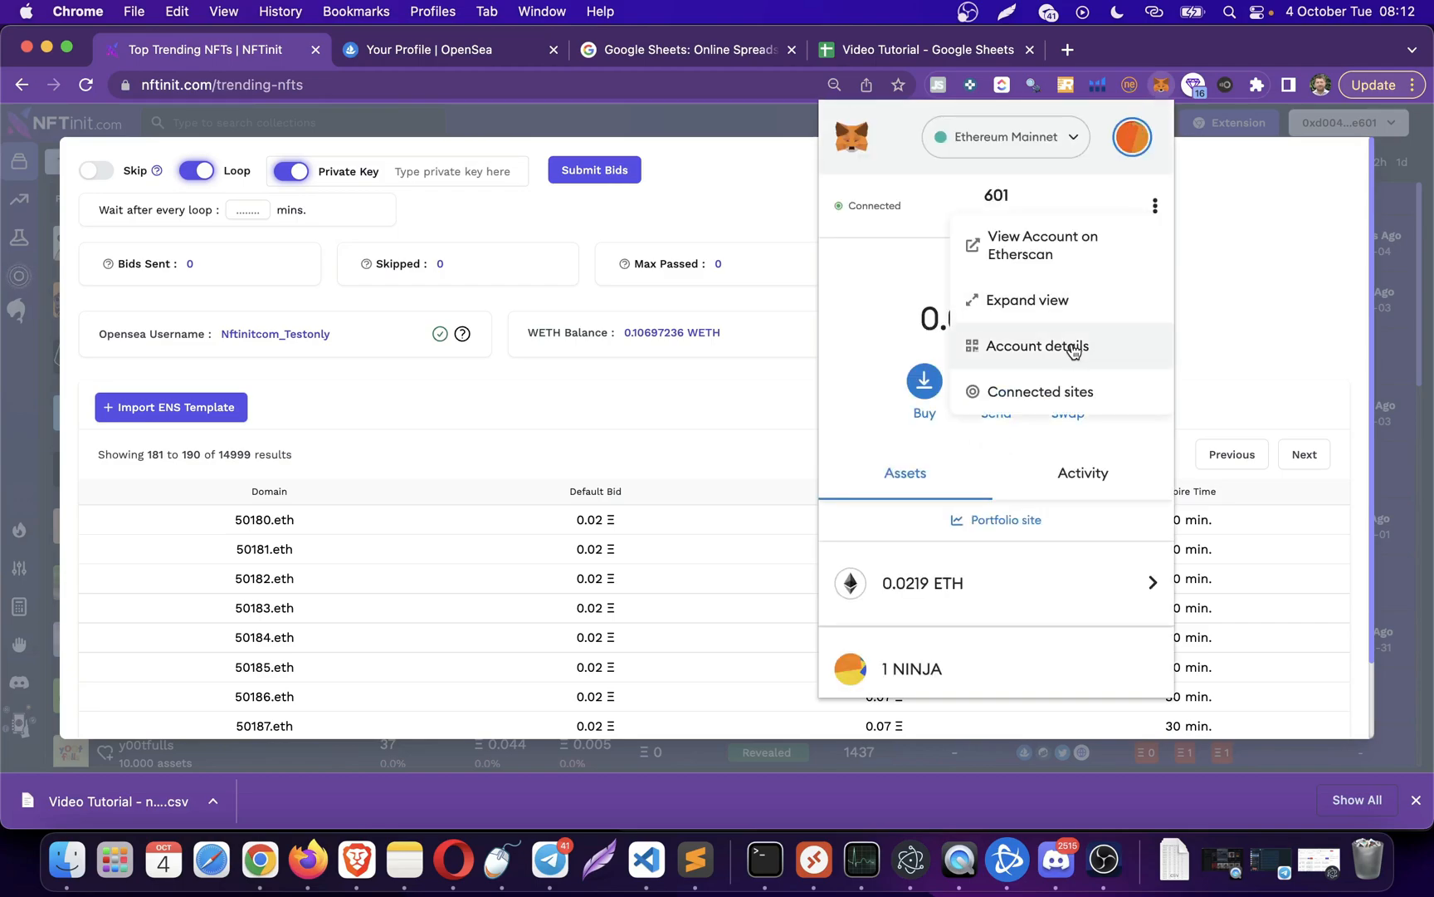
# - Export the private key for MetaMask account 601 via Account details, confirming with the password
pyautogui.click(1036, 345)
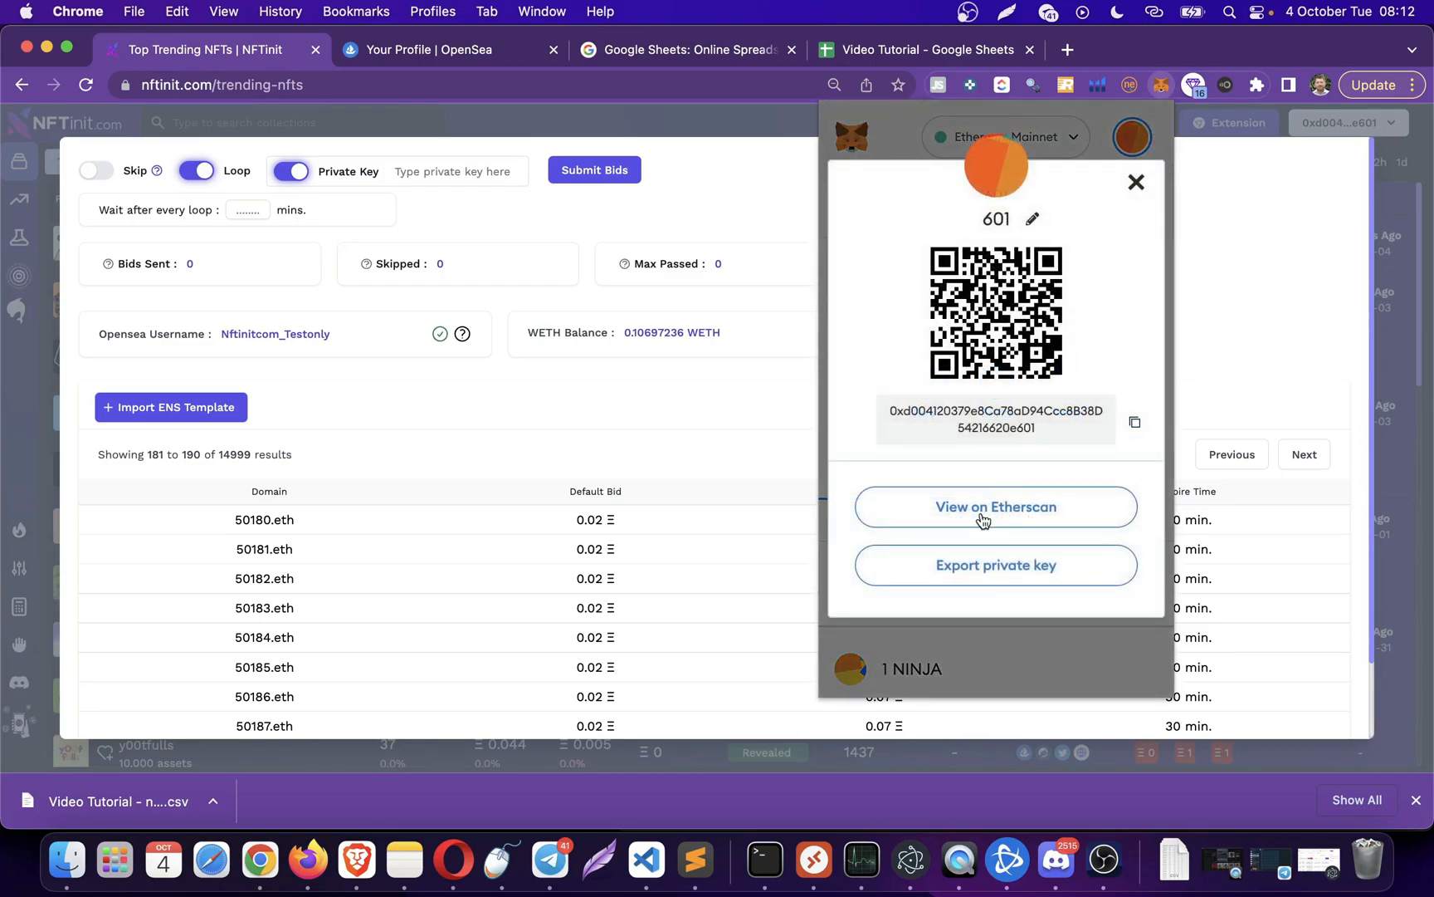
pyautogui.click(996, 564)
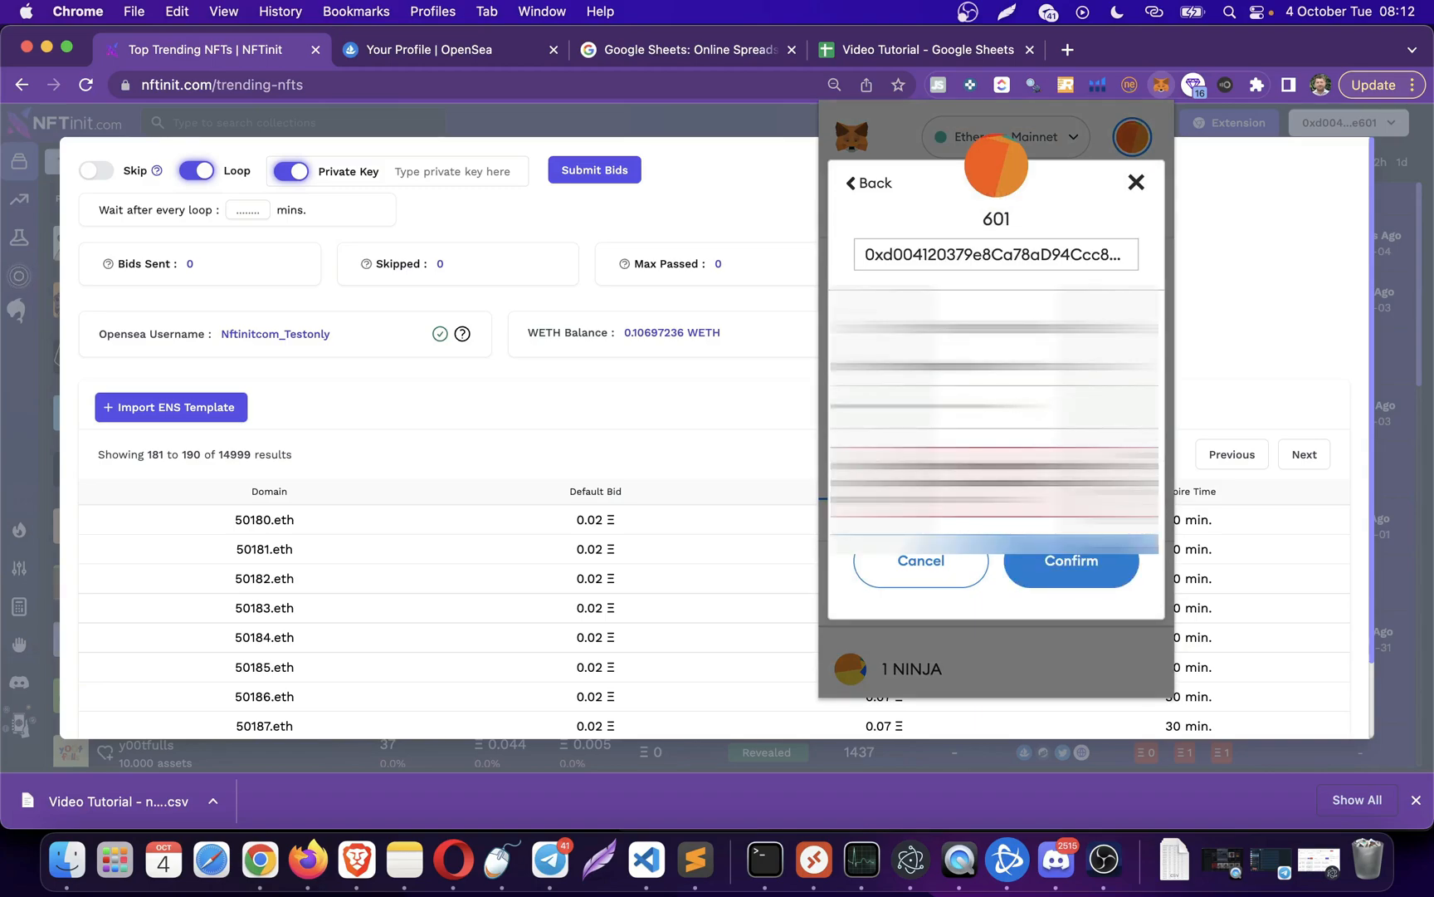
pyautogui.click(1071, 559)
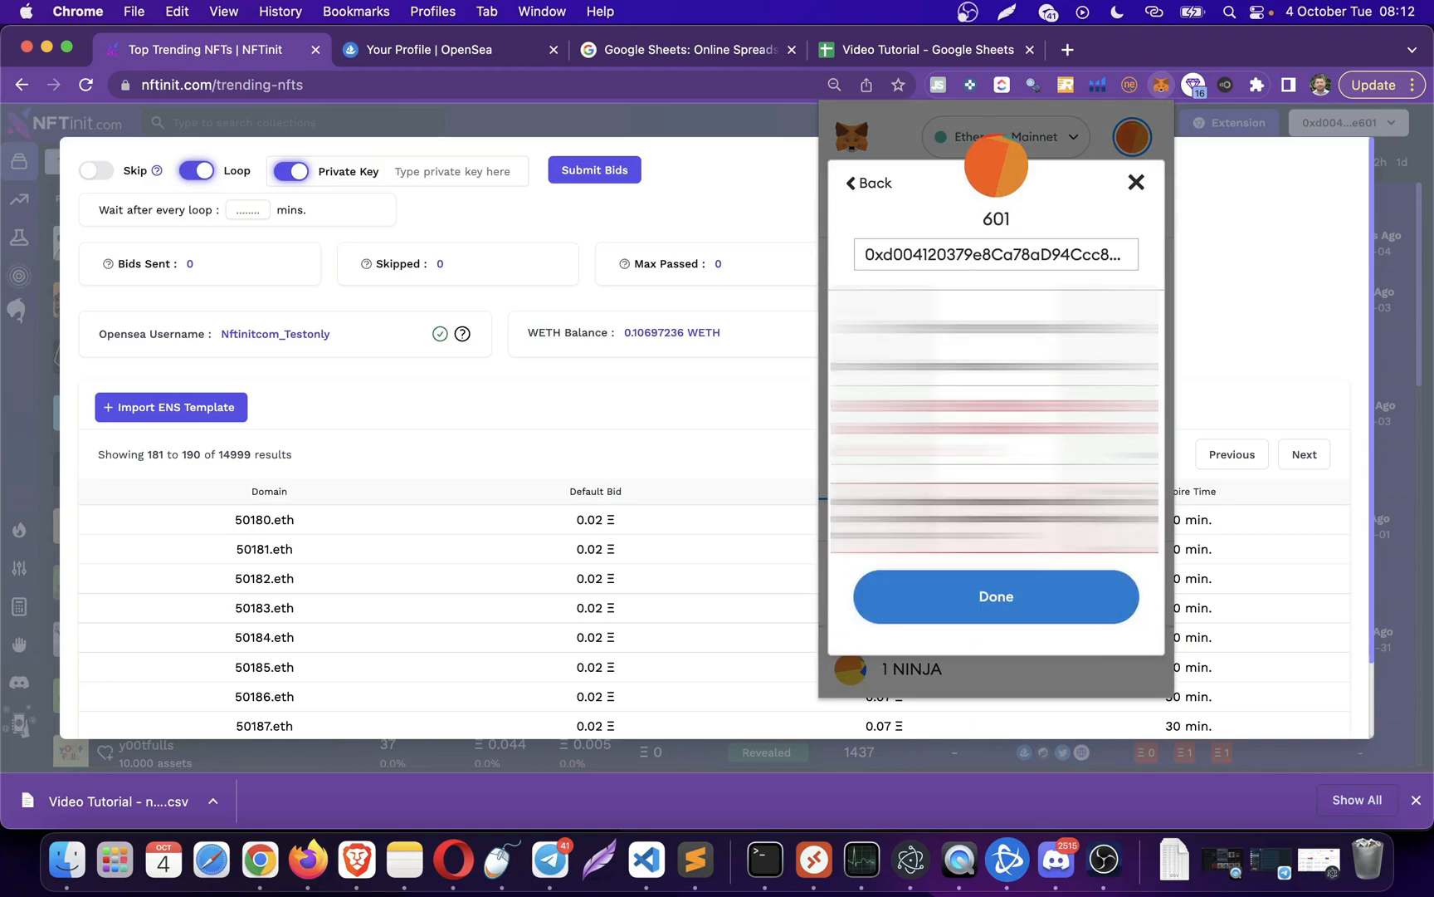
pyautogui.click(996, 596)
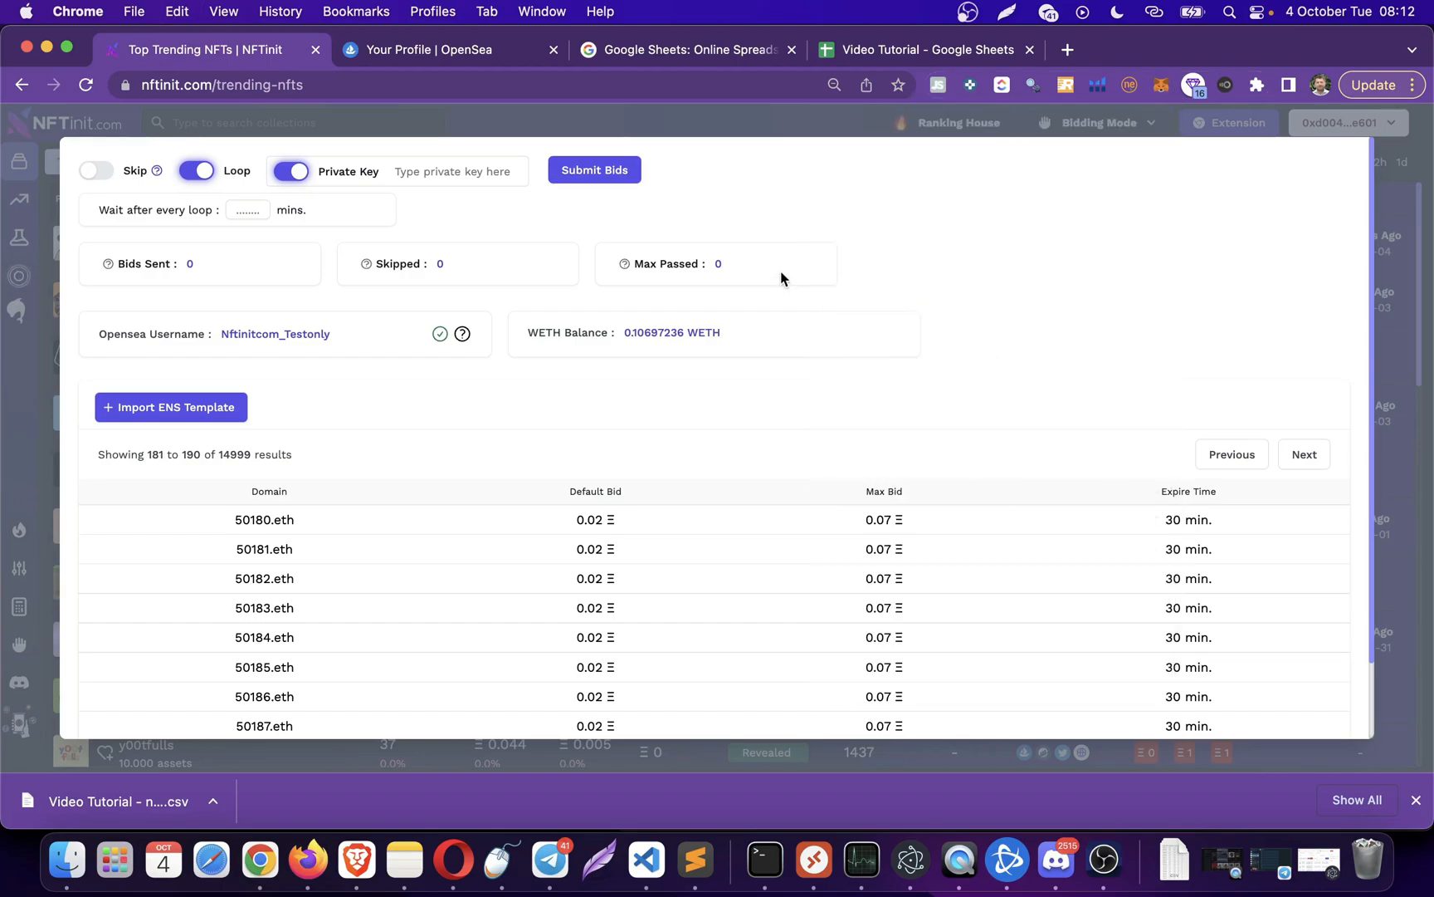
pyautogui.moveTo(787, 229)
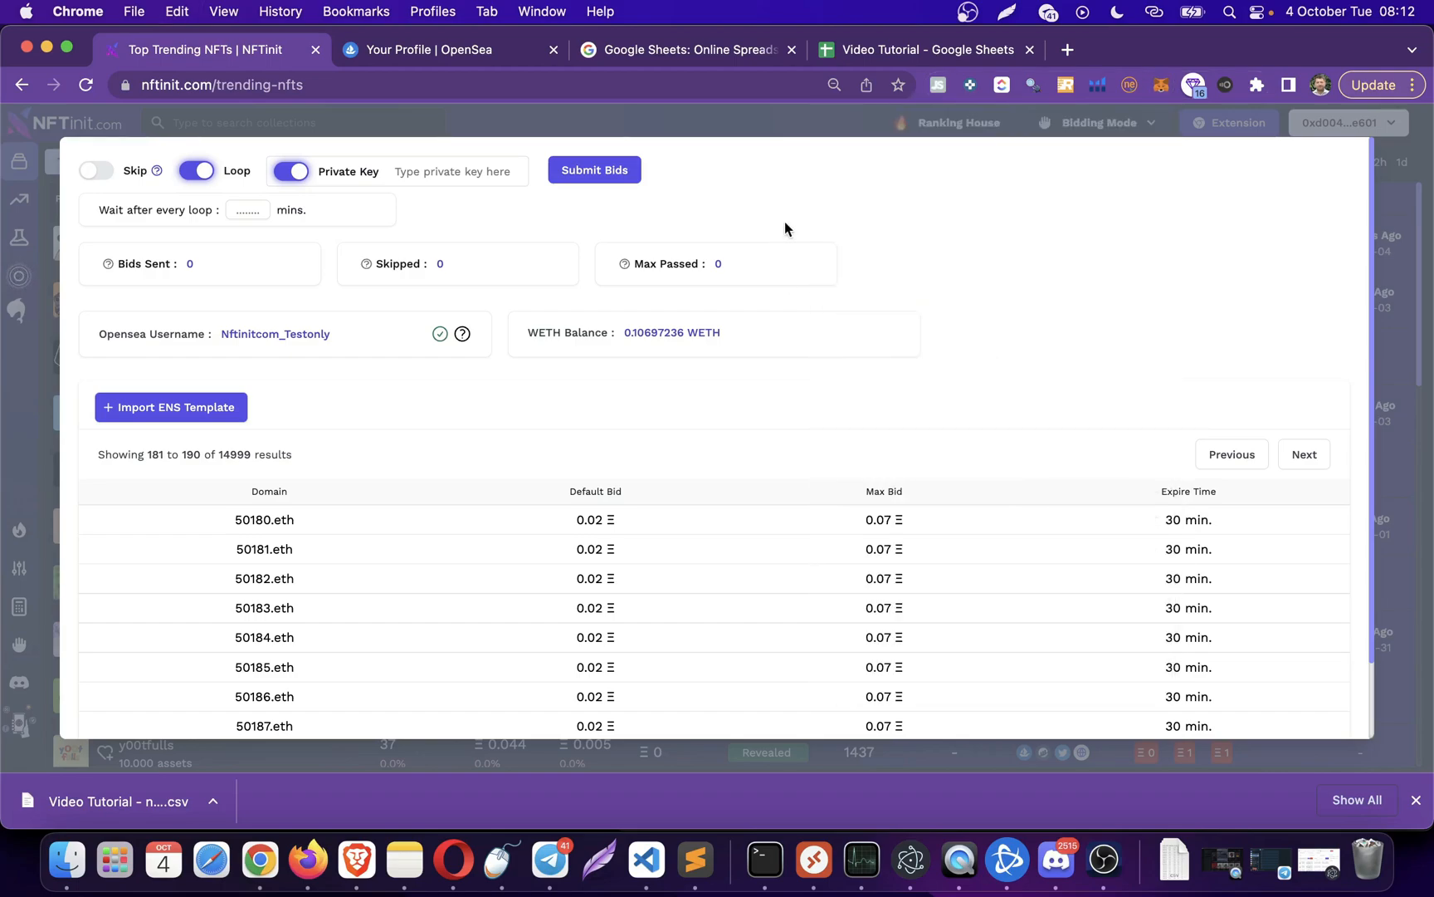
pyautogui.moveTo(594, 169)
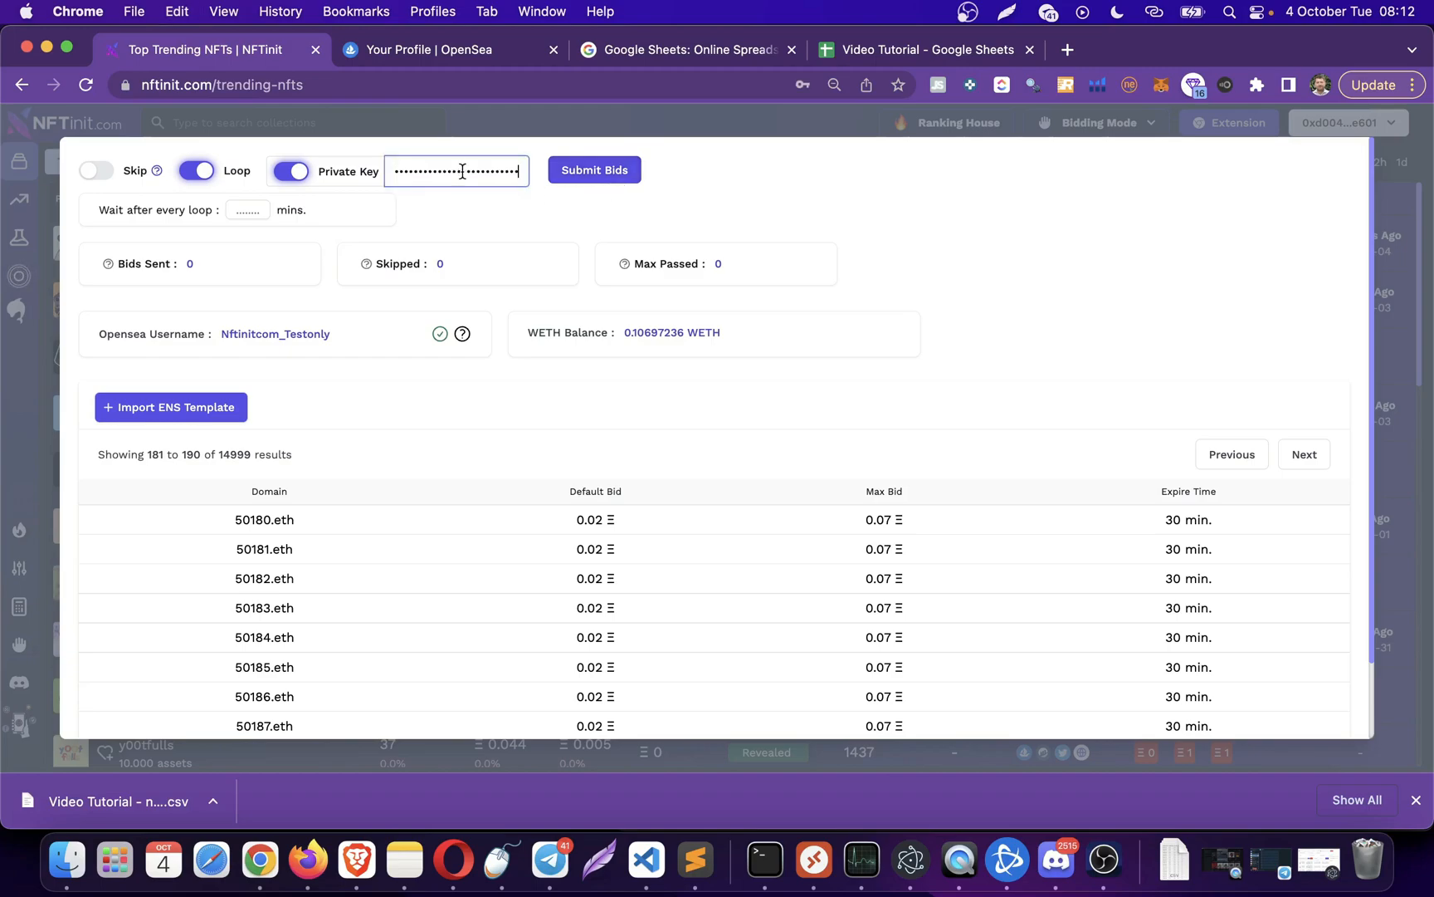
# - Submit the imported ENS bids, bringing up the check-inputs confirmation prompt
pyautogui.click(594, 169)
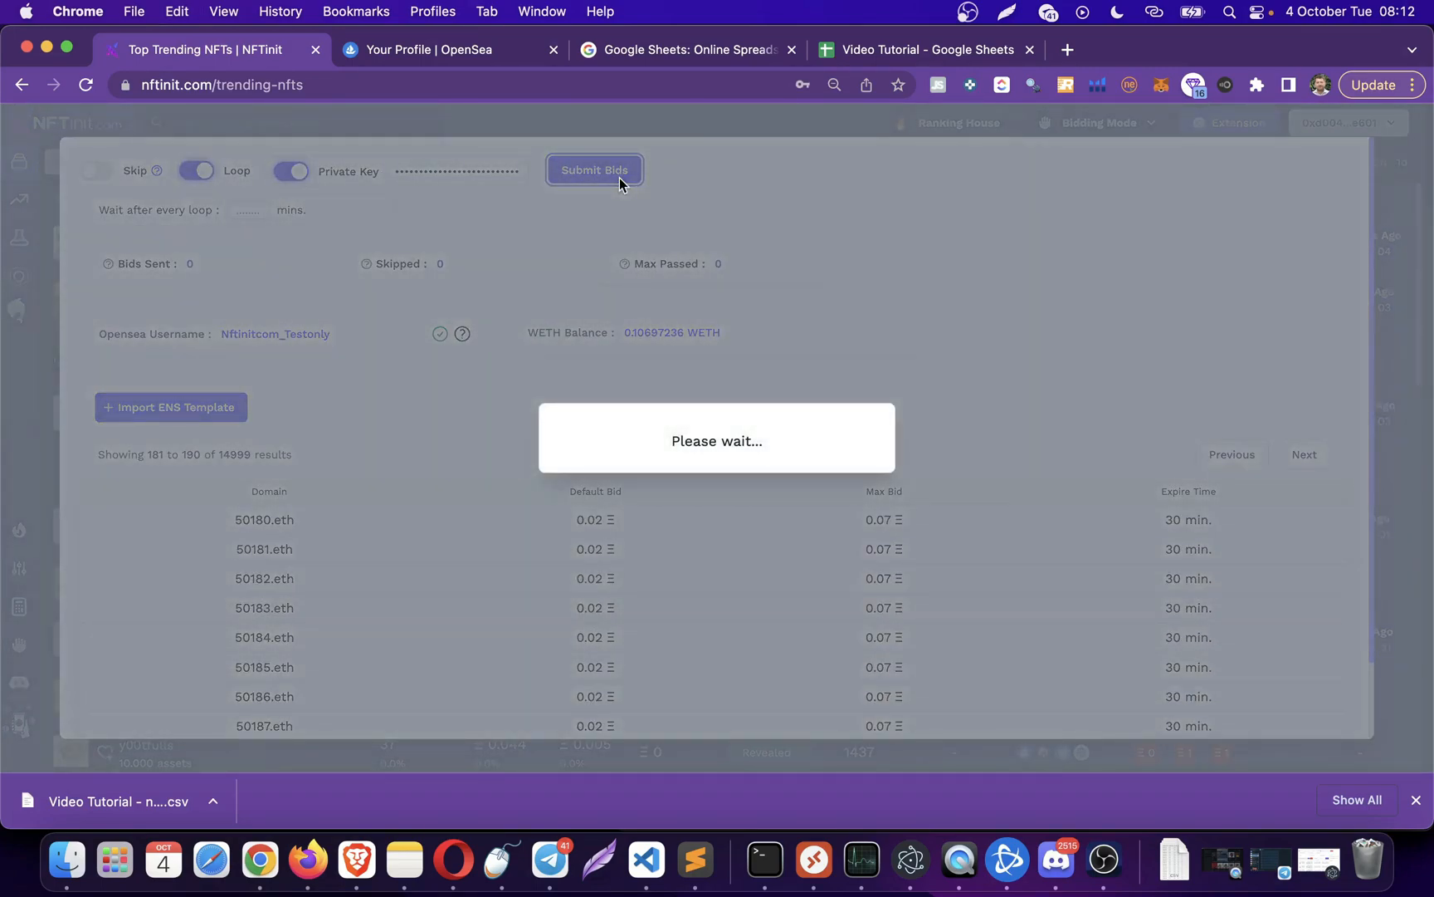
pyautogui.click(594, 169)
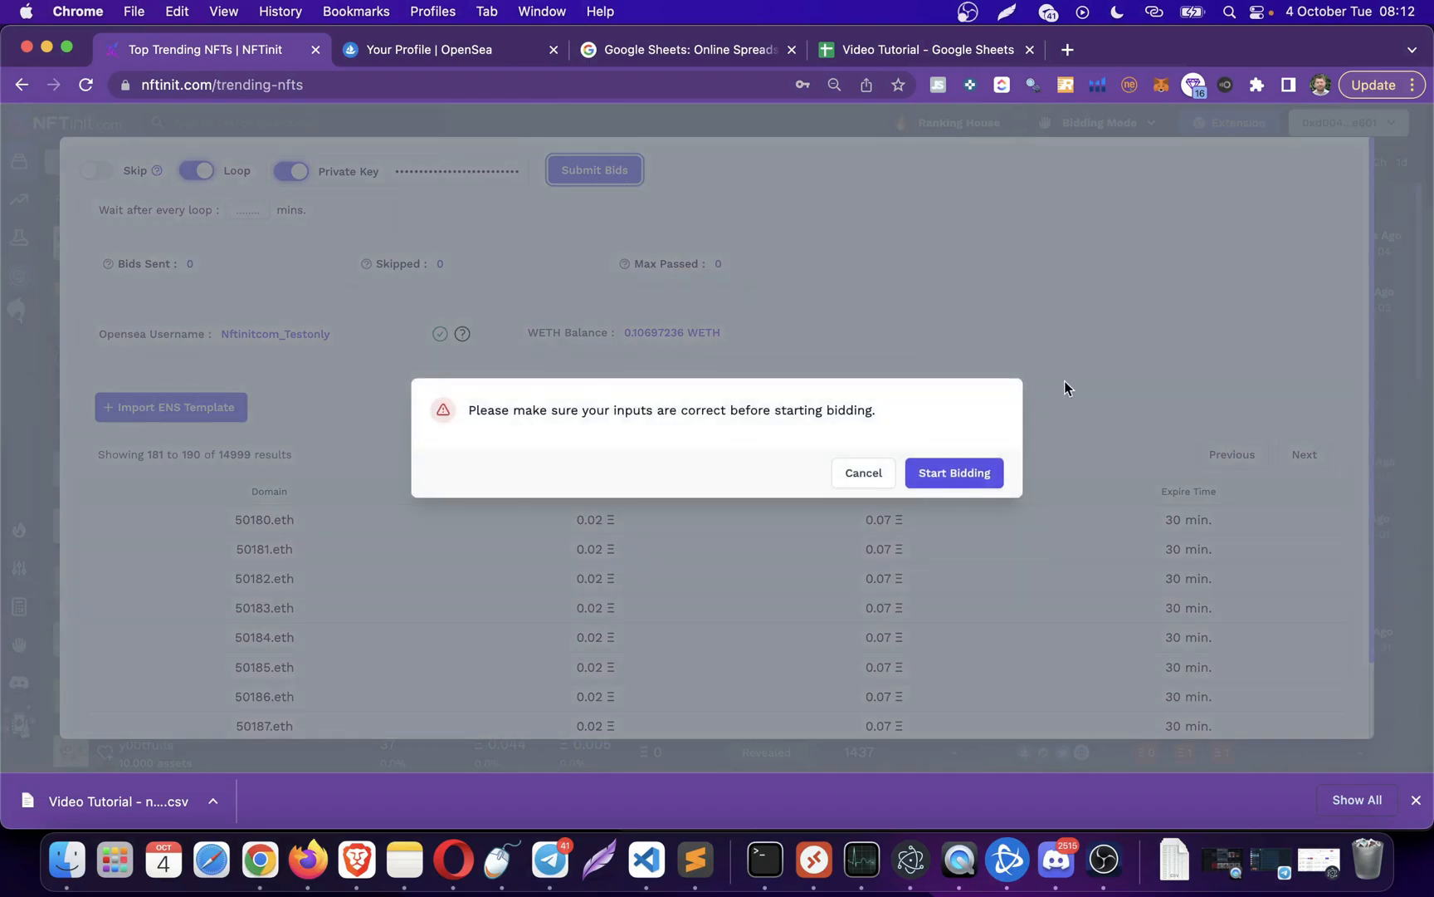
pyautogui.moveTo(782, 425)
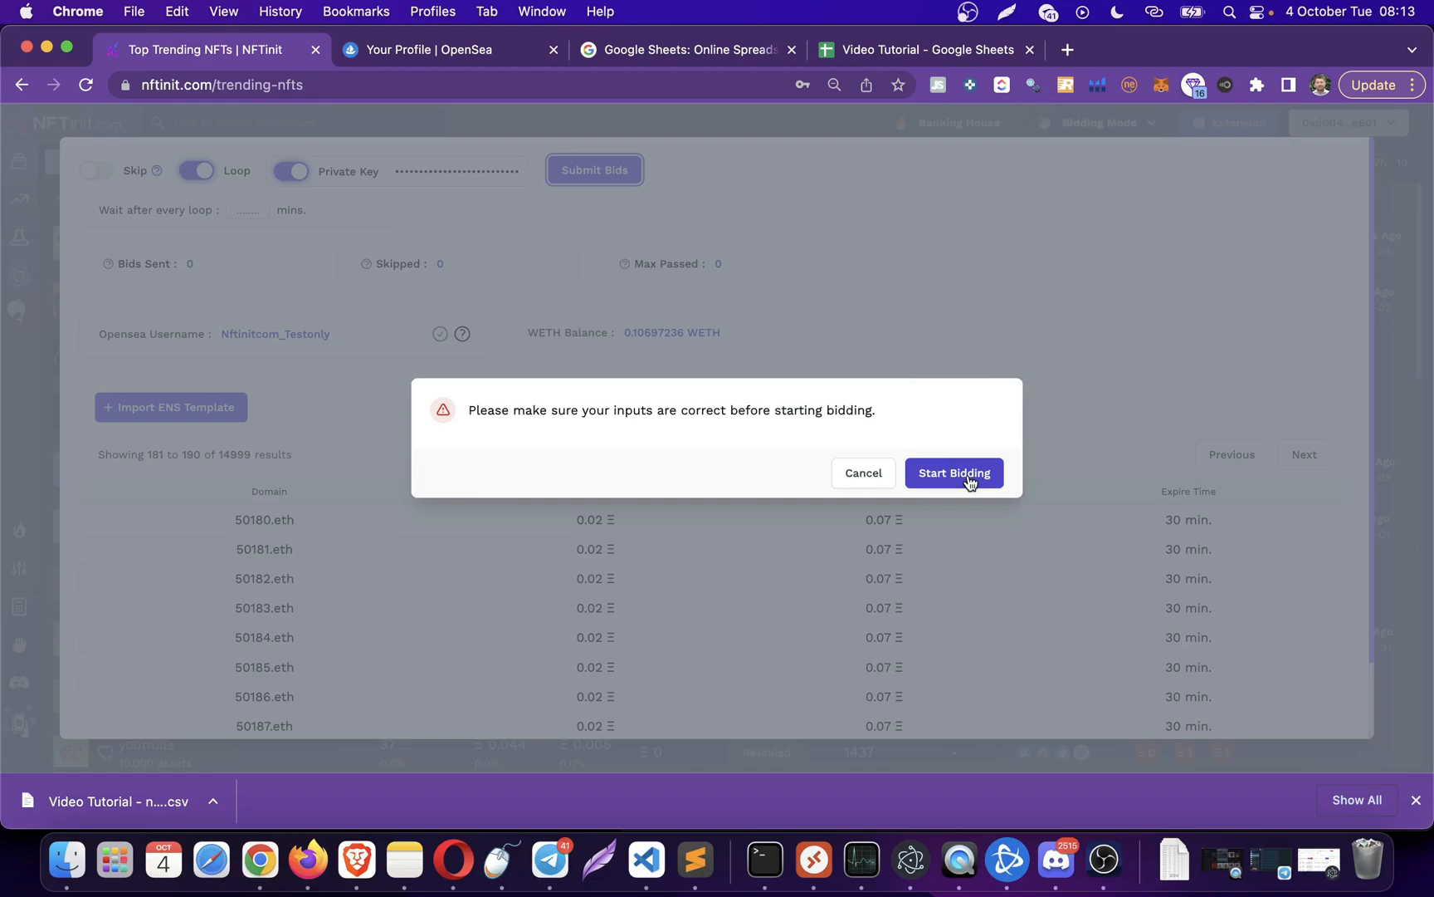
# - Start the bidding run, reaching 9 bids sent, and view OpenSea's activity tab
pyautogui.click(953, 473)
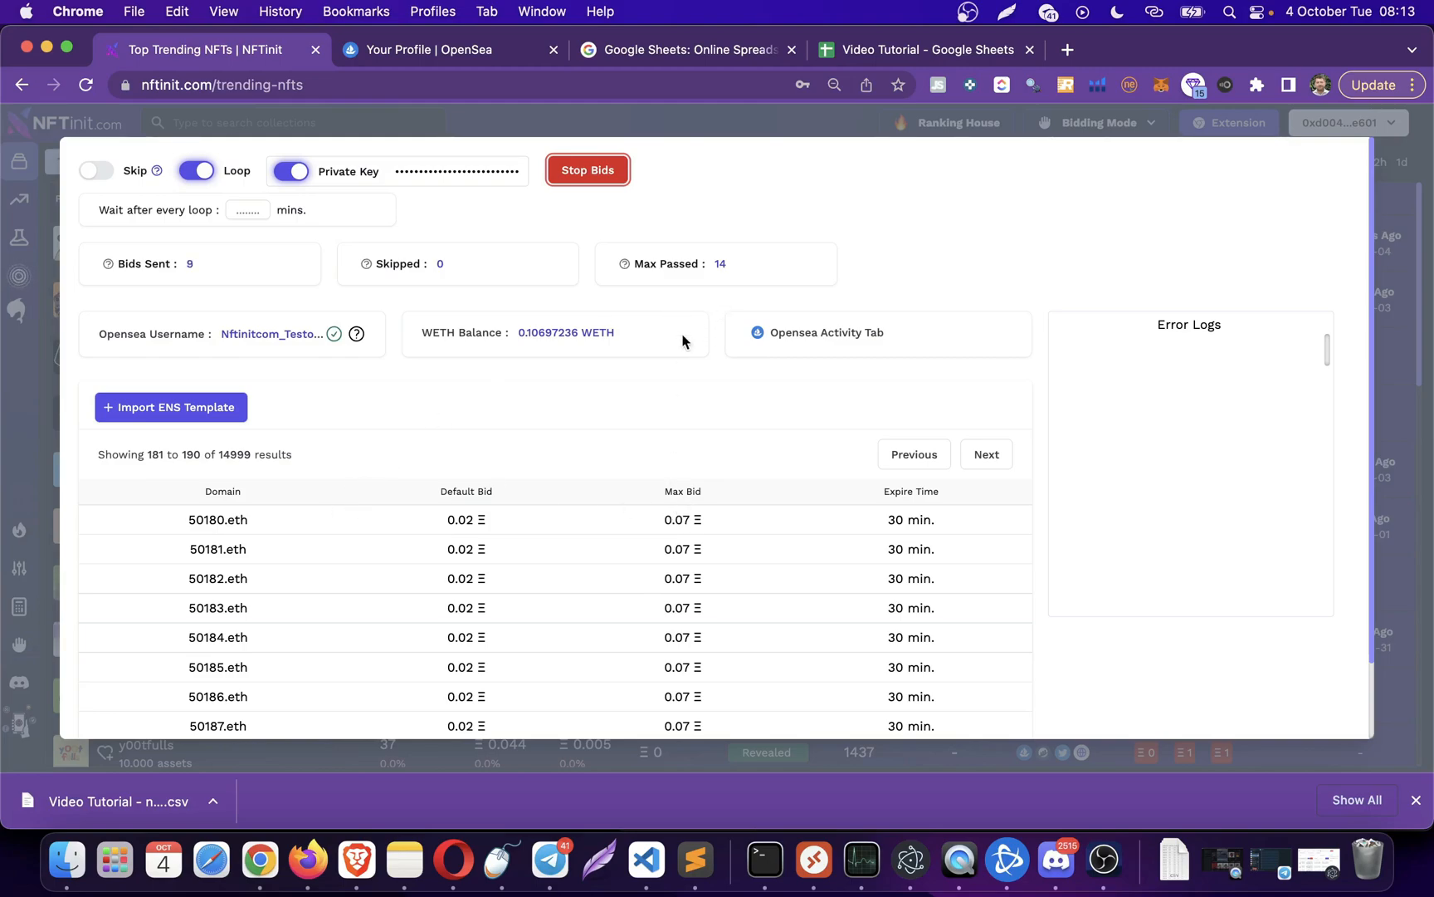
pyautogui.moveTo(742, 229)
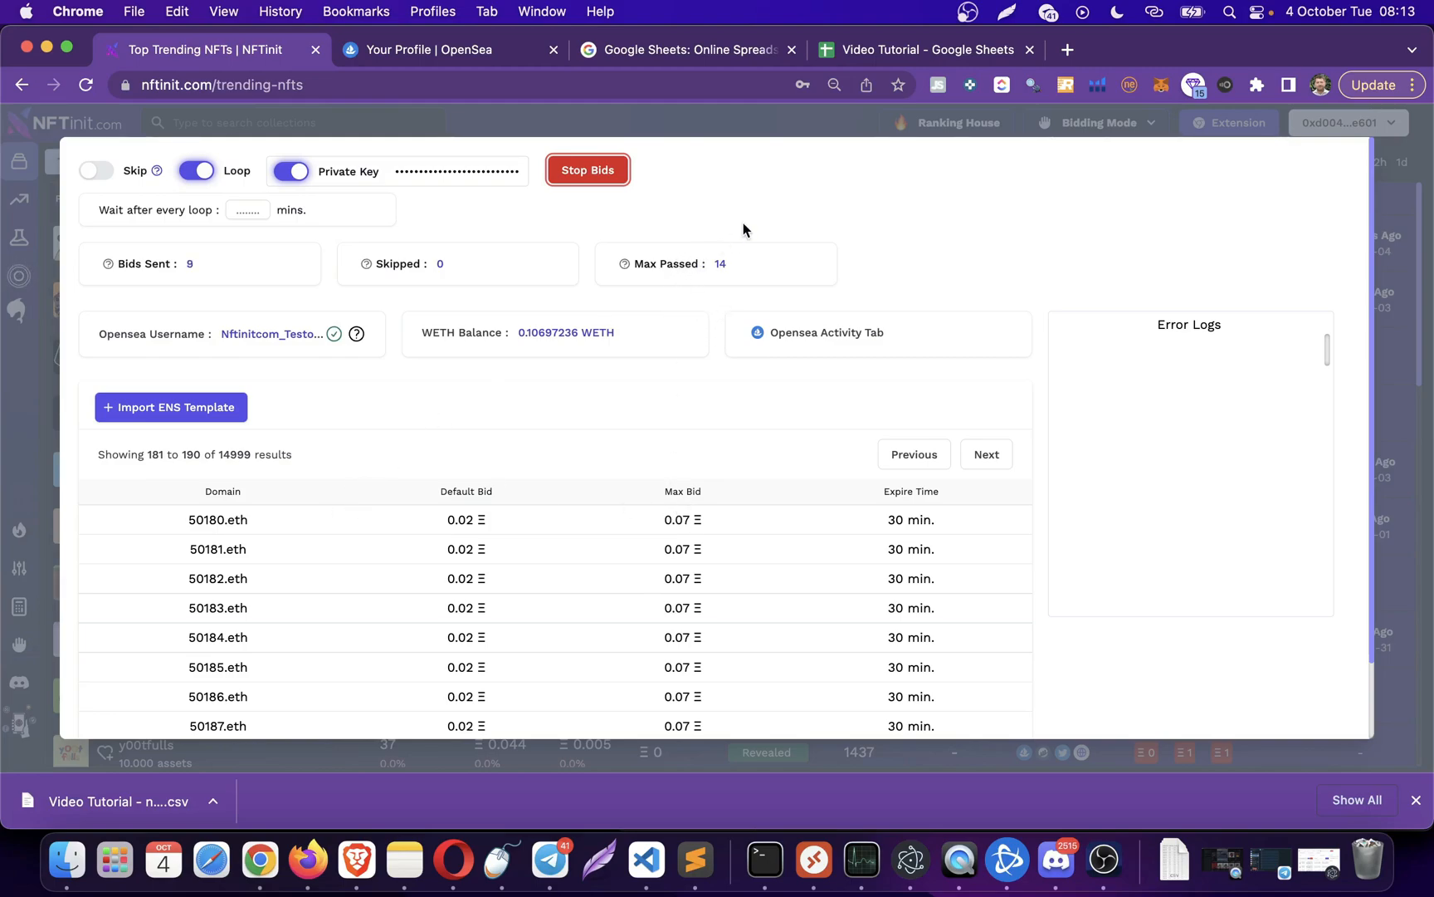
pyautogui.moveTo(189, 279)
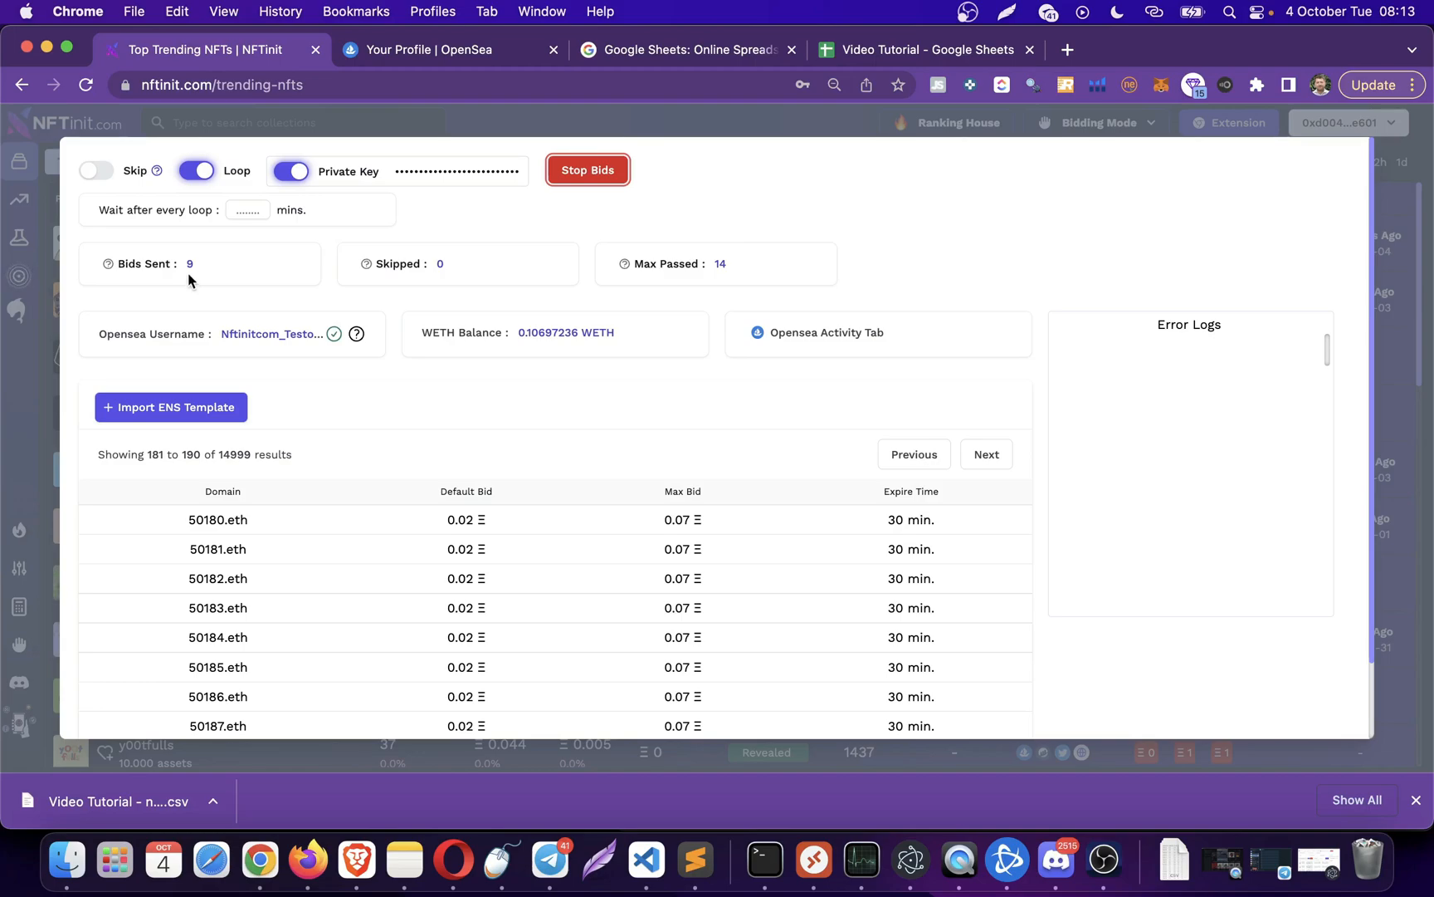
pyautogui.click(427, 50)
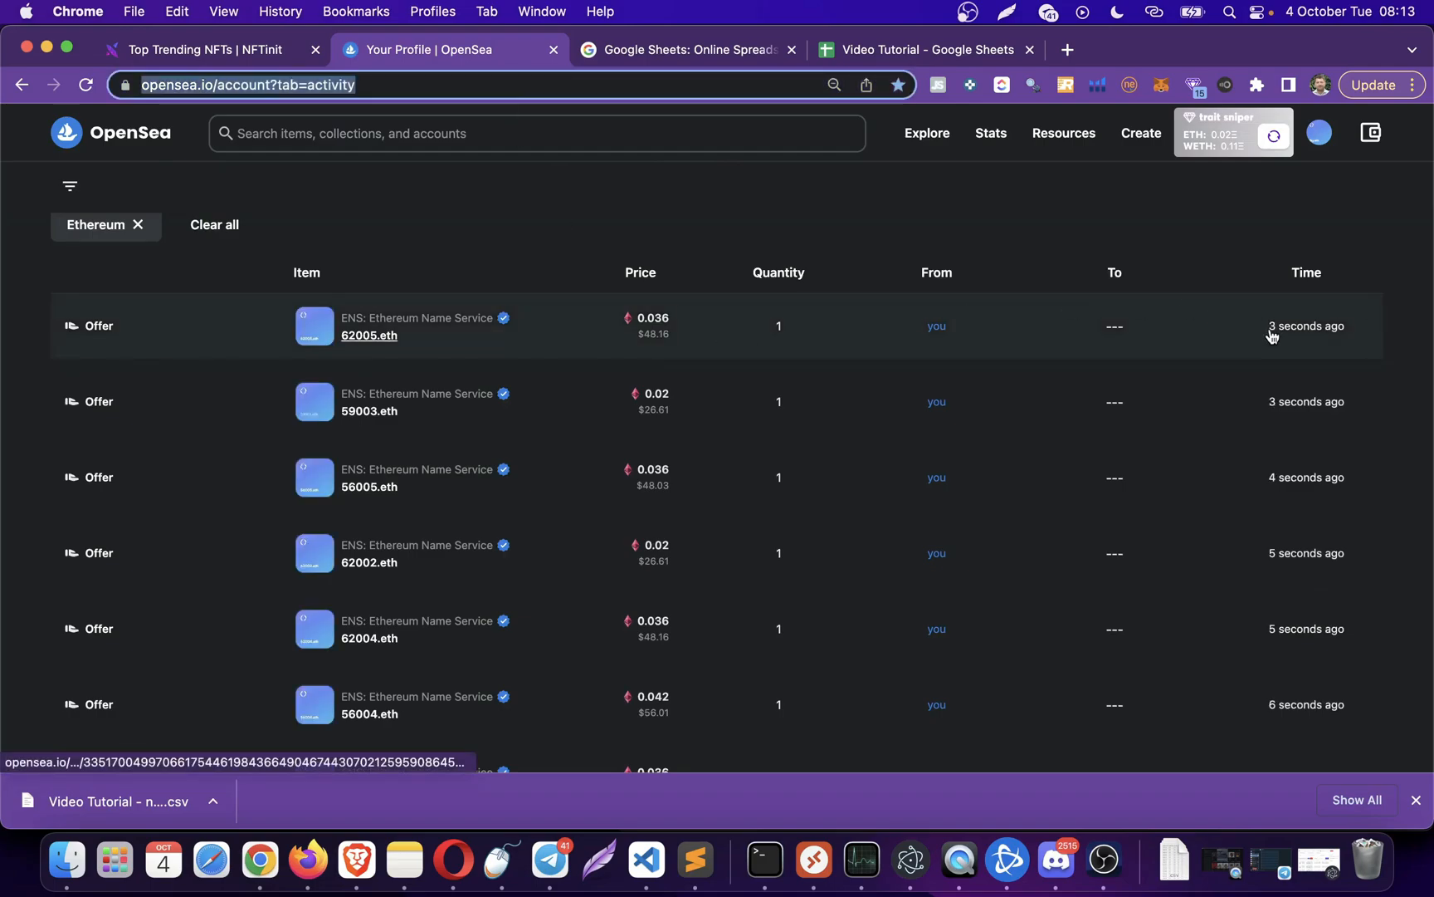
# - Scroll the OpenSea Activity list of fresh ENS offers, including 56005.eth
pyautogui.scroll(-3)
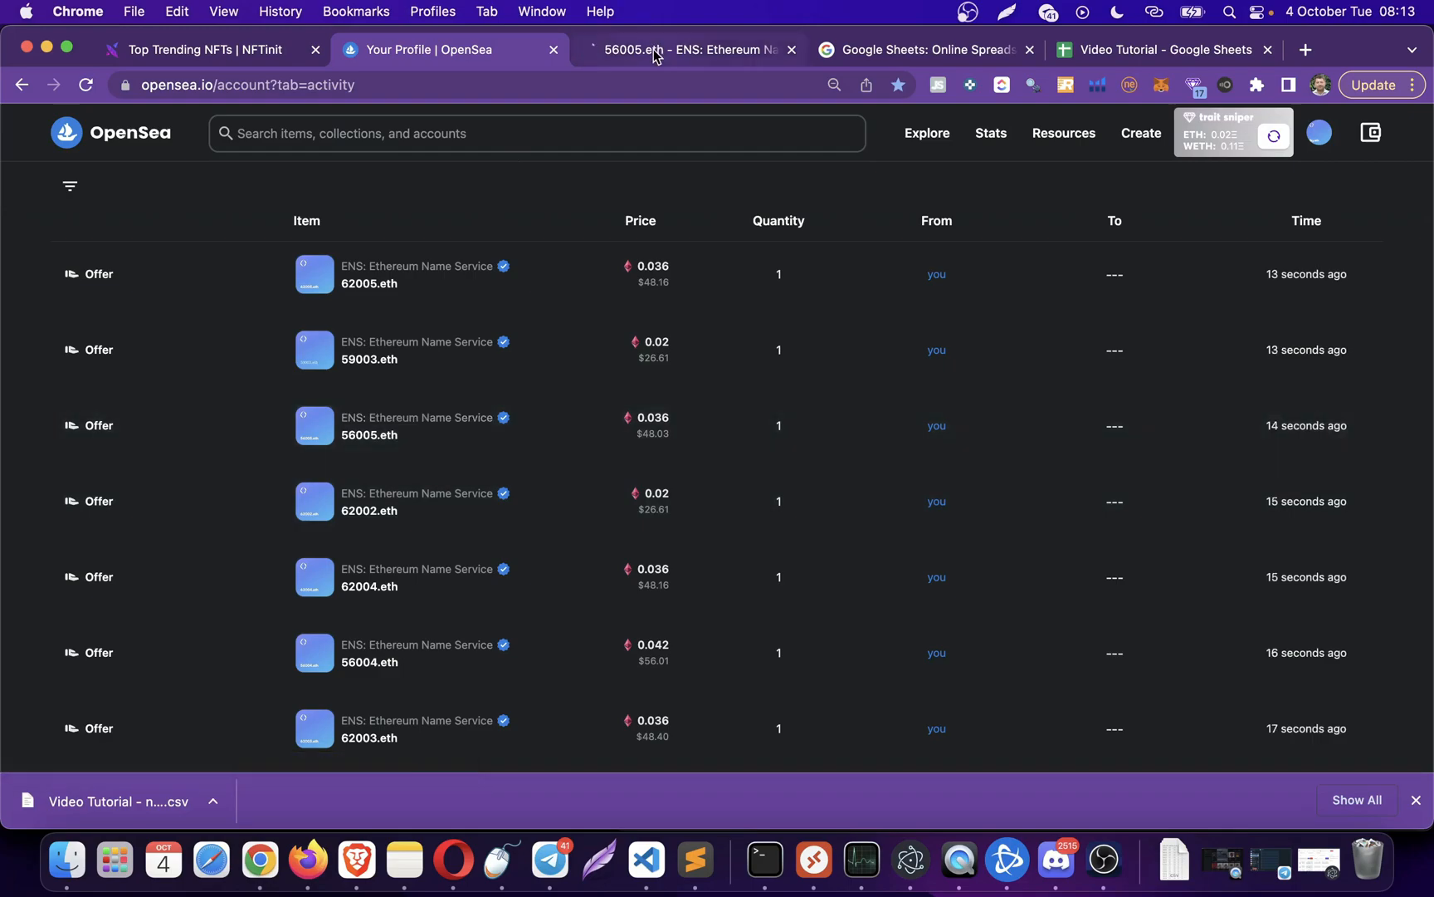
# - Confirm the 0.0361 WETH offer under 56005.eth's Offers, then search OpenSea for '10000'
pyautogui.click(691, 50)
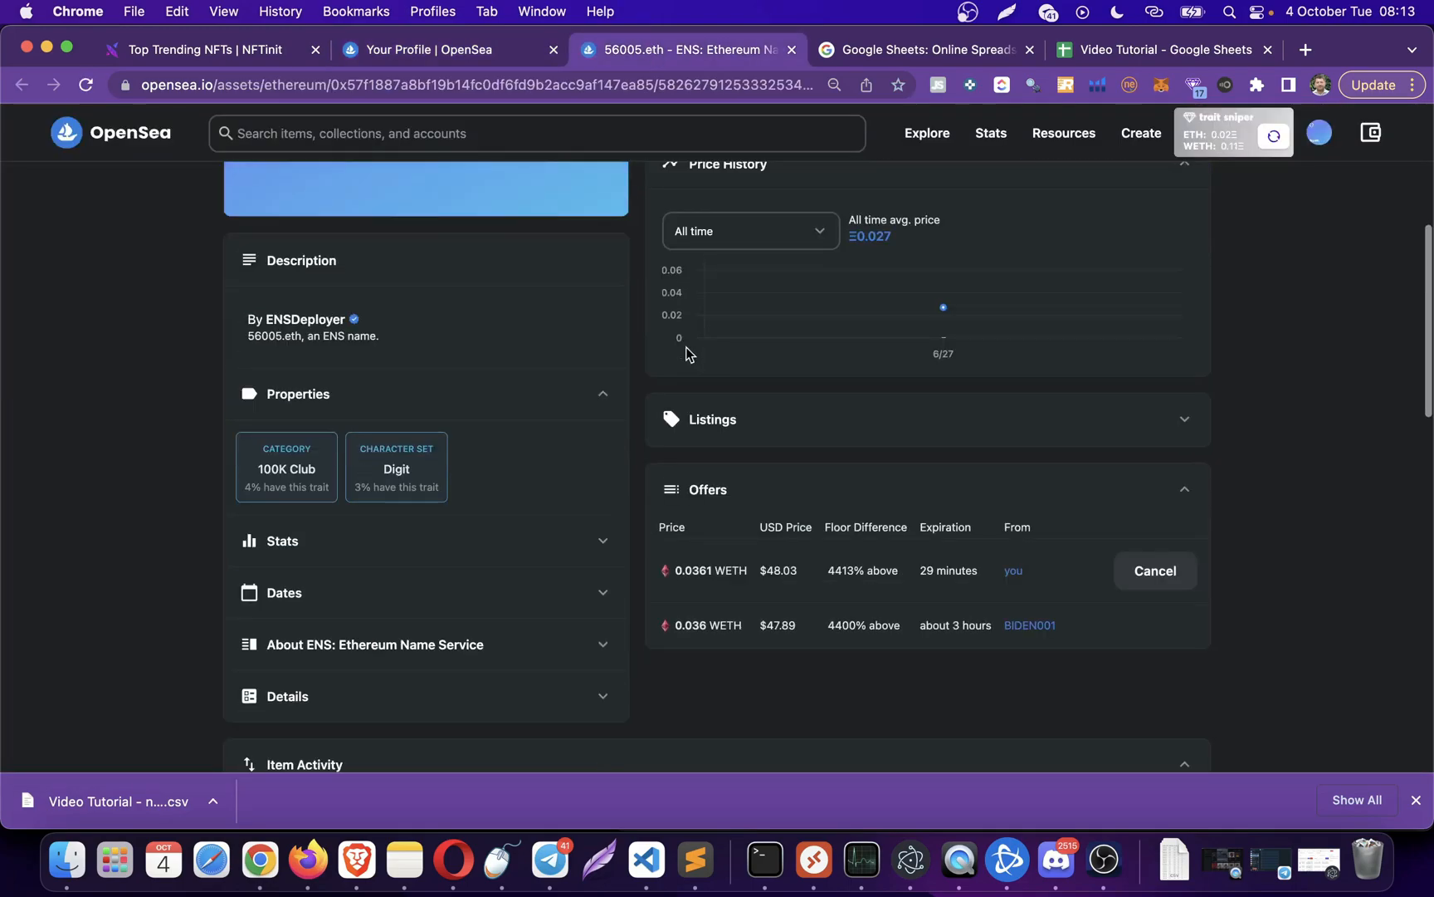
pyautogui.scroll(-3)
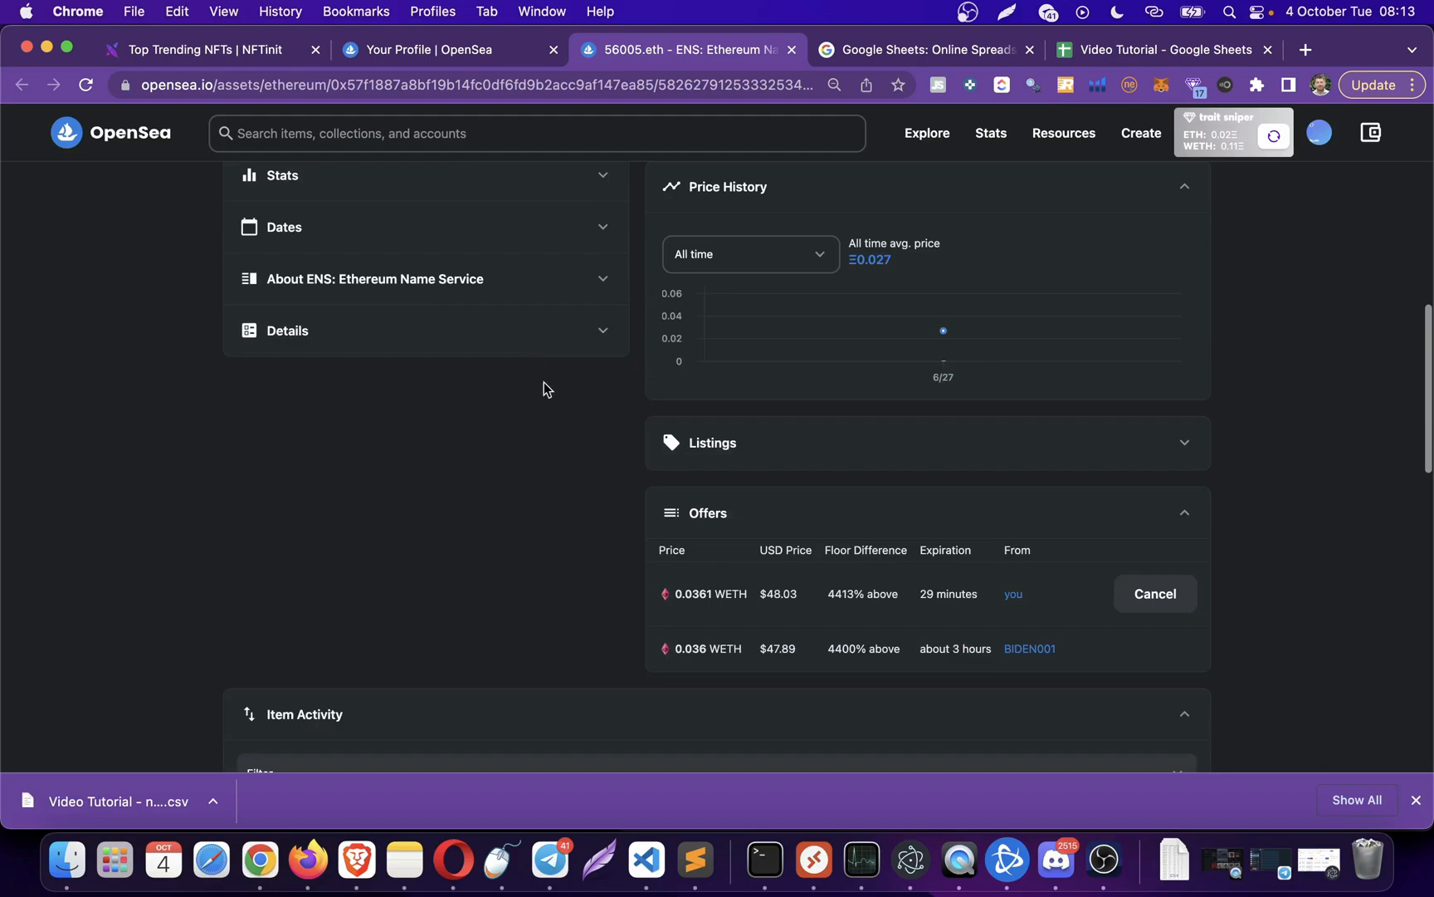
pyautogui.moveTo(715, 648)
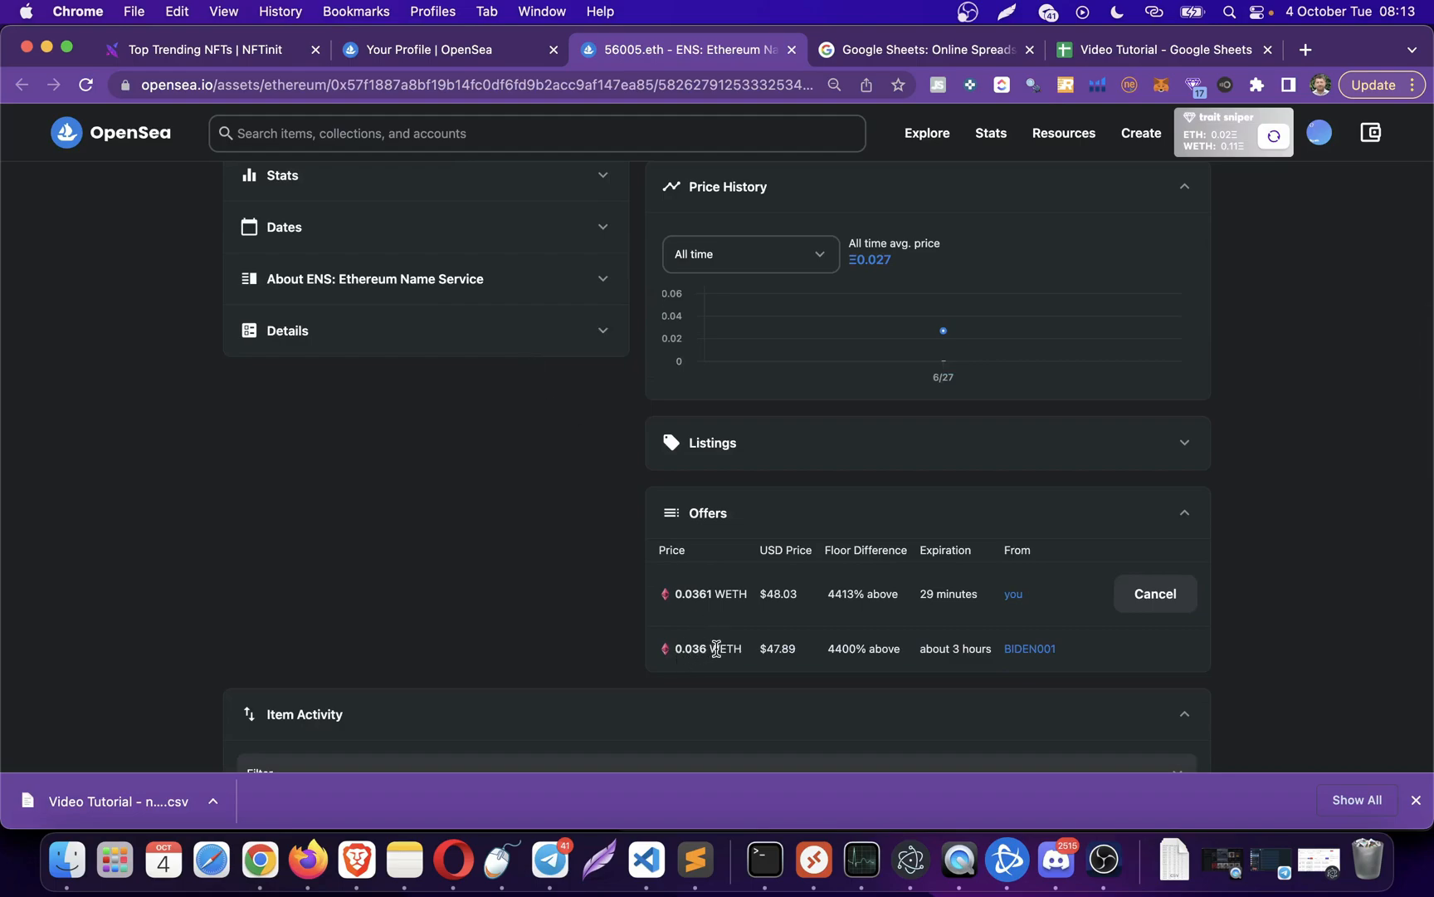
pyautogui.moveTo(689, 615)
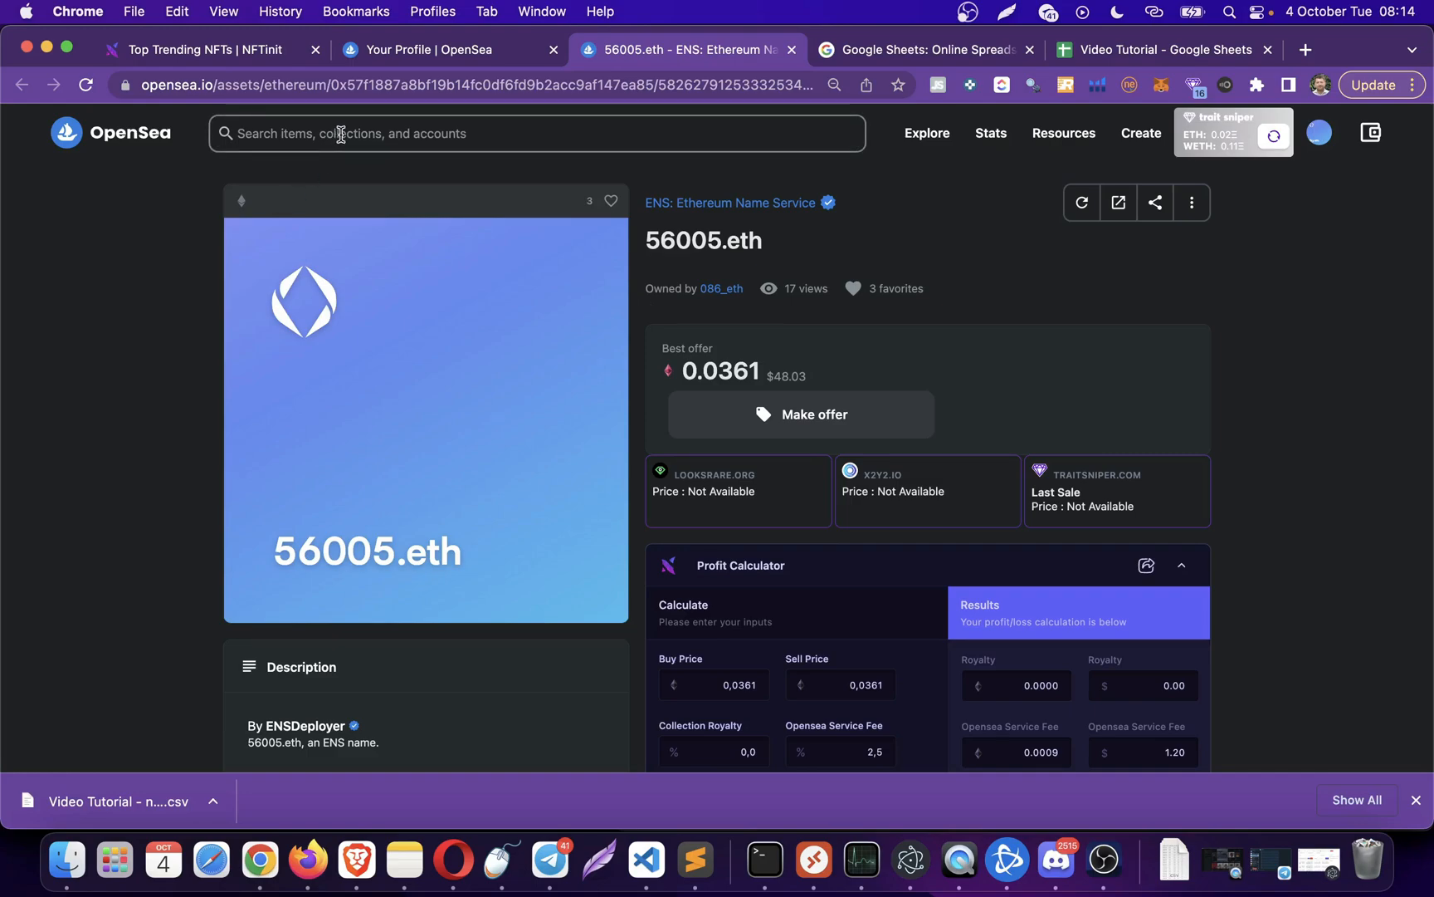
pyautogui.write('100002.eth')
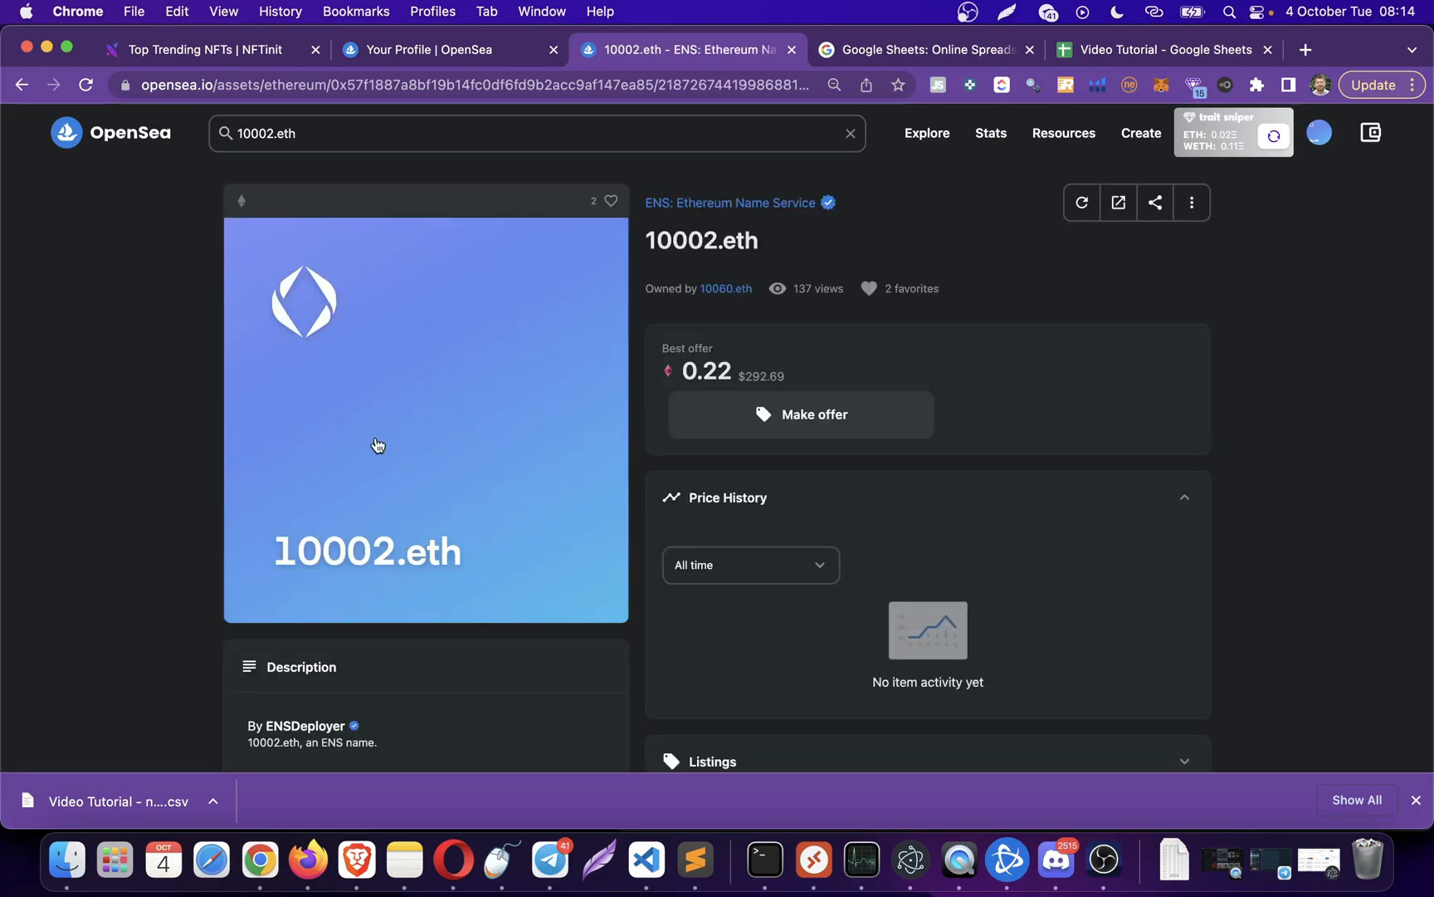
# - From 10002.eth's Properties, browse ENS names in the 100K Club category
pyautogui.scroll(-3)
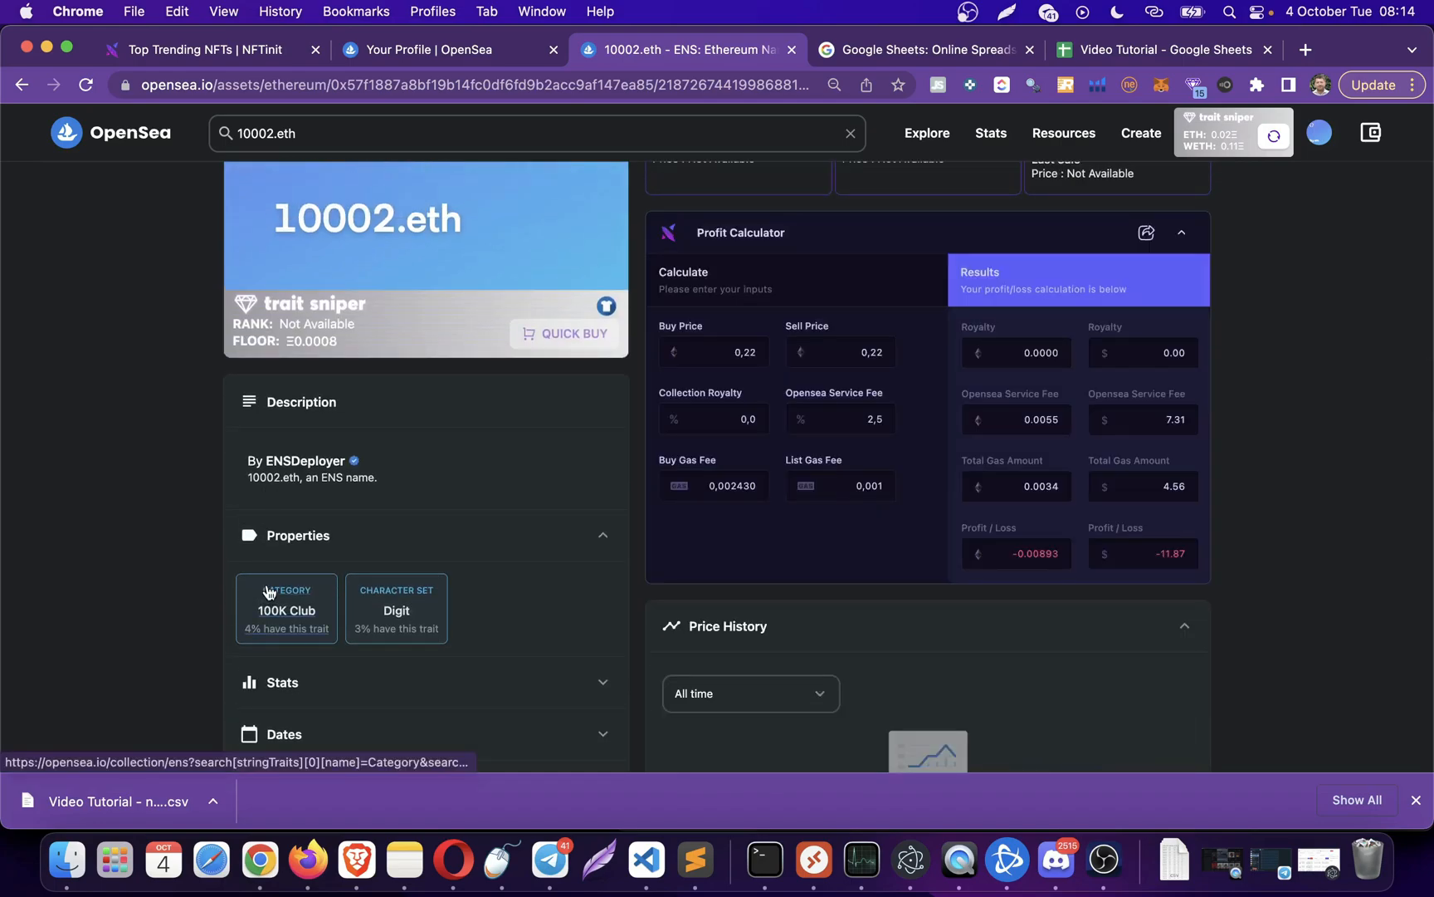
pyautogui.moveTo(290, 629)
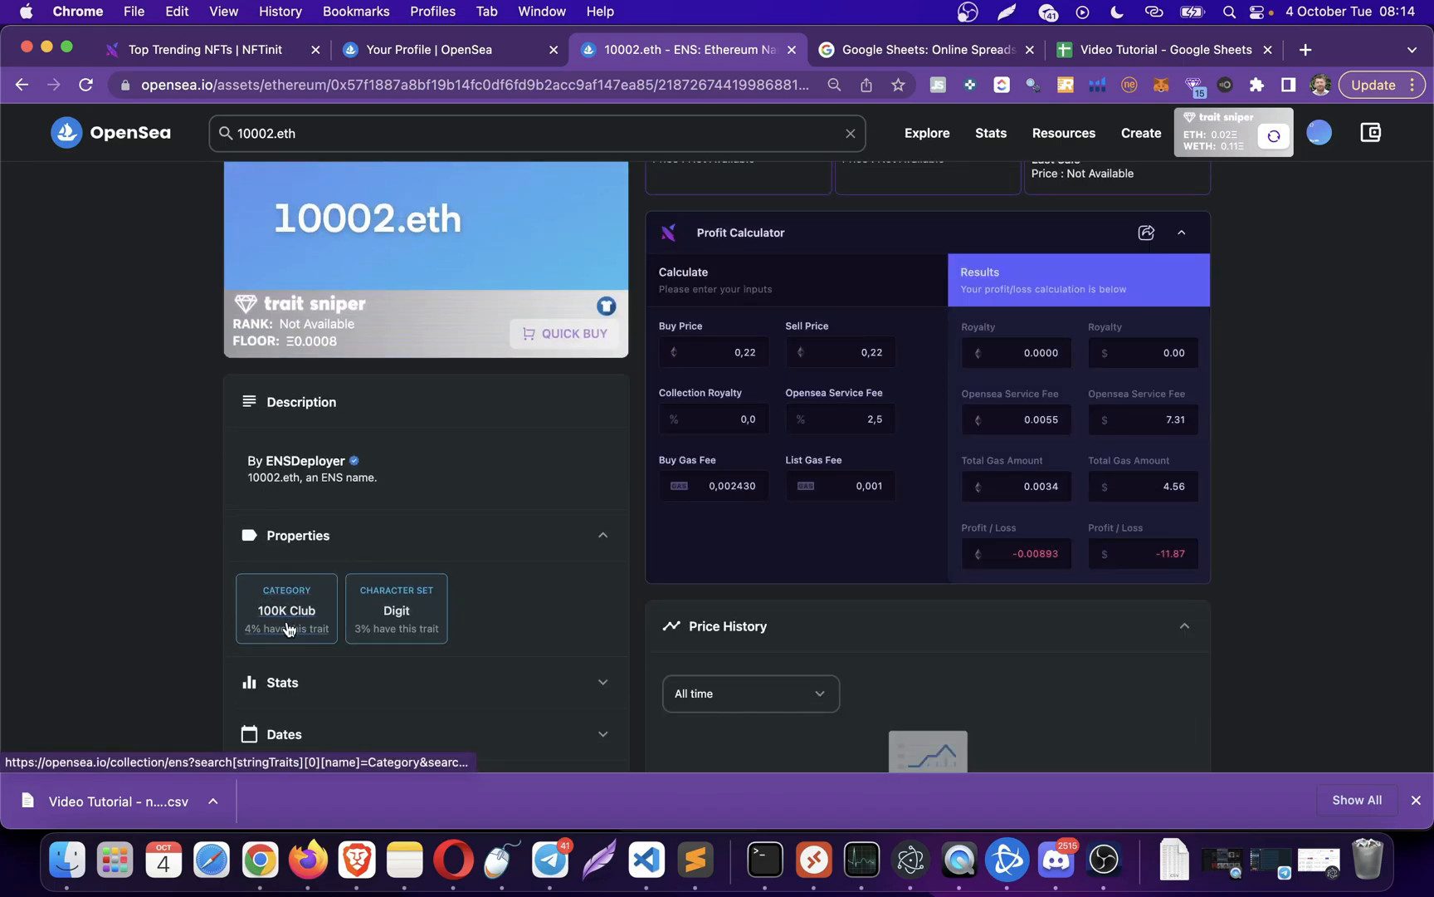
pyautogui.click(285, 627)
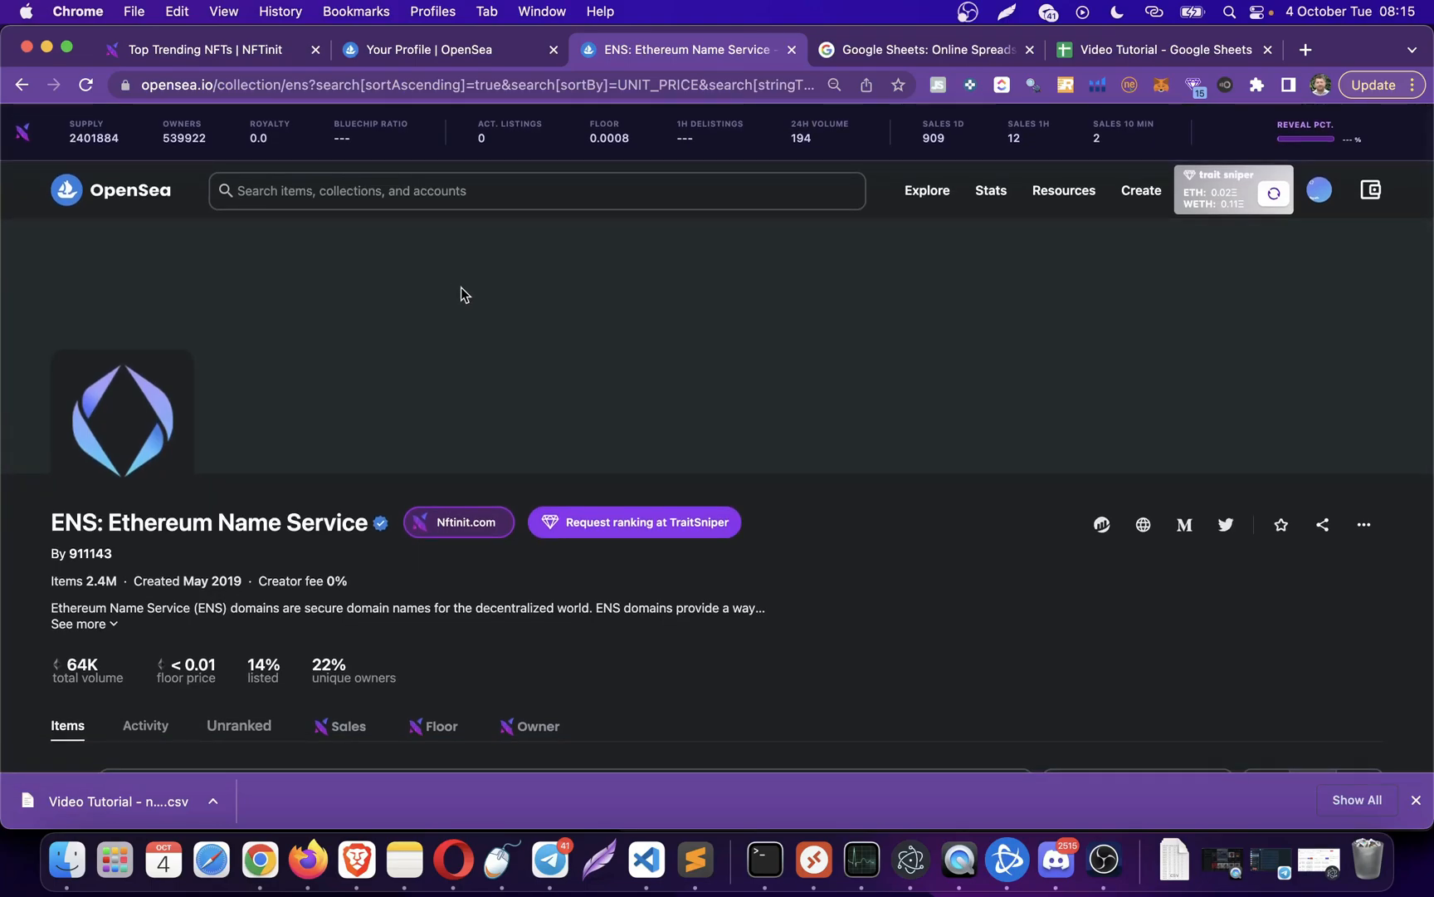
pyautogui.moveTo(466, 307)
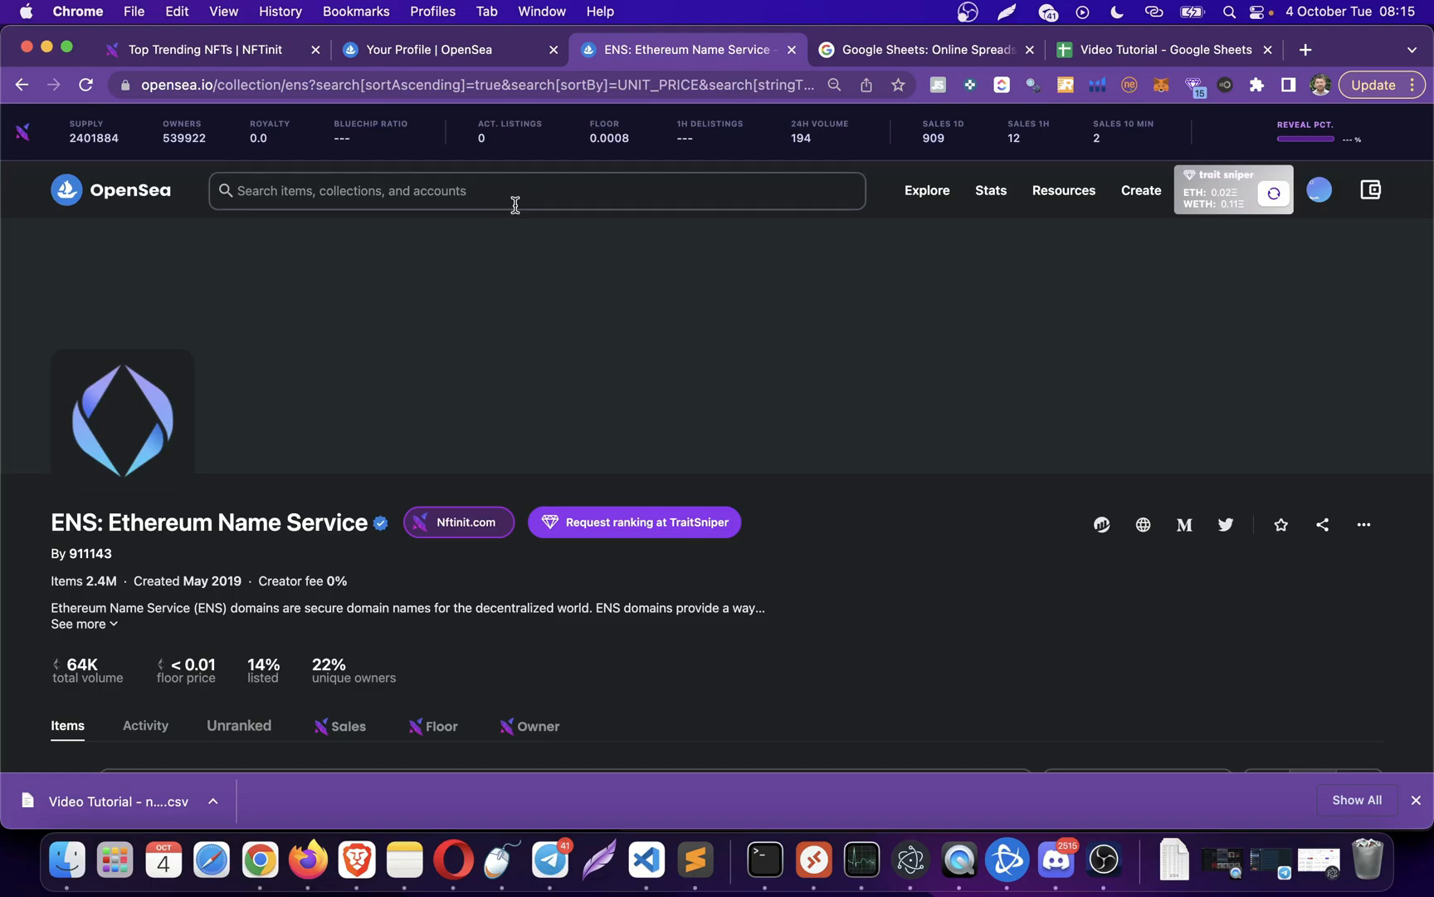
# - Search the ENS collection for 'josh' and land on the john.eth item page
pyautogui.write('jd')
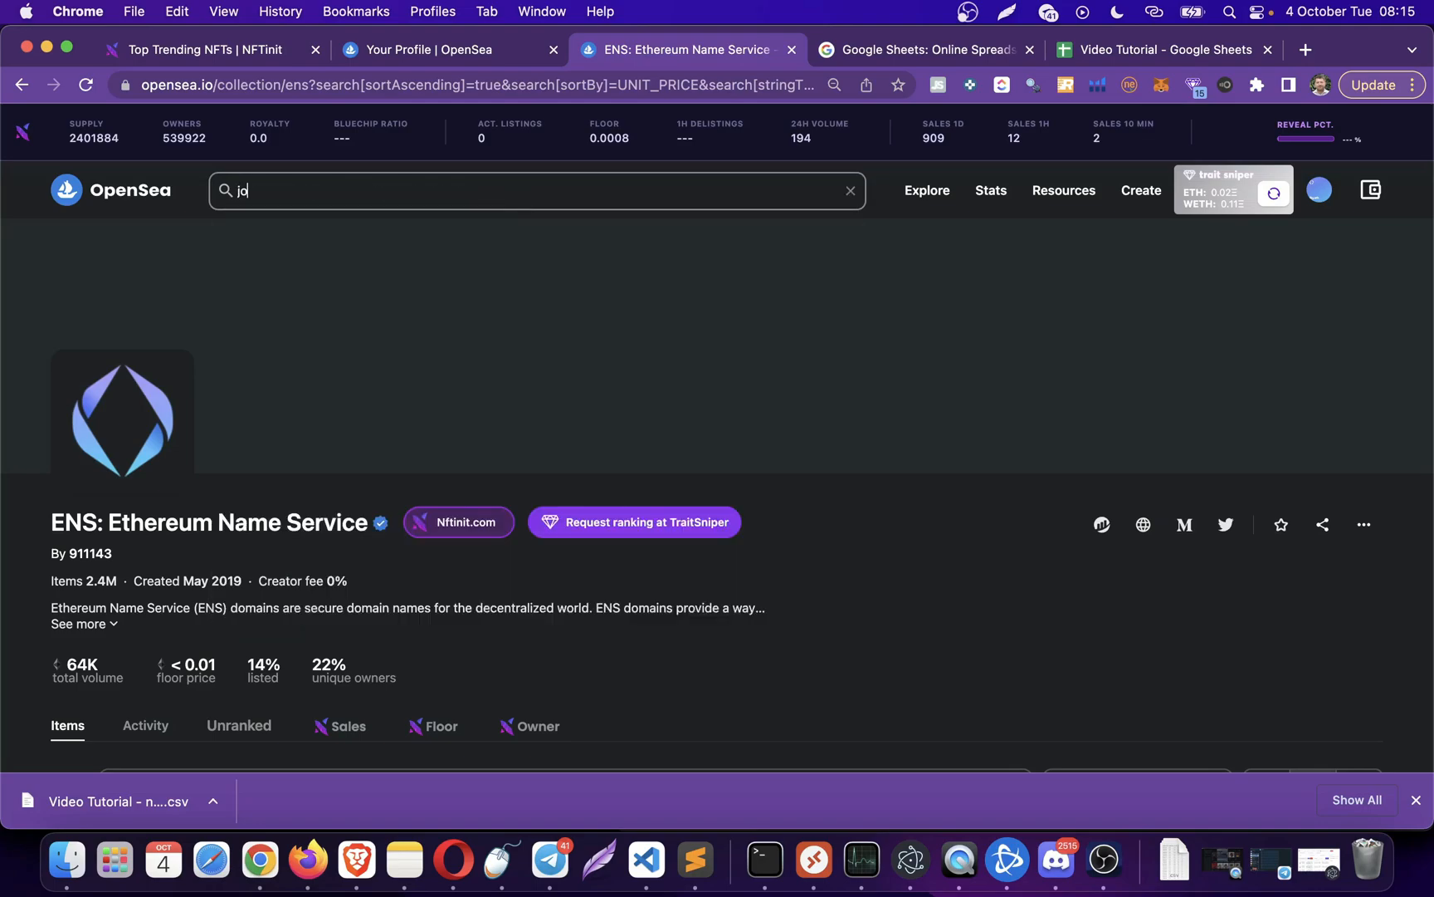
pyautogui.write('osh')
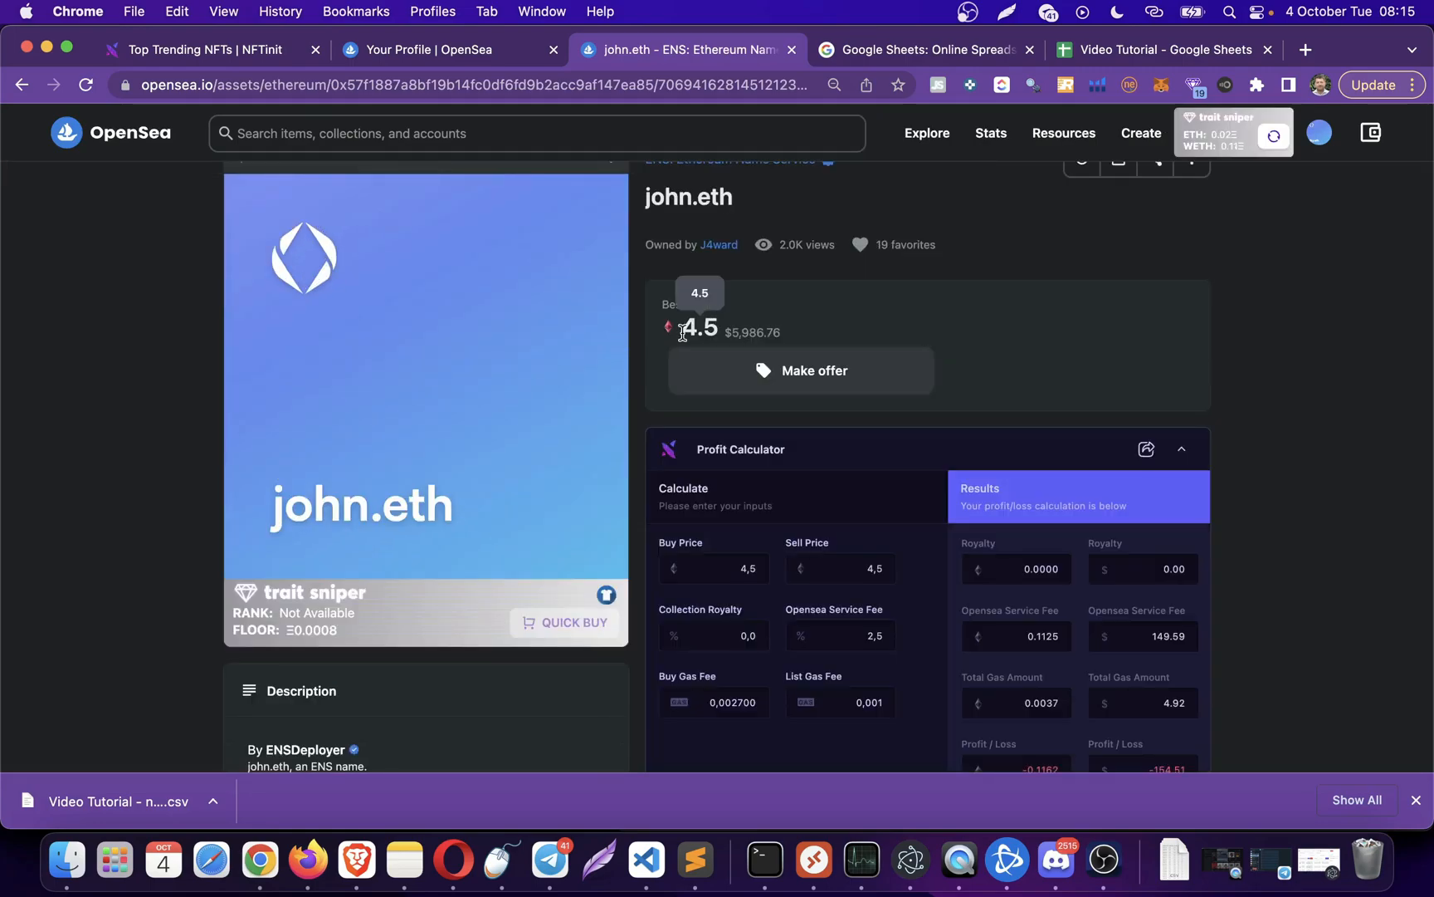
# - Review john.eth's 4.5 best offer, check recent searches, and return to the account activity list
pyautogui.scroll(-3)
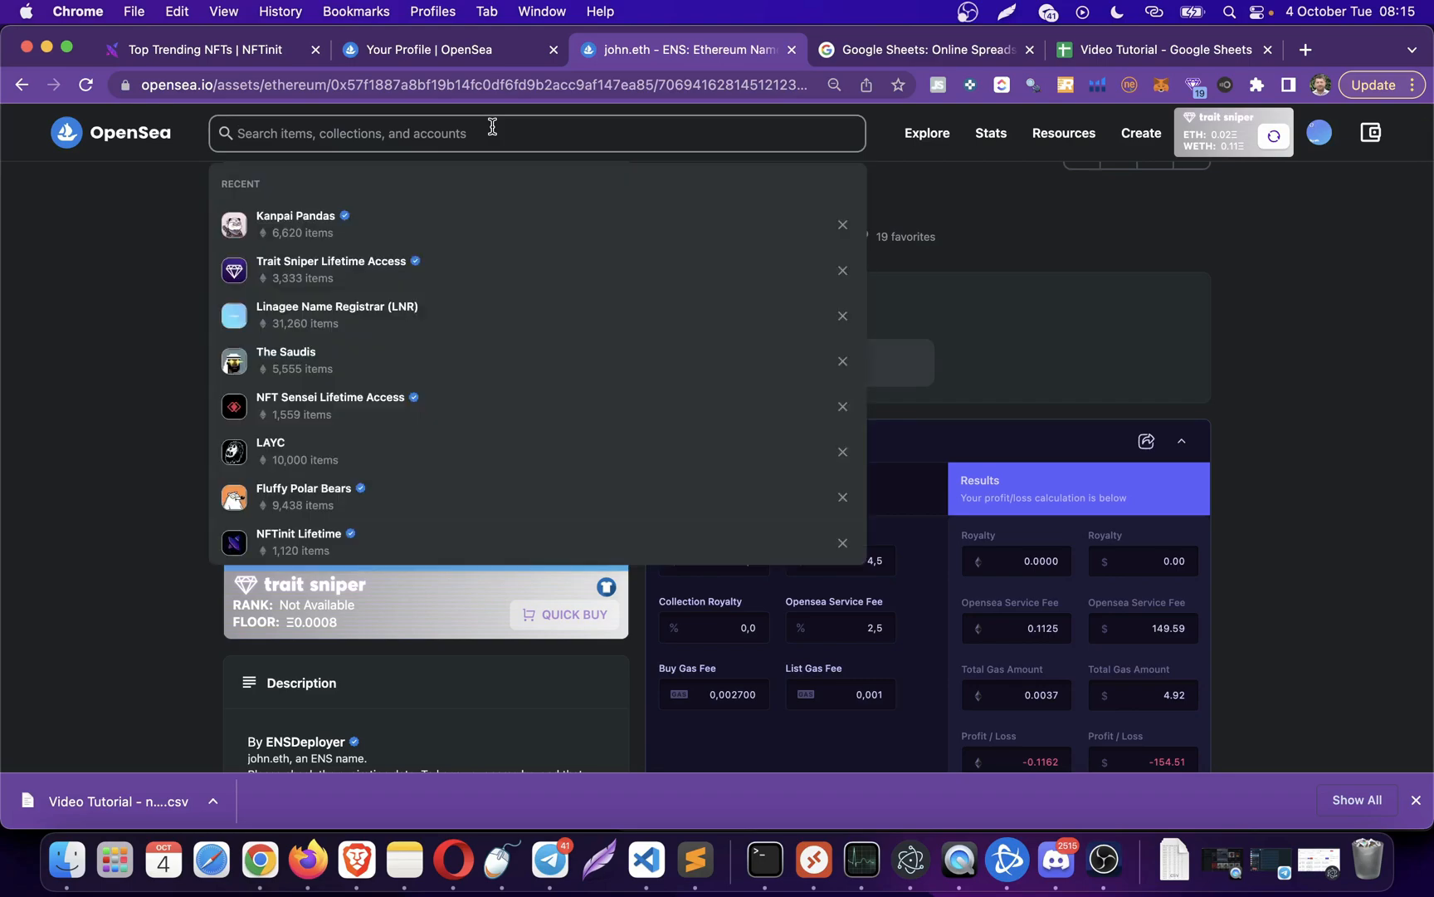
pyautogui.click(64, 351)
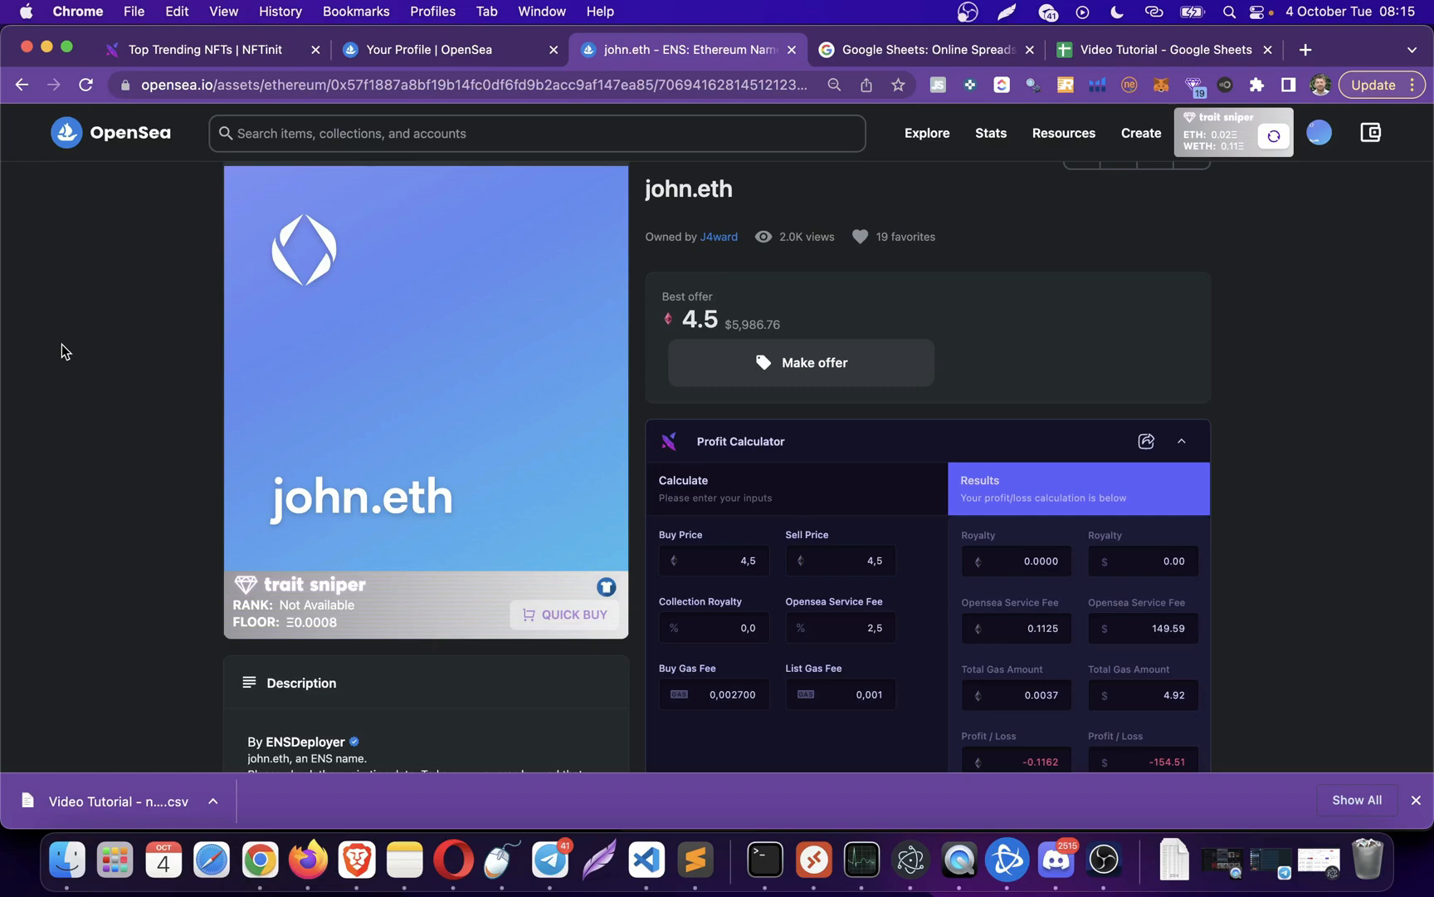
pyautogui.scroll(-3)
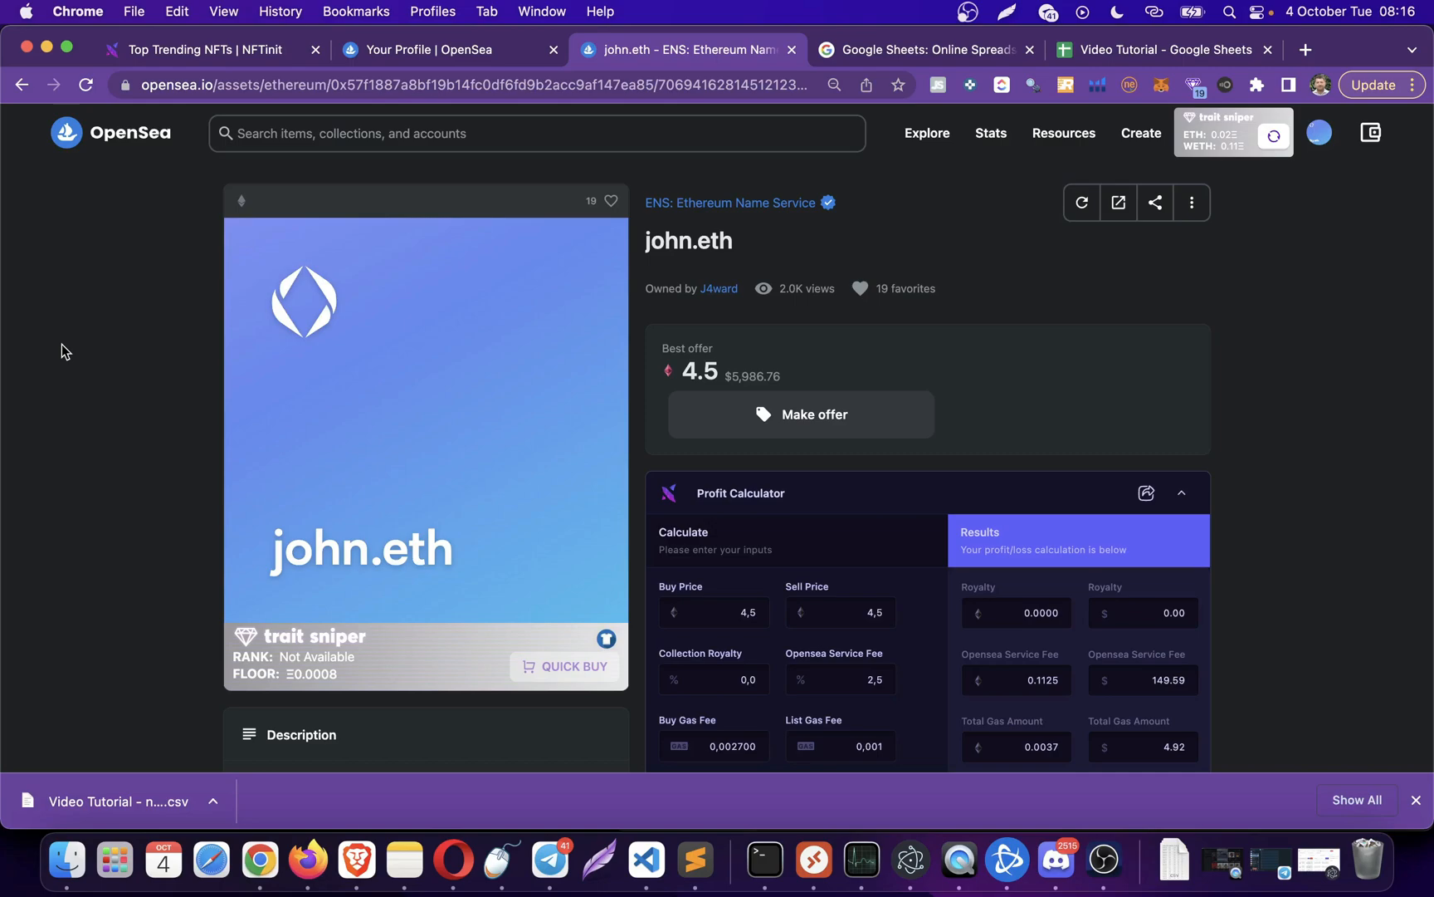
pyautogui.click(430, 50)
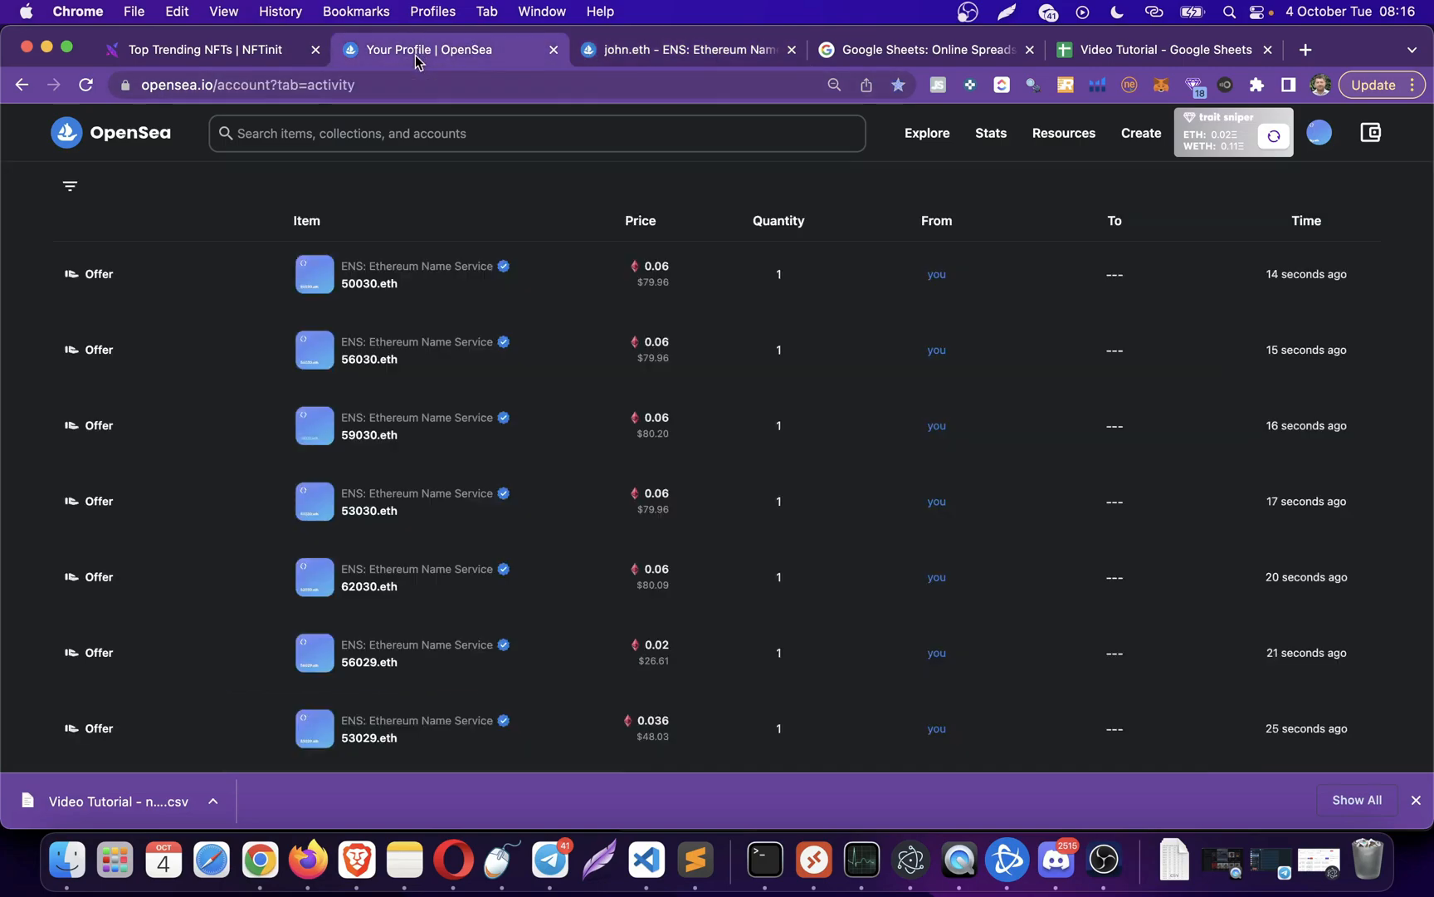
# - Open 50030.eth from Activity and confirm the 0.0601 WETH offer in its Offers section
pyautogui.scroll(-3)
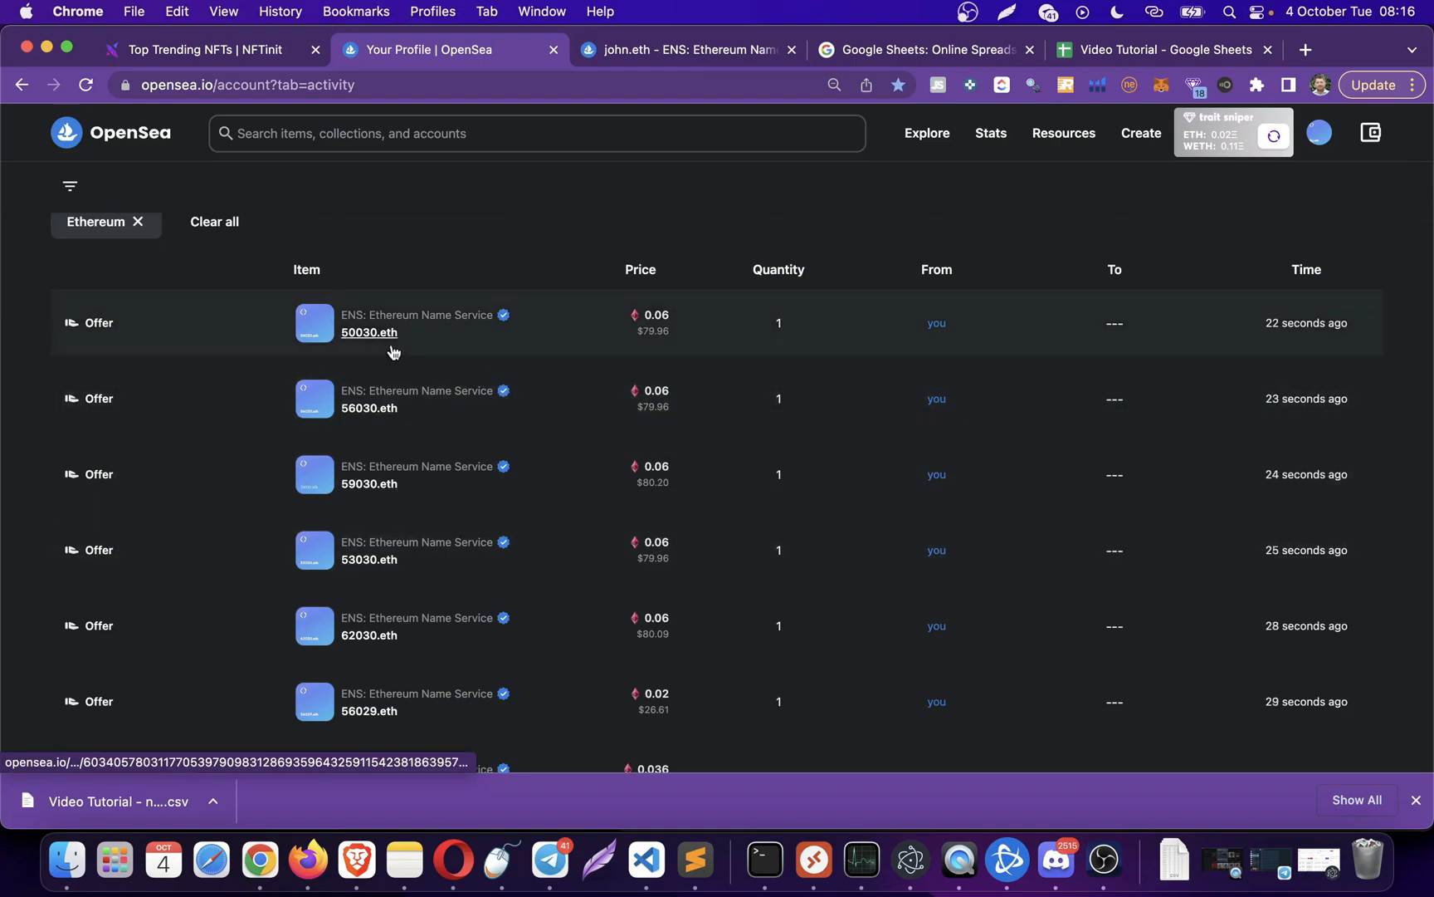
pyautogui.click(368, 332)
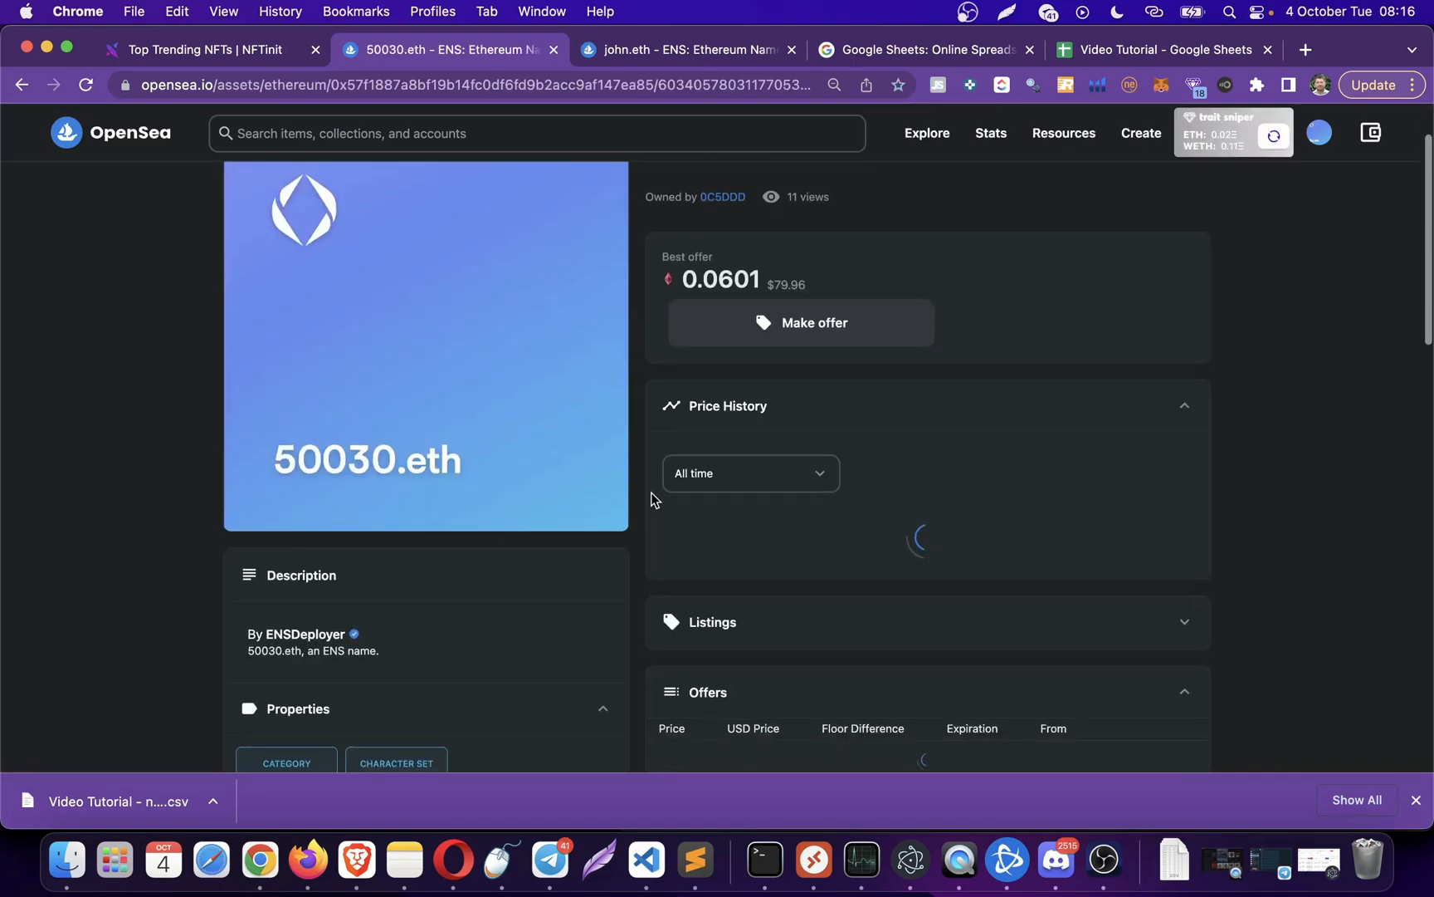
pyautogui.scroll(-3)
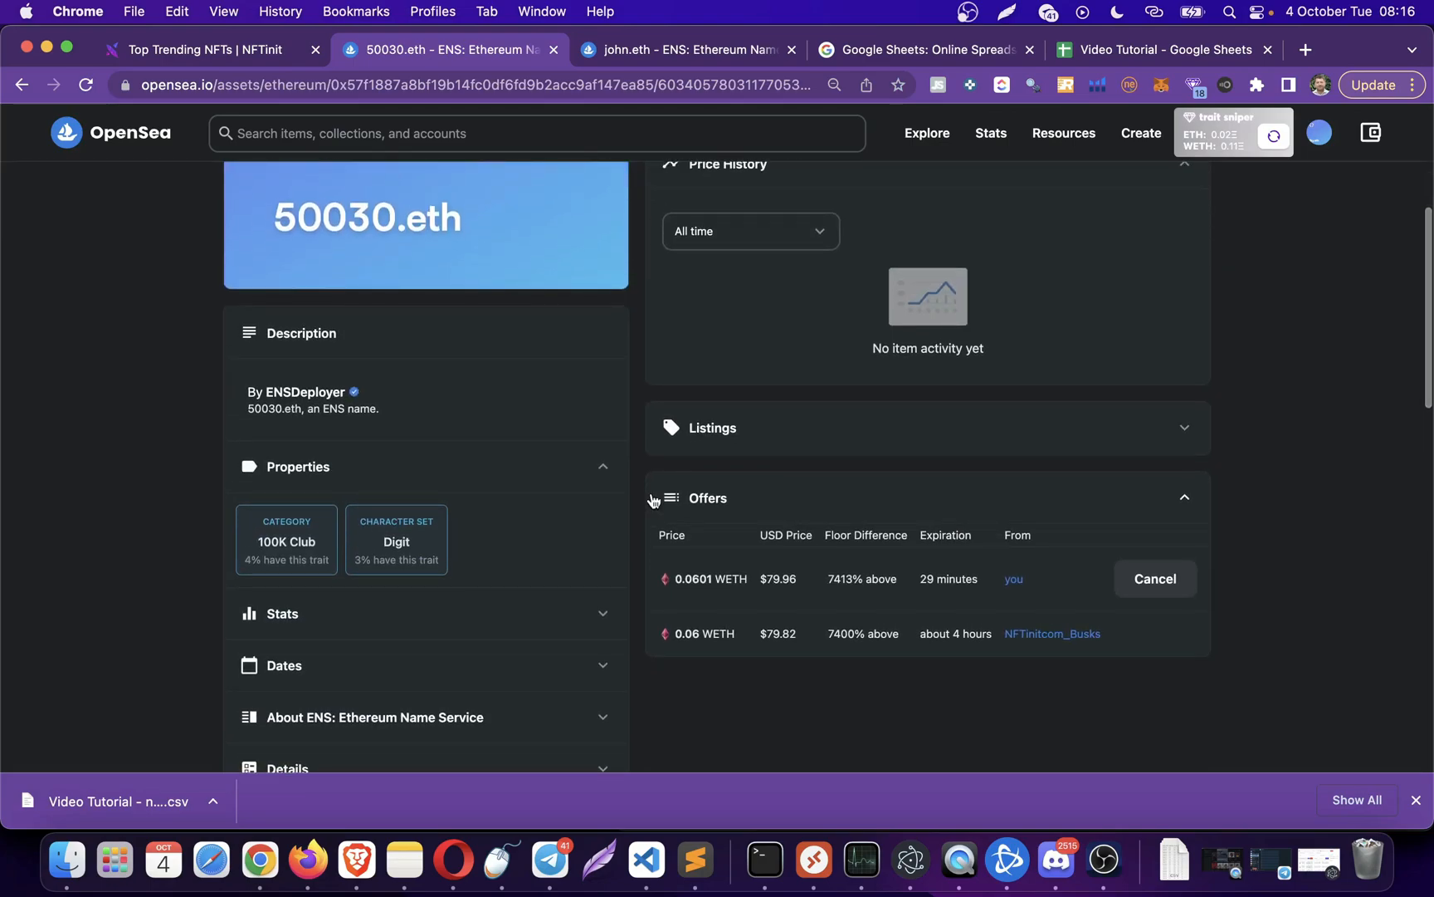
pyautogui.scroll(-3)
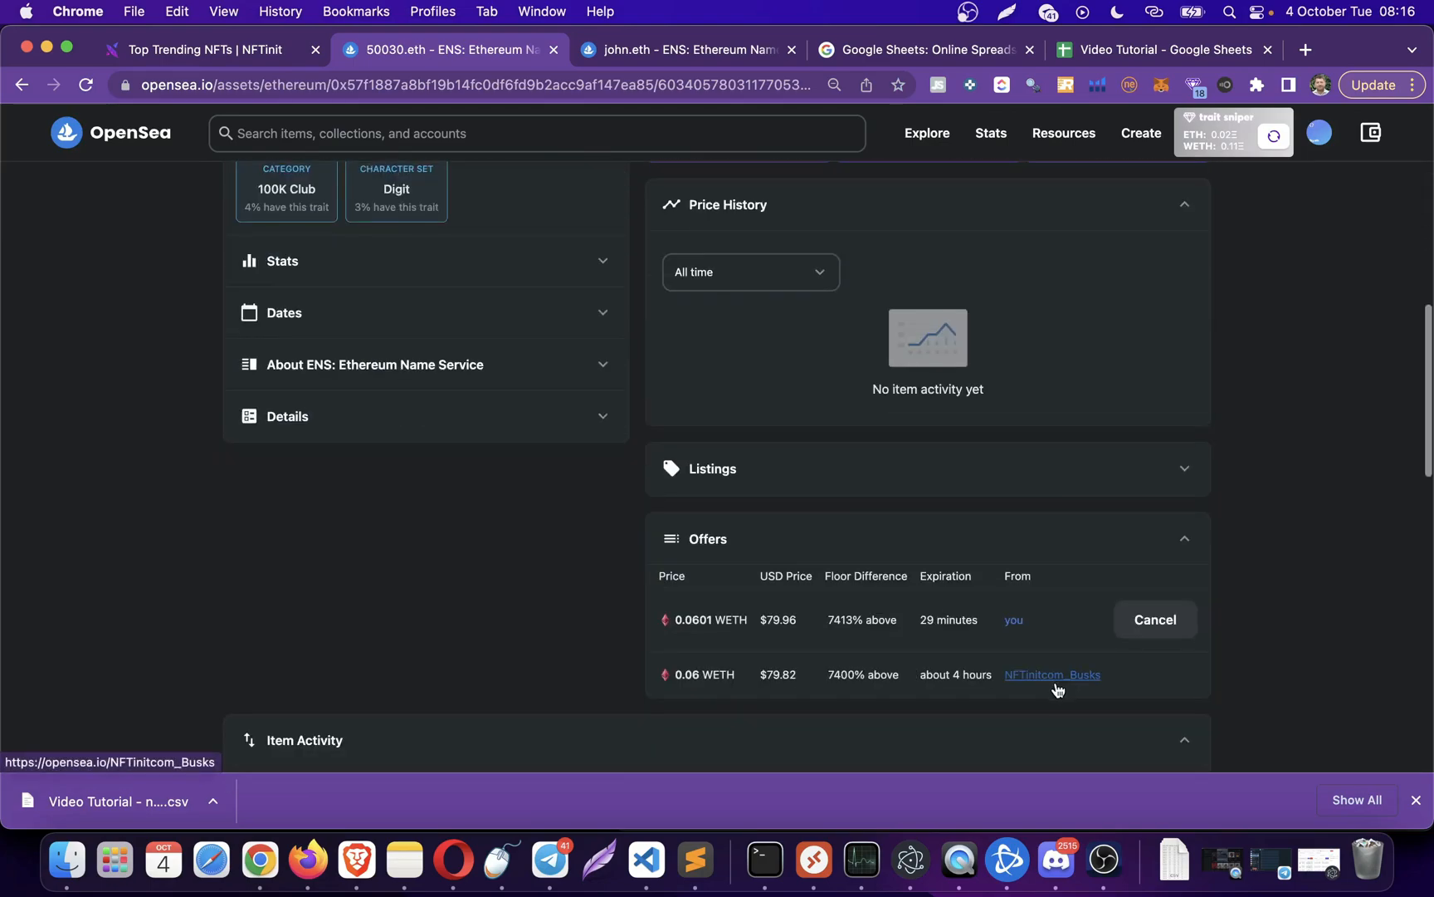